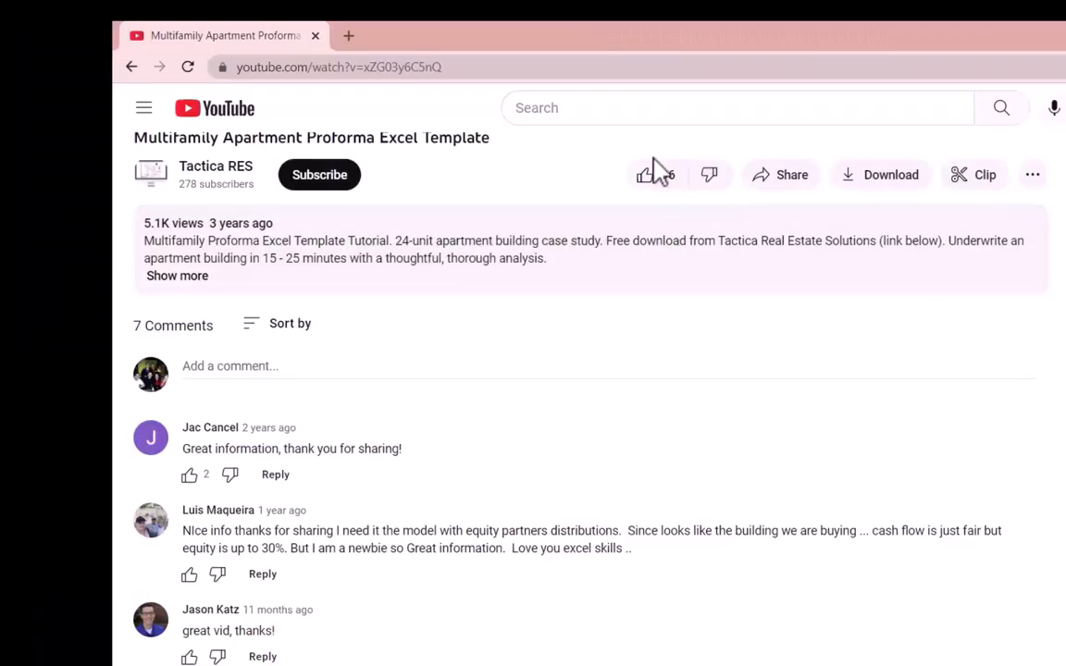
Like the Multifamily Proforma template video and subscribe to its channel
{"action": "left_click", "coordinate": [644, 174]}
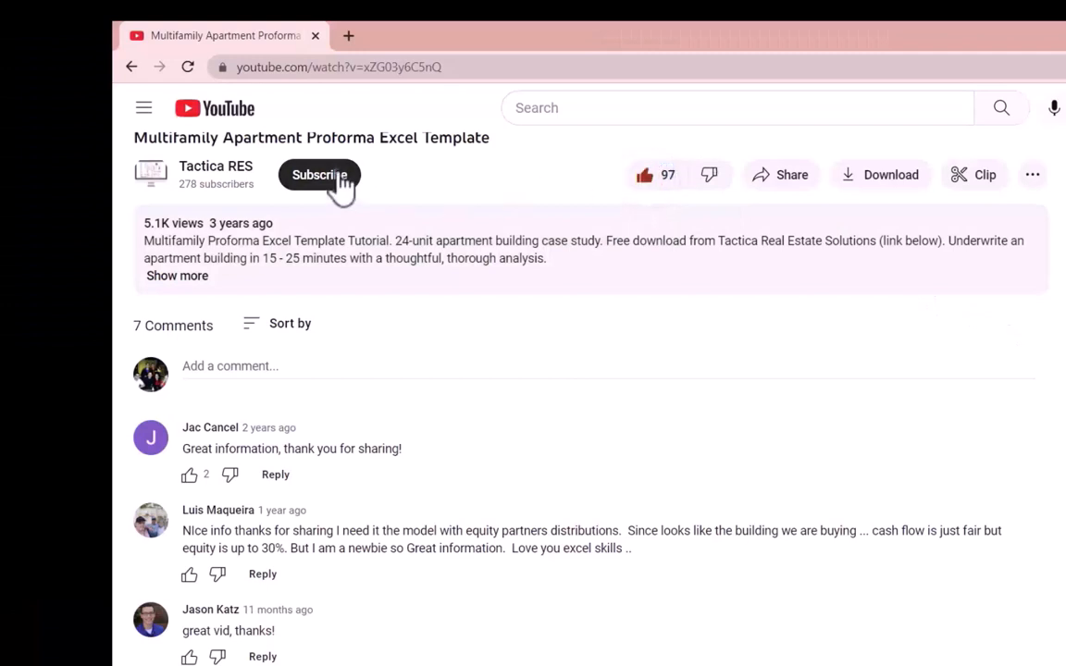
{"action": "left_click", "coordinate": [318, 174]}
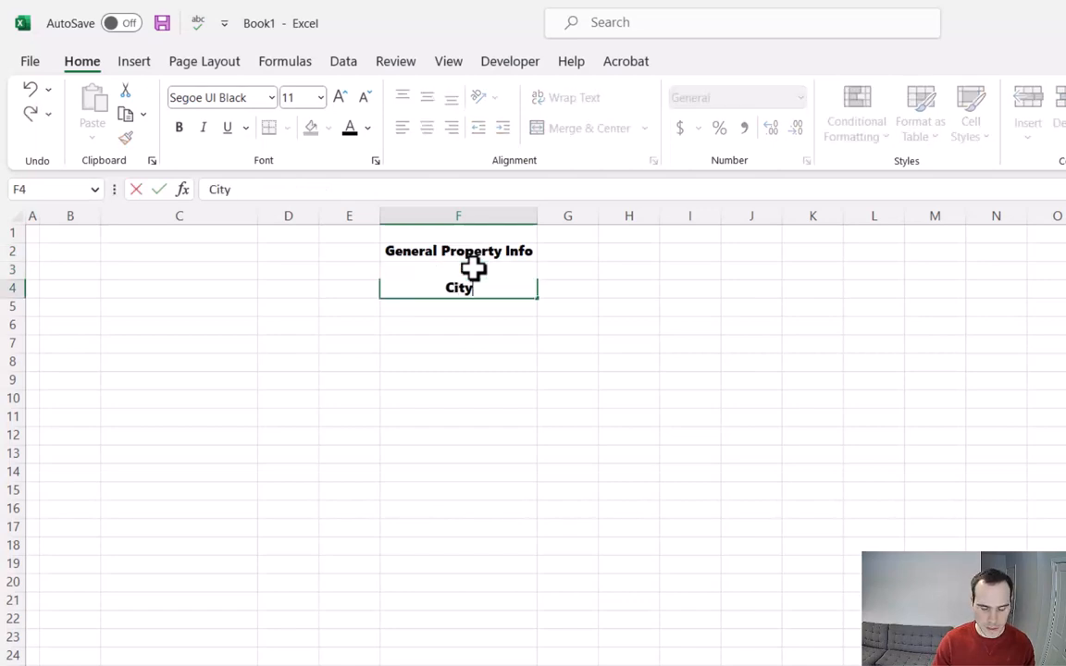
Finish the City/State/Zip label and add Rentable SF under General Property Info
{"action": "type", "text": "/State/"}
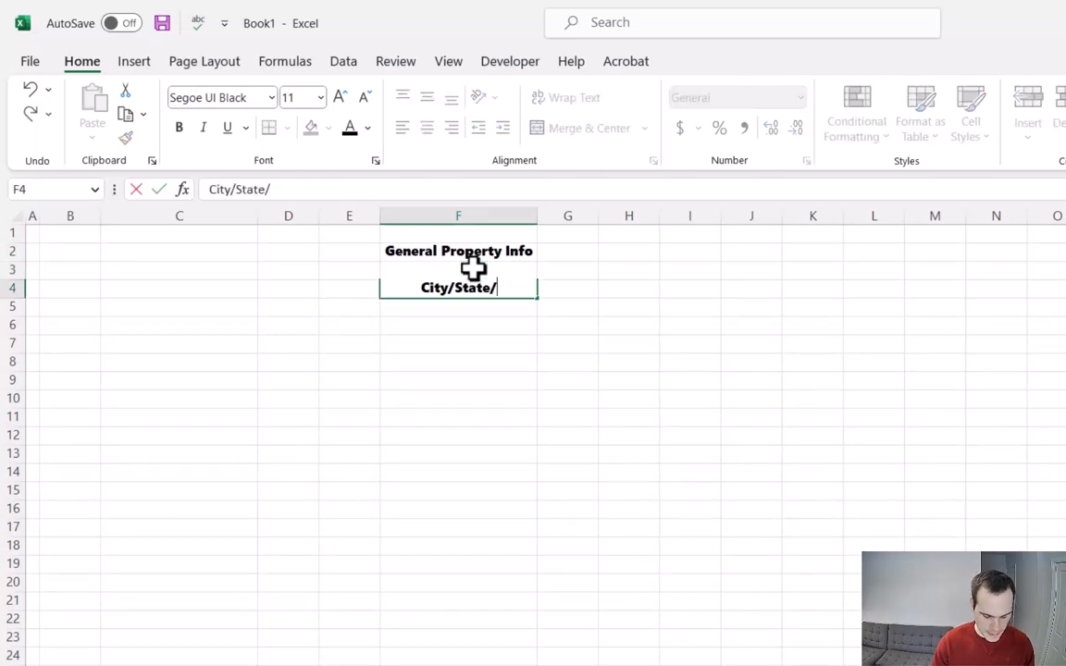
{"action": "type", "text": "Zip"}
{"action": "left_click", "coordinate": [457, 306]}
{"action": "type", "text": "Units"}
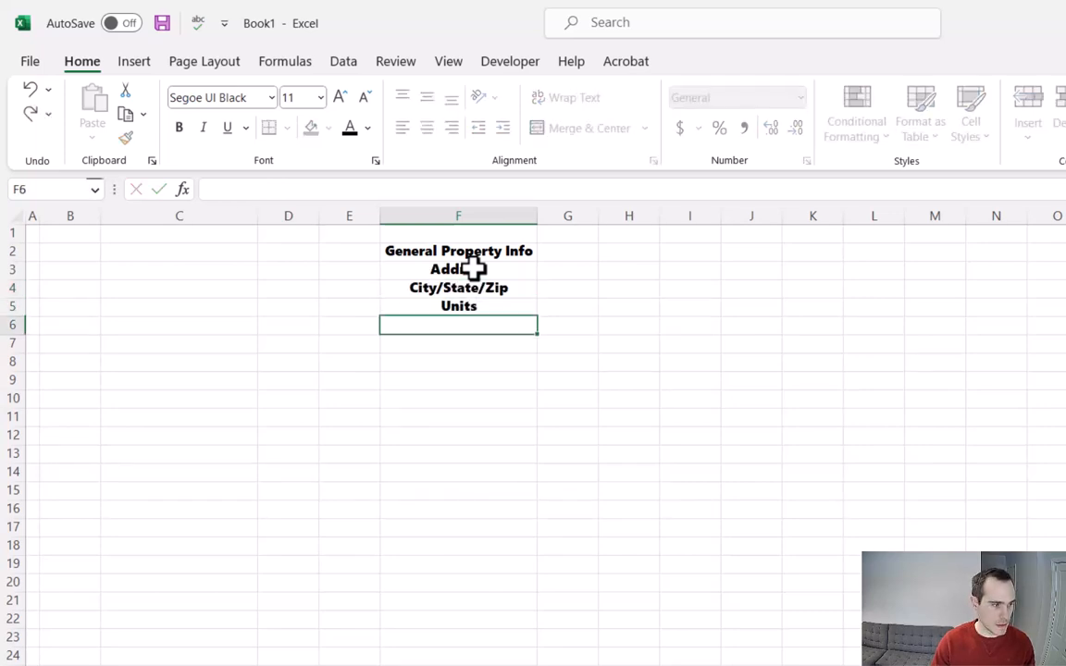
{"action": "type", "text": "Rentable"}
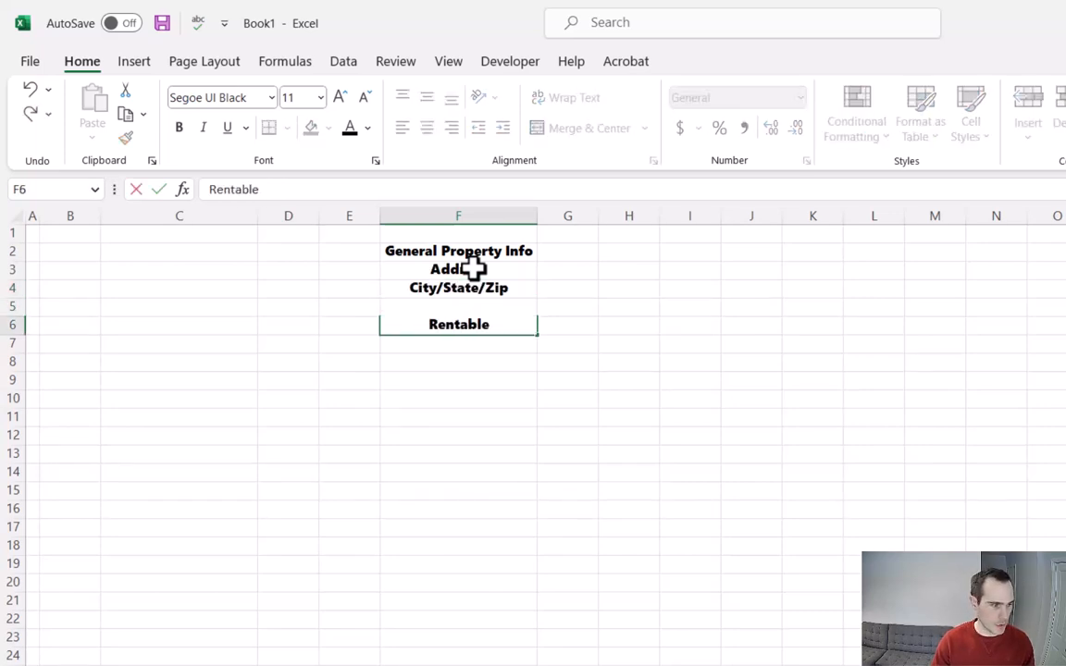
{"action": "type", "text": "SF"}
{"action": "left_click", "coordinate": [569, 269]}
{"action": "type", "text": "11"}
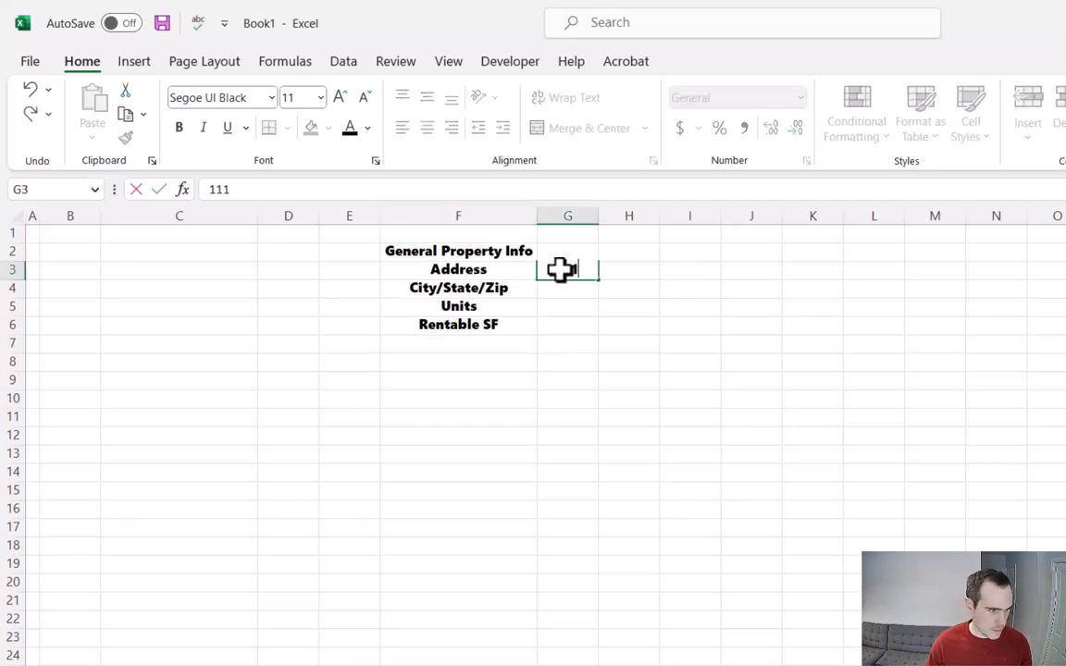
Enter 111 1st St., St. Paul, MN and 175000 rentable square feet beside the labels
{"action": "type", "text": "1st"}
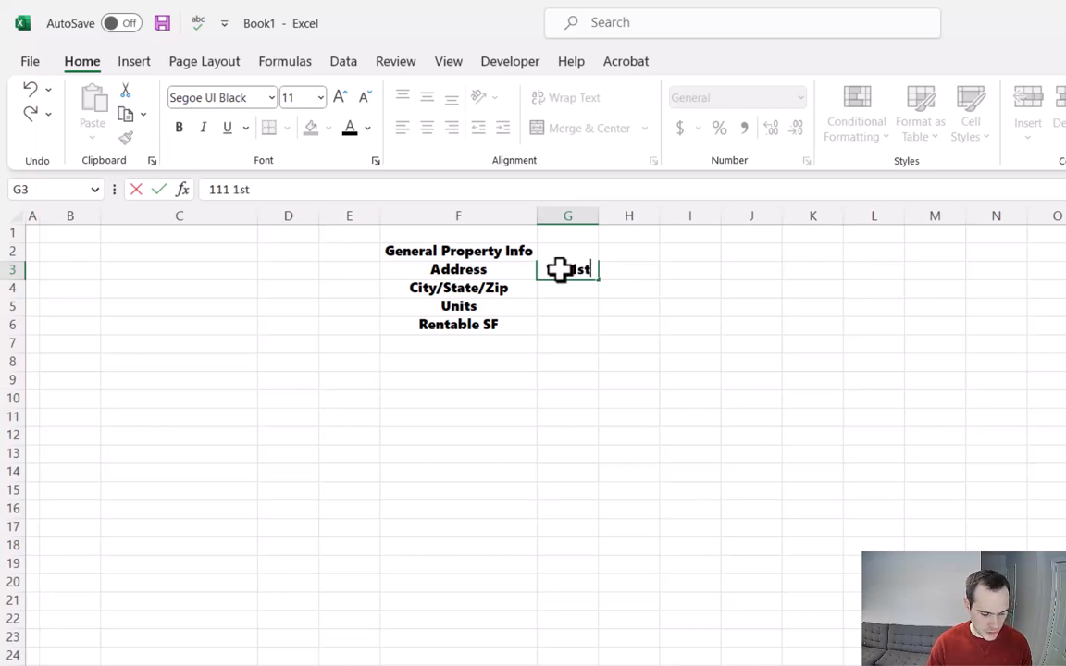
{"action": "type", "text": "St."}
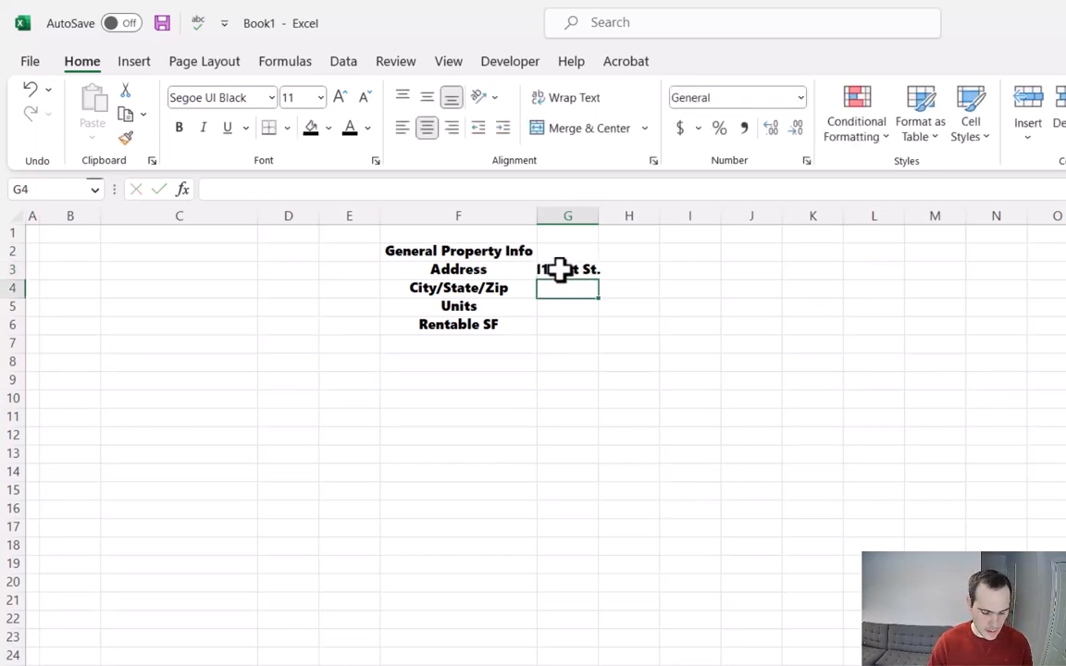
{"action": "type", "text": "St. Paul"}
{"action": "left_click", "coordinate": [568, 305]}
{"action": "type", "text": "200"}
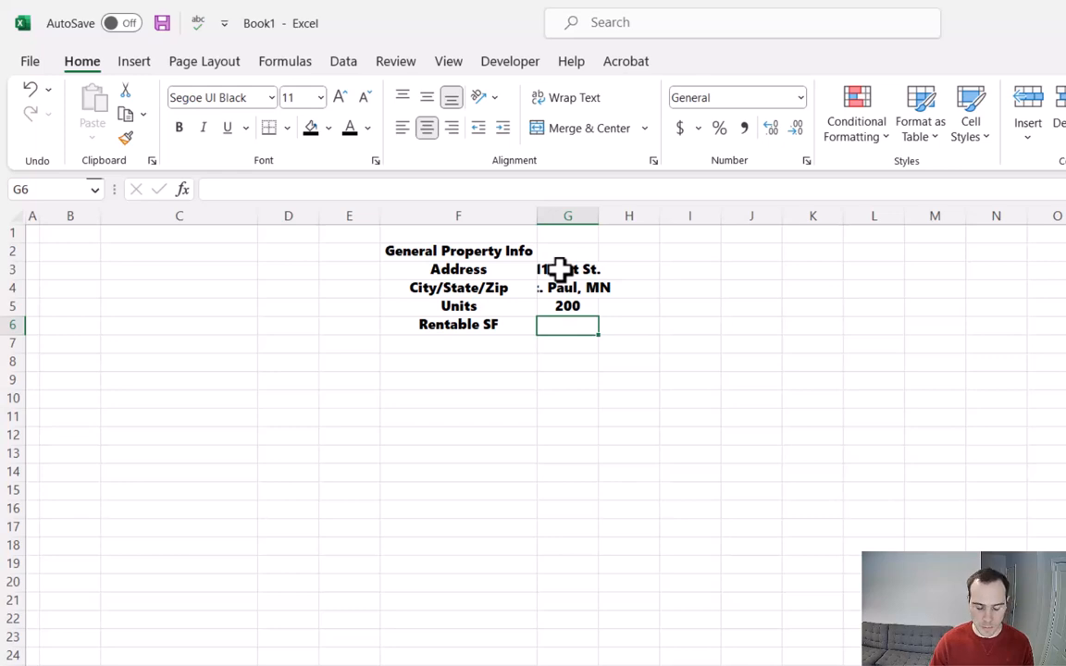
{"action": "type", "text": "175000"}
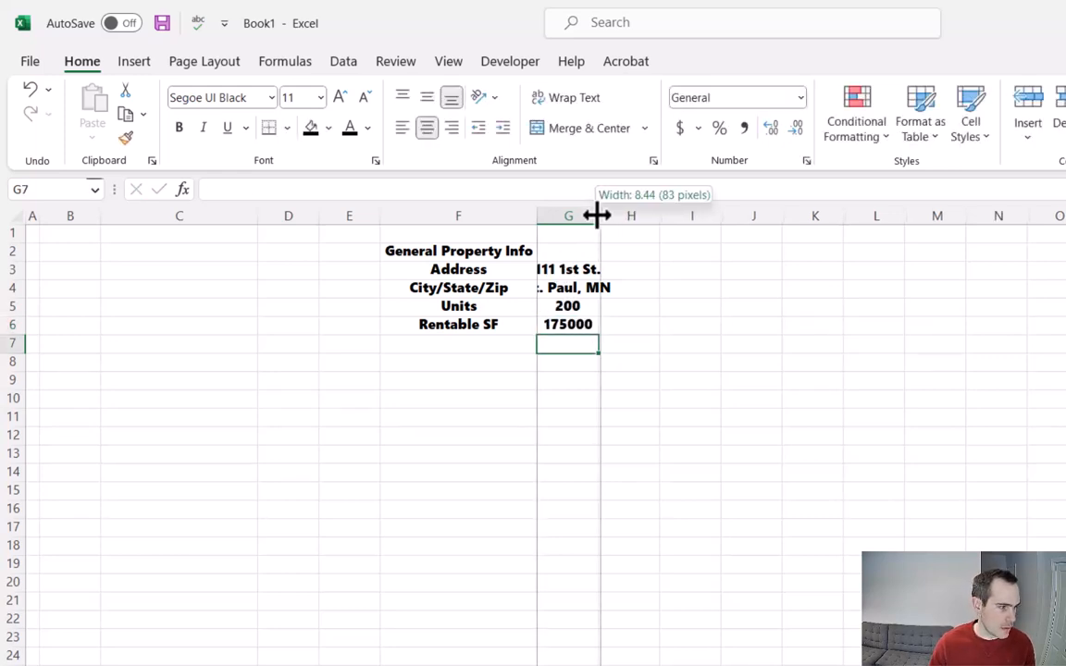
Widen column G and colour the four property detail values brown
{"action": "left_click_drag", "start_coordinate": [596, 214], "coordinate": [635, 214]}
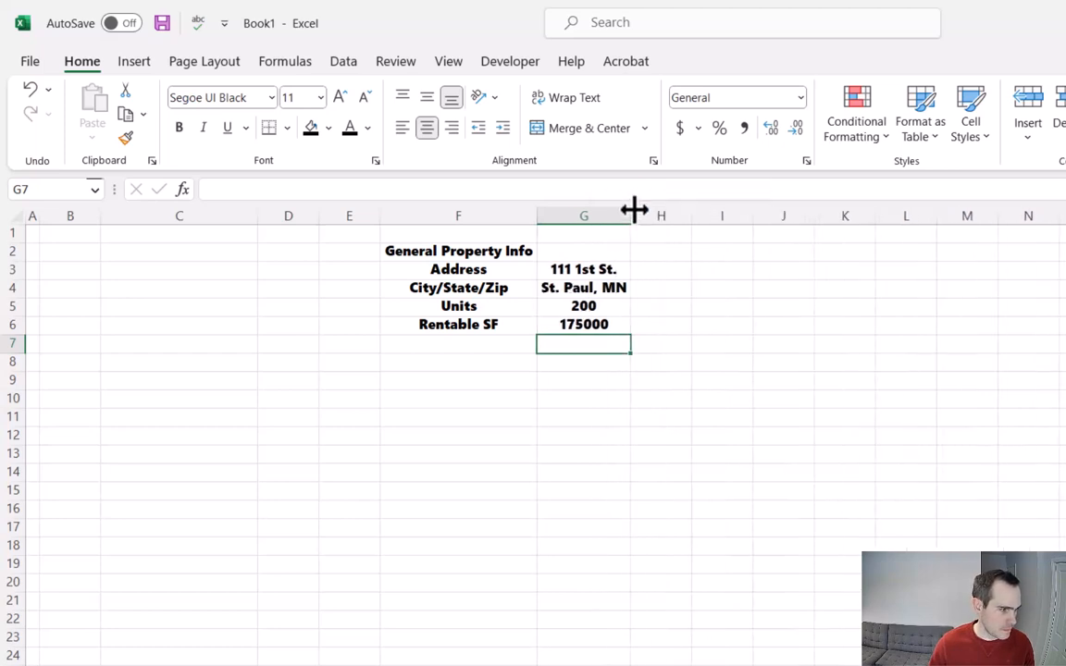
{"action": "left_click_drag", "start_coordinate": [583, 269], "coordinate": [583, 324]}
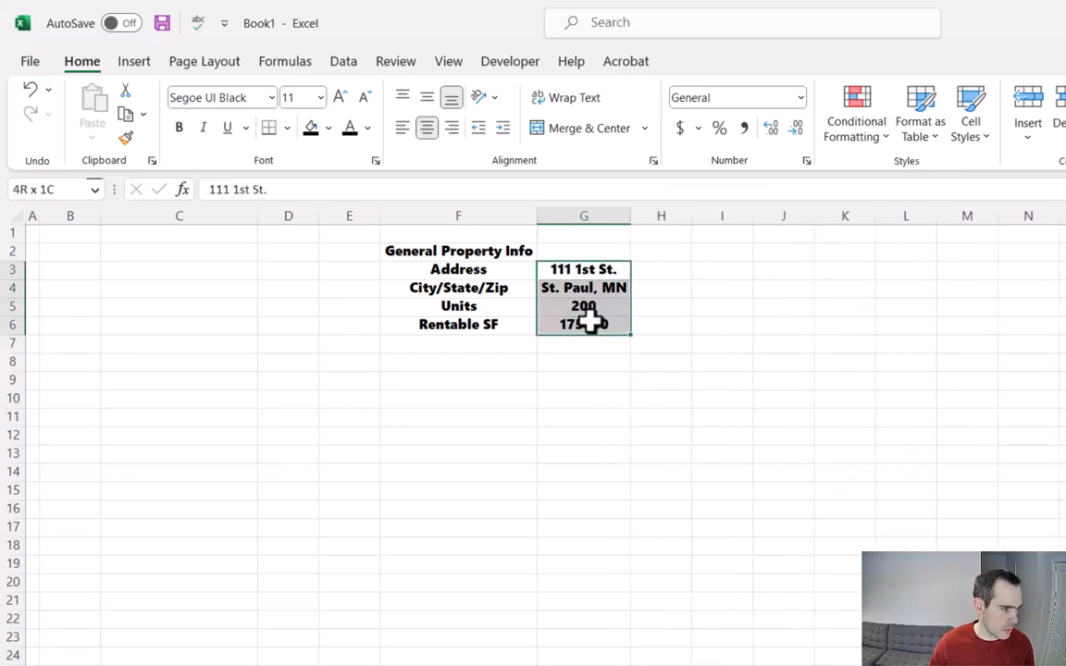
{"action": "left_click", "coordinate": [366, 128]}
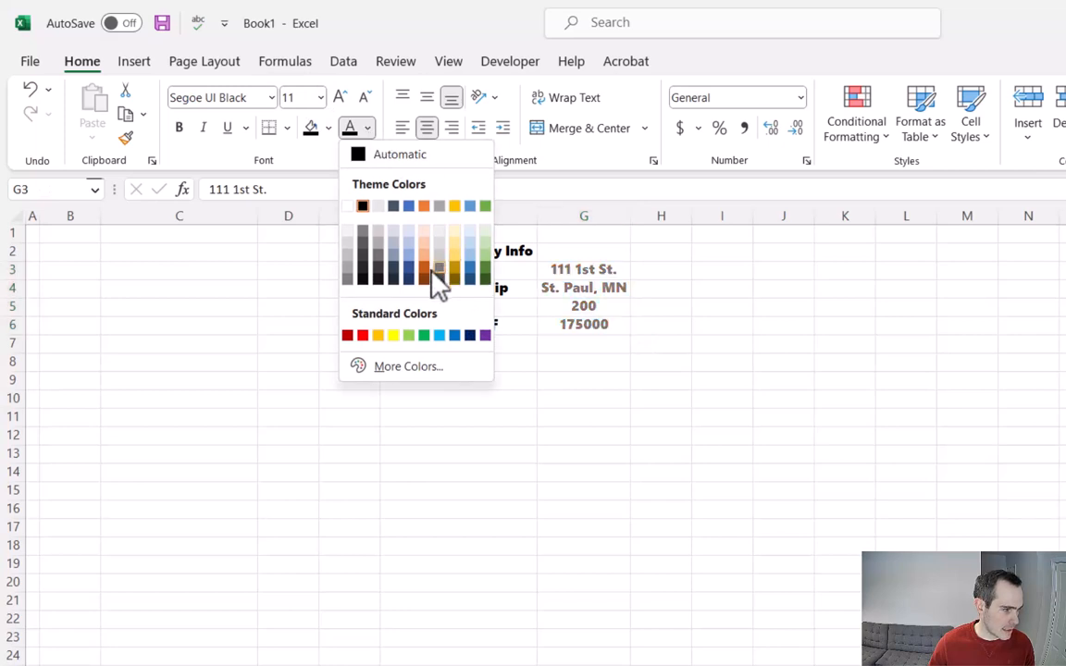
{"action": "left_click", "coordinate": [437, 274]}
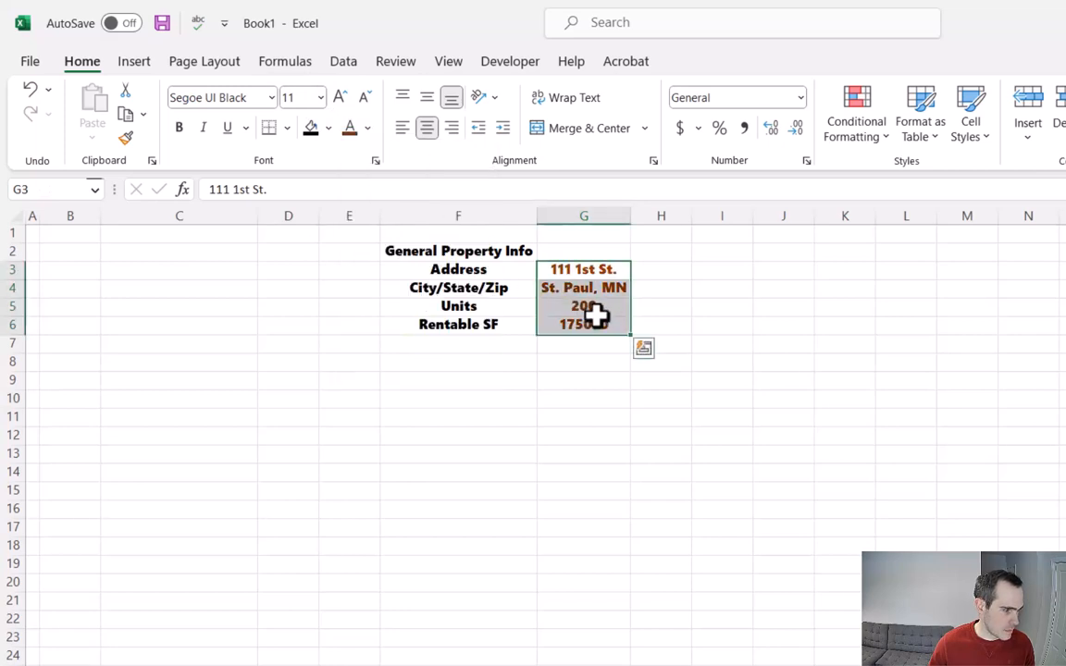
Format Rentable SF as a Number with a thousands separator, showing 175,000
{"action": "right_click", "coordinate": [583, 324]}
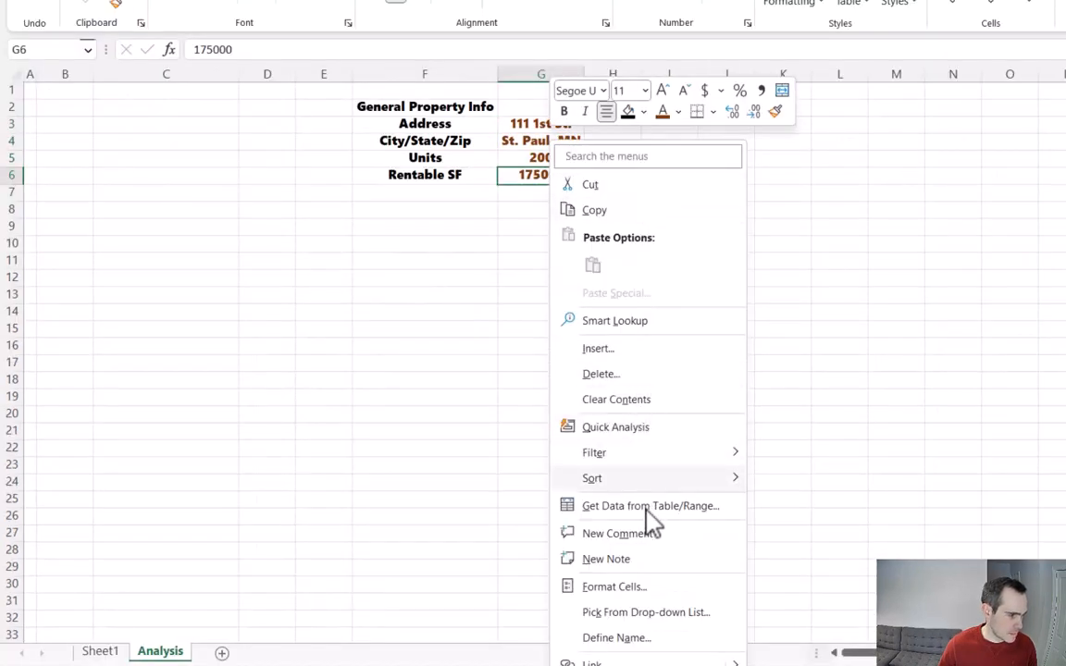
{"action": "left_click", "coordinate": [615, 585]}
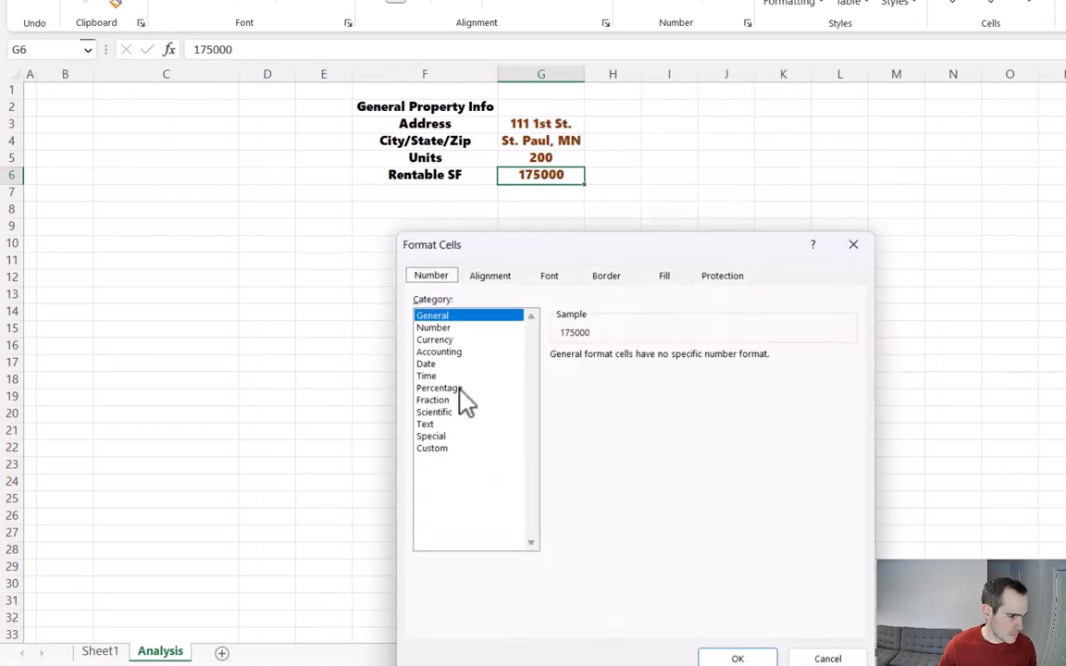
{"action": "mouse_move", "coordinate": [461, 359]}
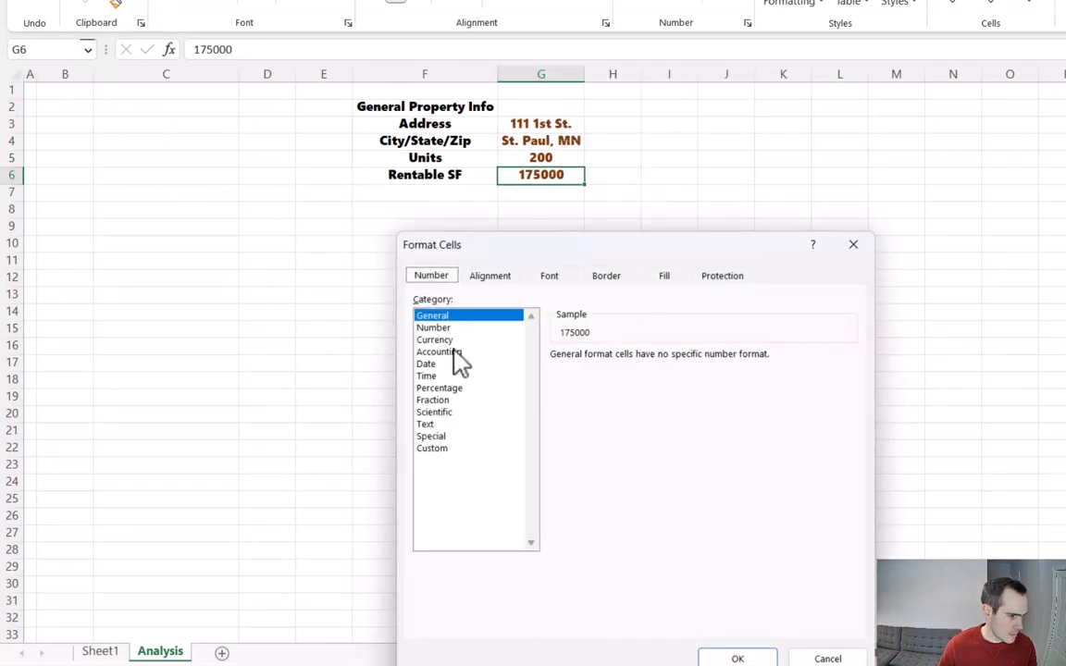
{"action": "left_click", "coordinate": [433, 326]}
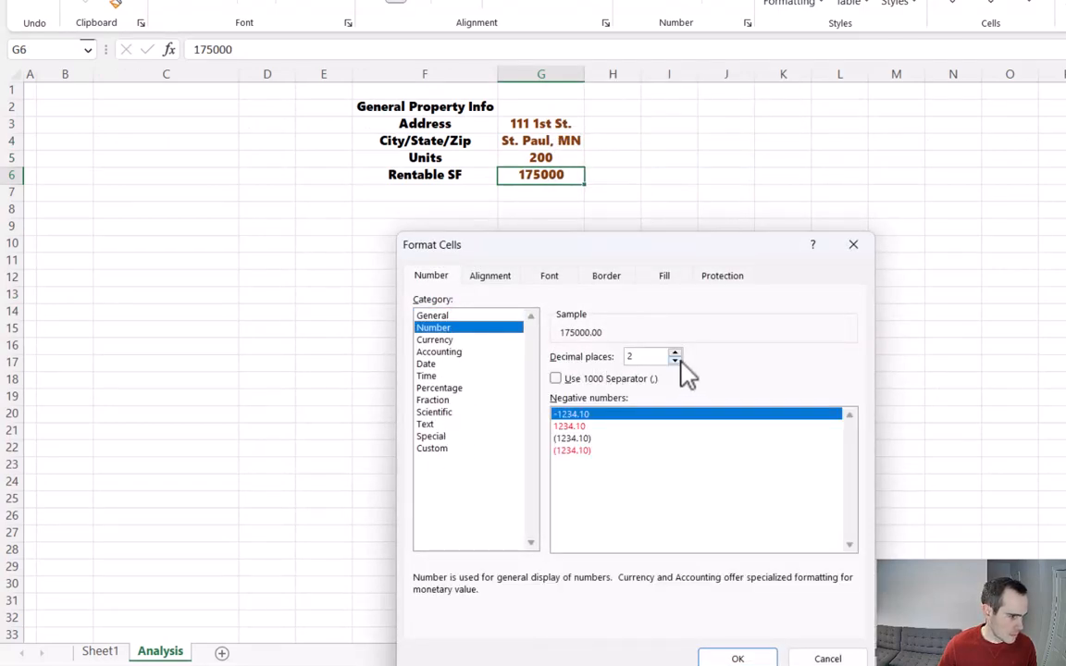
{"action": "left_click", "coordinate": [556, 378]}
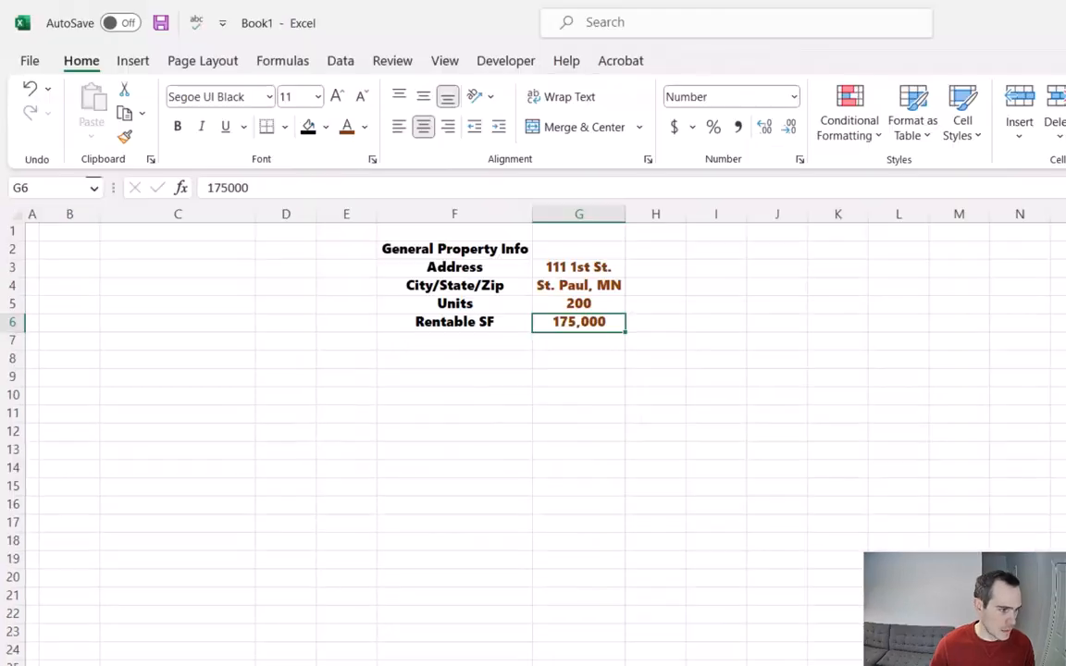
{"action": "left_click", "coordinate": [459, 251]}
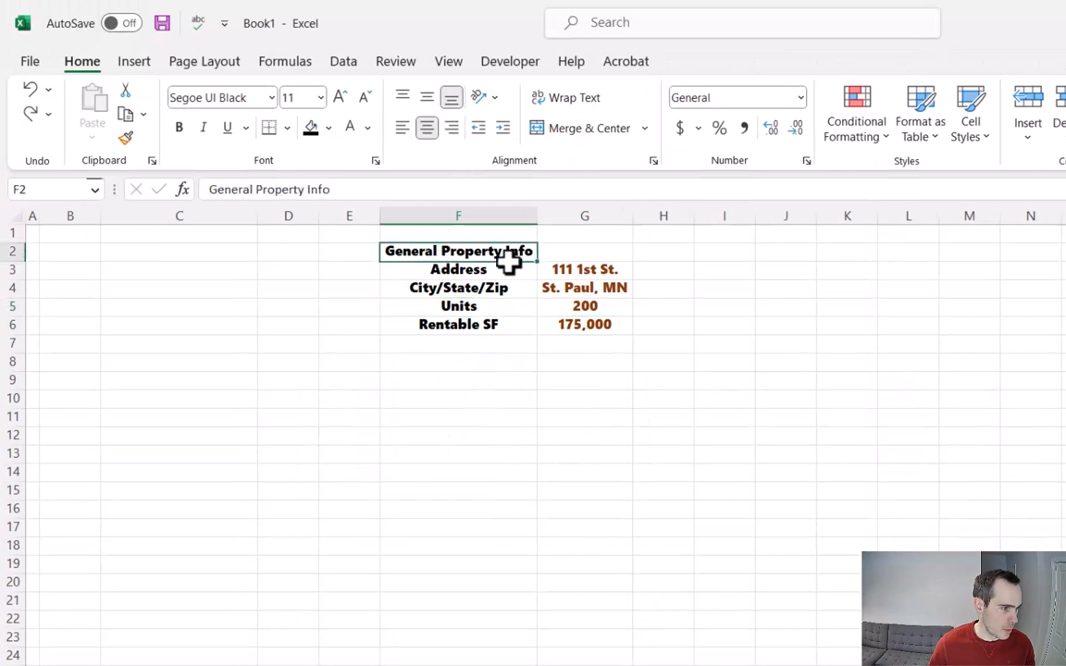
Fill the heading band black and left-align and indent the Address to Rentable SF labels
{"action": "left_click", "coordinate": [311, 126]}
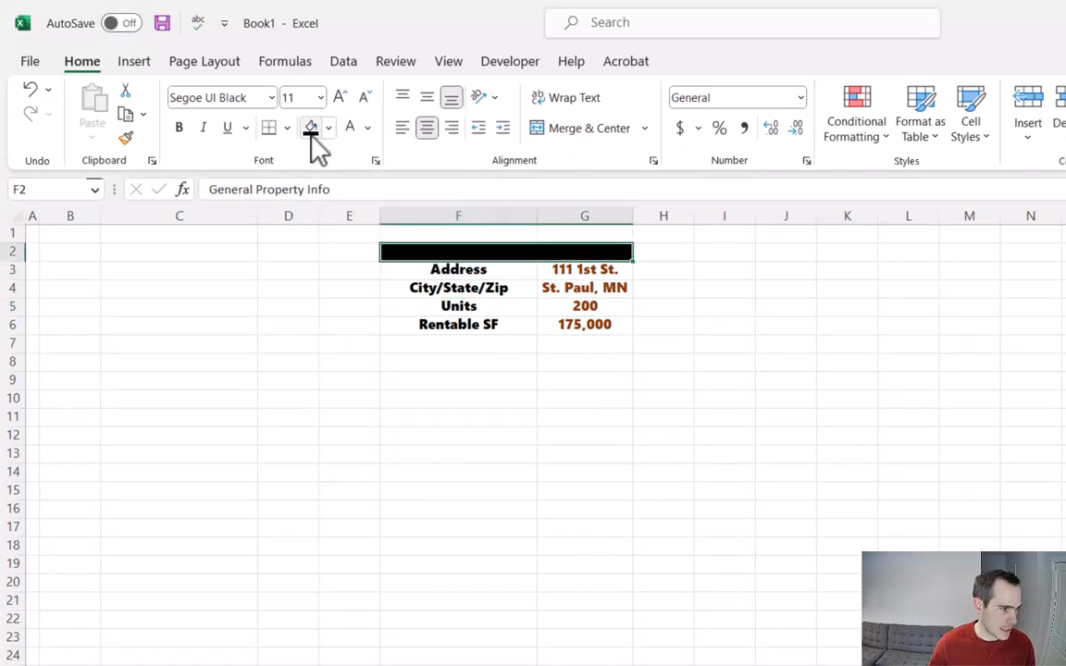
{"action": "mouse_move", "coordinate": [342, 148]}
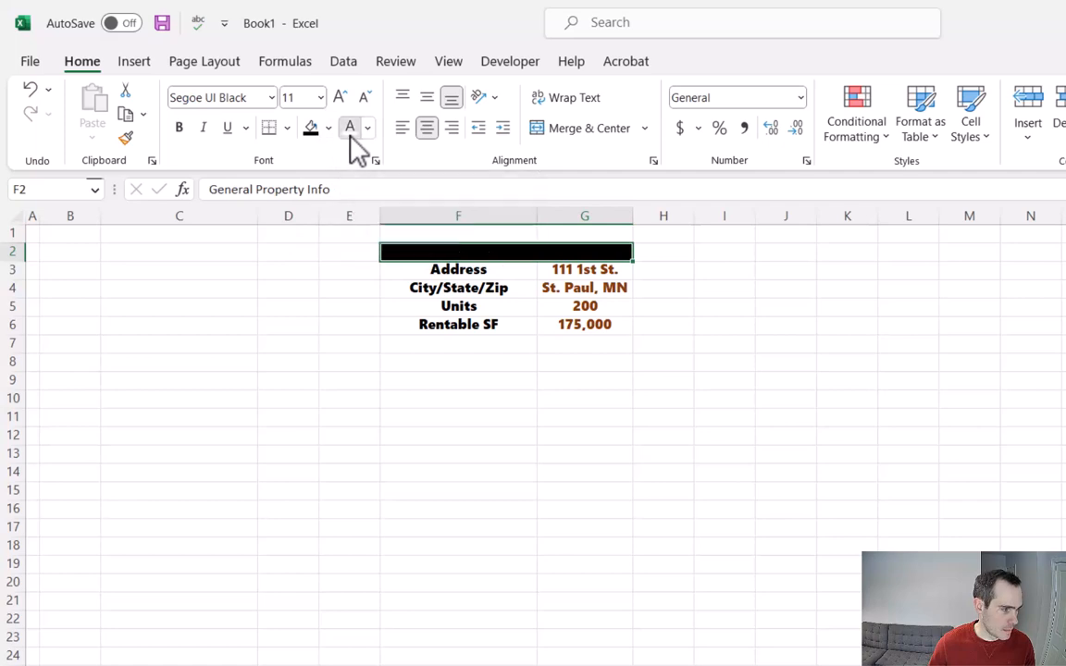
{"action": "left_click_drag", "start_coordinate": [459, 252], "coordinate": [459, 324]}
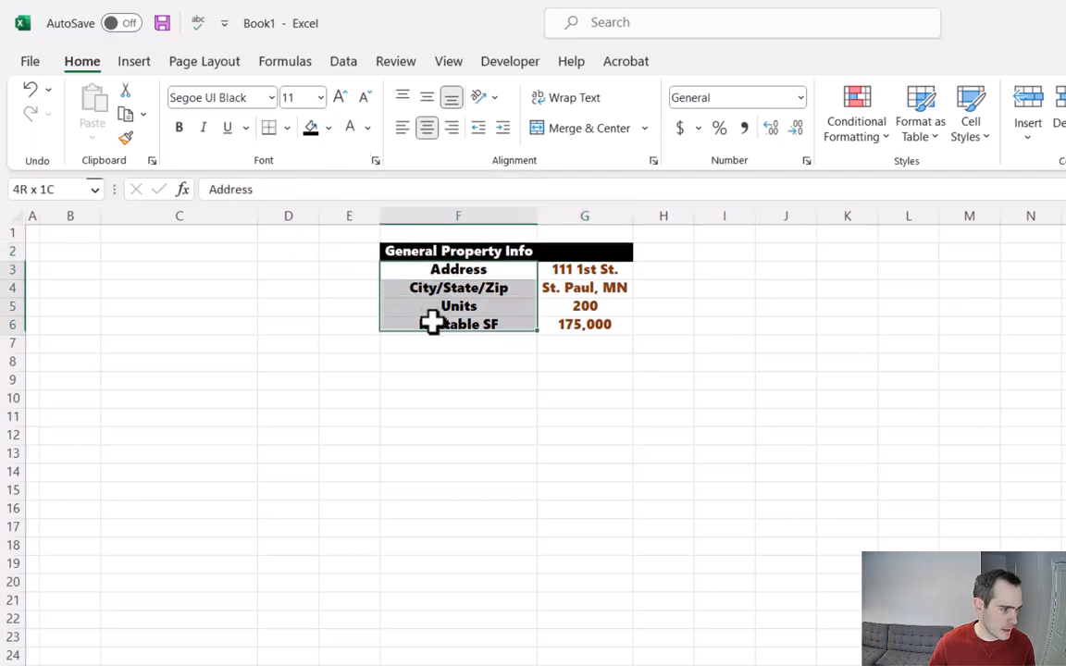
{"action": "left_click", "coordinate": [402, 127]}
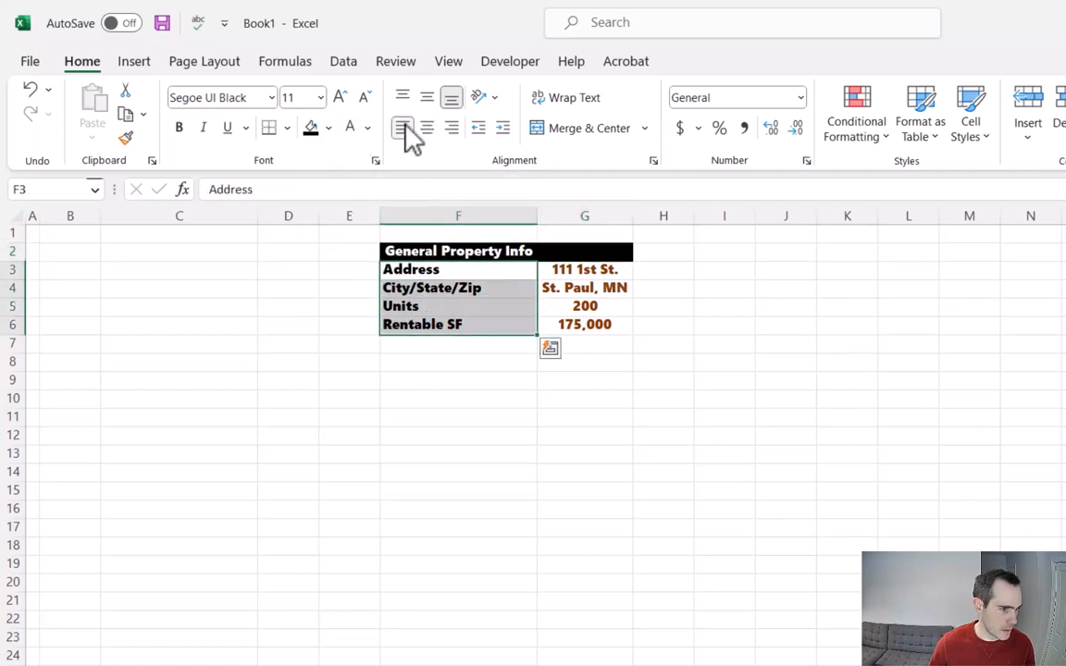
{"action": "mouse_move", "coordinate": [600, 373]}
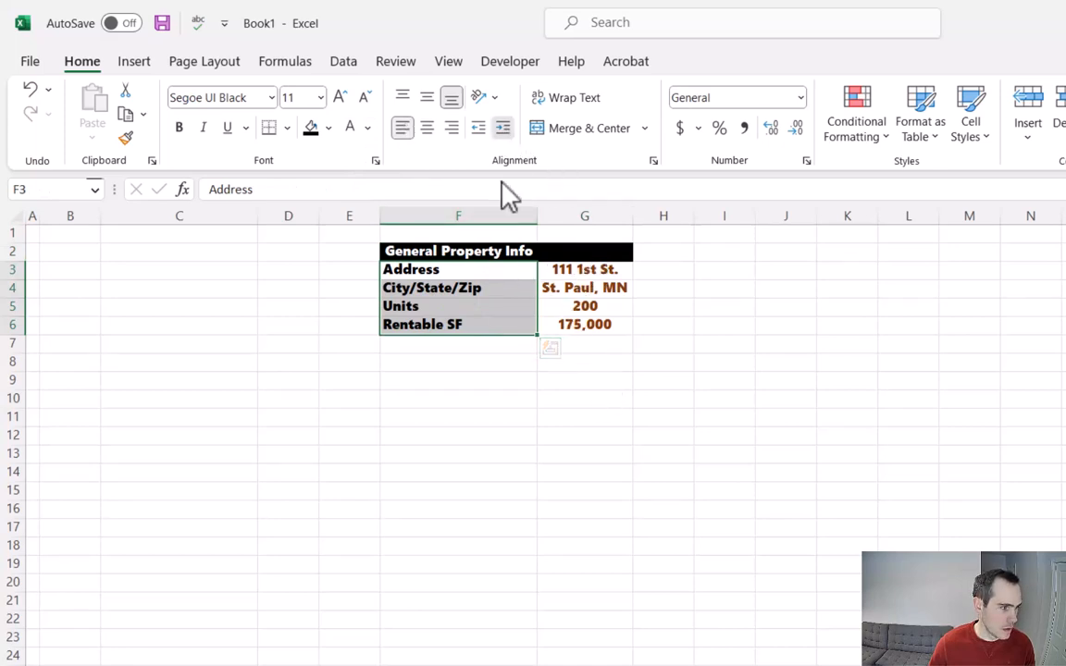
{"action": "left_click", "coordinate": [459, 398]}
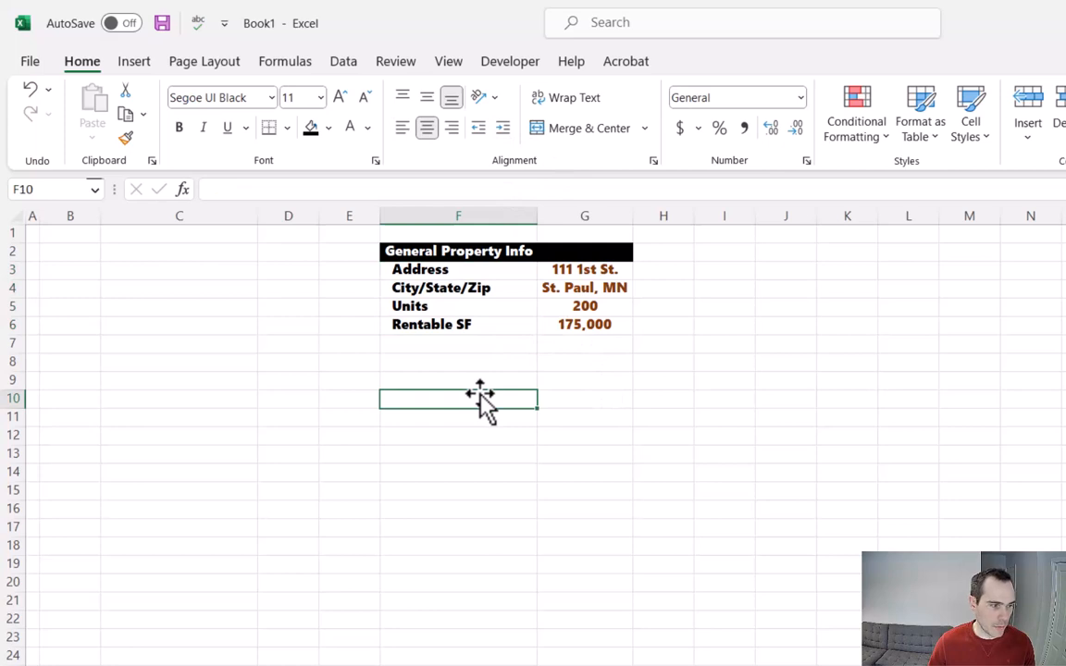
{"action": "mouse_move", "coordinate": [422, 266]}
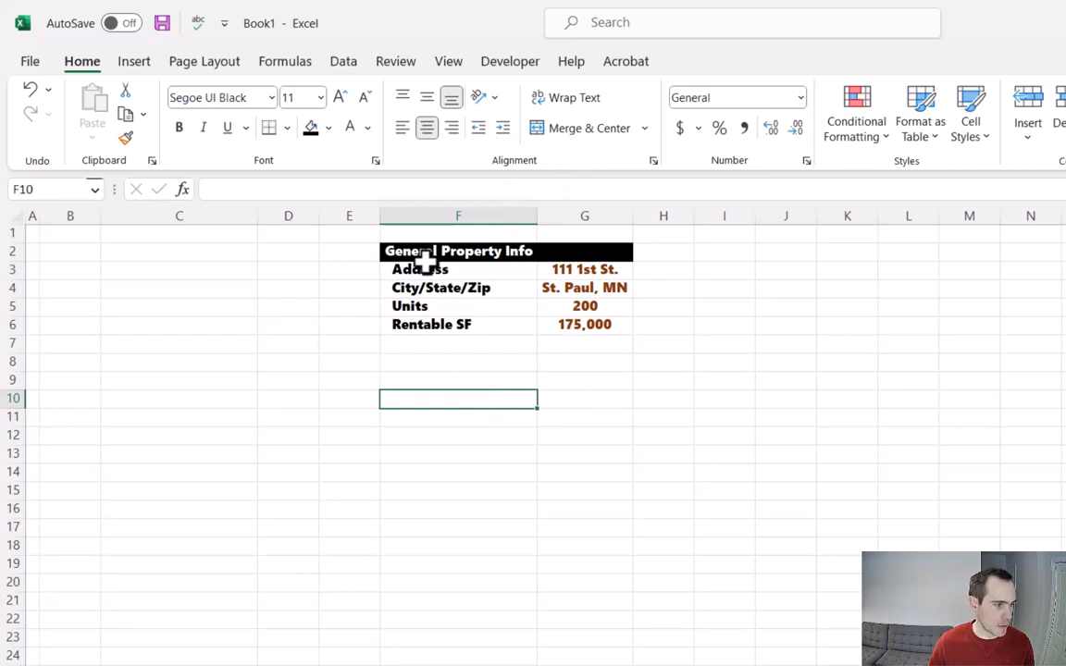
{"action": "left_click", "coordinate": [459, 251]}
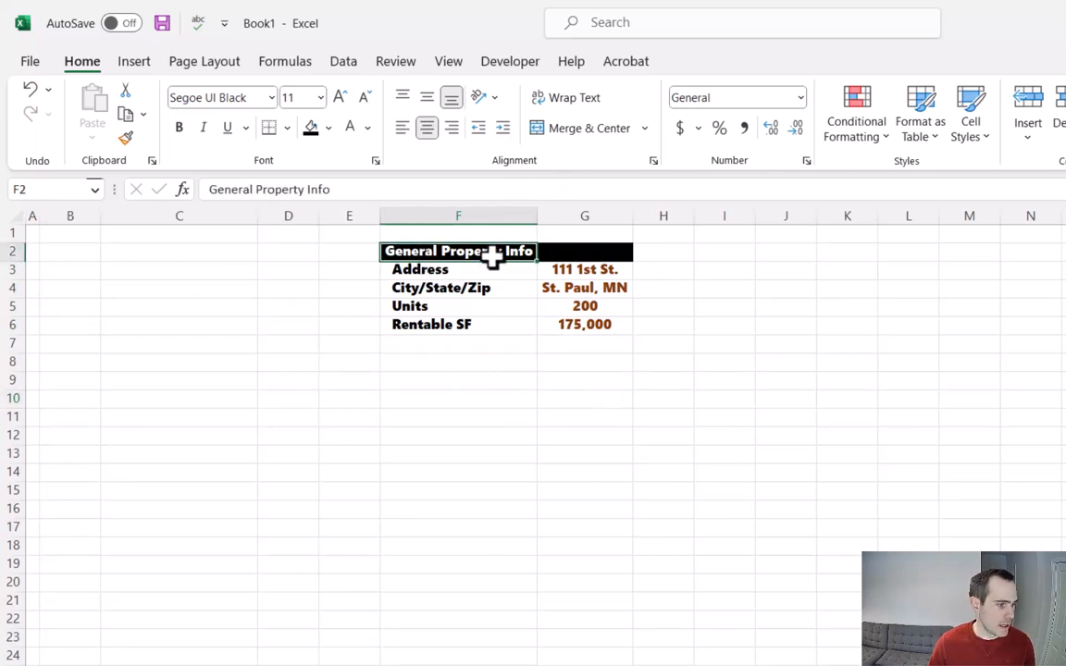
Paste the heading band into B2 and name it Capital Stack
{"action": "left_click", "coordinate": [71, 252]}
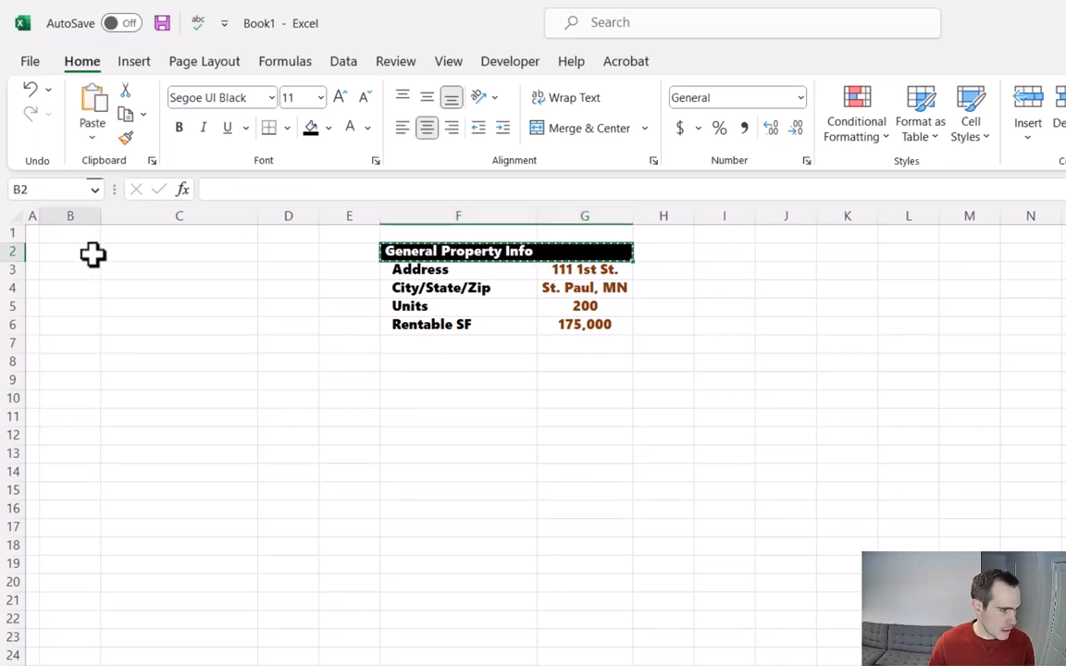
{"action": "key", "text": "ctrl+v"}
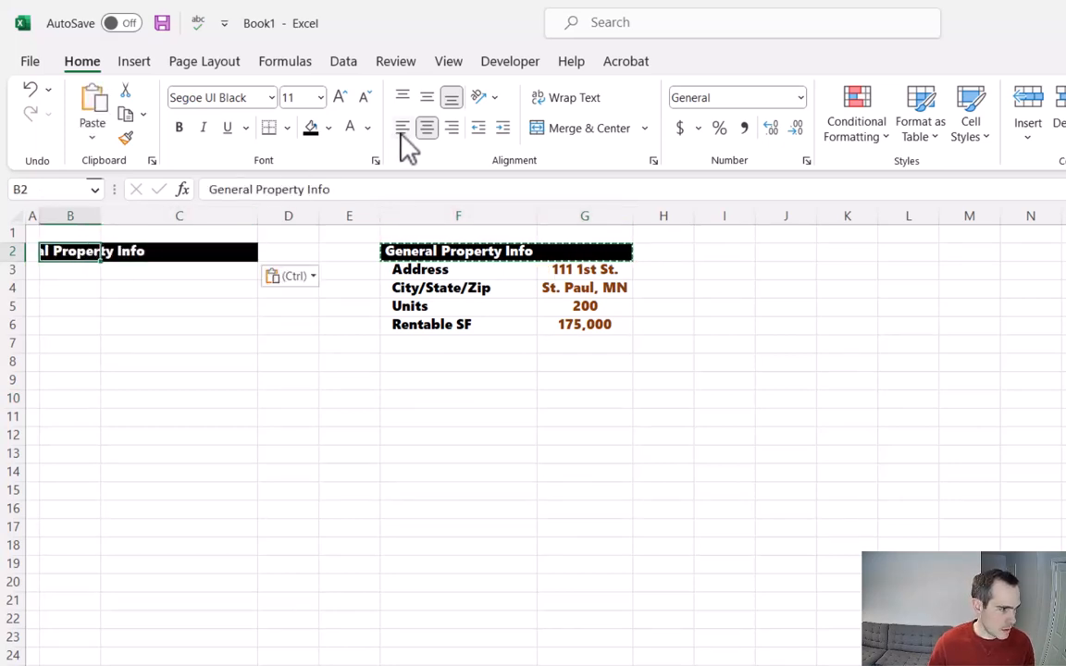
{"action": "type", "text": "Capital Stack"}
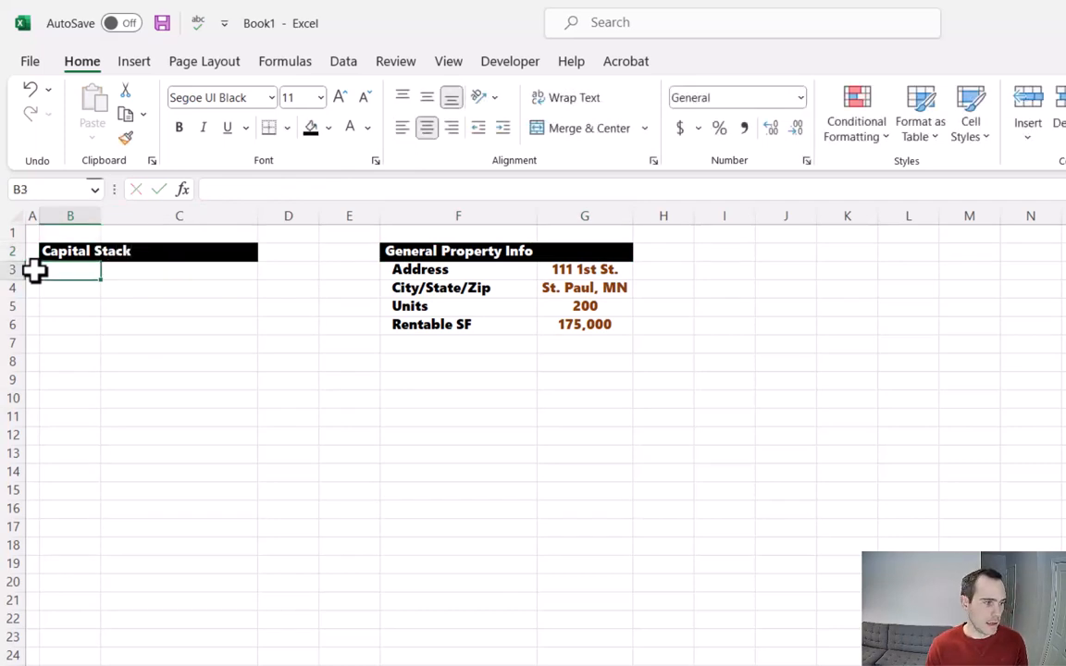
List Price, Per Unit and Per SF labels beneath the Capital Stack heading
{"action": "type", "text": "Price"}
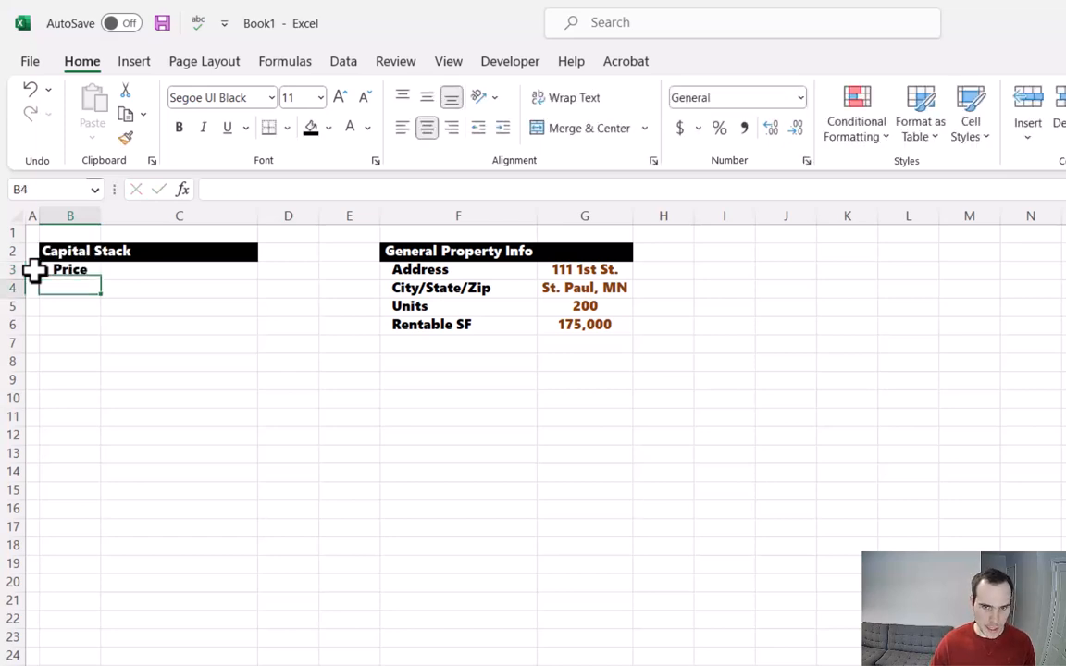
{"action": "type", "text": "Per"}
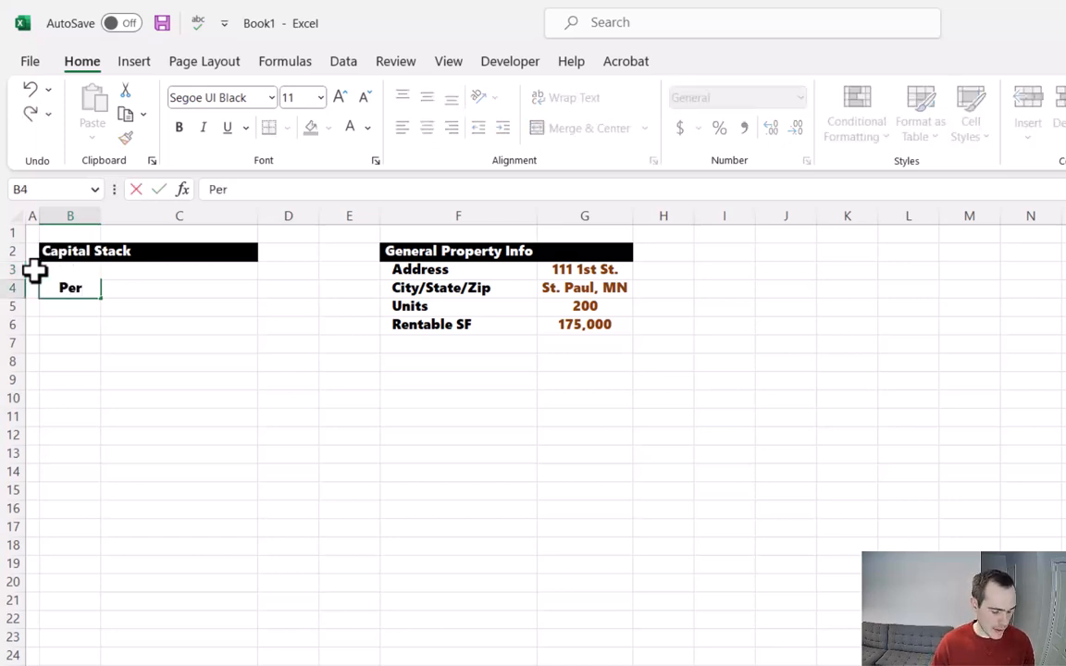
{"action": "key", "text": "enter"}
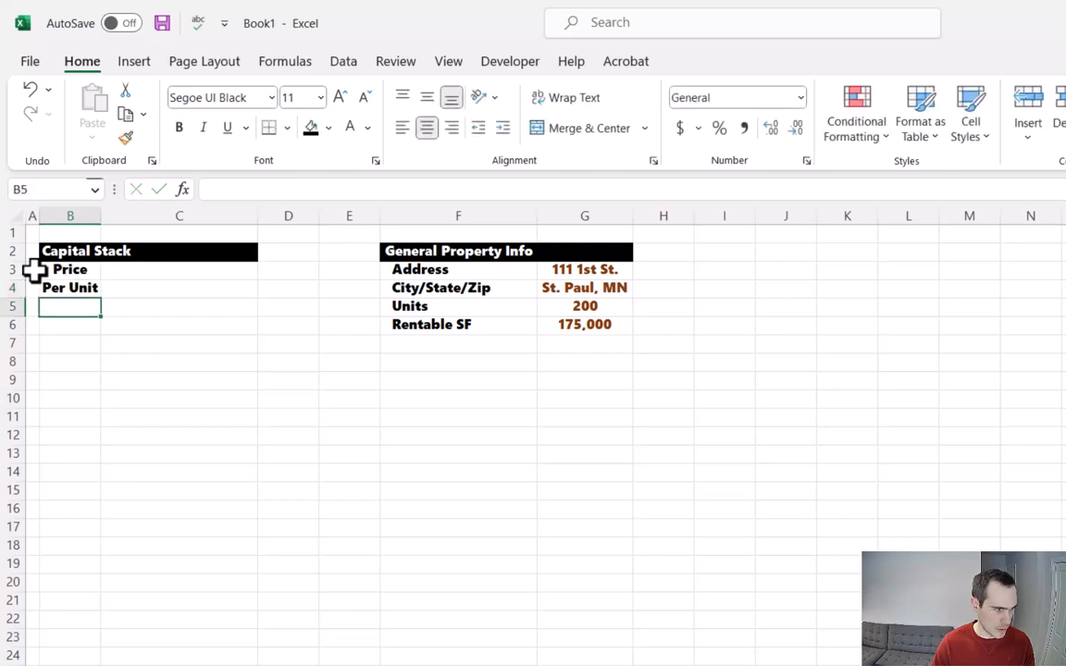
{"action": "type", "text": "Per SF"}
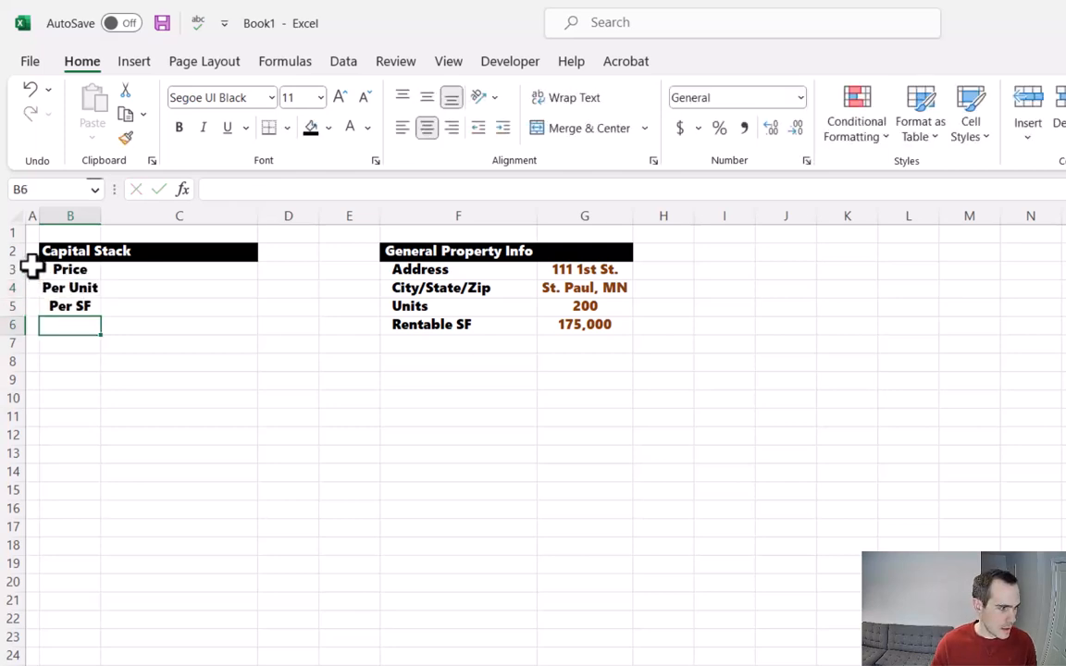
Enter a $25,000,000 purchase price formatted as currency
{"action": "left_click", "coordinate": [178, 270]}
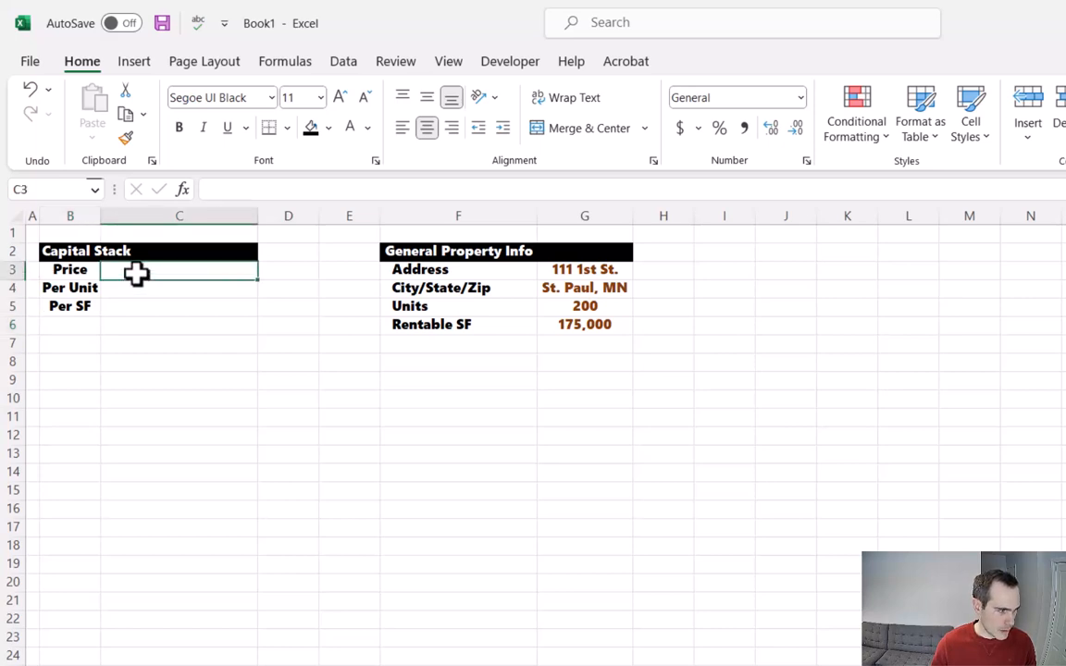
{"action": "type", "text": "25000"}
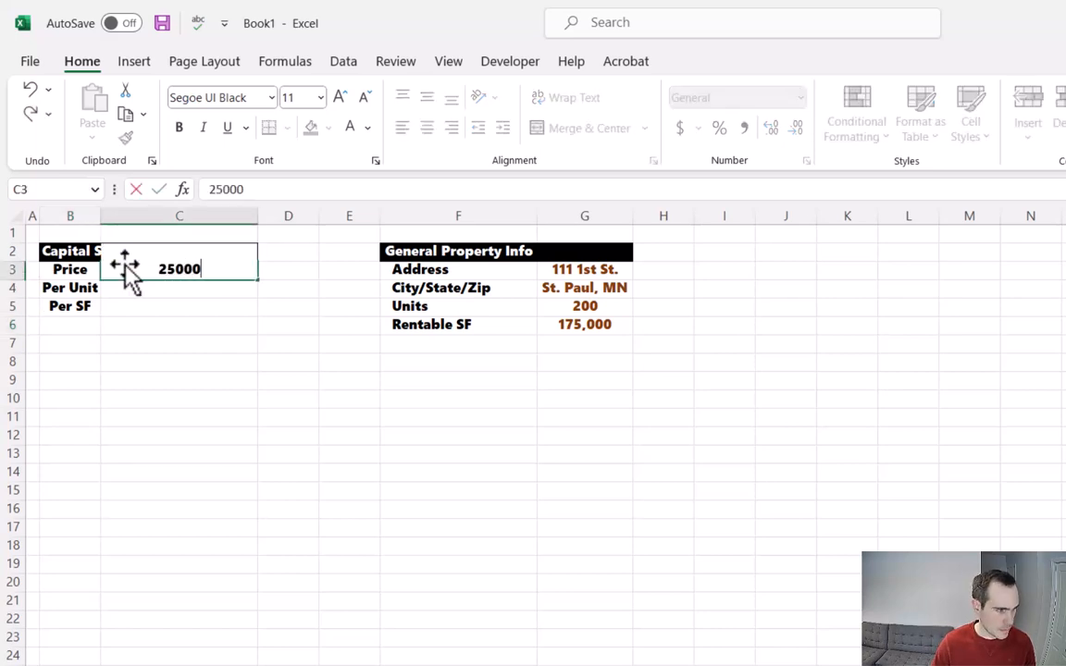
{"action": "key", "text": "enter"}
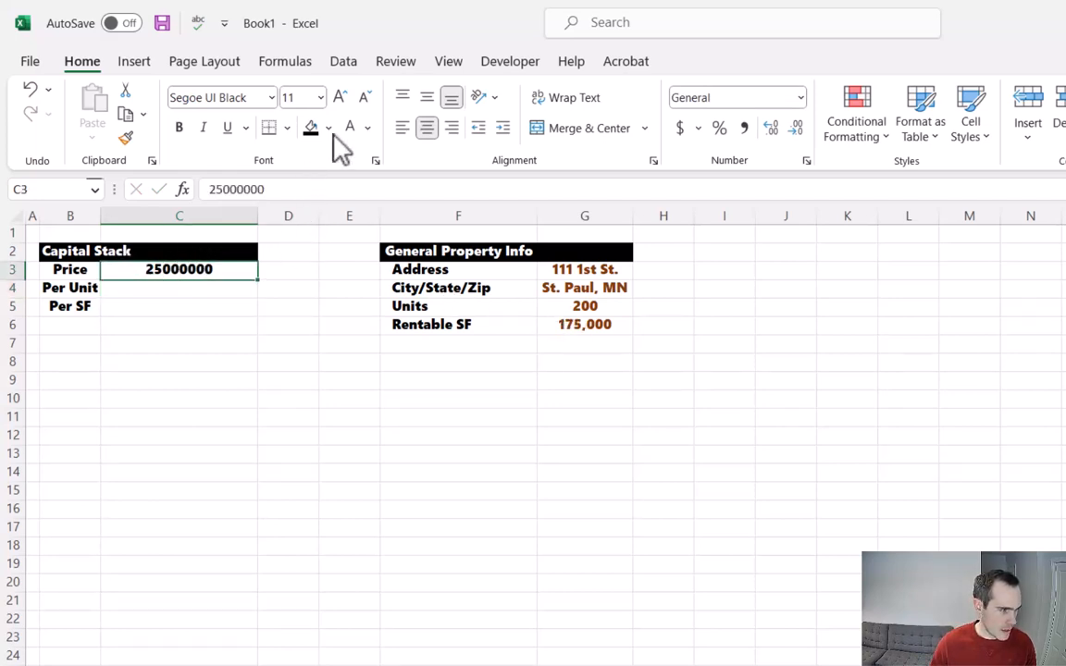
{"action": "left_click", "coordinate": [367, 128]}
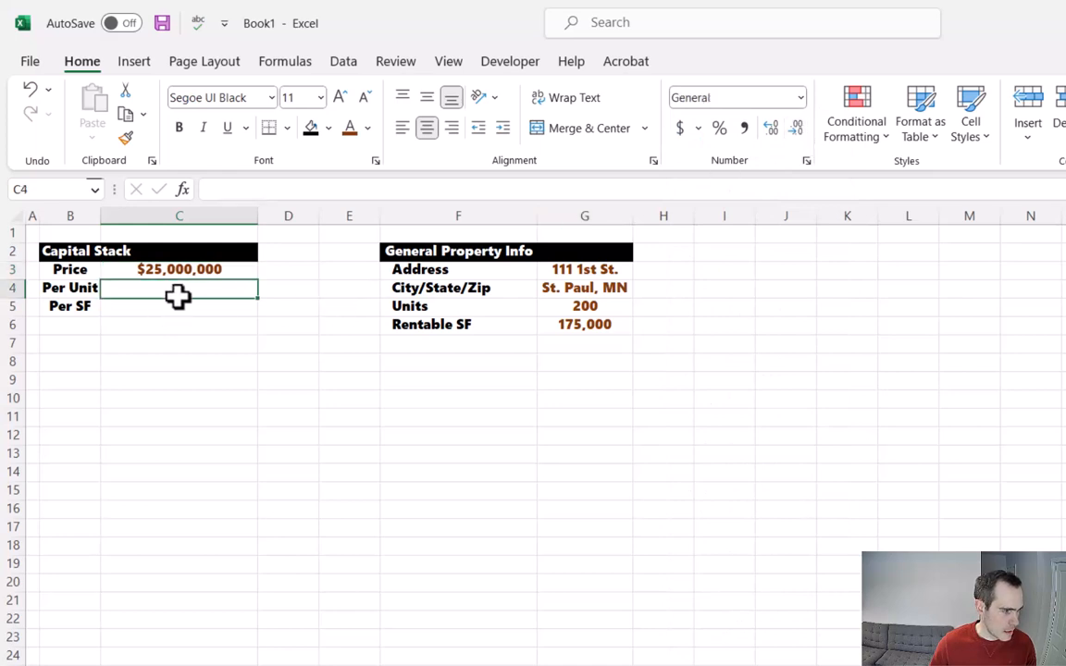
Calculate price per unit (=C3/G5, $125,000) and per SF (=C3/G6, $142.86)
{"action": "type", "text": "=C2"}
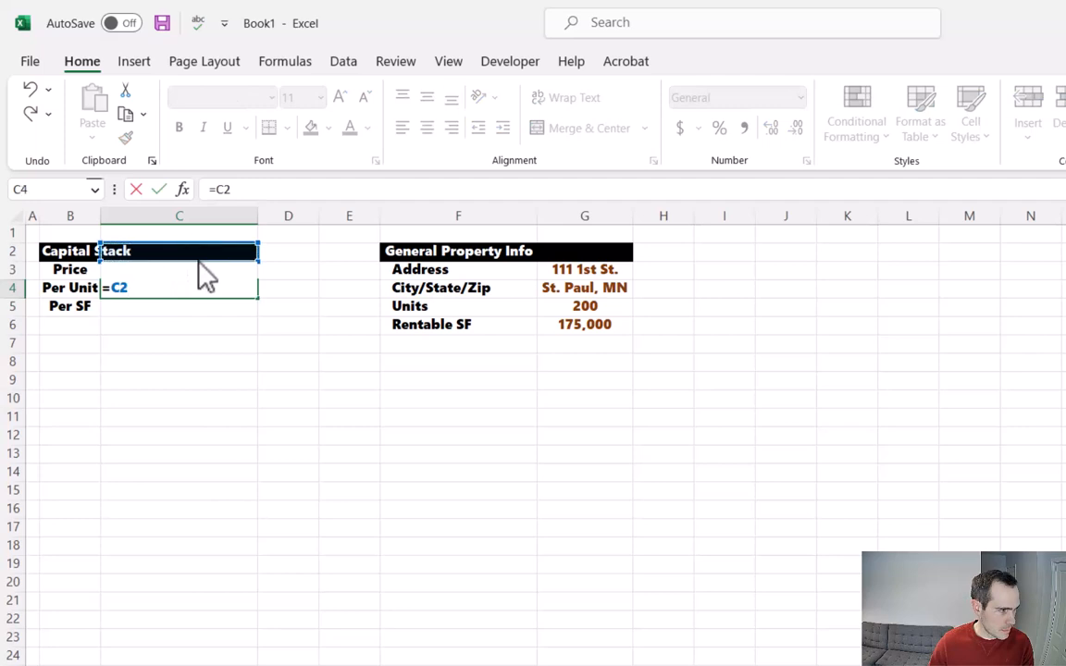
{"action": "left_click", "coordinate": [585, 305]}
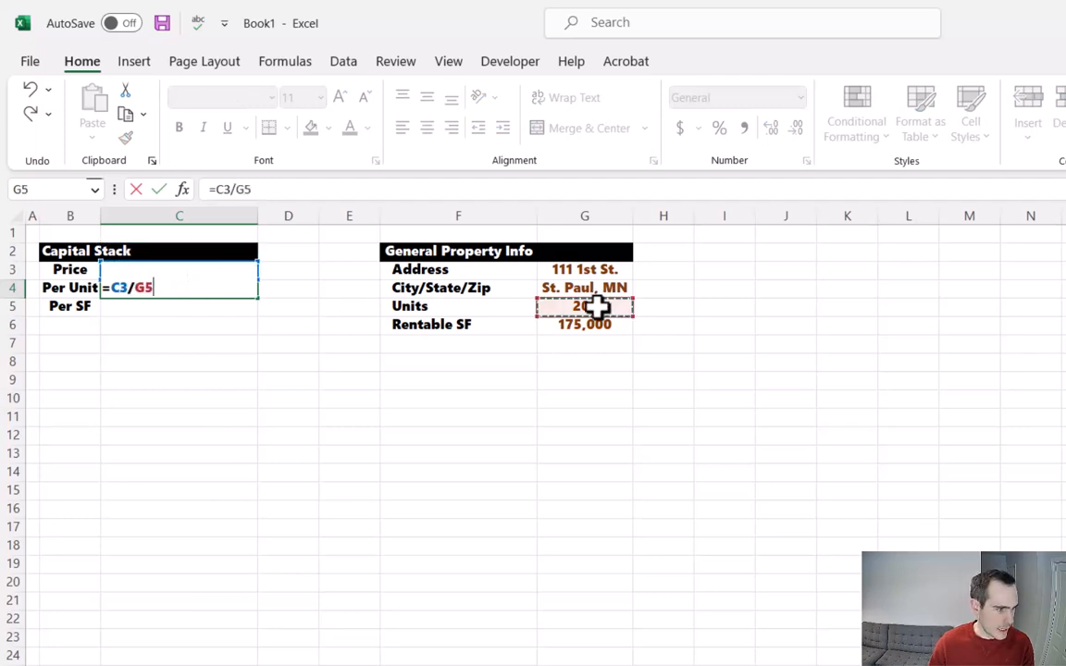
{"action": "key", "text": "Return"}
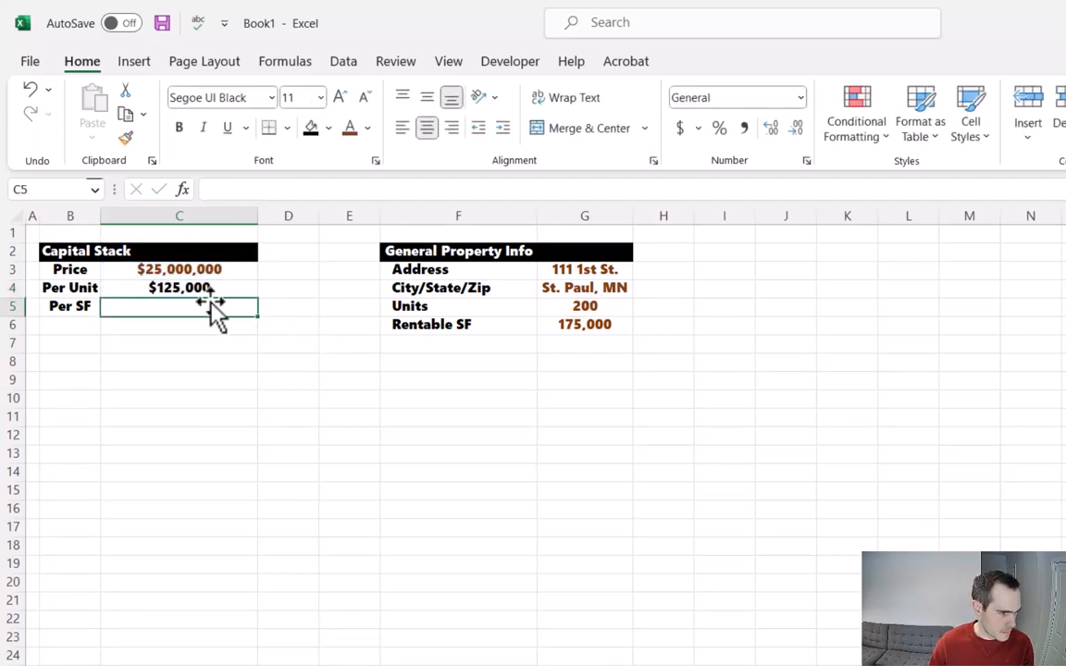
{"action": "type", "text": "=C3/"}
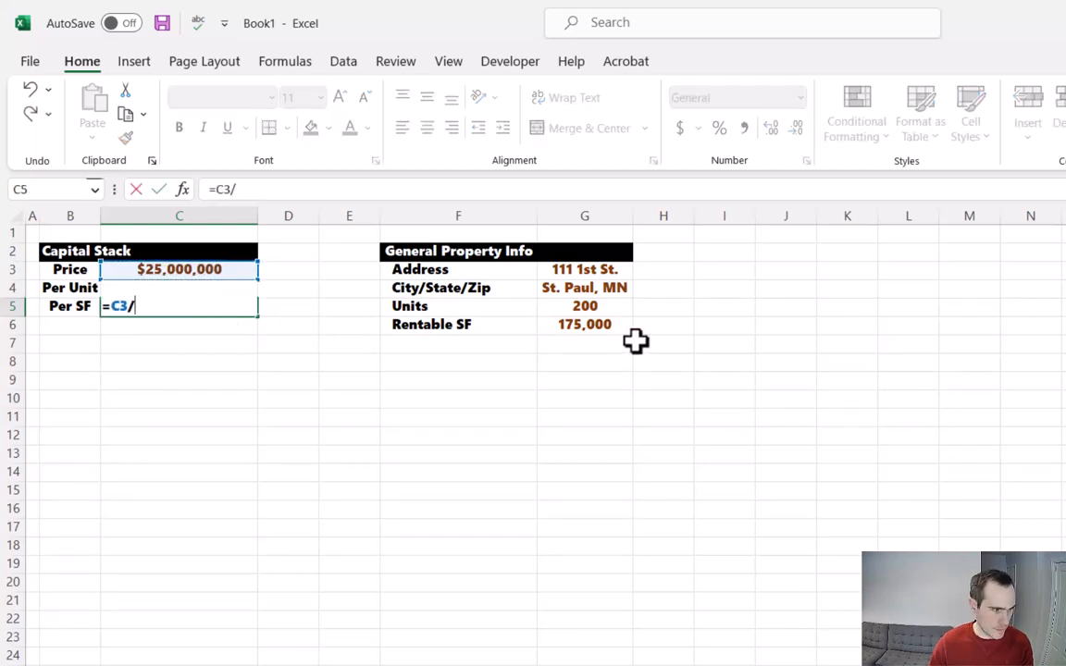
{"action": "key", "text": "Return"}
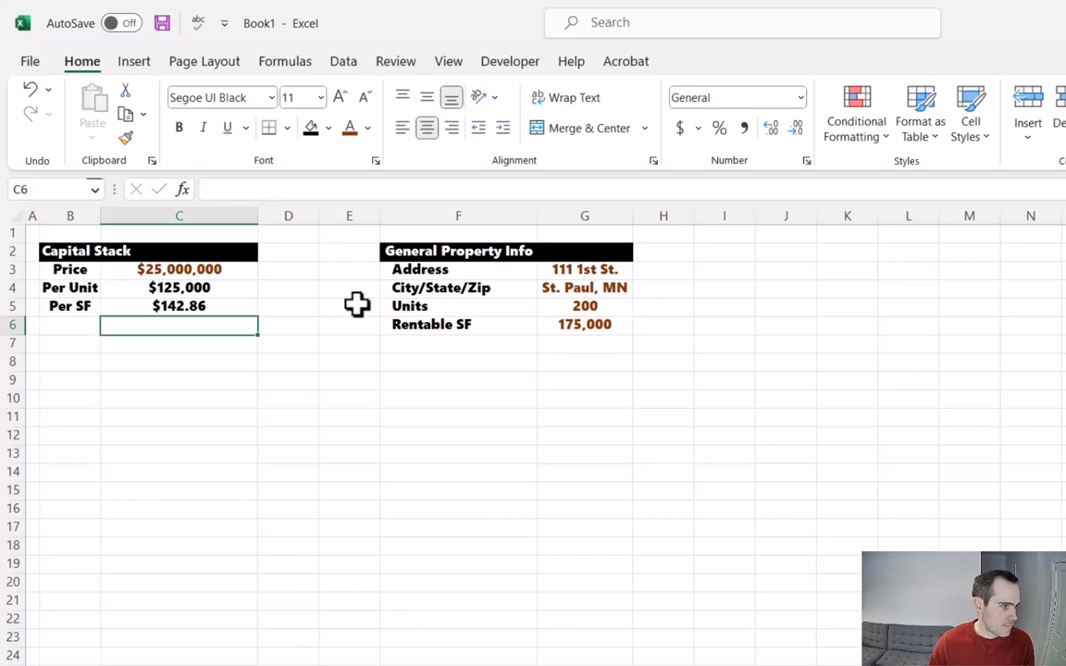
Left-align the price labels and start a Debt label below
{"action": "left_click", "coordinate": [70, 215]}
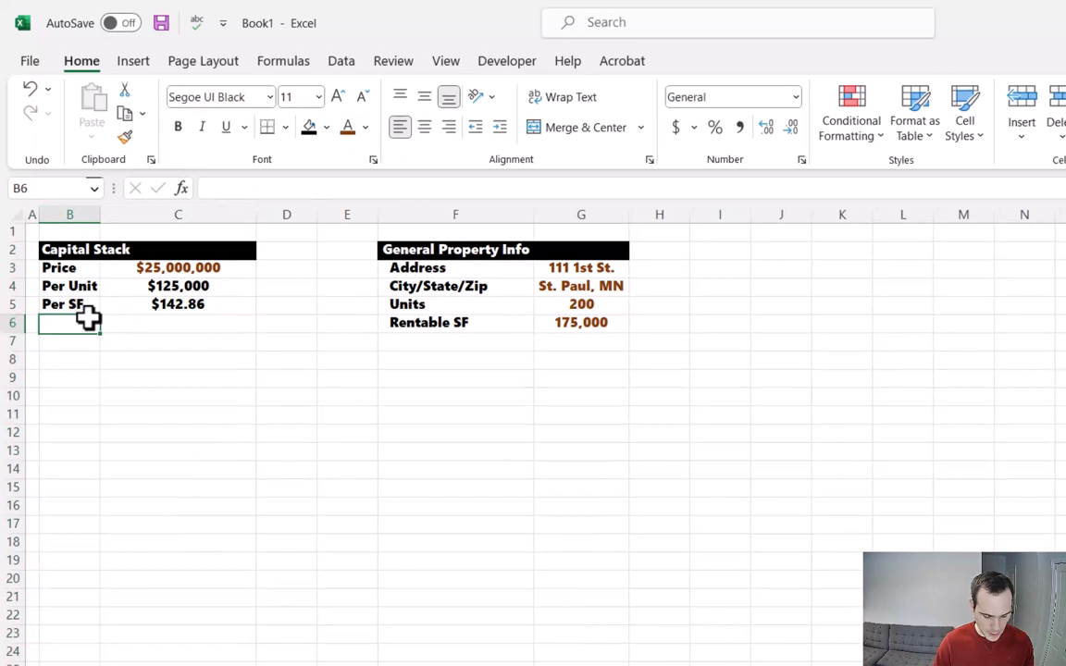
{"action": "type", "text": "Debt"}
{"action": "left_click", "coordinate": [68, 340]}
{"action": "type", "text": "Type"}
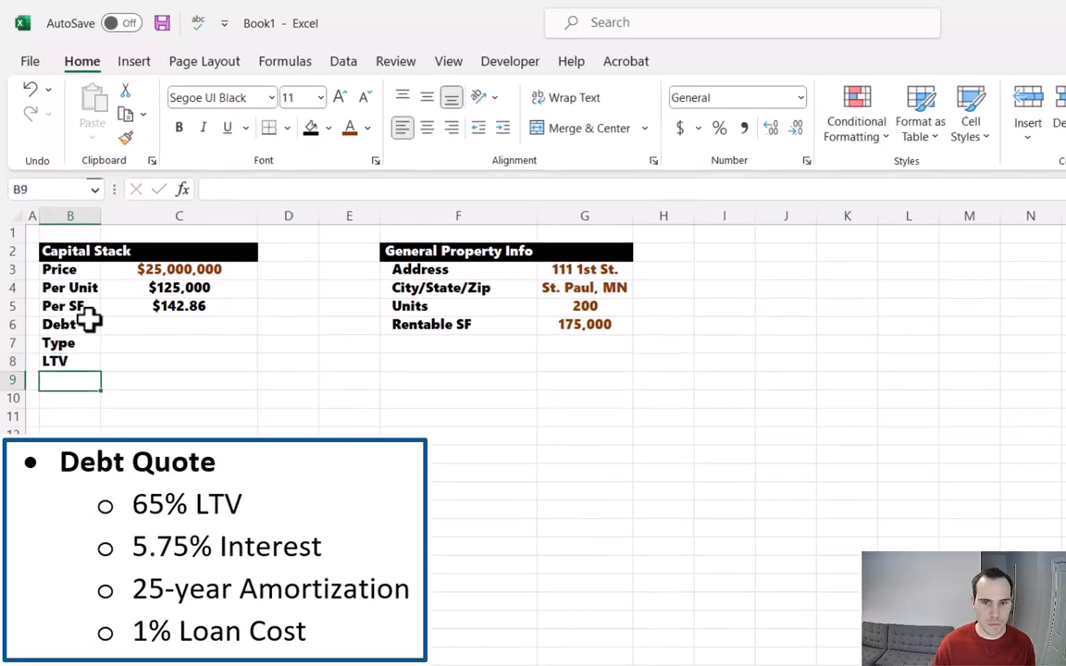
Add Interest Rate, Amortization and Loan Cost labels, widen column B and indent the debt sub-items
{"action": "type", "text": "Interest Rate"}
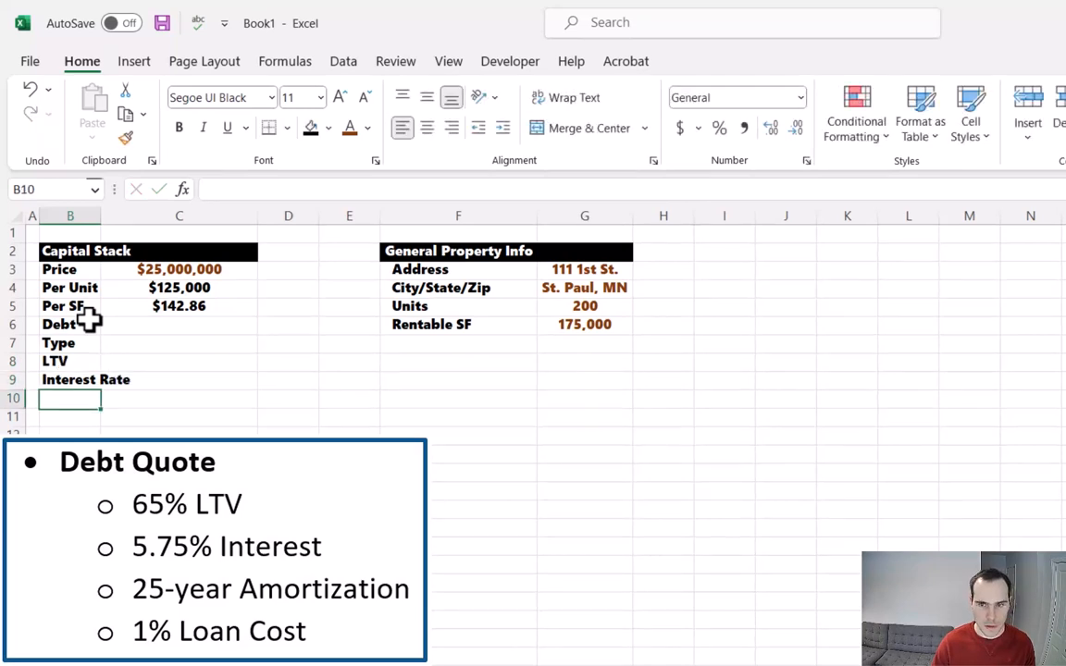
{"action": "type", "text": "AMortiza"}
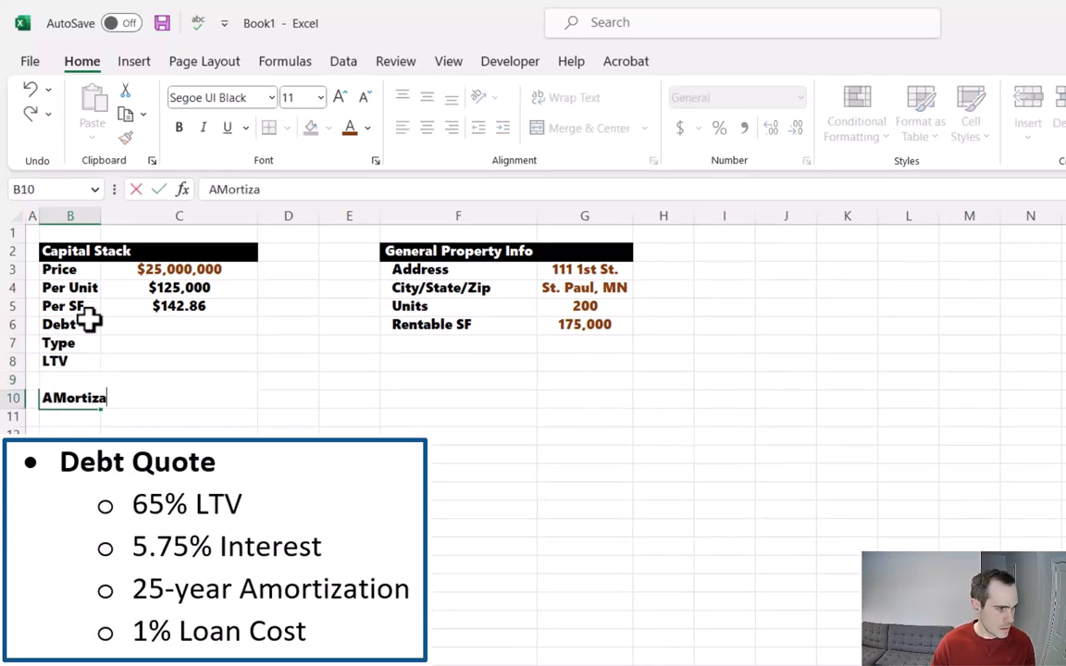
{"action": "key", "text": "enter"}
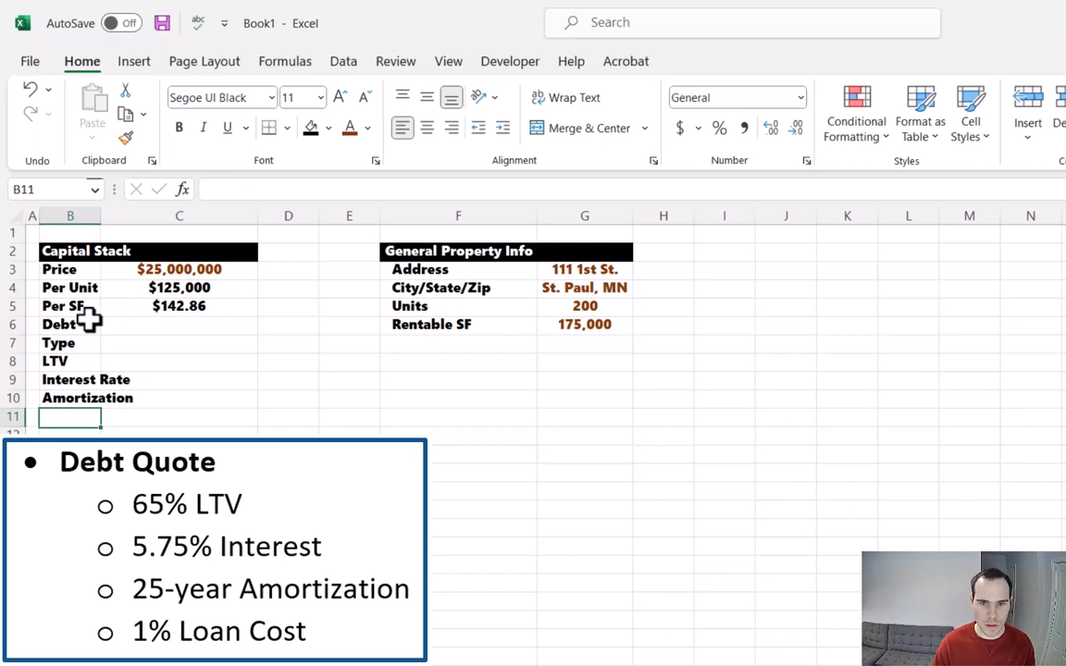
{"action": "type", "text": "Loan Cost"}
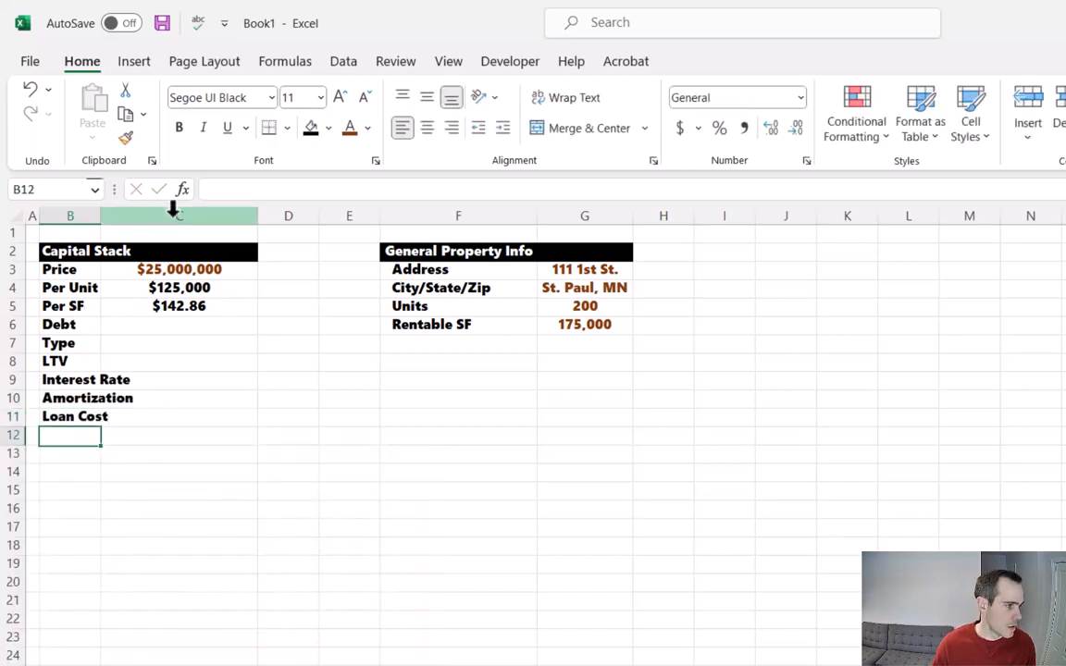
{"action": "left_click_drag", "start_coordinate": [70, 342], "coordinate": [70, 398]}
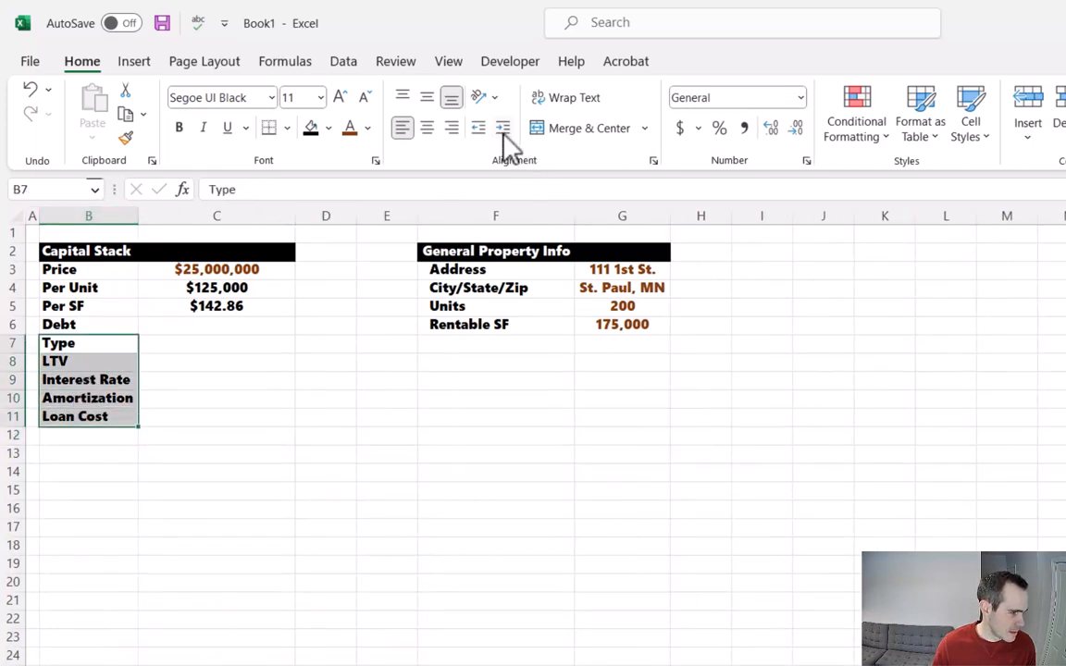
{"action": "left_click", "coordinate": [217, 343]}
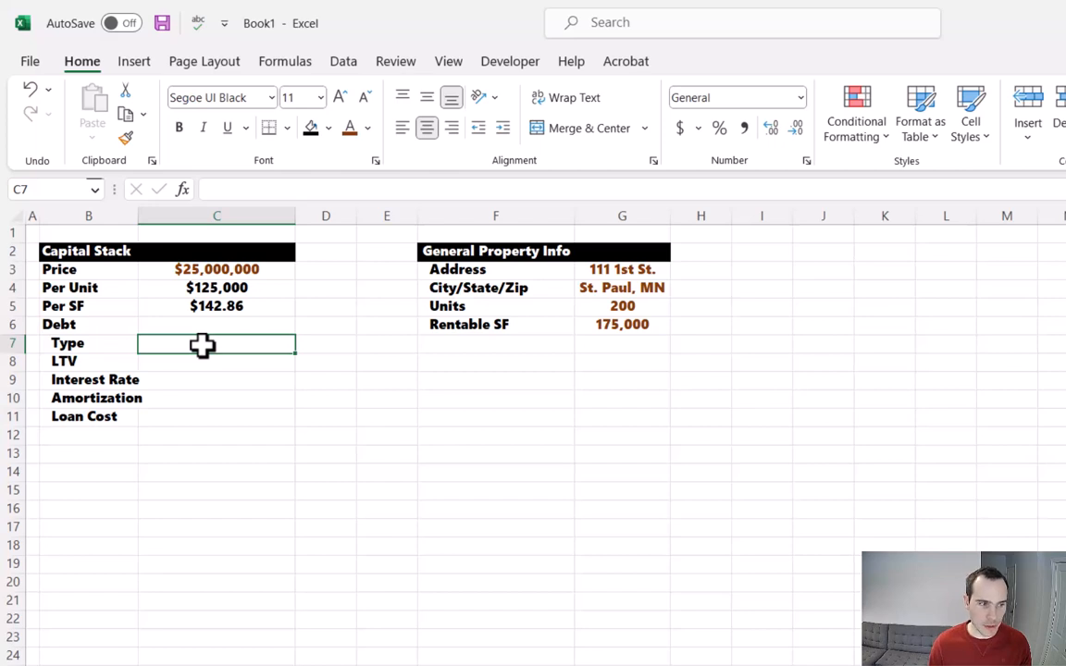
Enter Bank as debt type, 65% LTV and 5.75% interest rate
{"action": "type", "text": "Bank"}
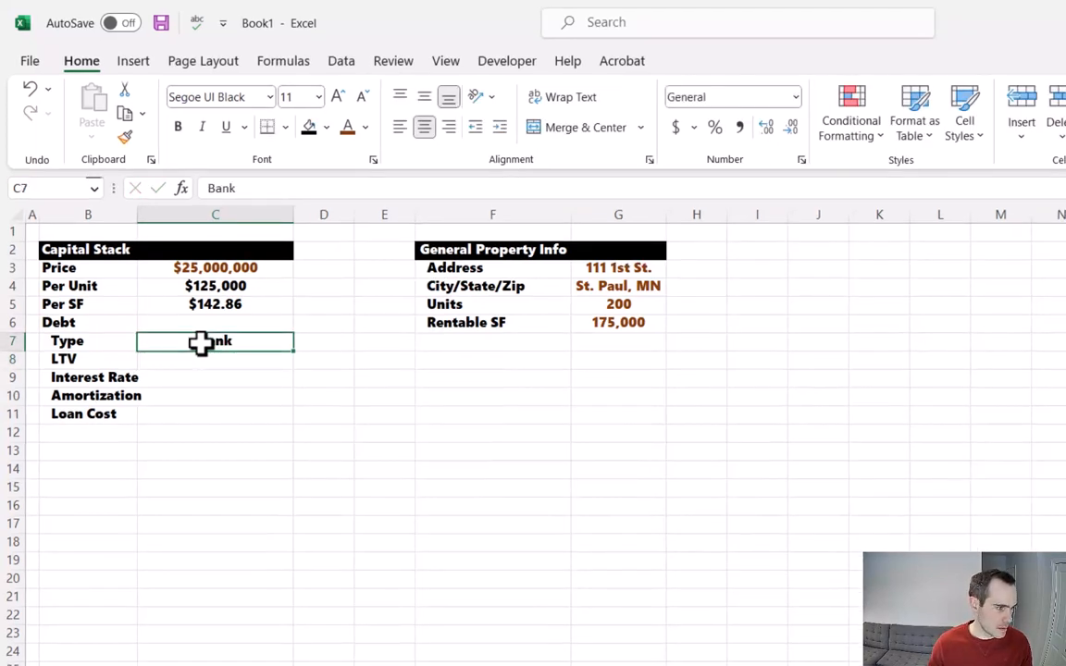
{"action": "left_click_drag", "start_coordinate": [214, 340], "coordinate": [215, 415]}
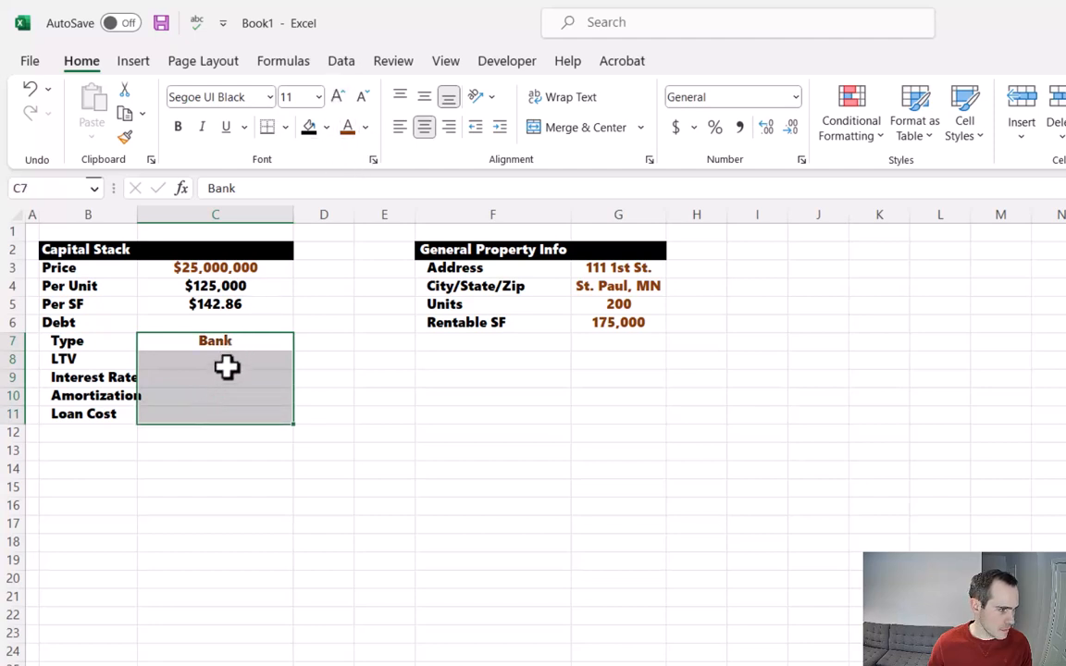
{"action": "left_click", "coordinate": [215, 359]}
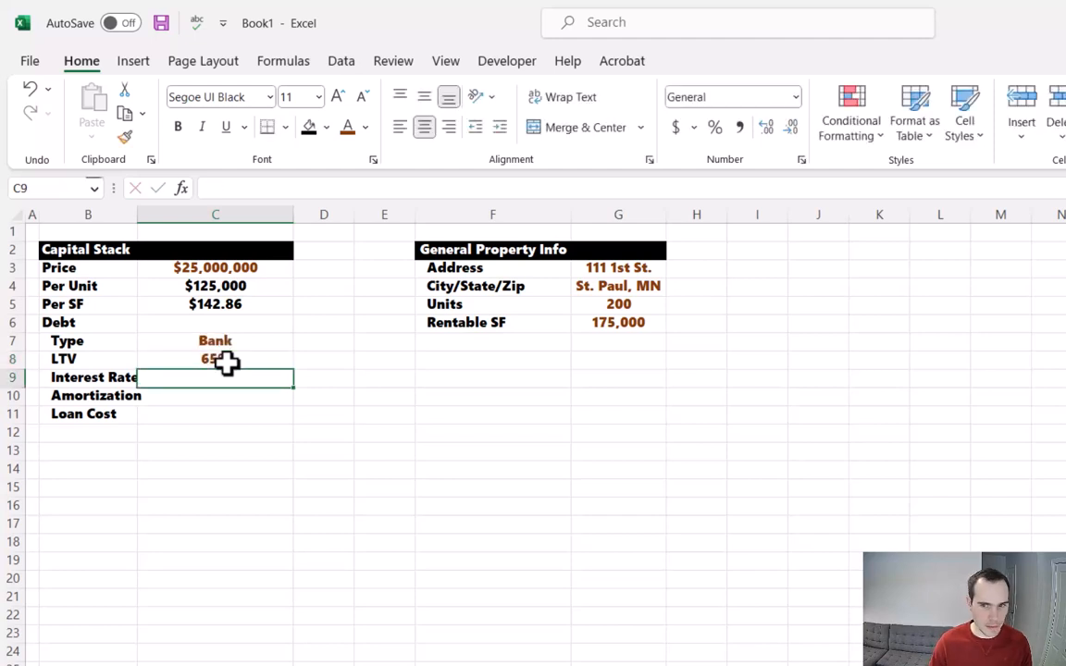
{"action": "type", "text": "5.75"}
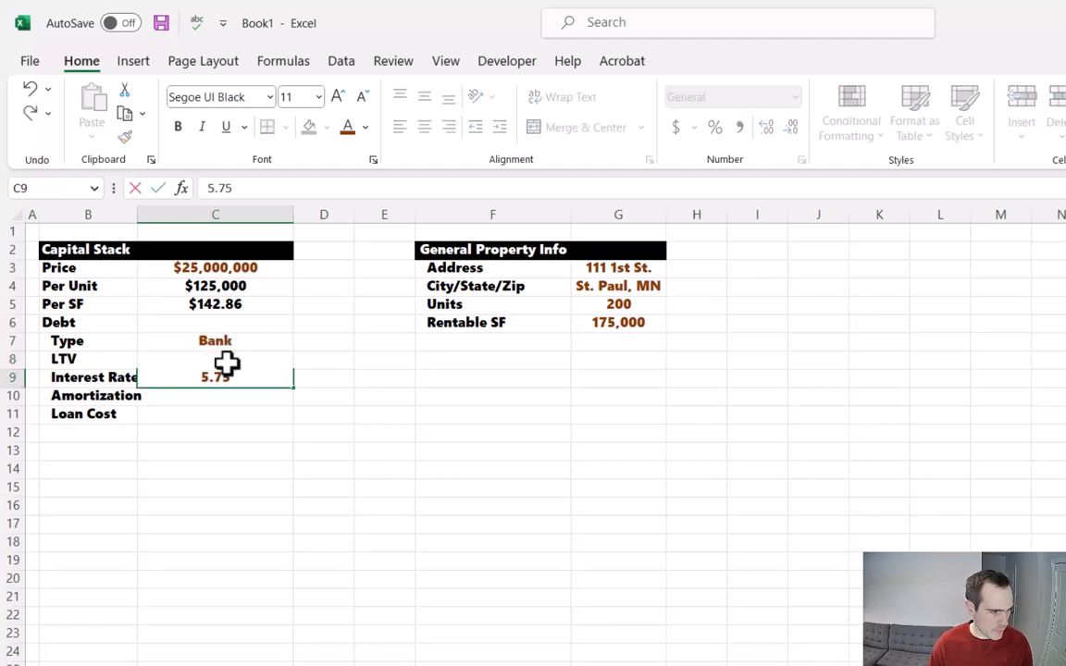
{"action": "key", "text": "Return"}
{"action": "type", "text": "25"}
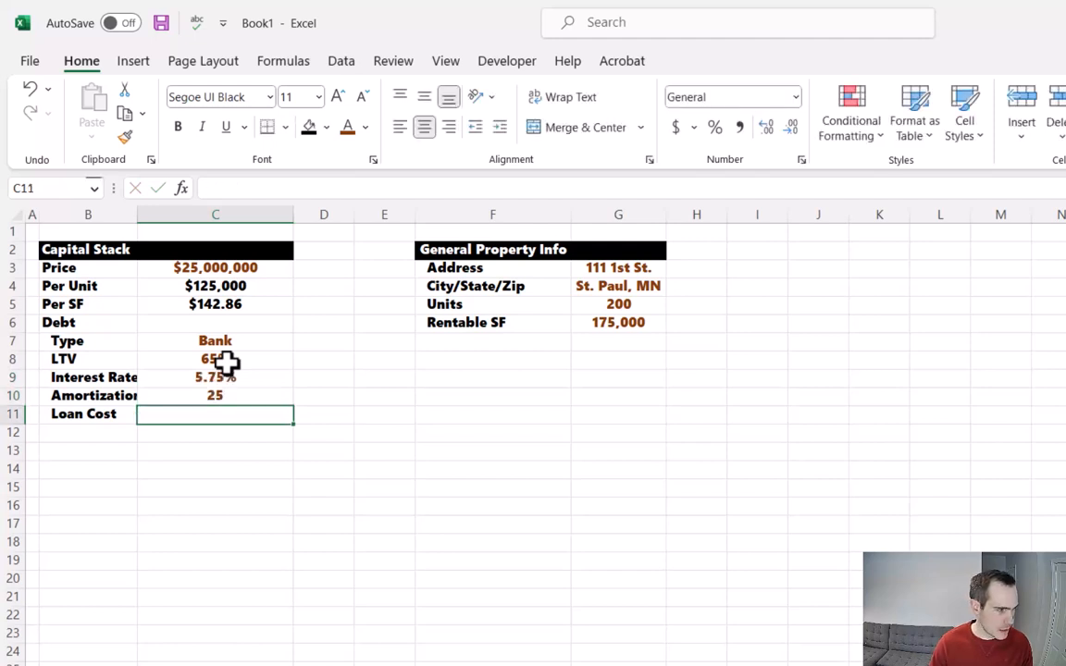
Enter a 1 loan cost shown as 1.00% percent style
{"action": "type", "text": "1"}
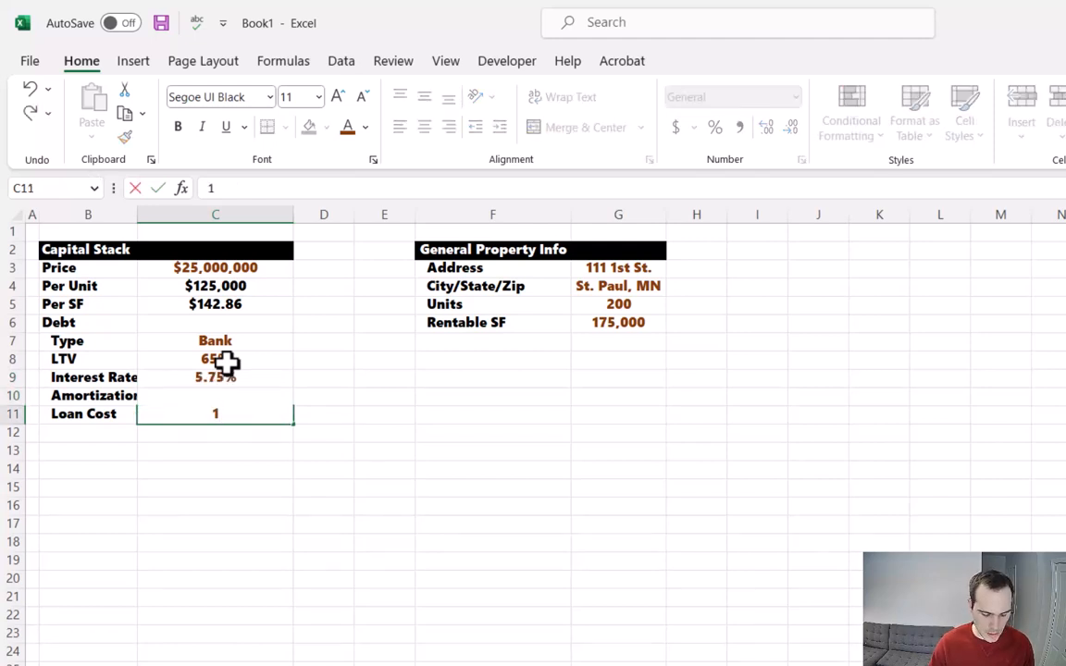
{"action": "left_click", "coordinate": [715, 126]}
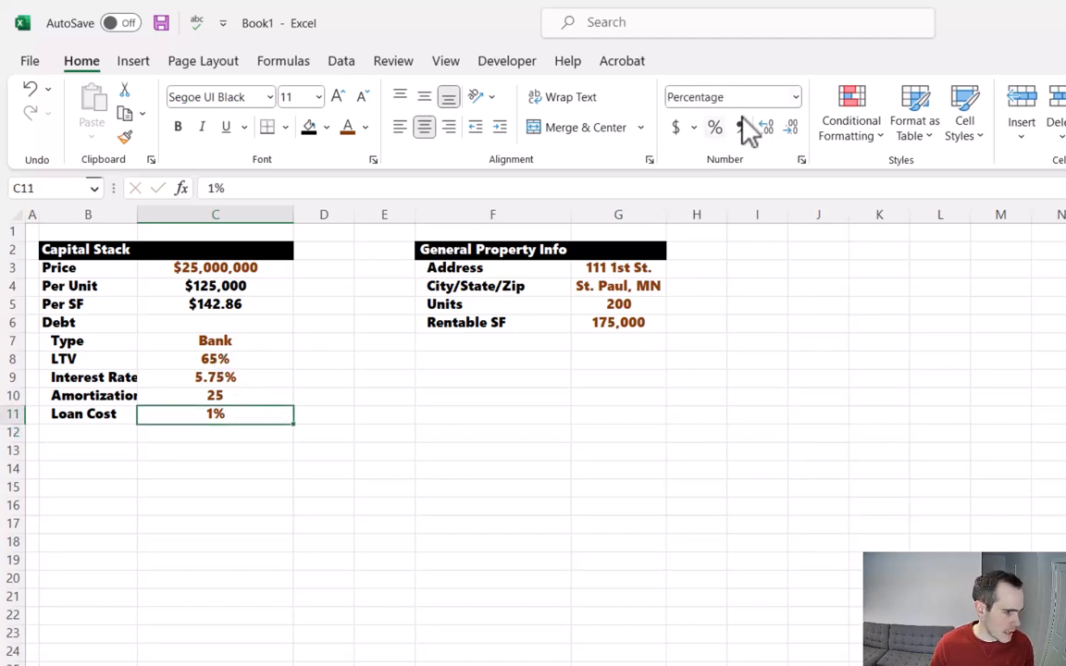
{"action": "left_click", "coordinate": [767, 126]}
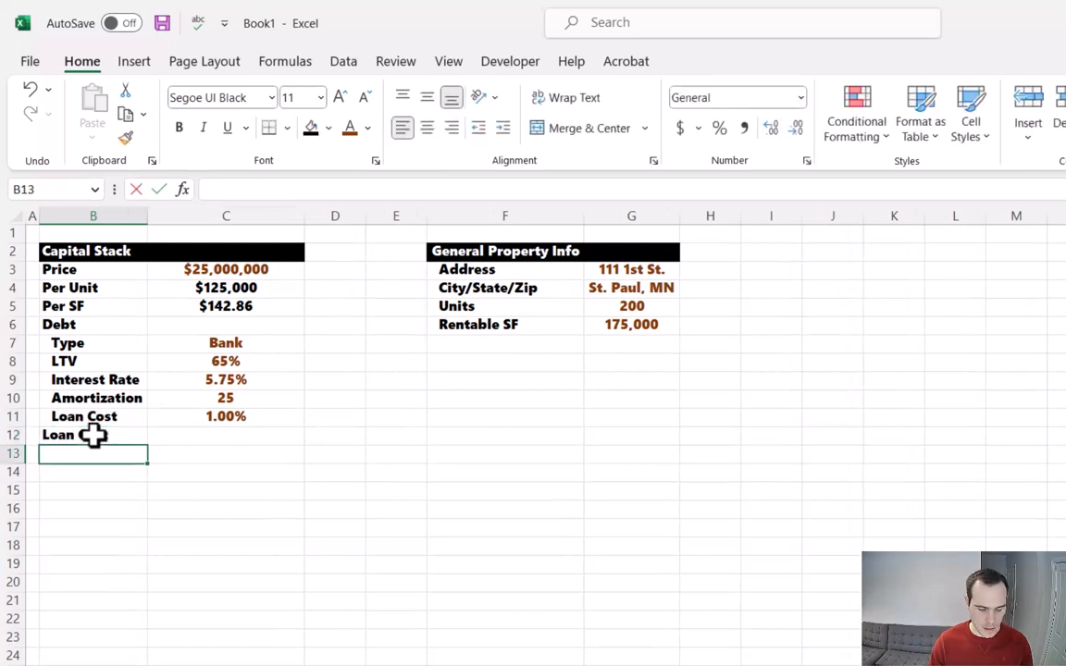
Add Loan Amount, Annual PMT and Total Equity Required labels, declining the spell-check restart
{"action": "type", "text": "Loan Am"}
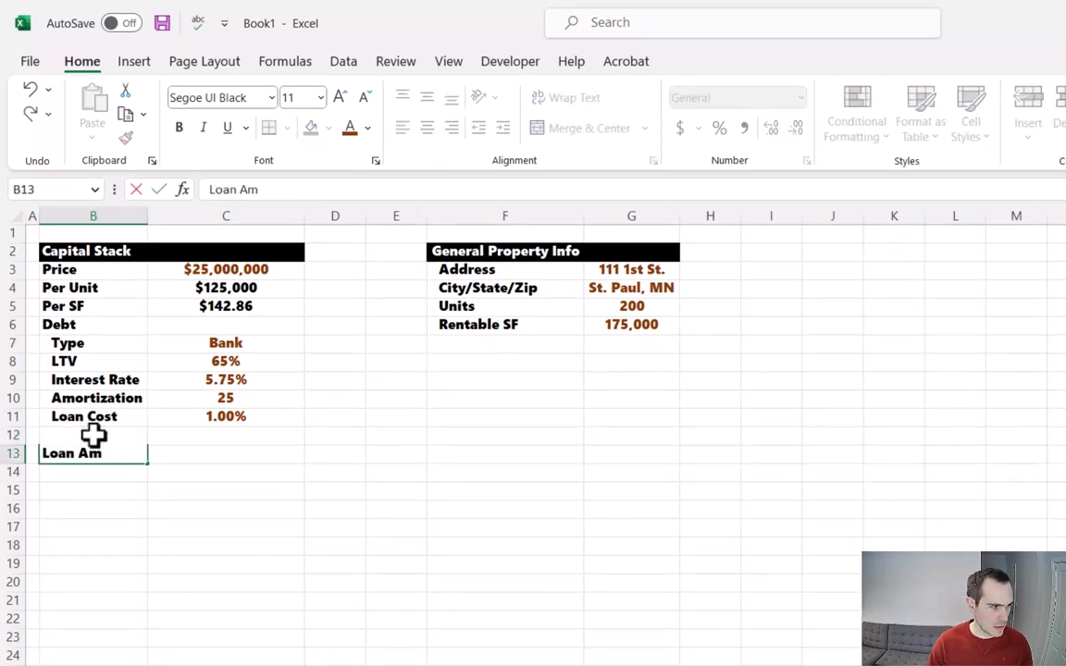
{"action": "type", "text": "Ann"}
{"action": "left_click", "coordinate": [93, 491]}
{"action": "type", "text": "Tota"}
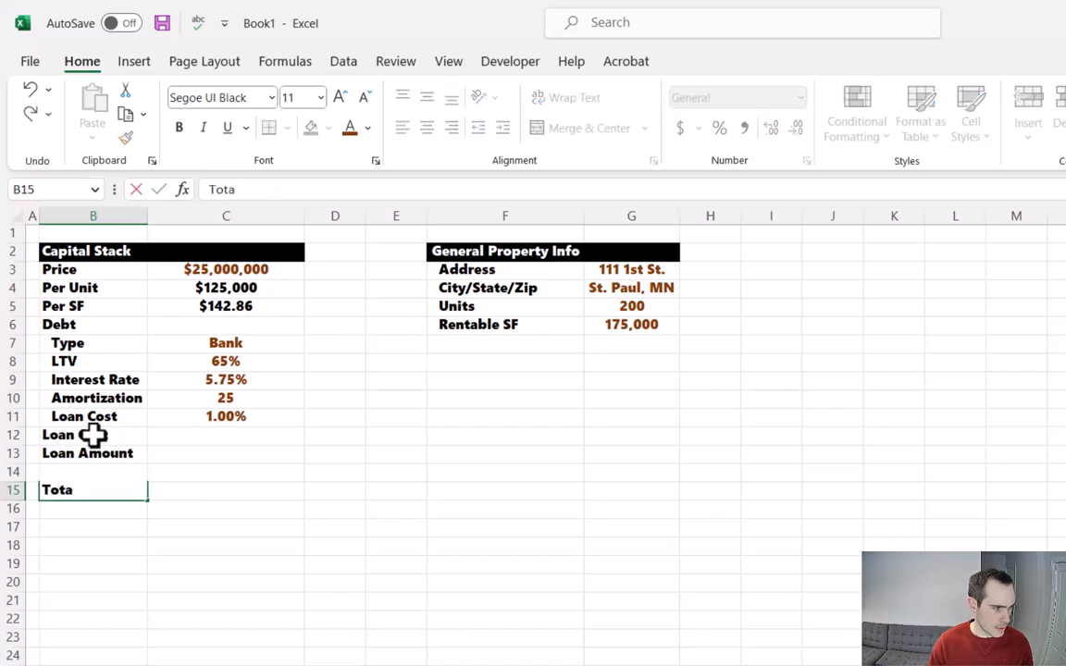
{"action": "type", "text": "l Equity Required"}
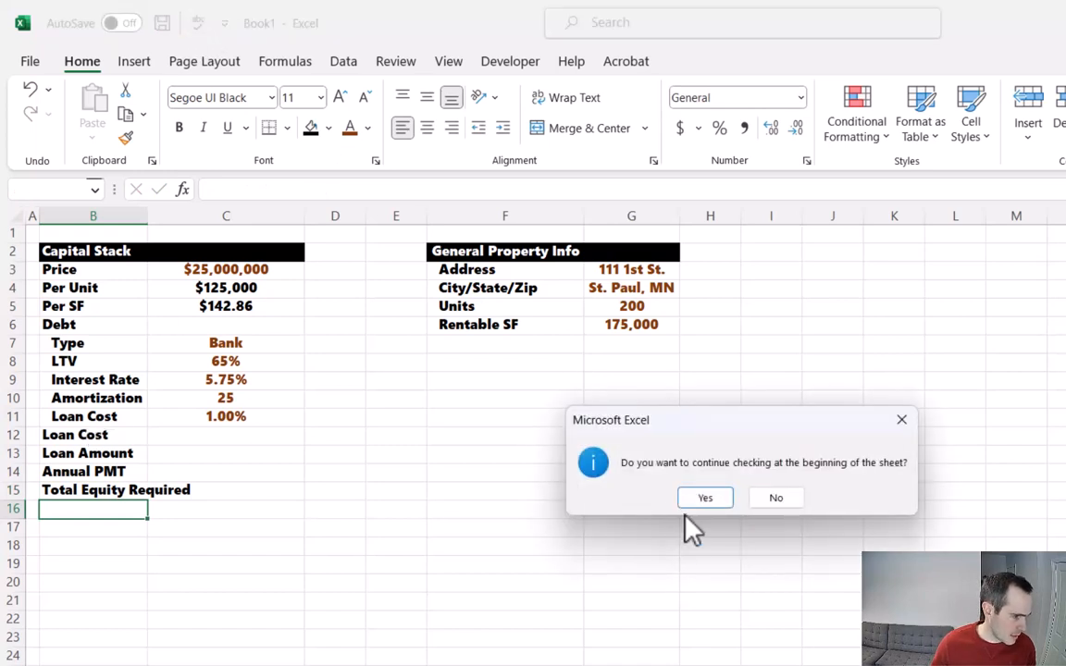
{"action": "left_click", "coordinate": [775, 496]}
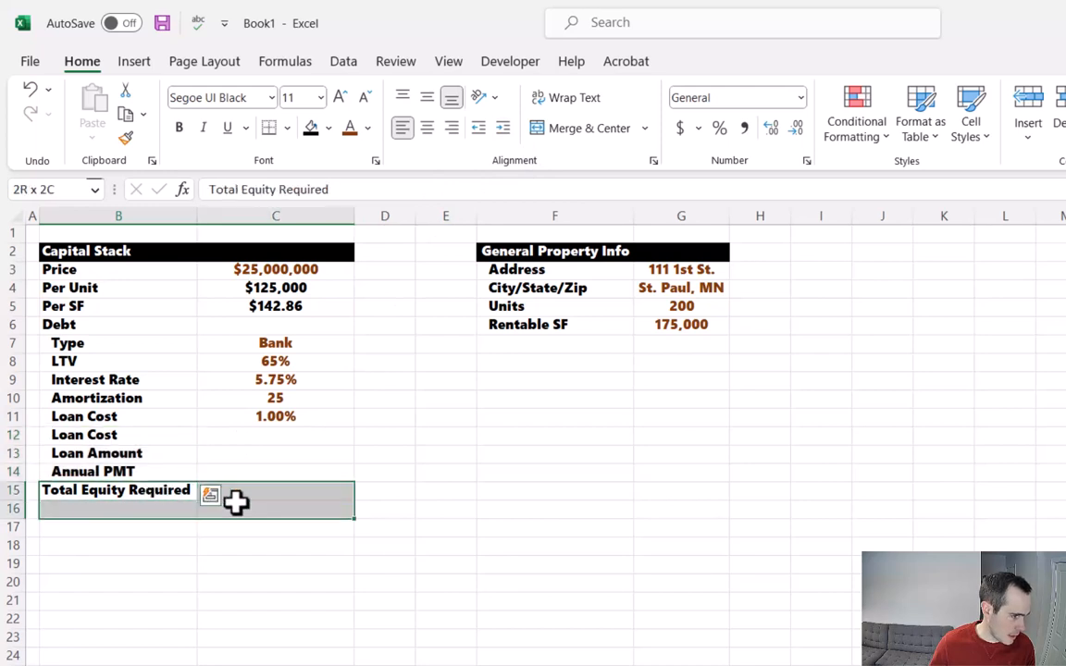
Shade the Total Equity Required row light green
{"action": "left_click", "coordinate": [328, 127]}
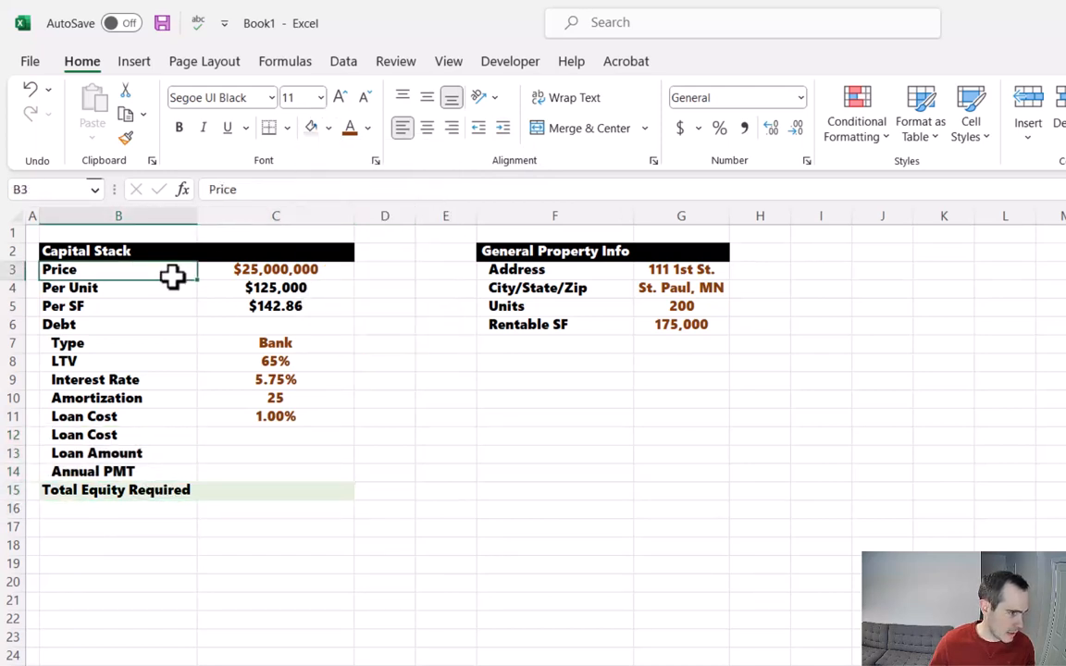
{"action": "left_click", "coordinate": [328, 128]}
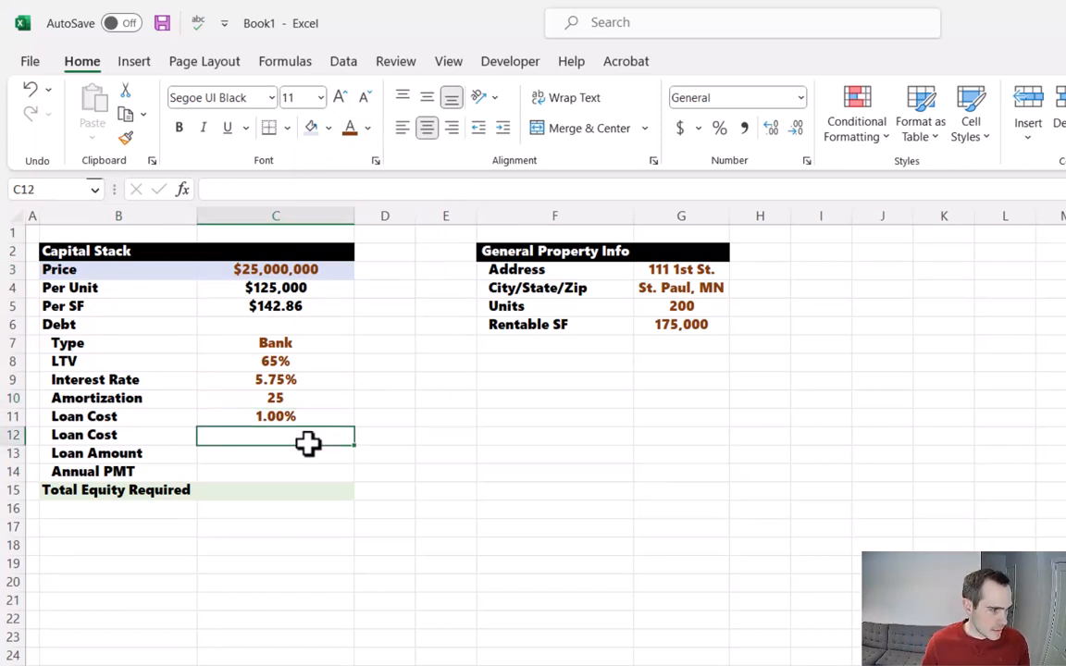
Compute loan cost as loan amount times the 1% fee (=C11*C13)
{"action": "type", "text": "=C11"}
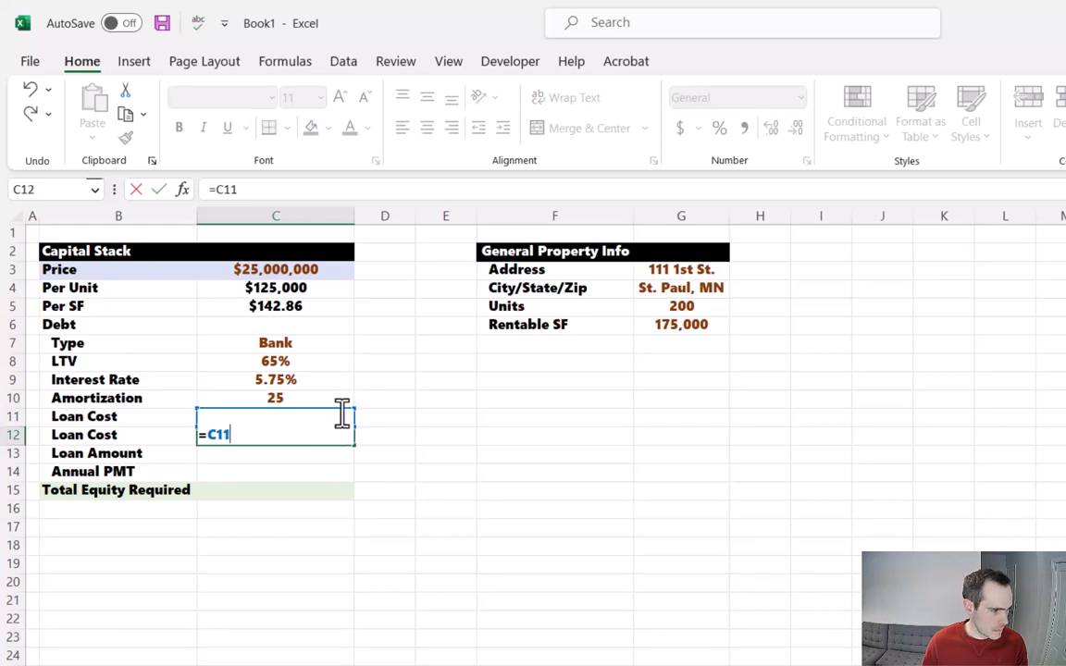
{"action": "type", "text": "*"}
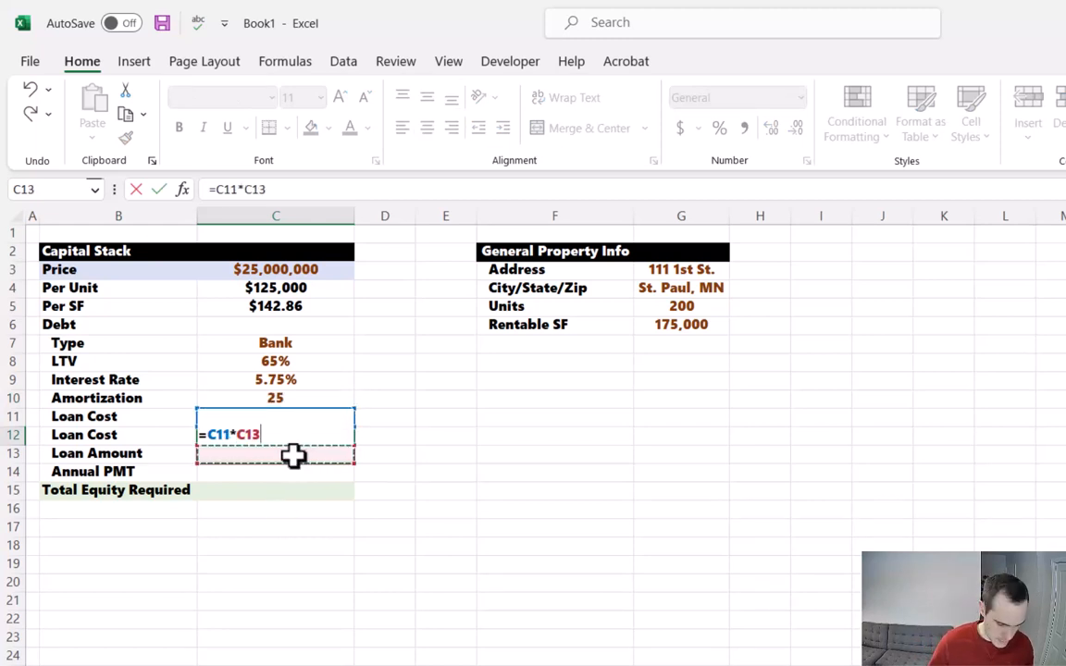
{"action": "key", "text": "Return"}
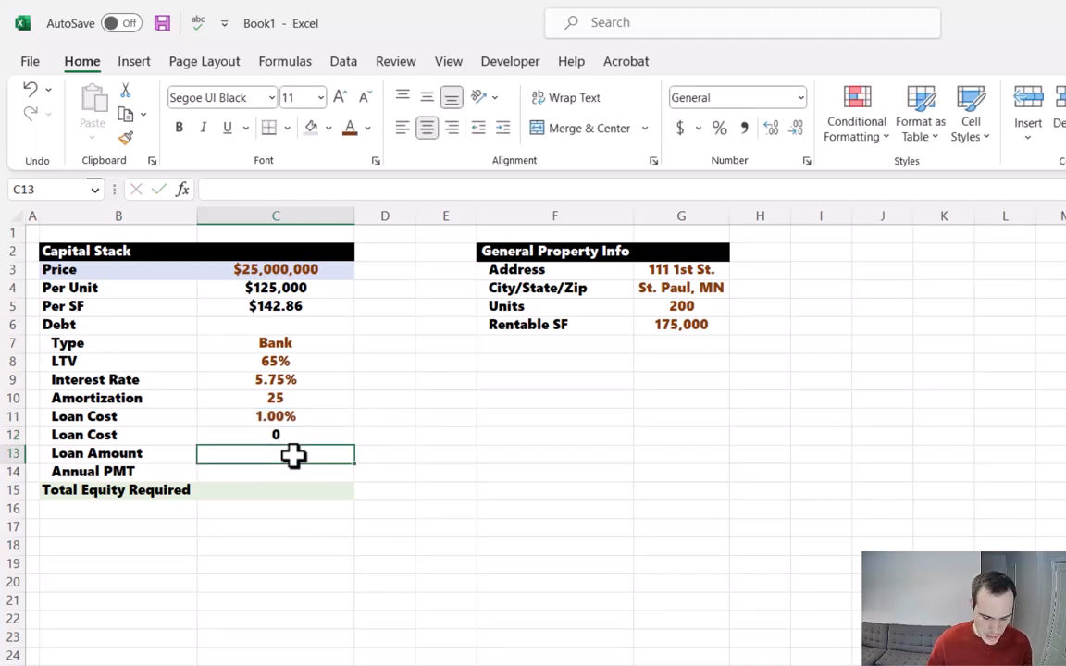
Enter the $16,250,000 loan amount and copy currency formatting onto the $162,500 loan cost
{"action": "left_click", "coordinate": [274, 361]}
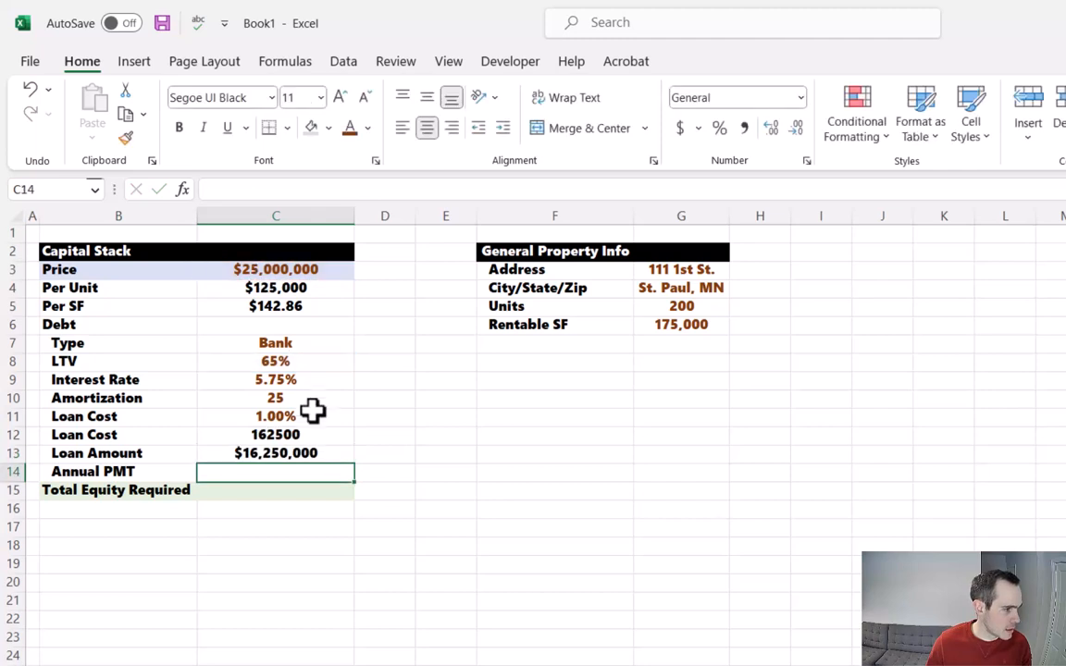
{"action": "mouse_move", "coordinate": [300, 433]}
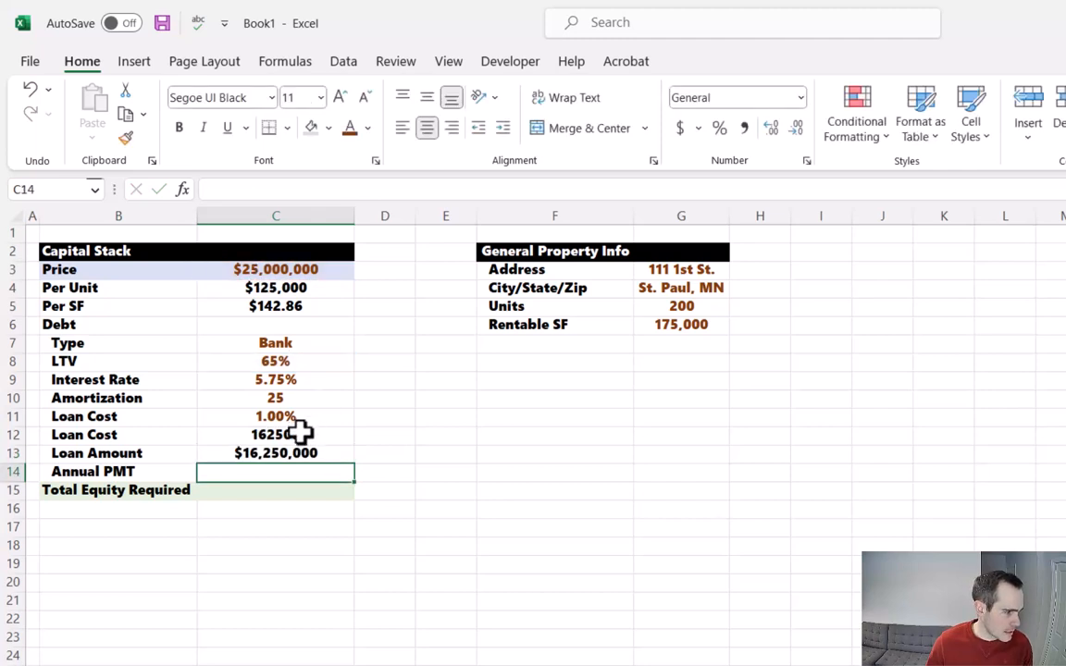
{"action": "left_click", "coordinate": [274, 287]}
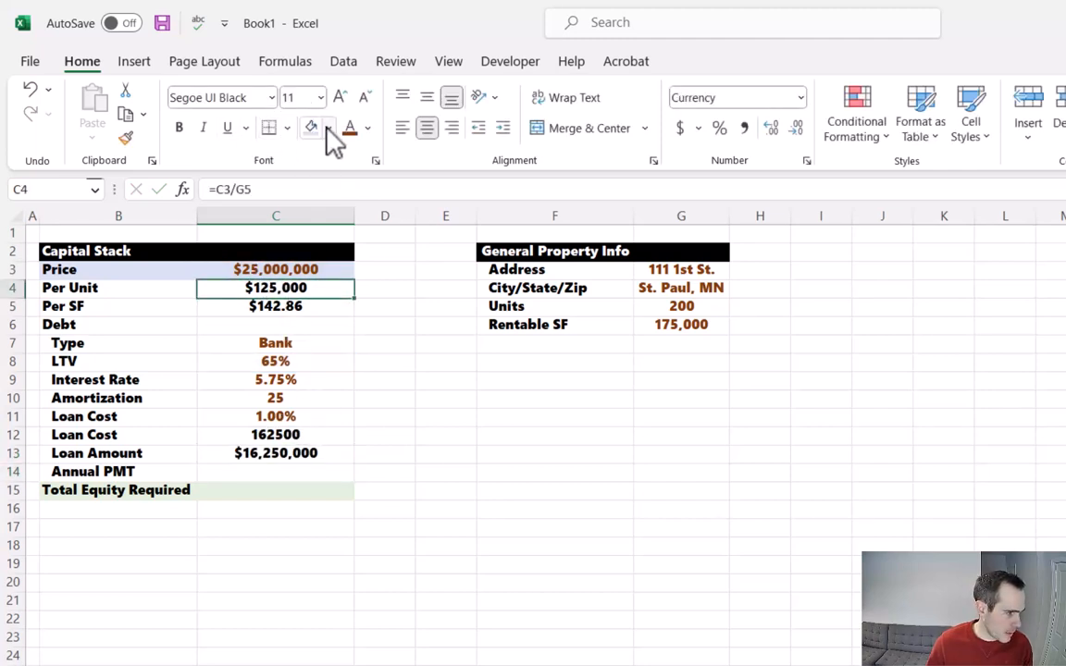
{"action": "left_click", "coordinate": [274, 472]}
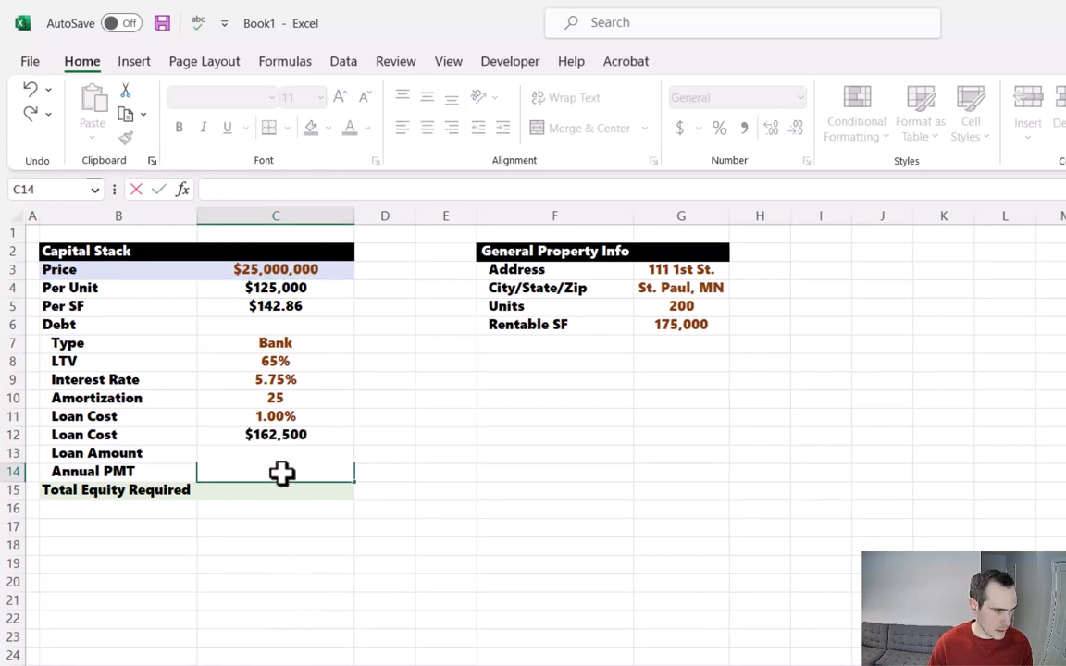
Calculate annual debt payment with PMT on rate/12, amortization*12 and negative loan amount, giving $1,226,757
{"action": "type", "text": "=pmt(C9/12,C10"}
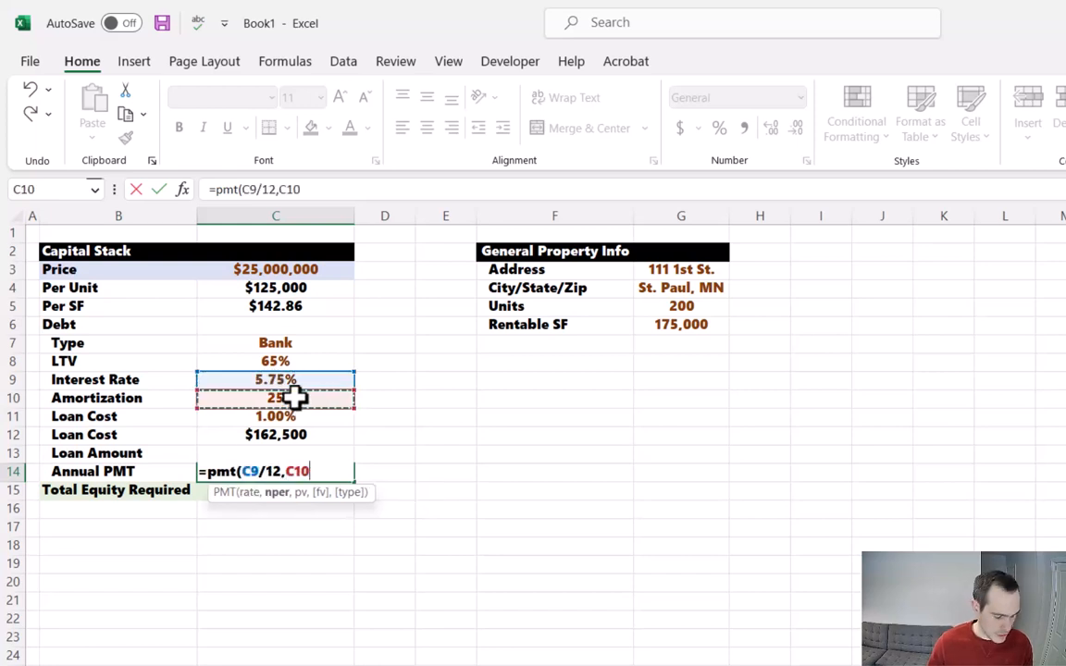
{"action": "type", "text": "*12,"}
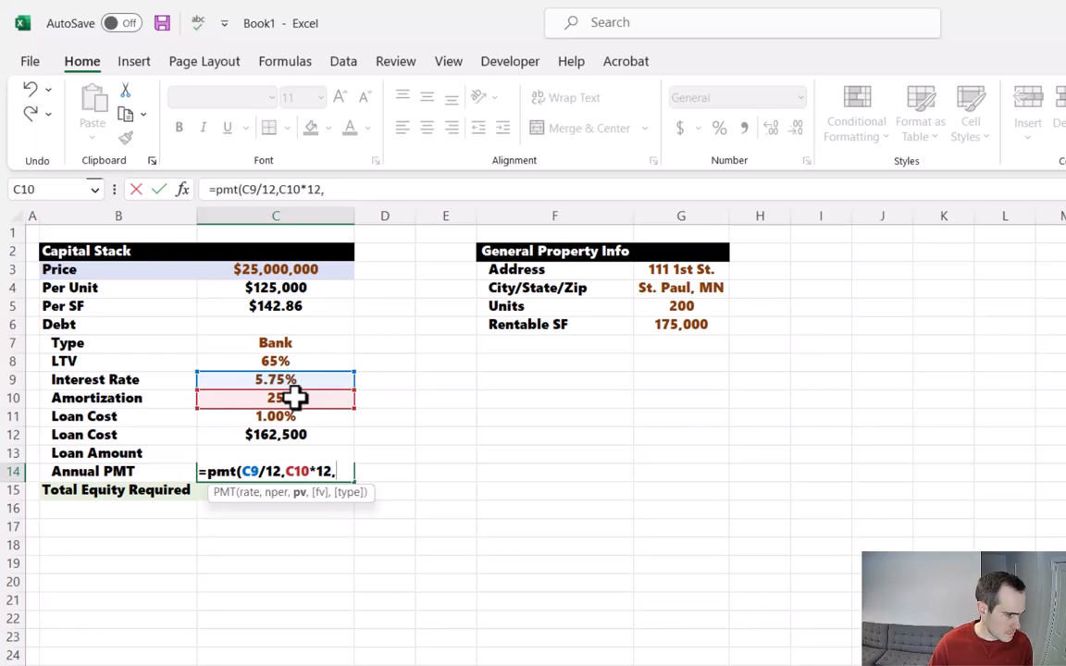
{"action": "type", "text": "-"}
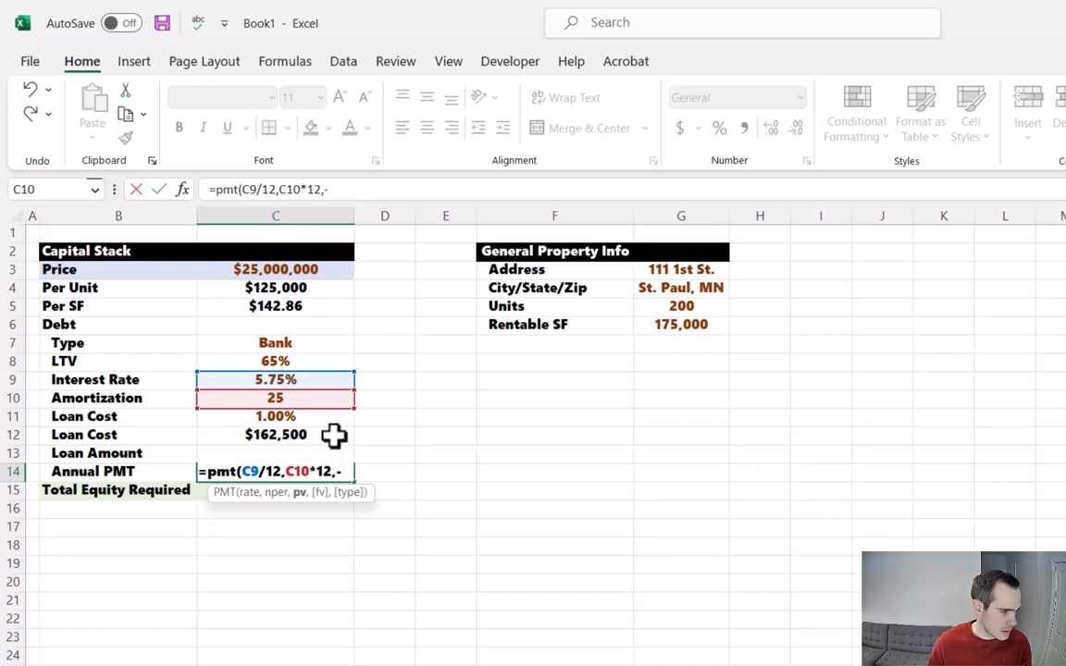
{"action": "left_click", "coordinate": [274, 452]}
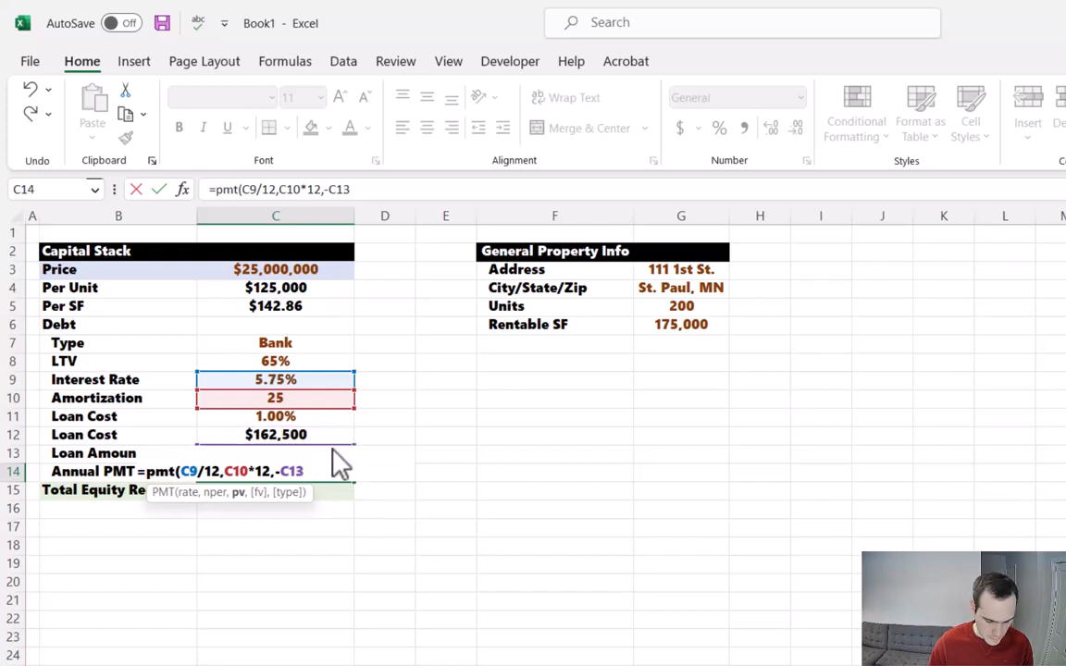
{"action": "type", "text": ","}
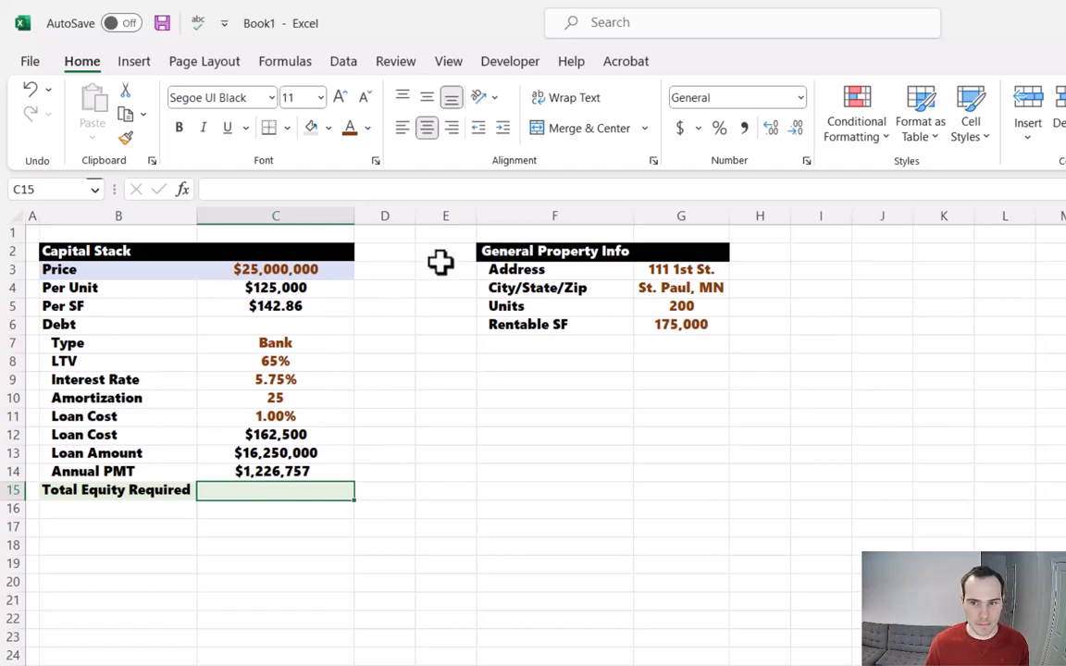
{"action": "mouse_move", "coordinate": [435, 277]}
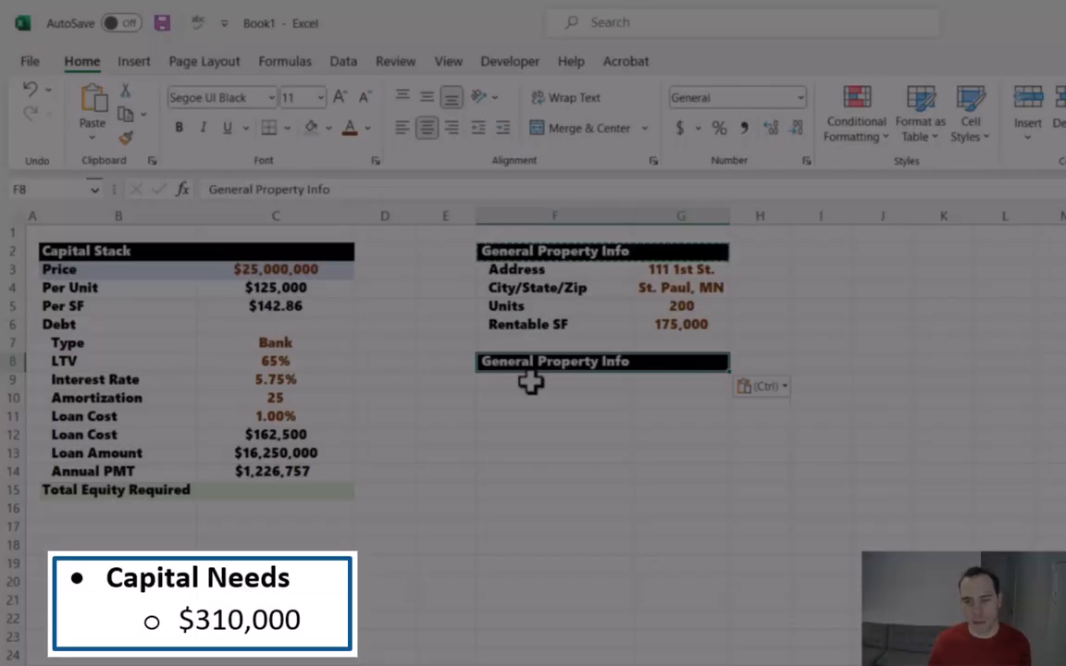
List Working Capital, Common Area Carpet, paint and signage items in brown input font under the copied header
{"action": "left_click", "coordinate": [555, 380]}
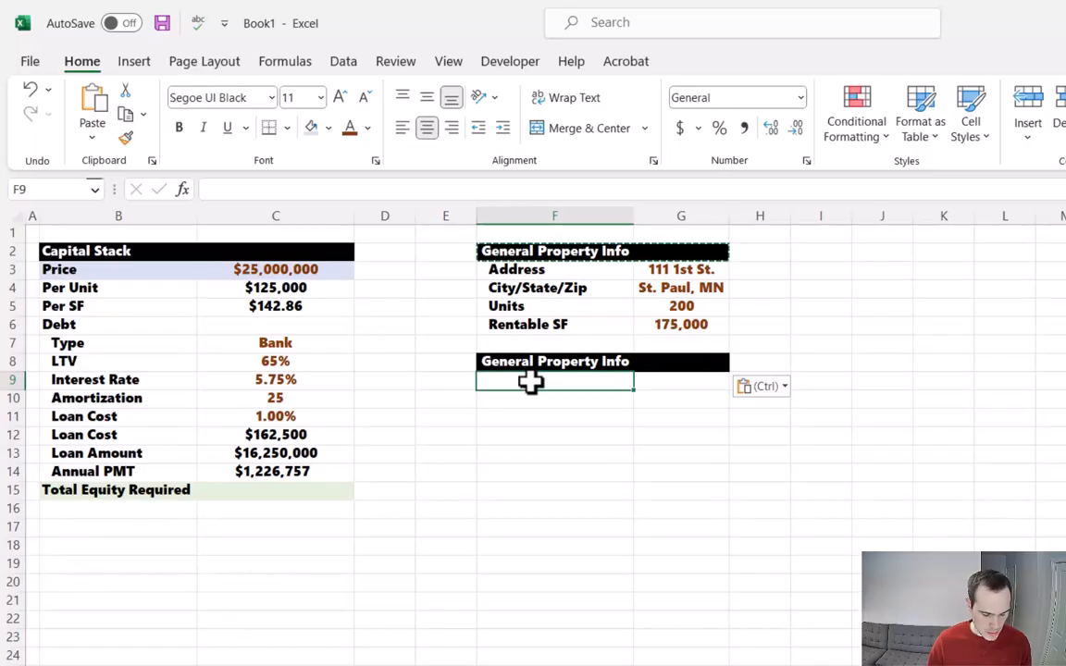
{"action": "type", "text": "Work"}
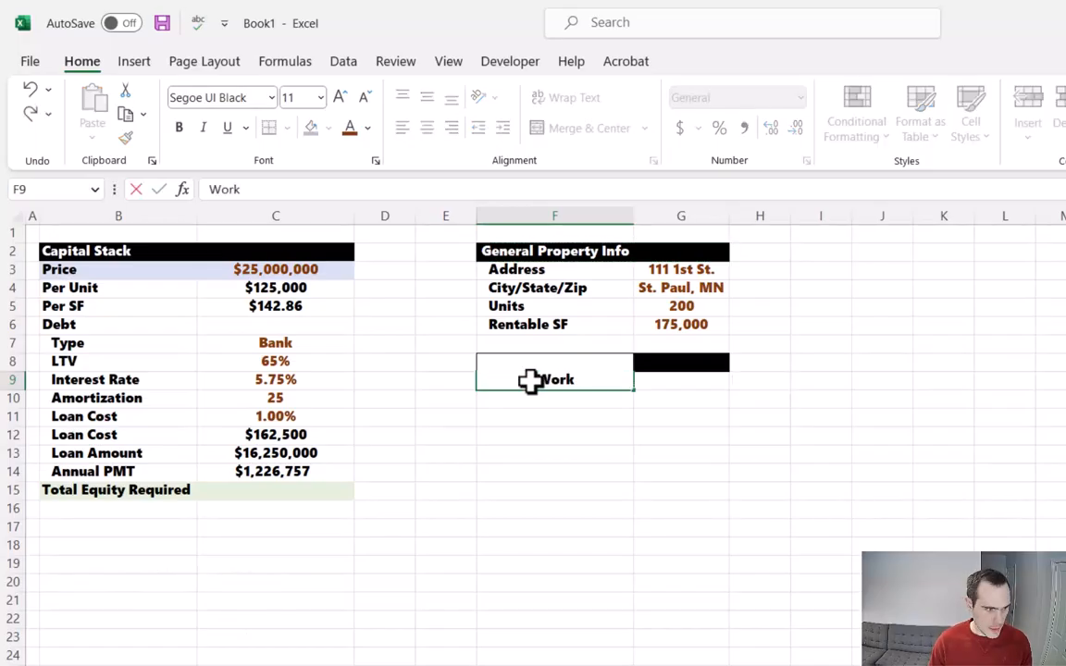
{"action": "type", "text": "ing Capital"}
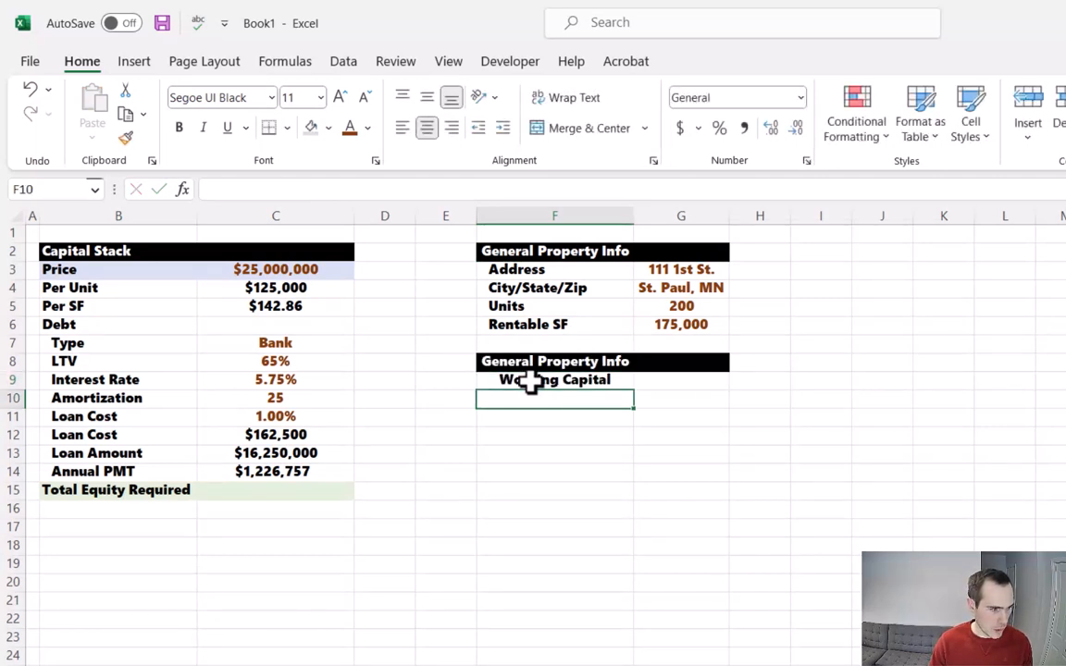
{"action": "type", "text": "Common"}
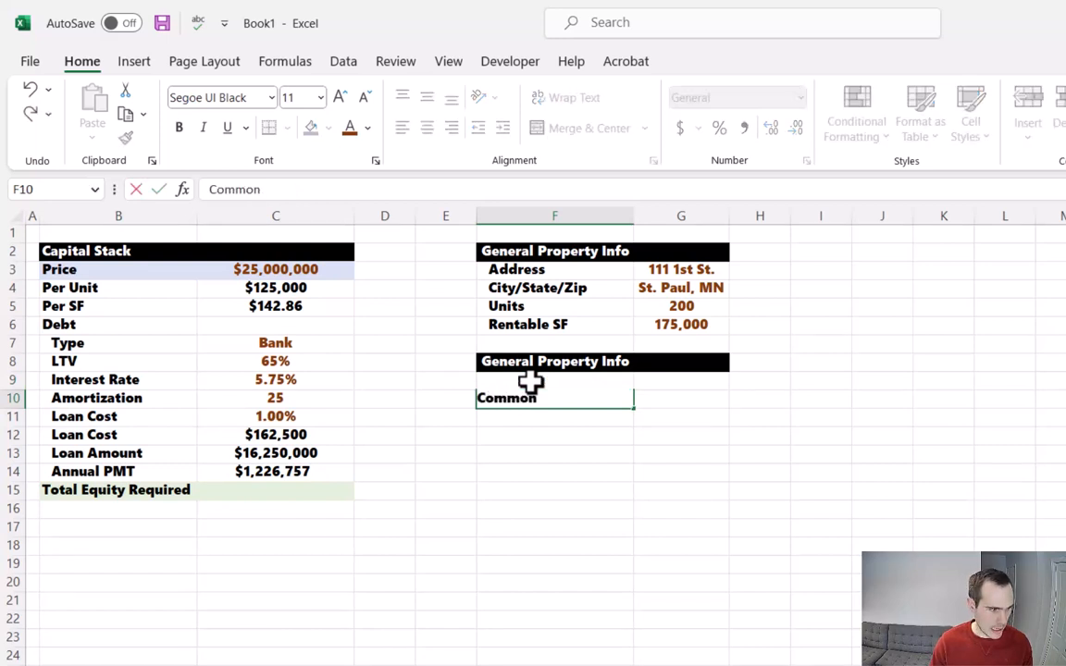
{"action": "key", "text": "enter"}
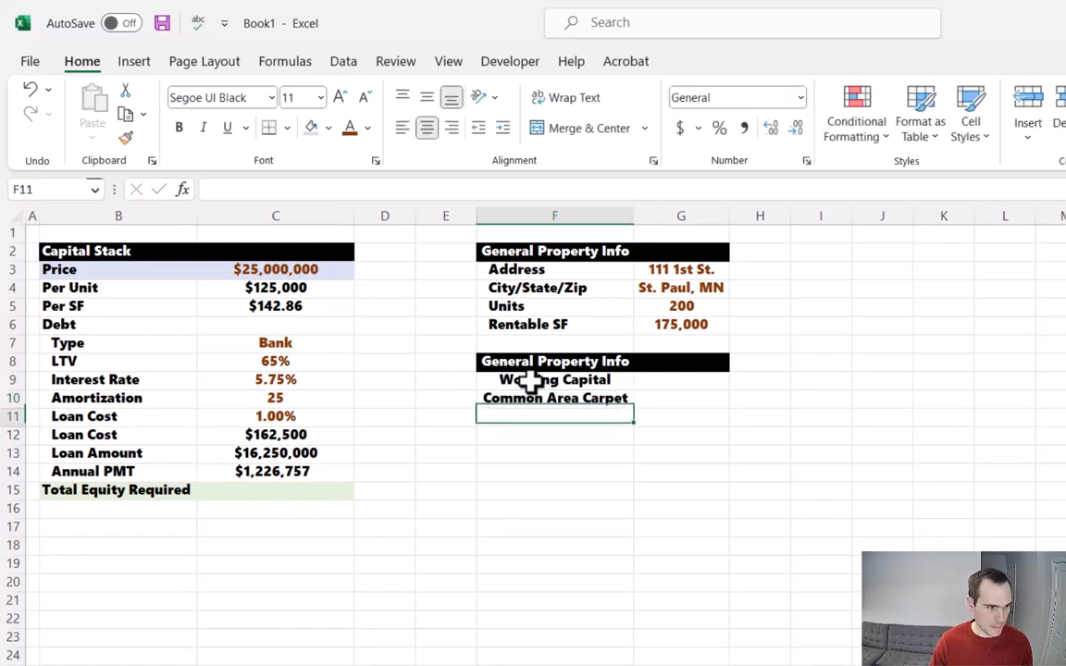
{"action": "type", "text": "Common Area Carpet"}
{"action": "type", "text": "Common Area Paint"}
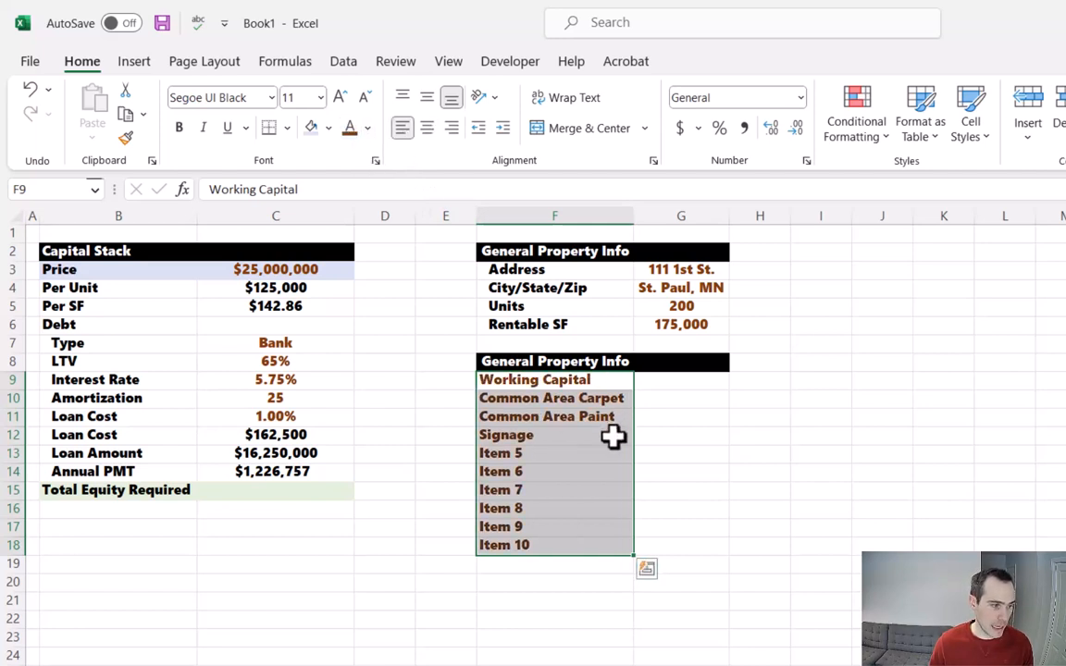
{"action": "left_click", "coordinate": [683, 381]}
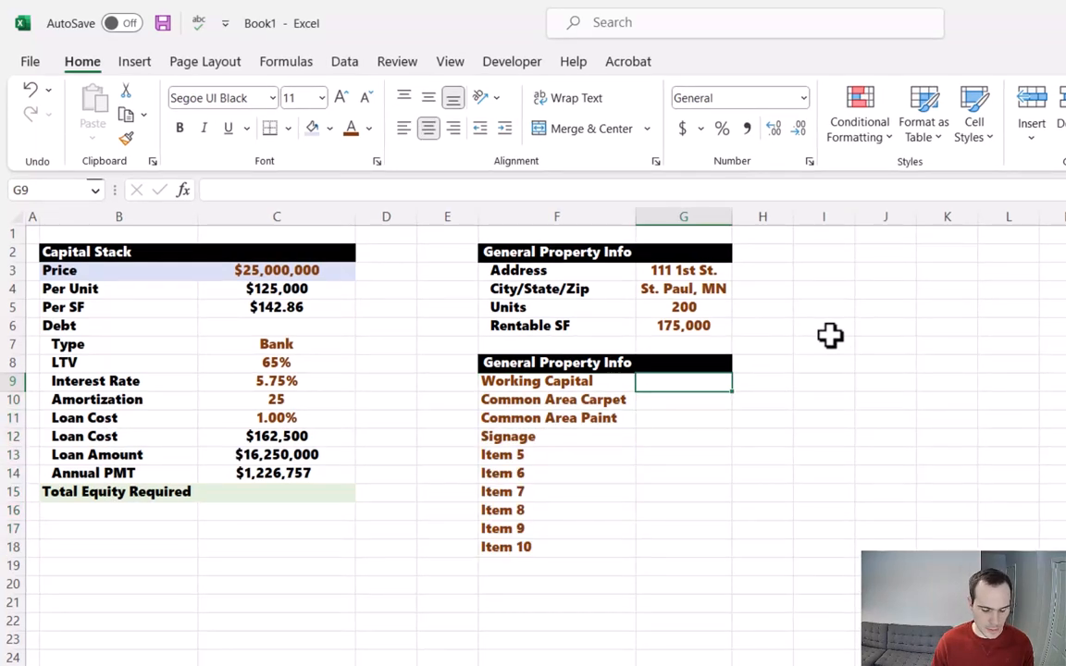
Enter costs of $200,000, 65,000, 35,000 and 10,000 and copy currency formatting to them
{"action": "type", "text": "200000"}
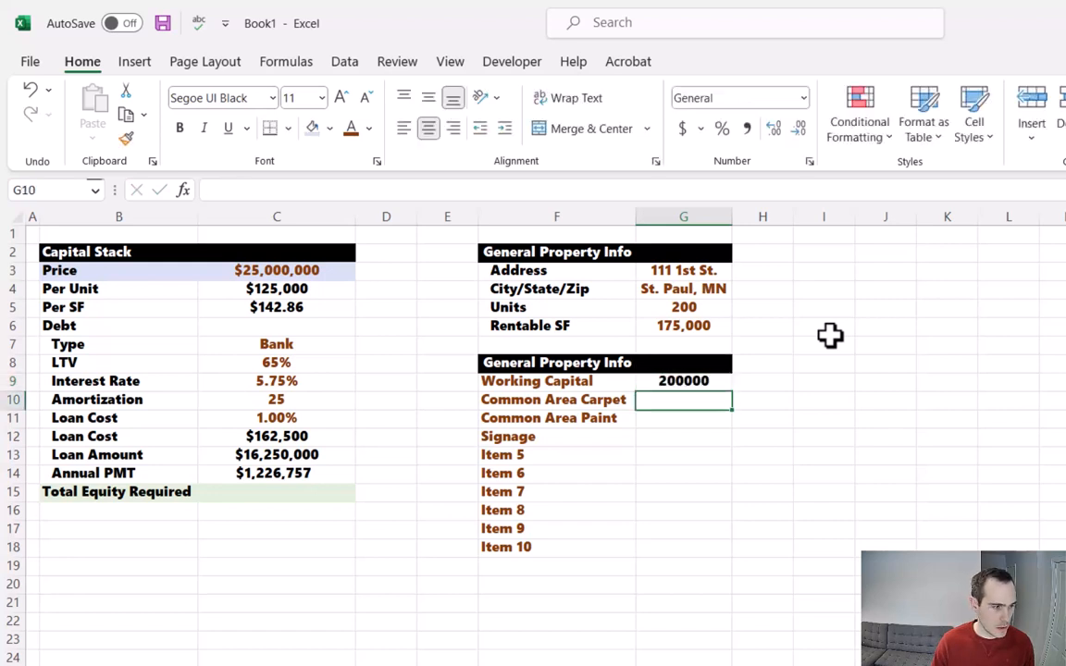
{"action": "type", "text": "65"}
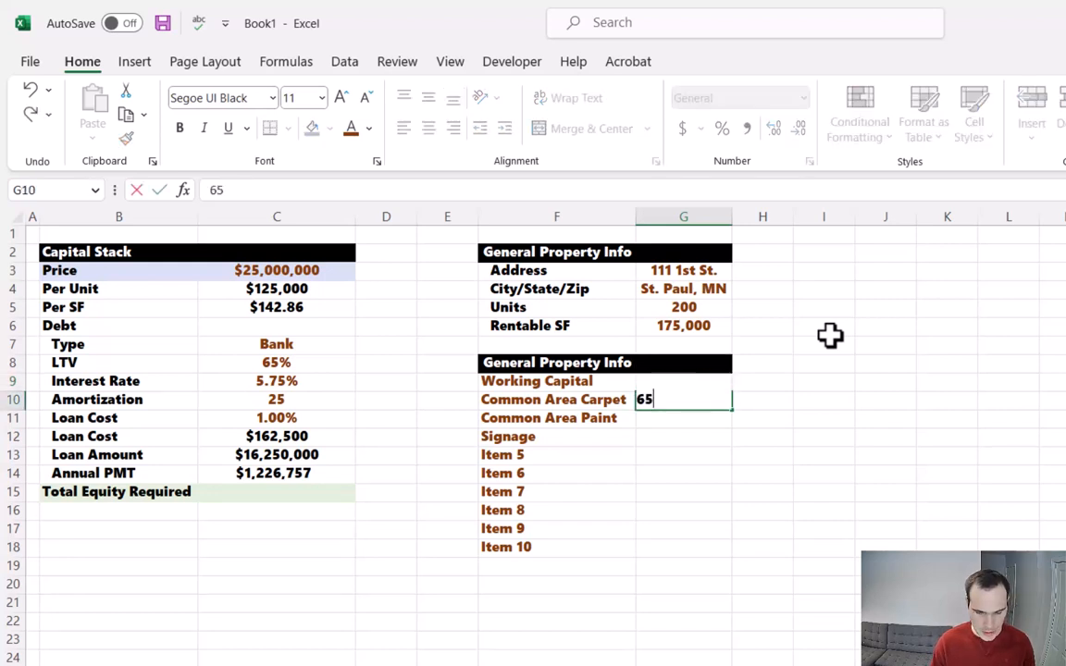
{"action": "type", "text": "000"}
{"action": "left_click", "coordinate": [685, 417]}
{"action": "type", "text": "3500"}
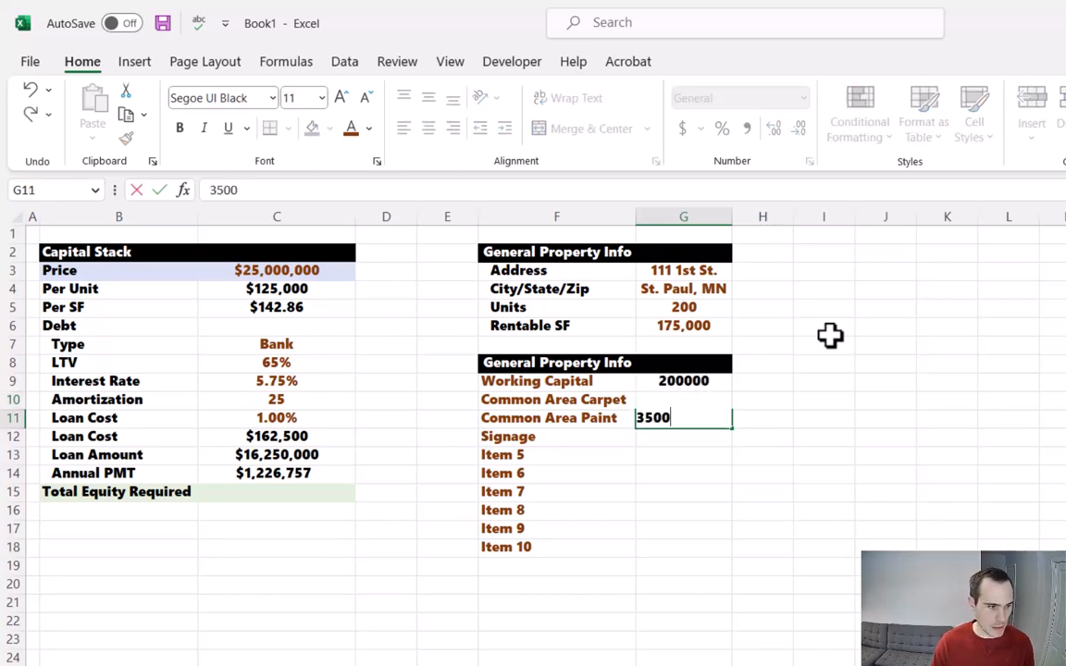
{"action": "key", "text": "Return"}
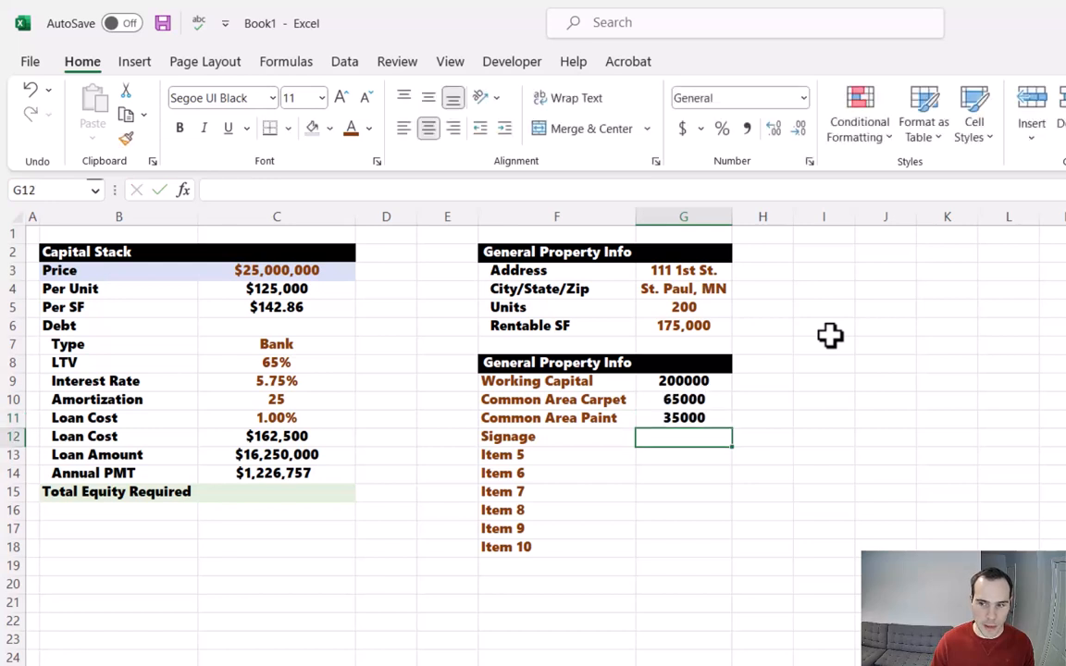
{"action": "type", "text": "10000"}
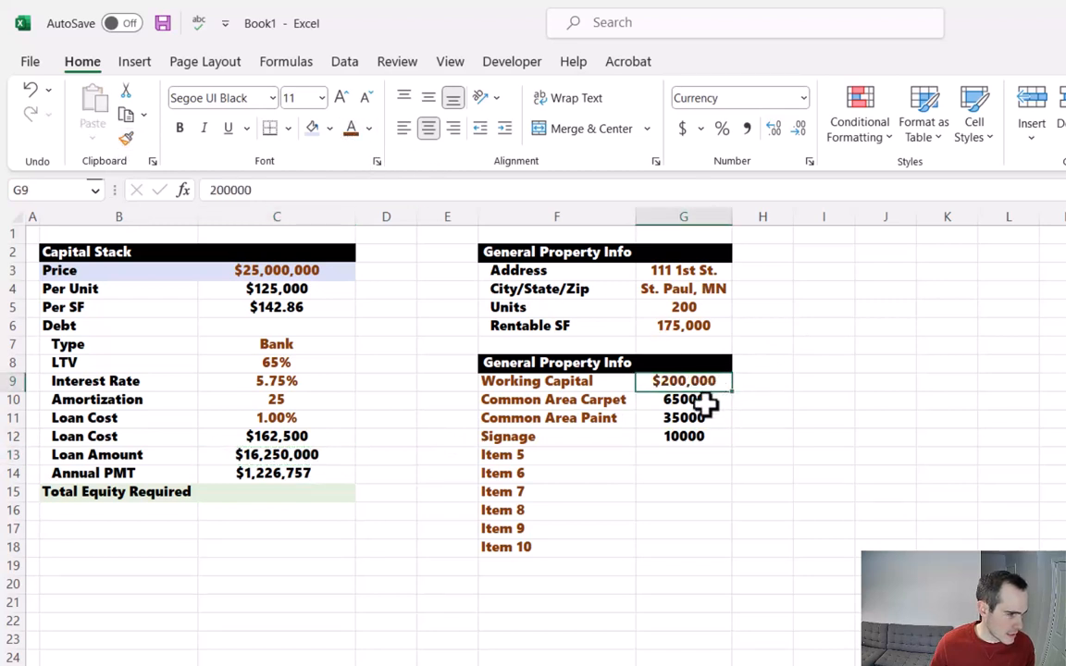
{"action": "left_click", "coordinate": [685, 326]}
{"action": "type", "text": "Total"}
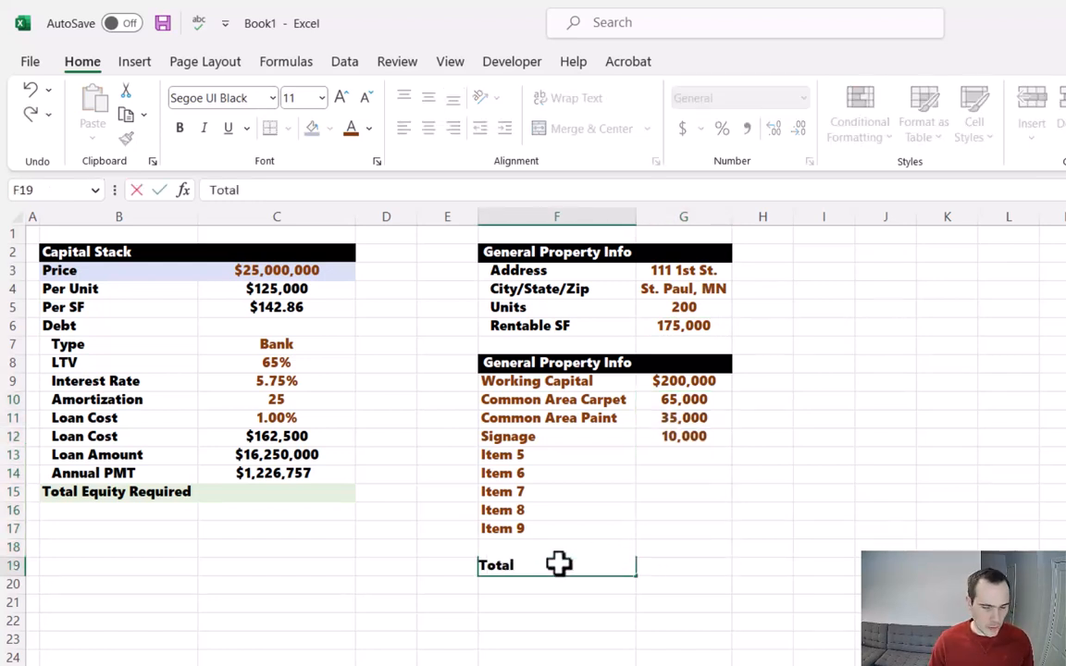
Label the Total CAPEX row summing to $310,000 and retitle the block header CAPEX
{"action": "type", "text": "Ca"}
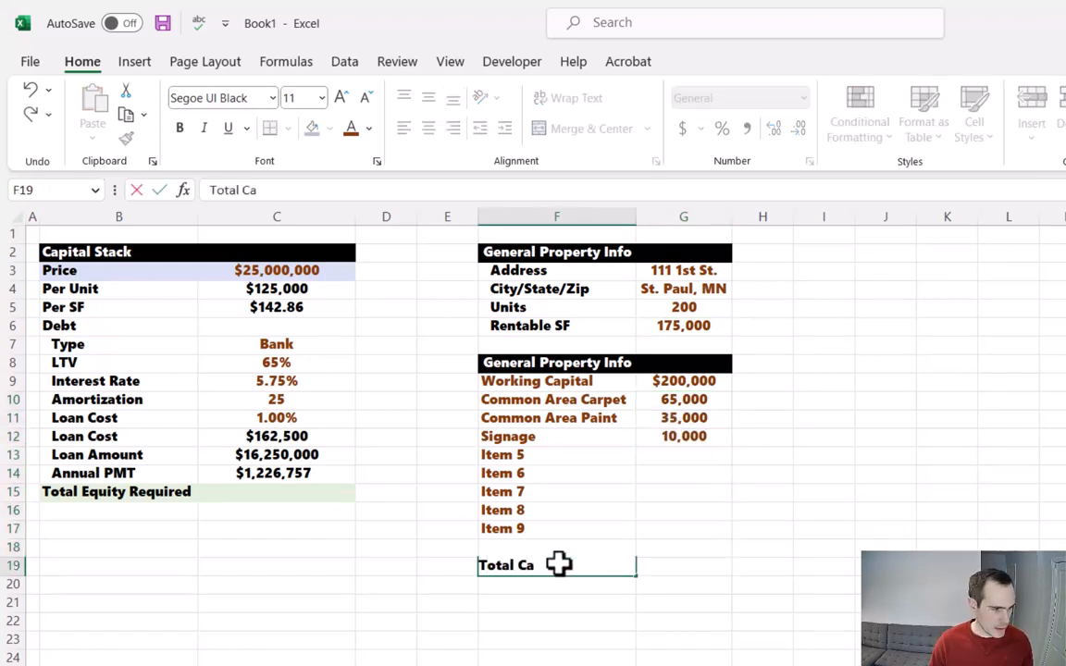
{"action": "type", "text": "PEX"}
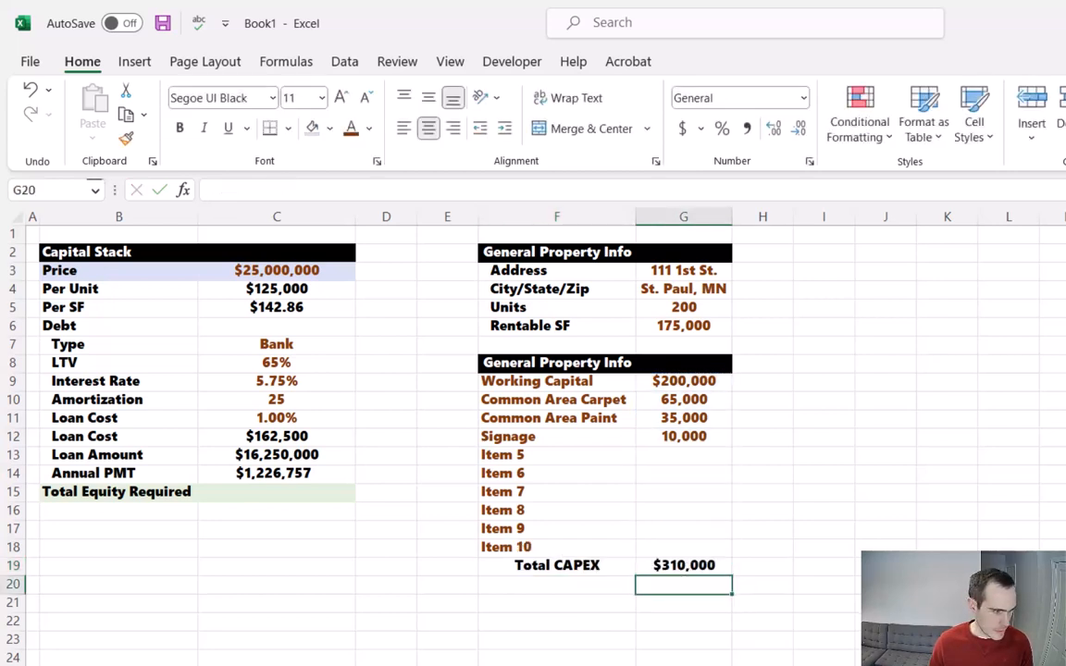
{"action": "left_click", "coordinate": [556, 361]}
{"action": "type", "text": "CAPEX"}
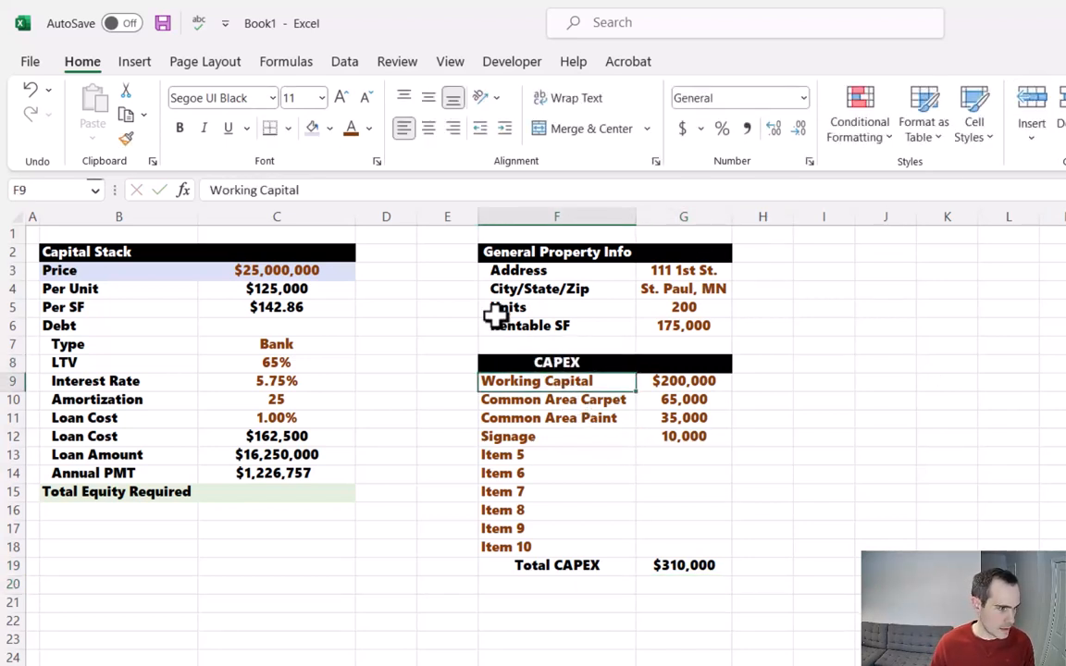
{"action": "left_click", "coordinate": [555, 361]}
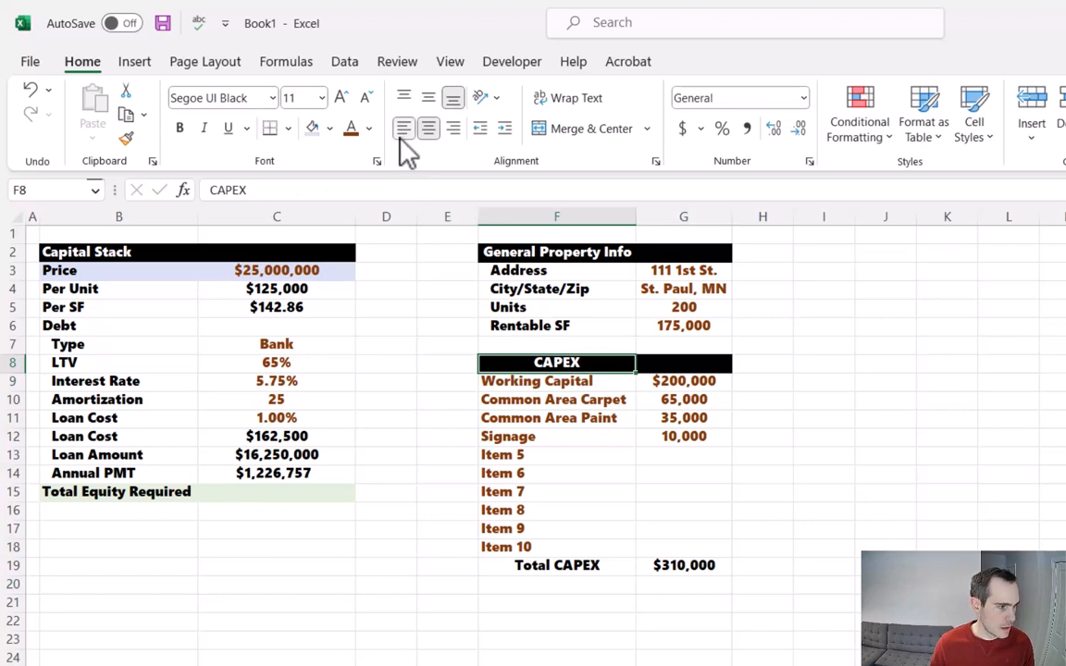
Give the CAPEX header and Total CAPEX label gray fill, bold and left alignment
{"action": "left_click", "coordinate": [555, 567]}
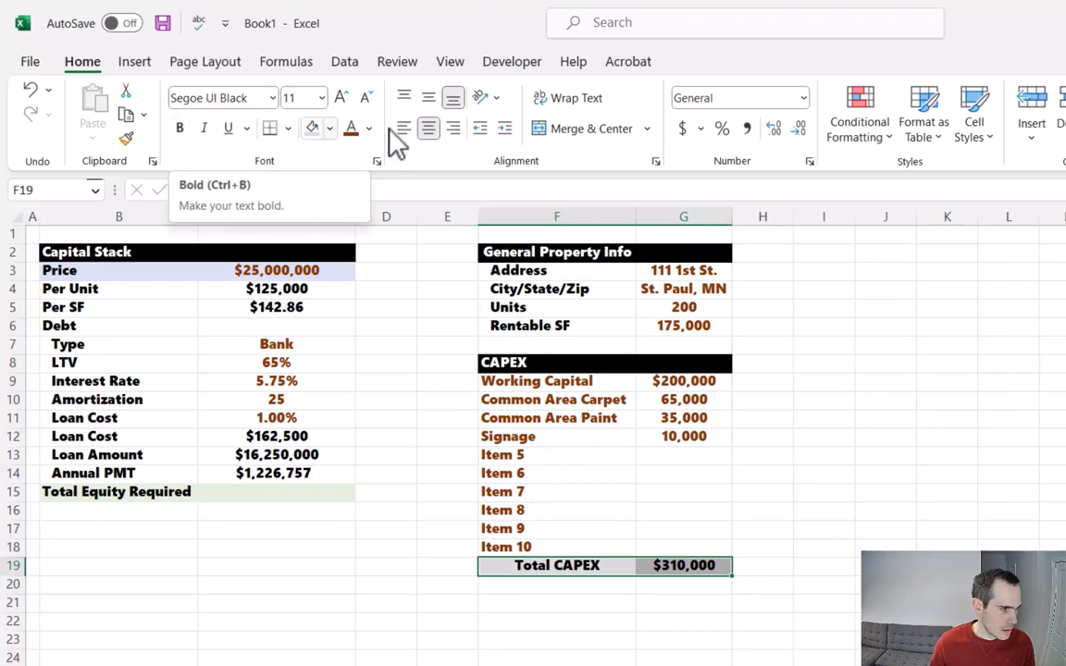
{"action": "left_click", "coordinate": [555, 566]}
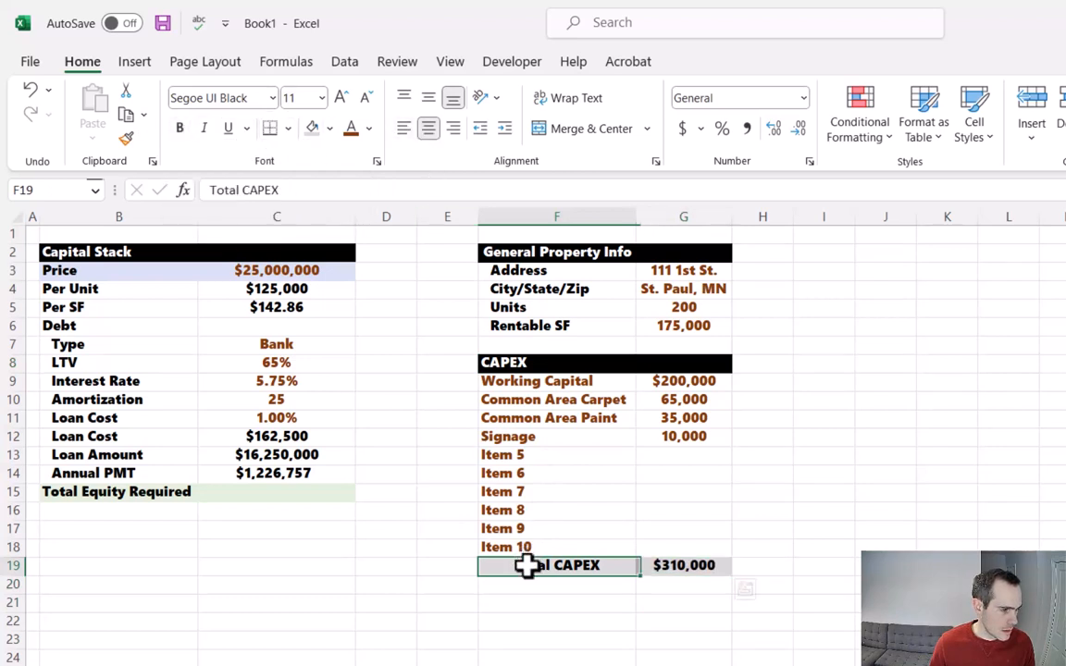
{"action": "left_click", "coordinate": [403, 127]}
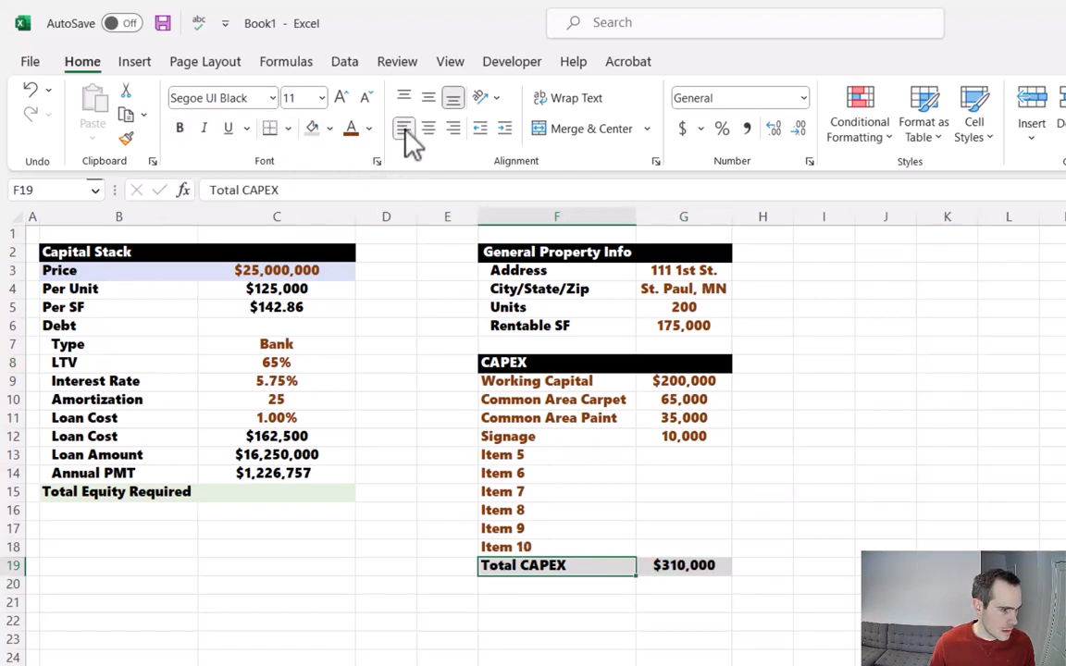
{"action": "left_click", "coordinate": [762, 548]}
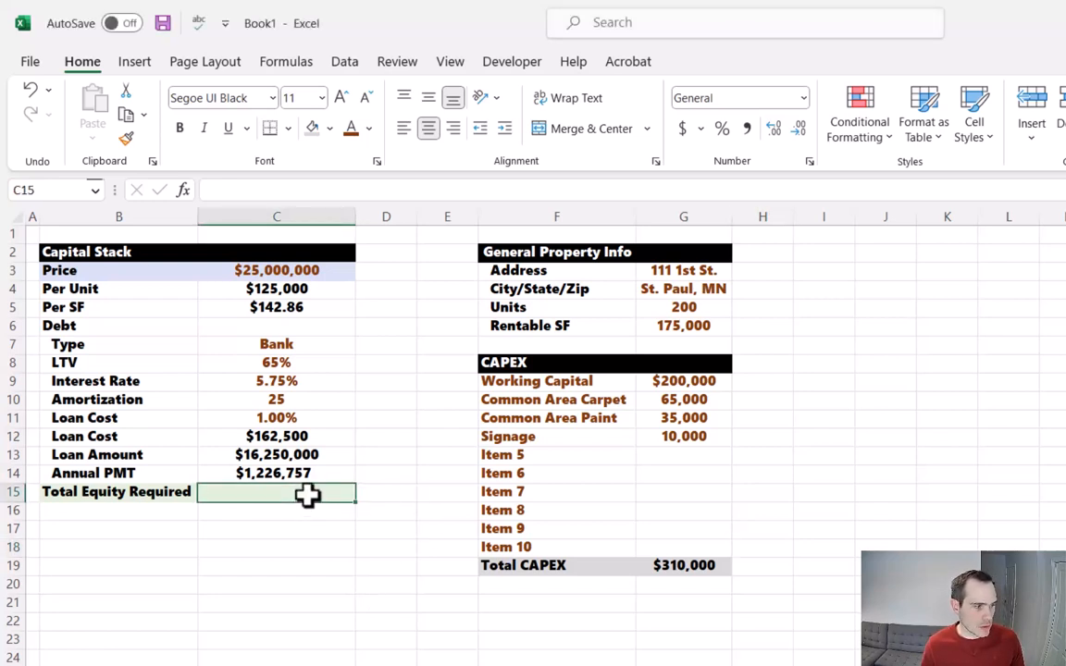
Set Total Equity Required to price minus loan amount plus loan cost and total CAPEX, showing $9,222,500
{"action": "left_click", "coordinate": [119, 361]}
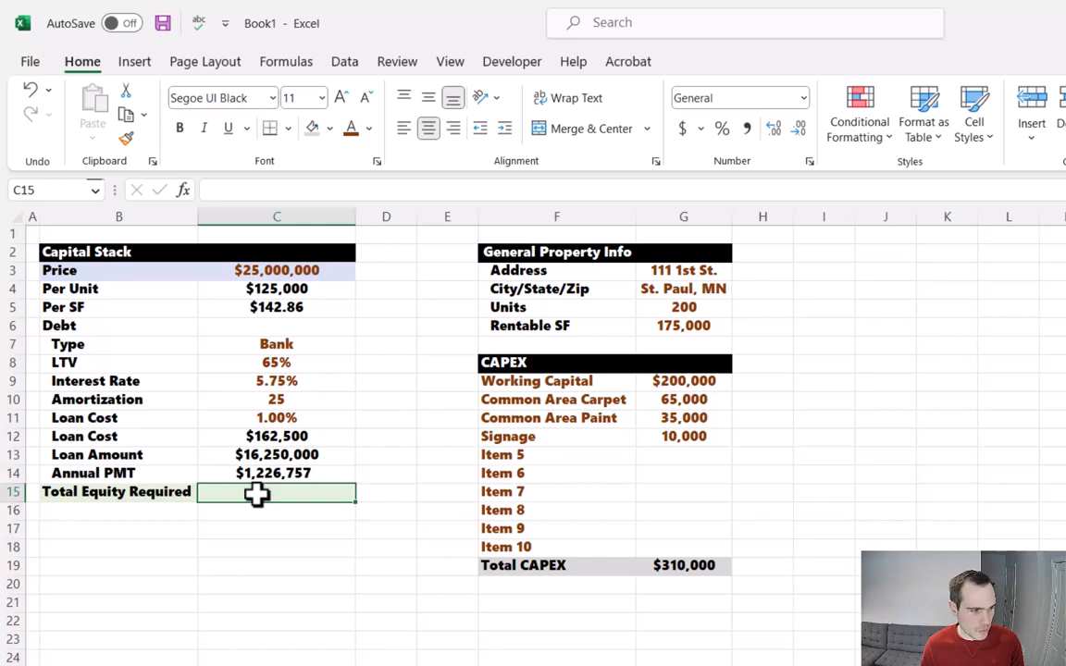
{"action": "type", "text": "="}
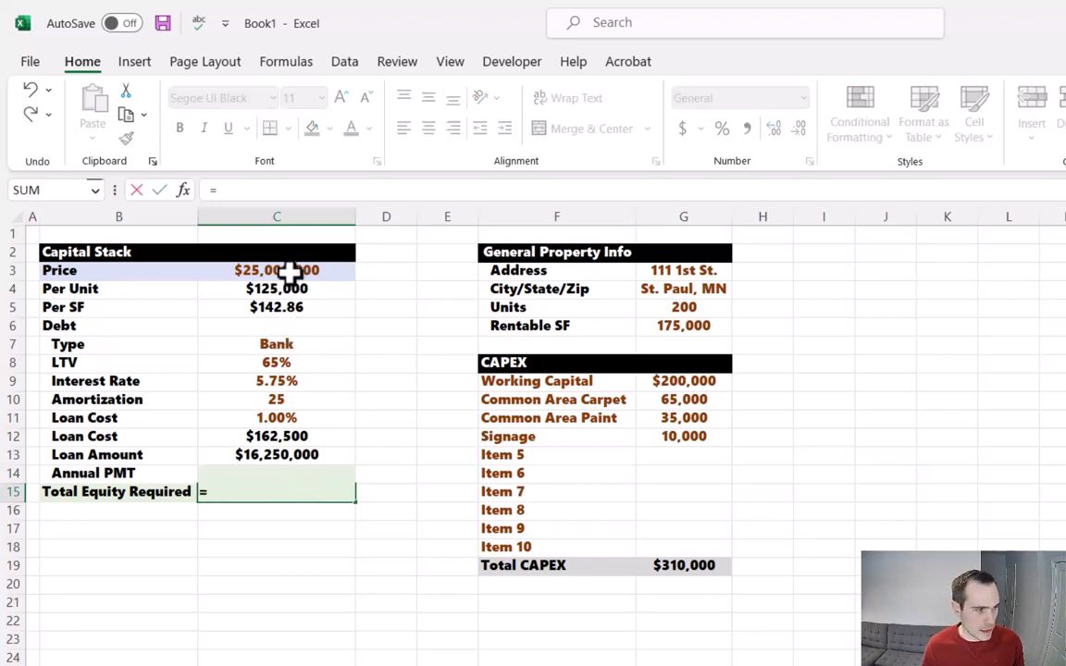
{"action": "left_click", "coordinate": [276, 270]}
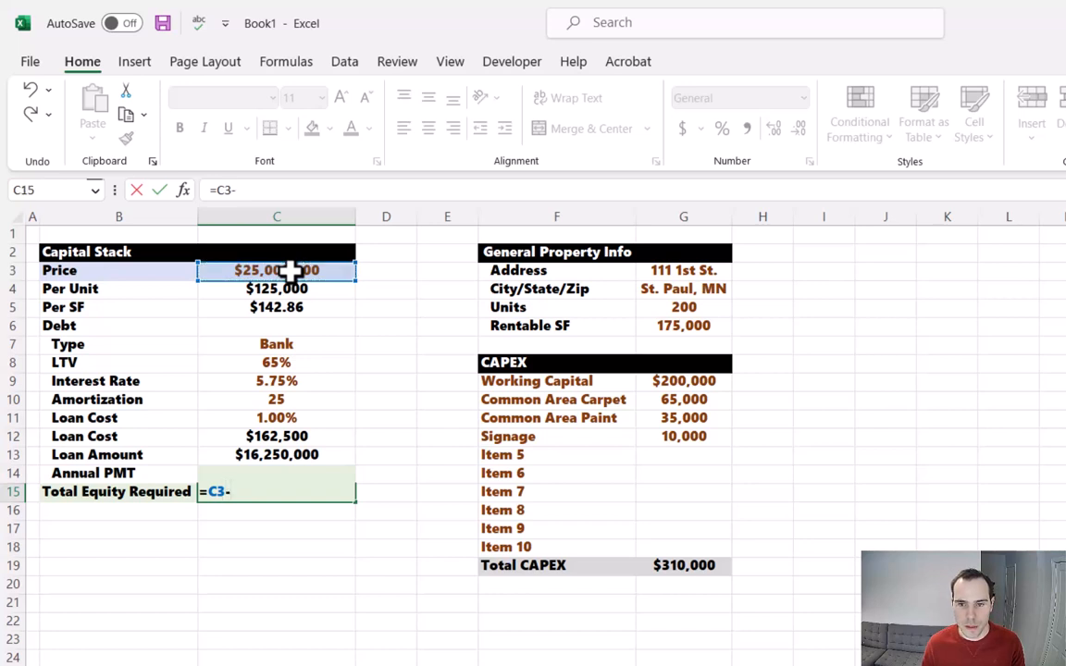
{"action": "left_click", "coordinate": [276, 456]}
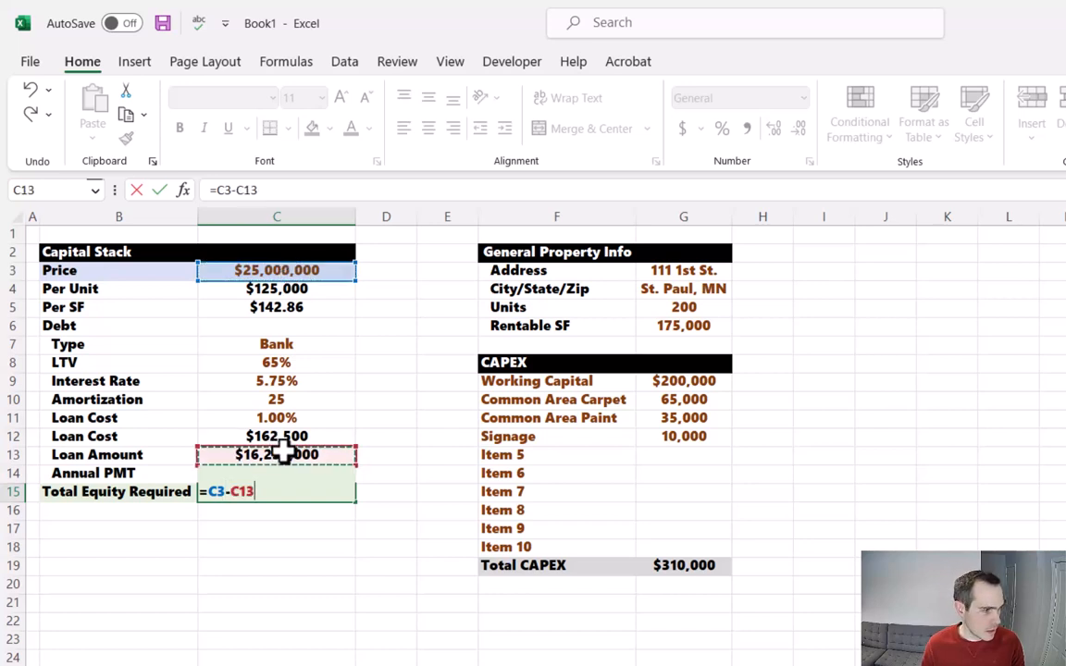
{"action": "mouse_move", "coordinate": [285, 463]}
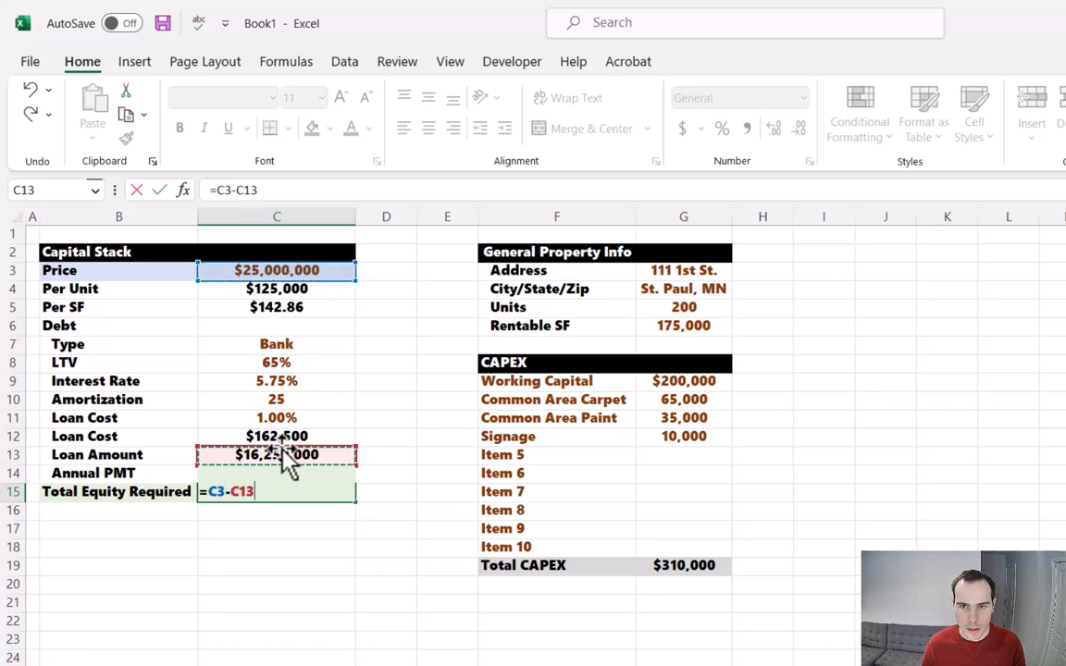
{"action": "type", "text": "+"}
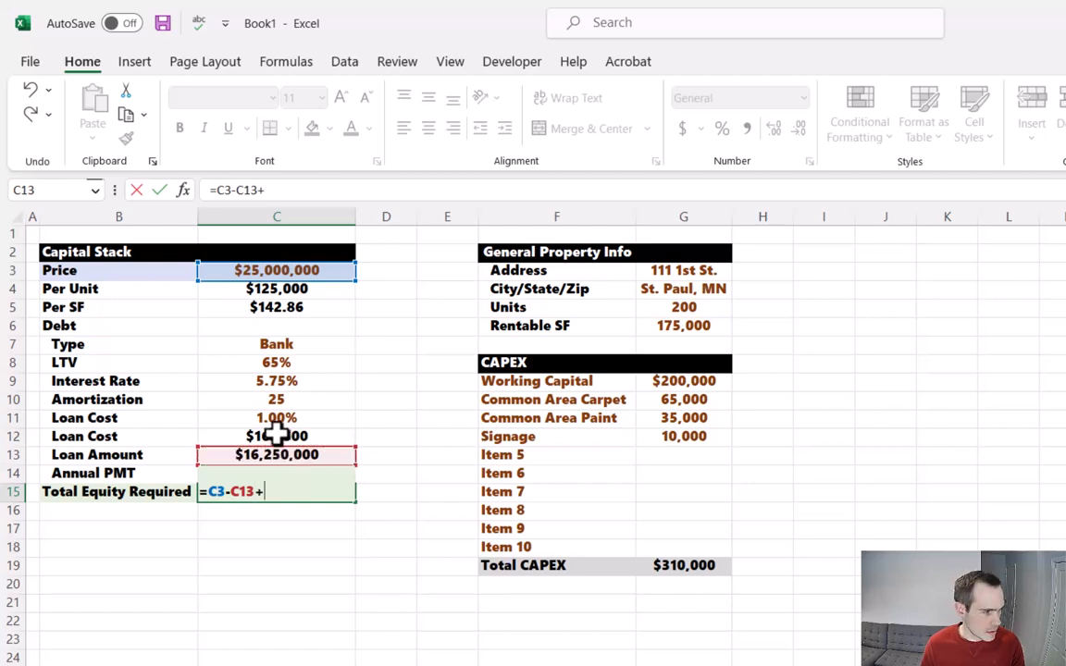
{"action": "left_click", "coordinate": [276, 436]}
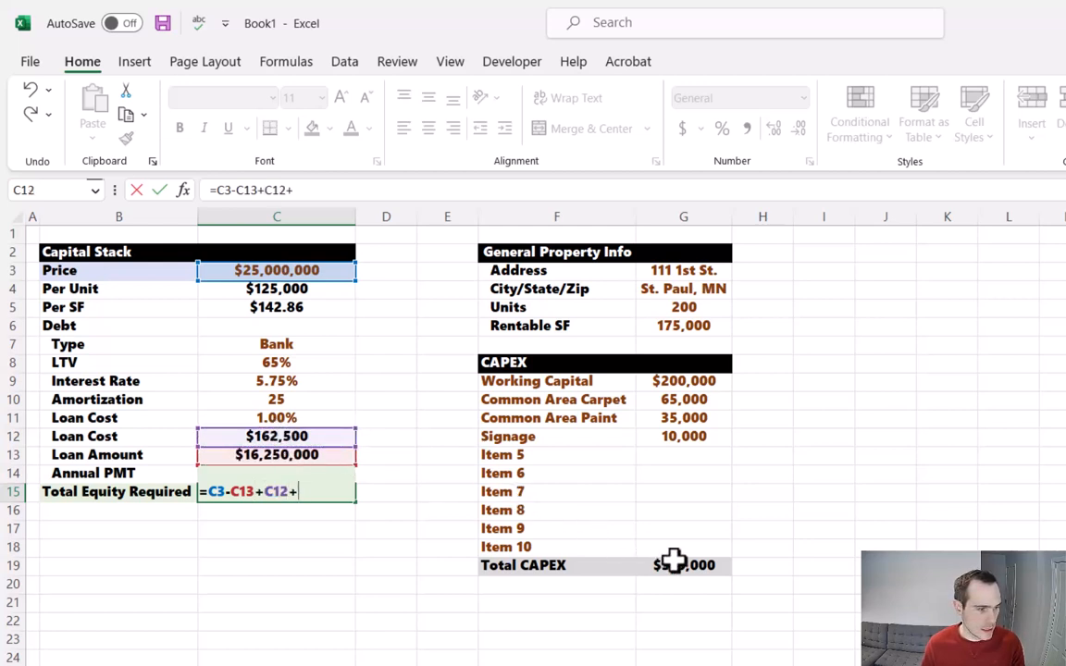
{"action": "key", "text": "Return"}
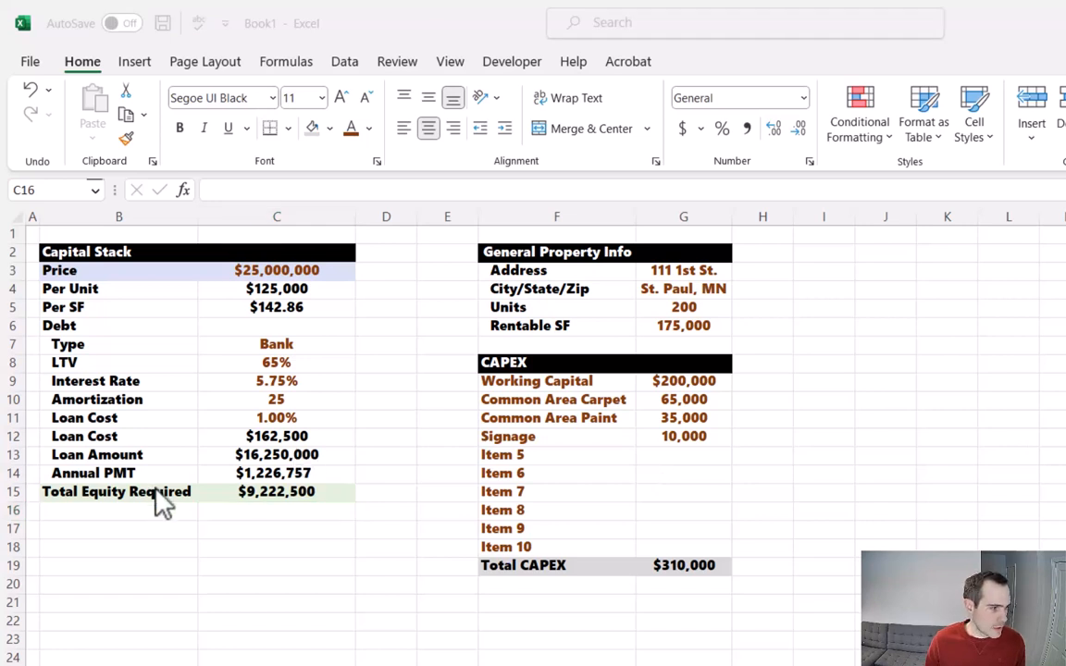
Start an IF formula in Loan Amount testing whether the B8 ratio label is "LTV"
{"action": "left_click", "coordinate": [275, 455]}
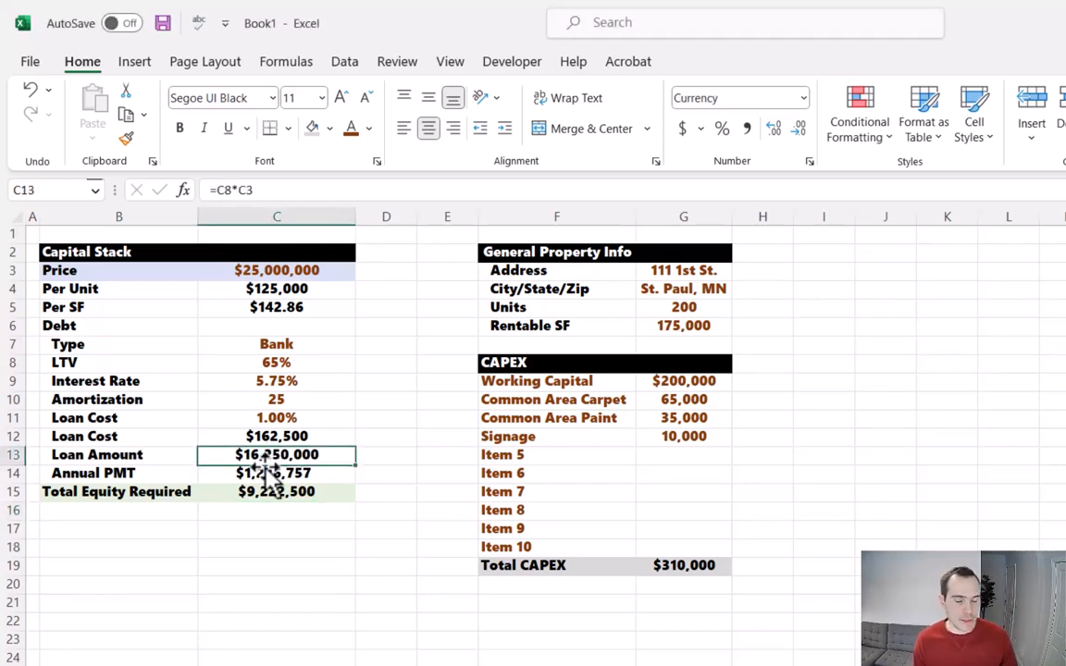
{"action": "mouse_move", "coordinate": [229, 133]}
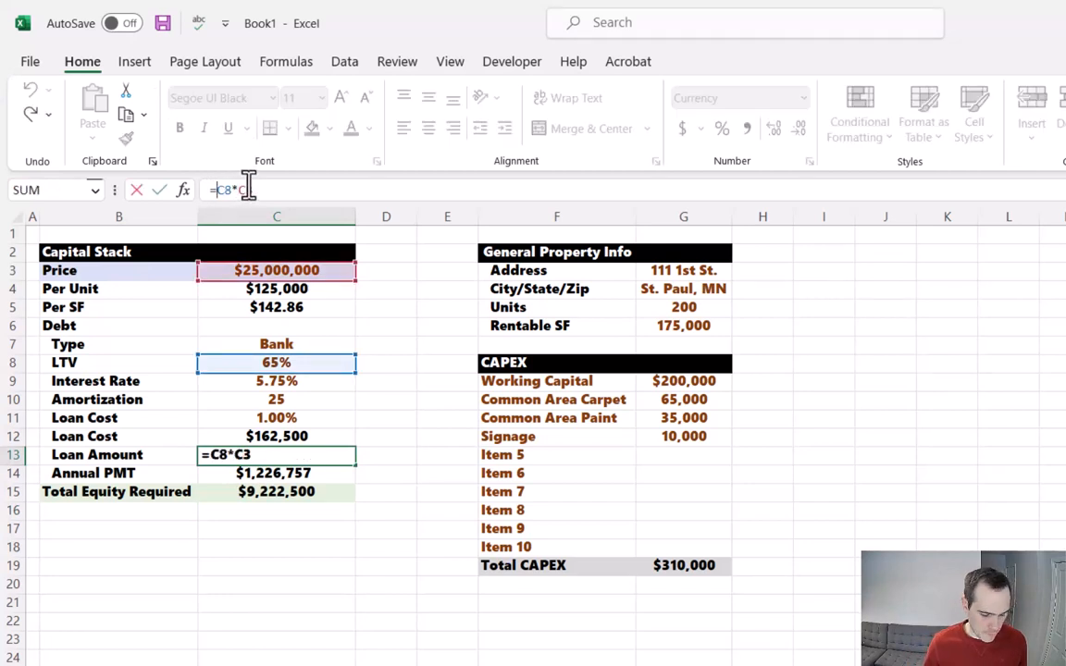
{"action": "type", "text": "if("}
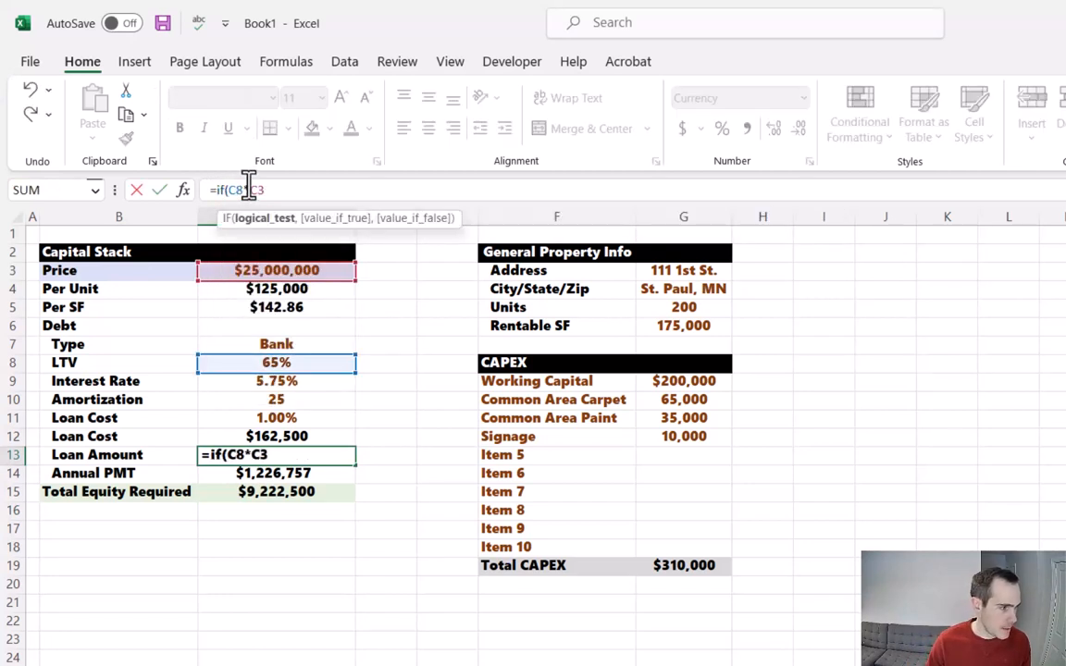
{"action": "left_click", "coordinate": [119, 381]}
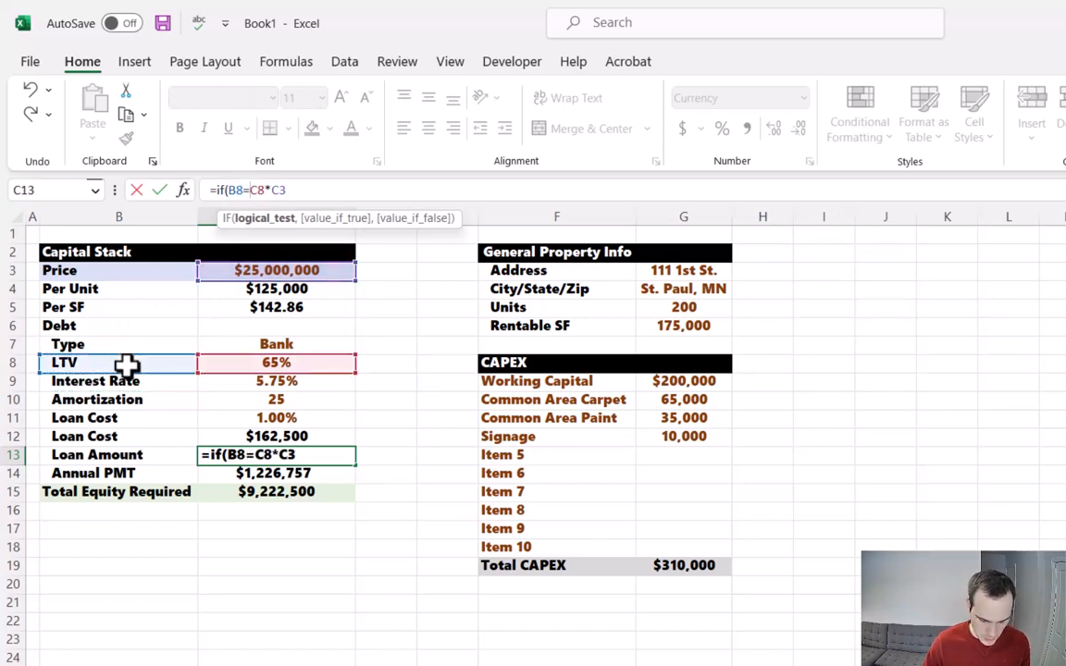
{"action": "type", "text": "\"LT"}
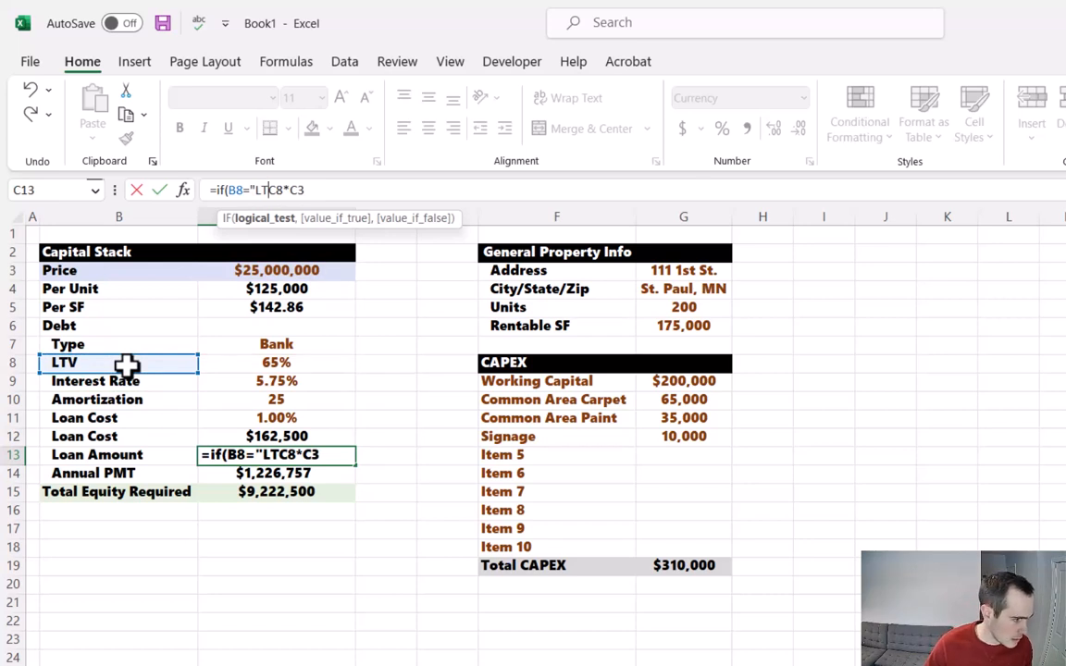
{"action": "type", "text": "\","}
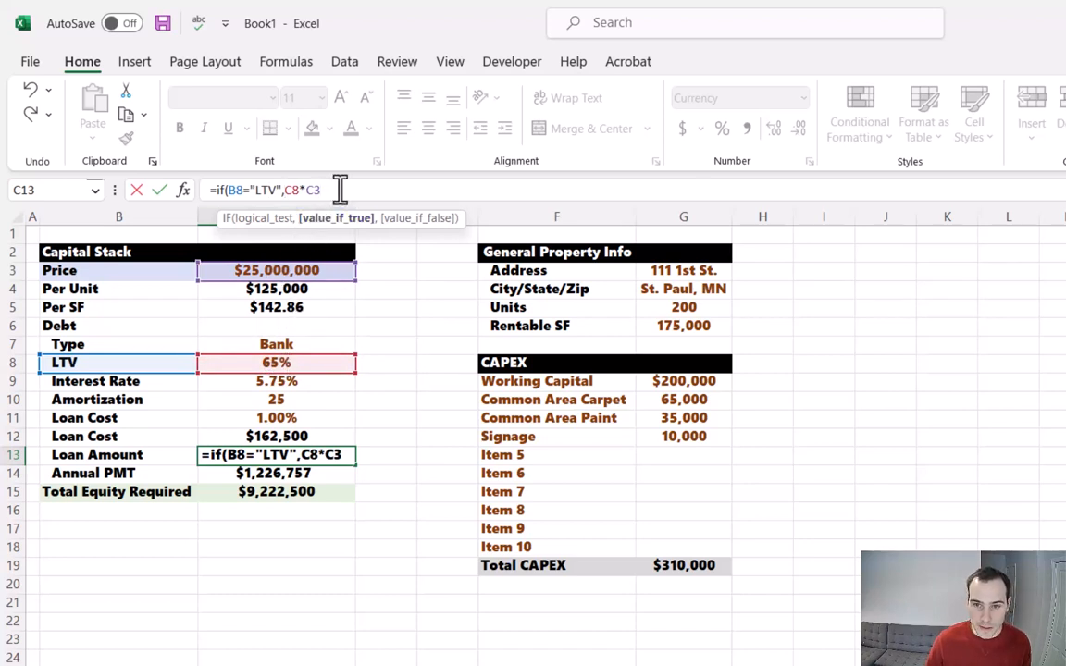
{"action": "type", "text": ","}
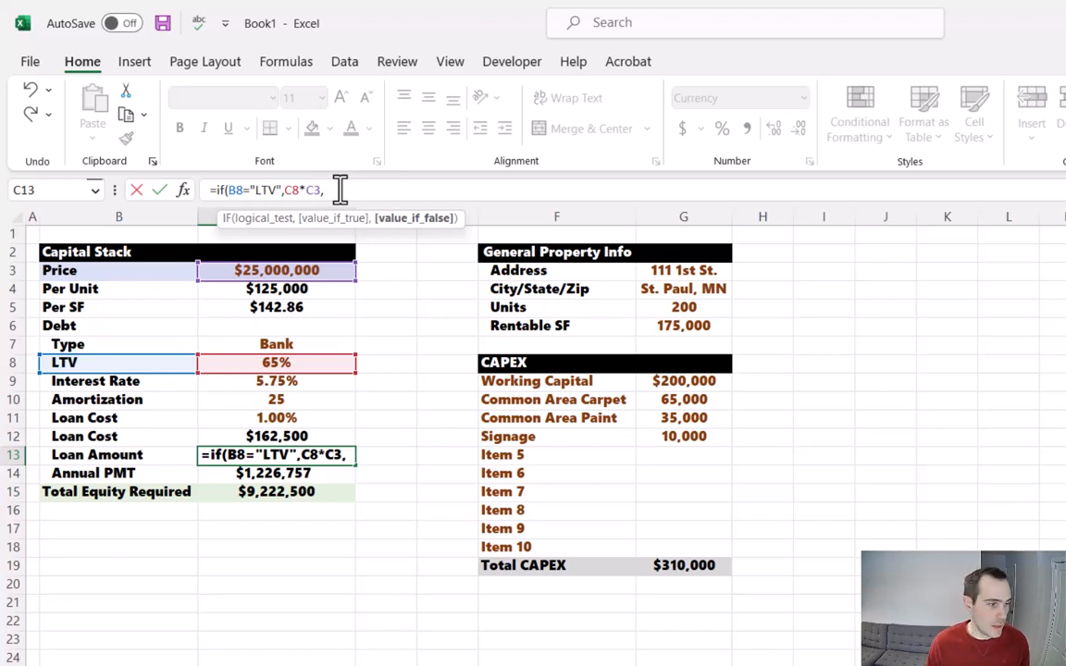
Complete the LTC branch as 65% of price plus total CAPEX and rename the label LTC, giving $16,451,500
{"action": "left_click", "coordinate": [276, 361]}
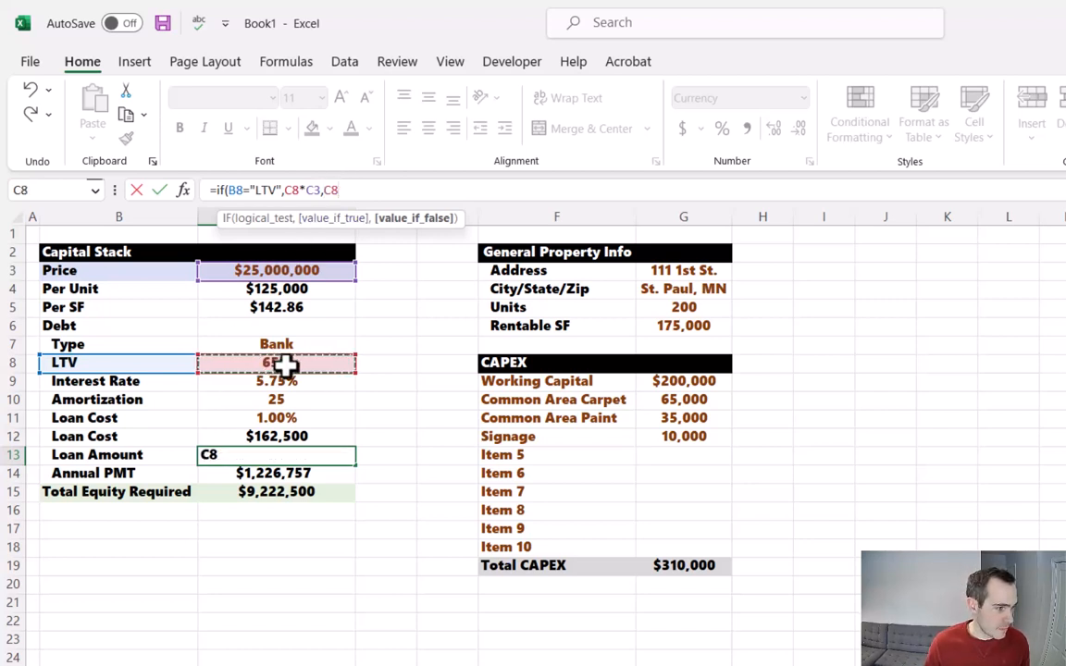
{"action": "type", "text": "*("}
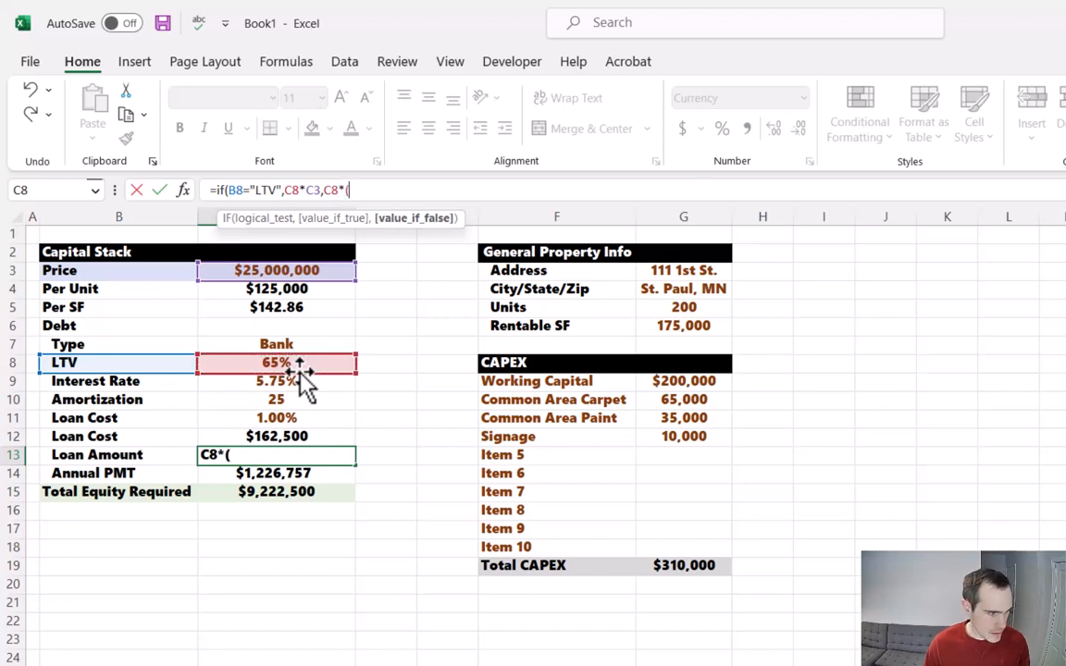
{"action": "left_click", "coordinate": [276, 271]}
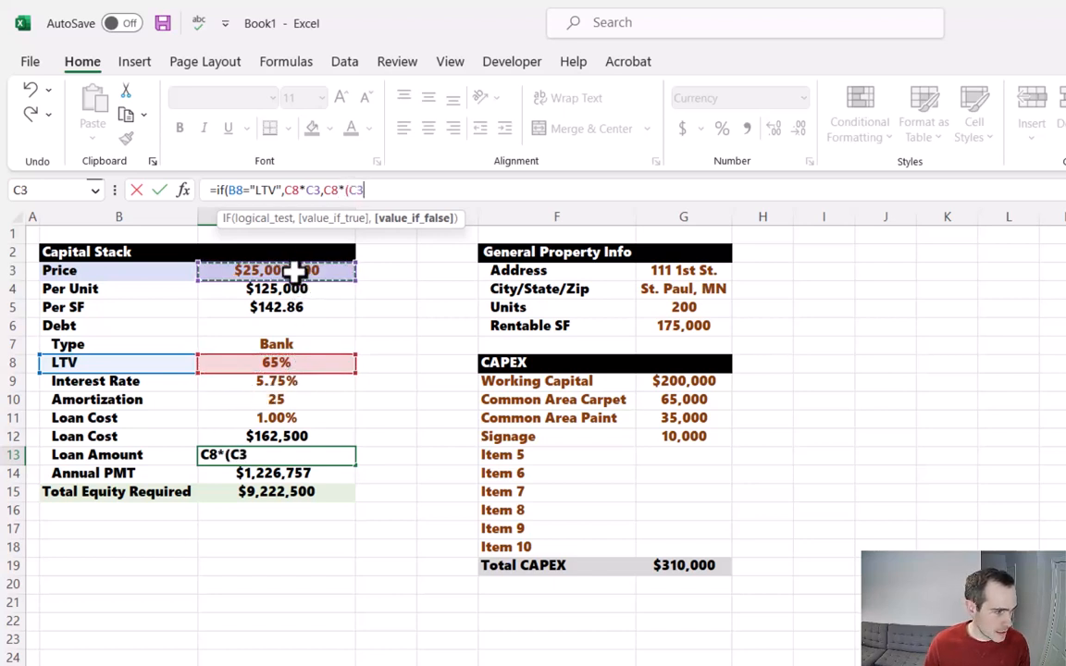
{"action": "type", "text": "+G19))"}
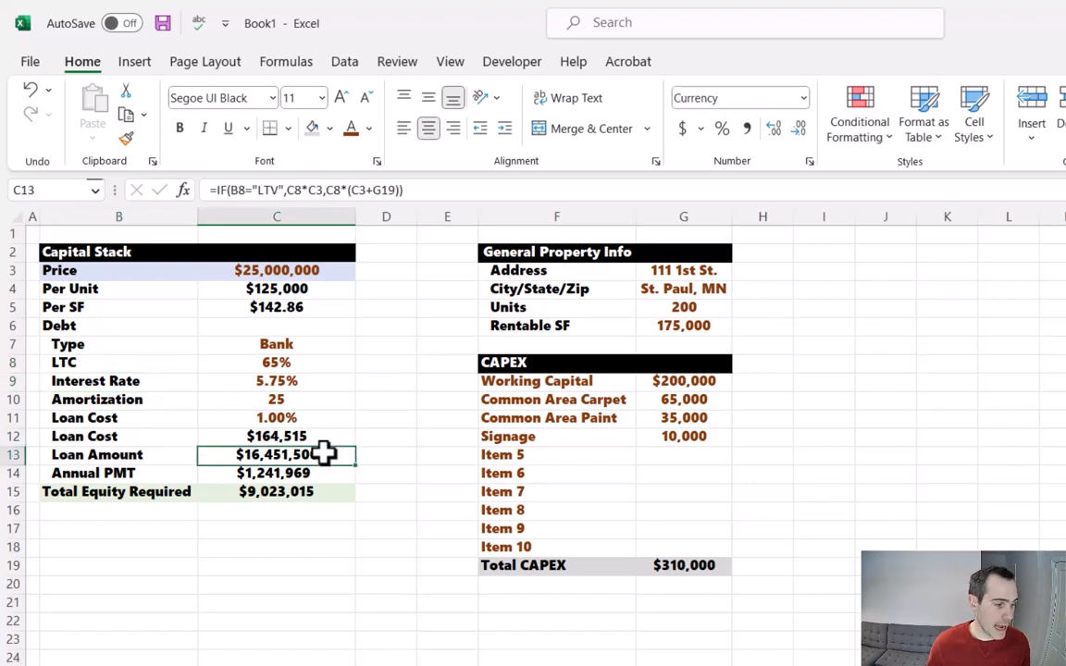
{"action": "left_click", "coordinate": [118, 361]}
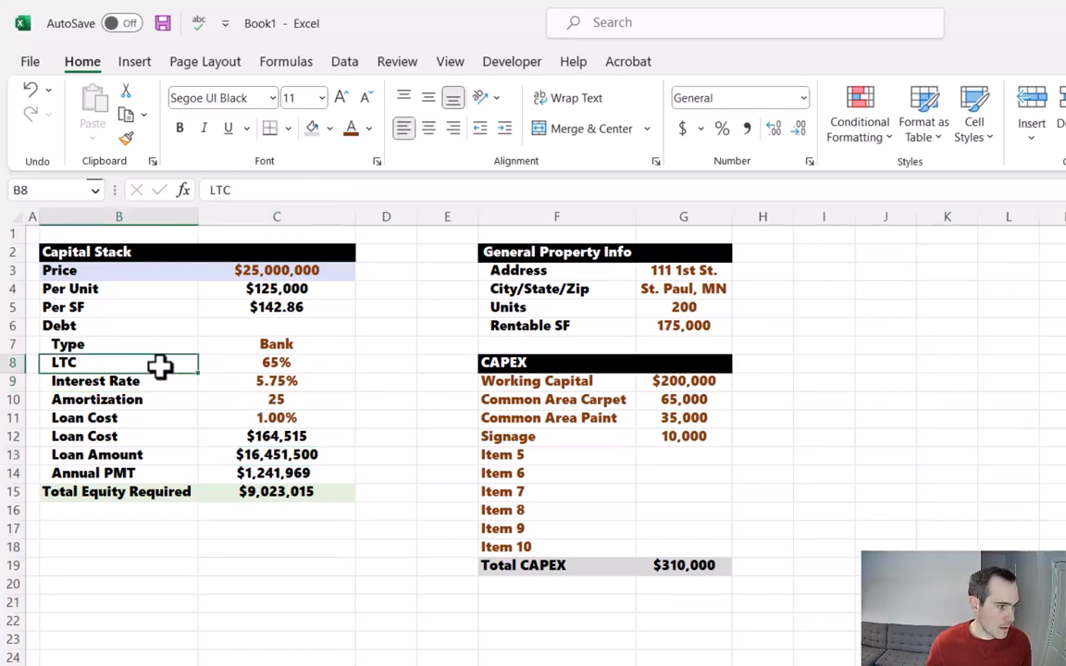
{"action": "mouse_move", "coordinate": [167, 381]}
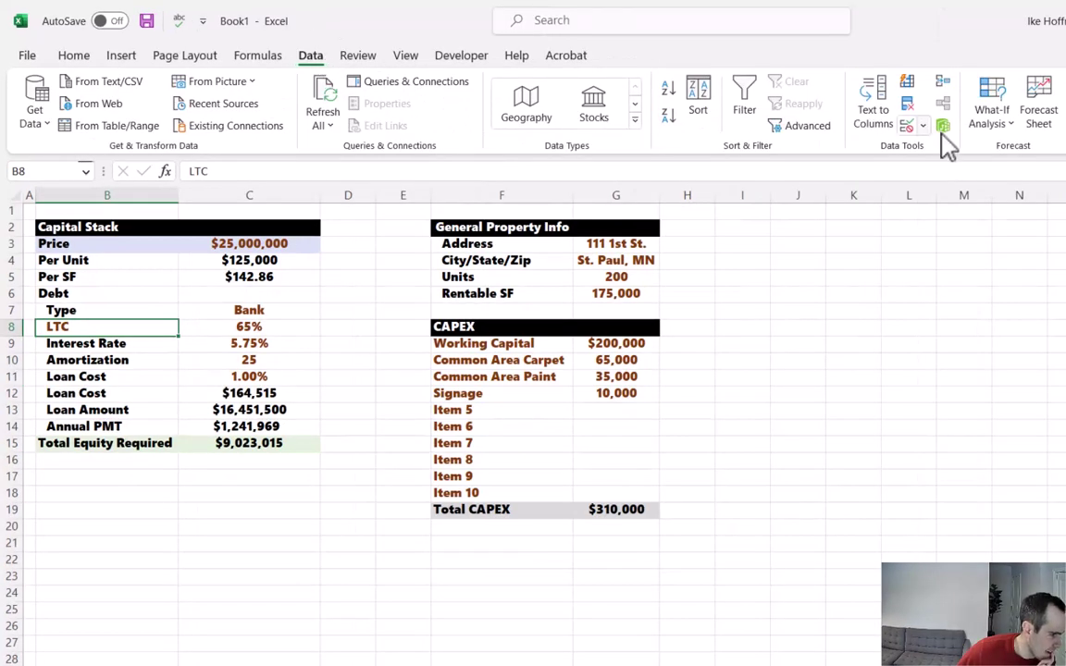
Add a list data validation on the ratio label with source LTV,LTC and pick from the dropdown
{"action": "left_click", "coordinate": [942, 126]}
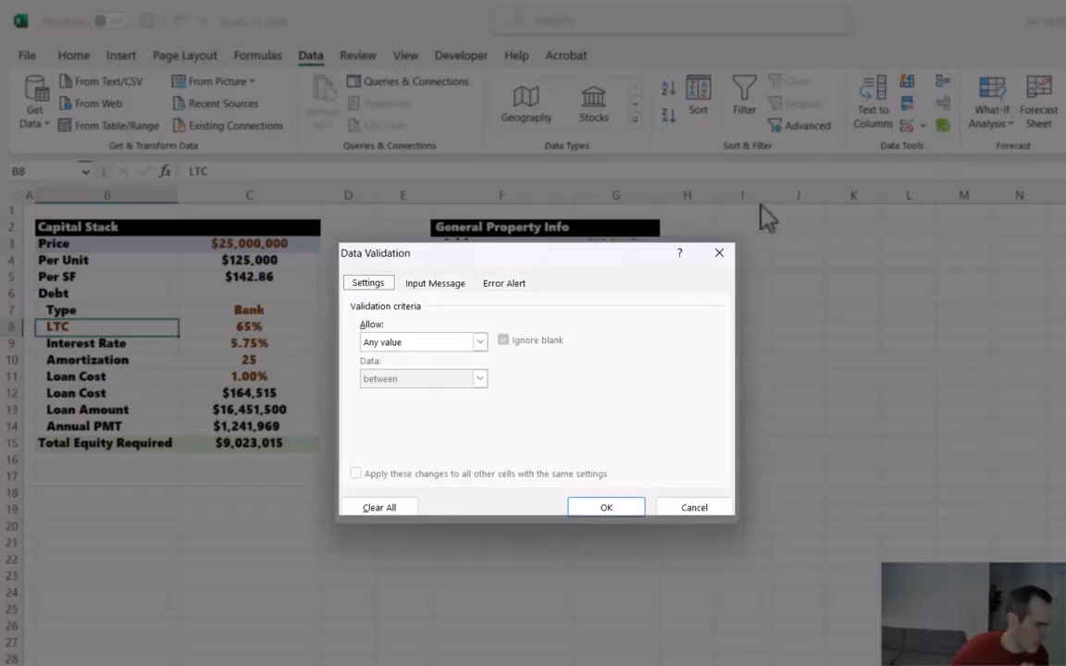
{"action": "left_click", "coordinate": [480, 340]}
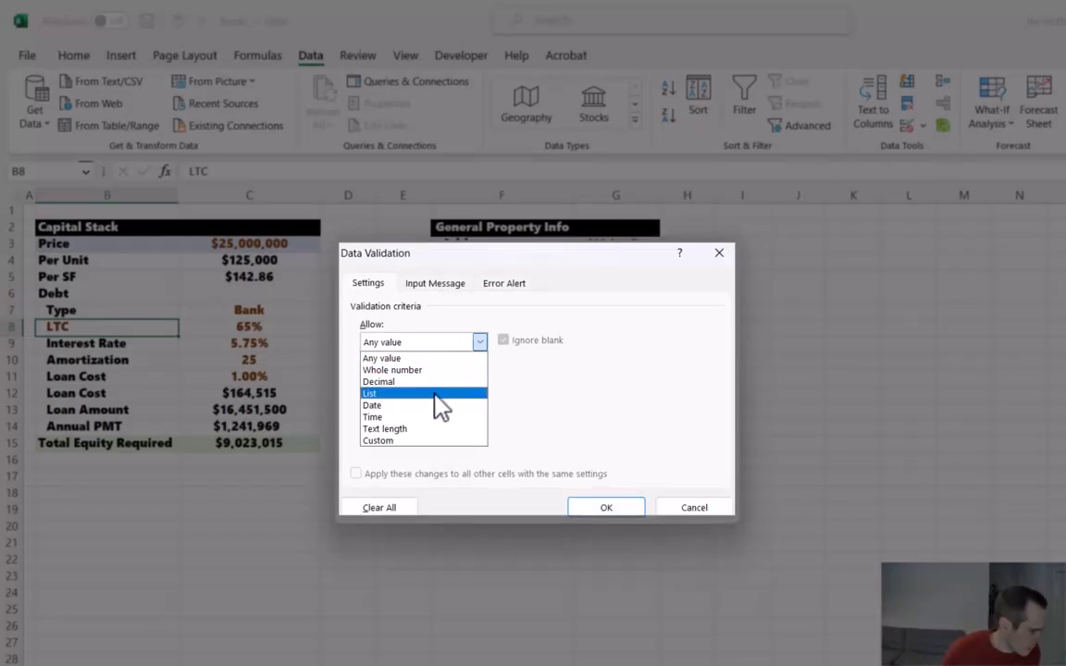
{"action": "left_click", "coordinate": [371, 392]}
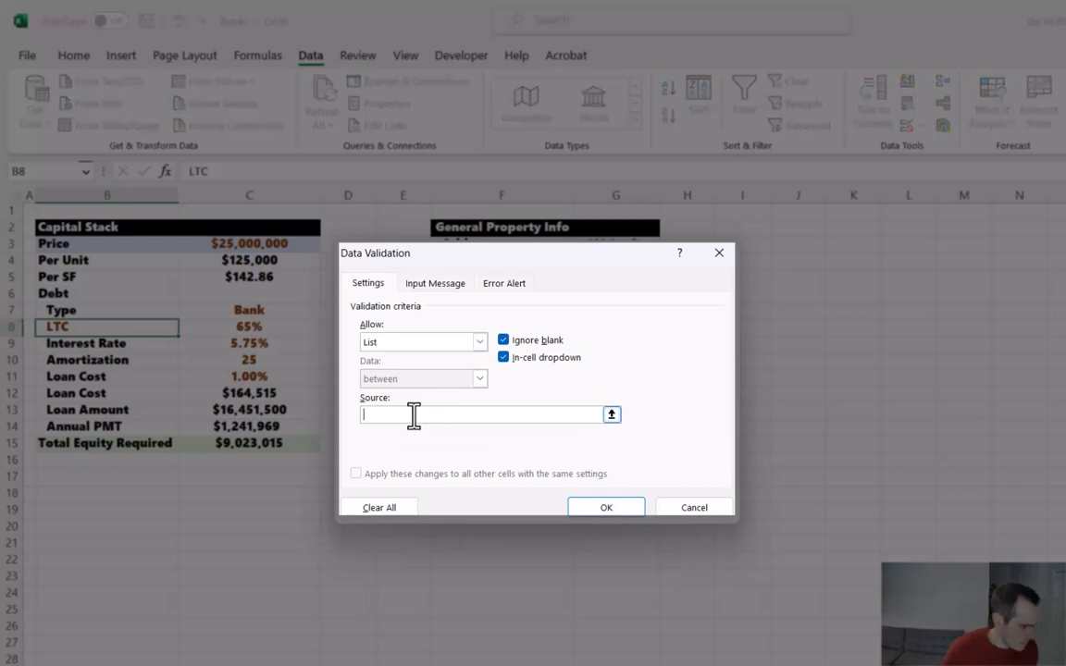
{"action": "type", "text": "LTV"}
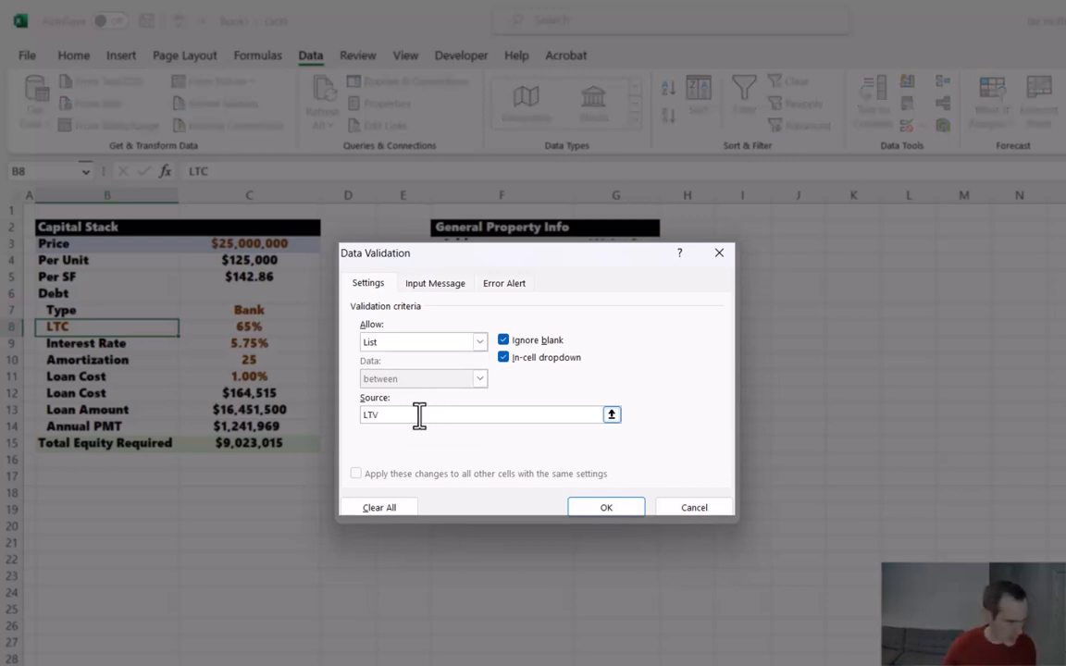
{"action": "type", "text": ",LTC"}
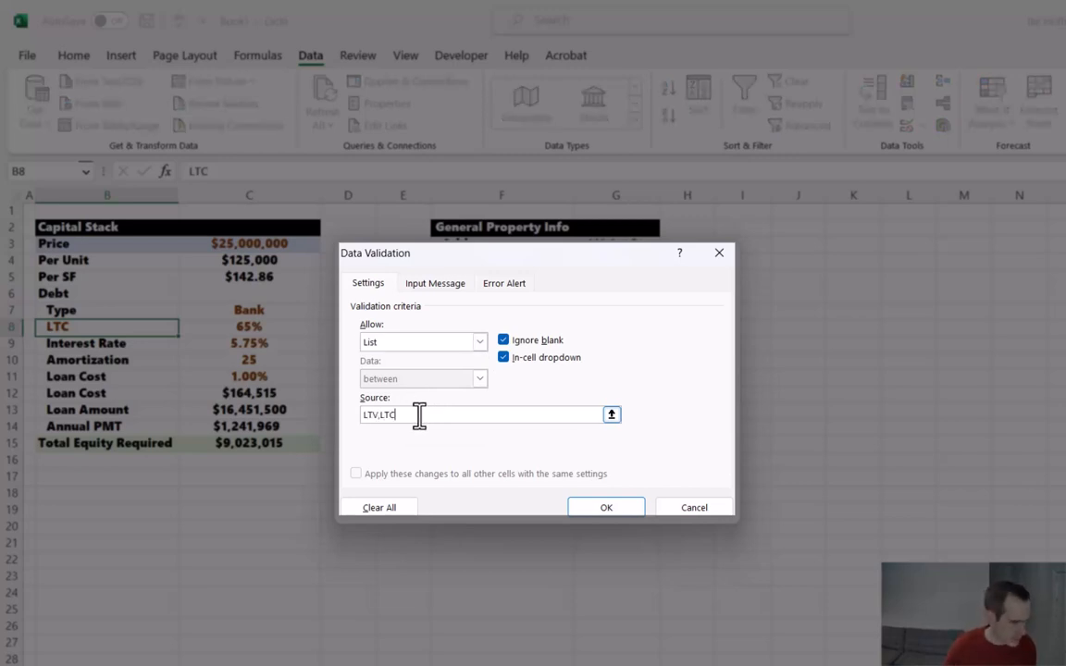
{"action": "left_click", "coordinate": [607, 507]}
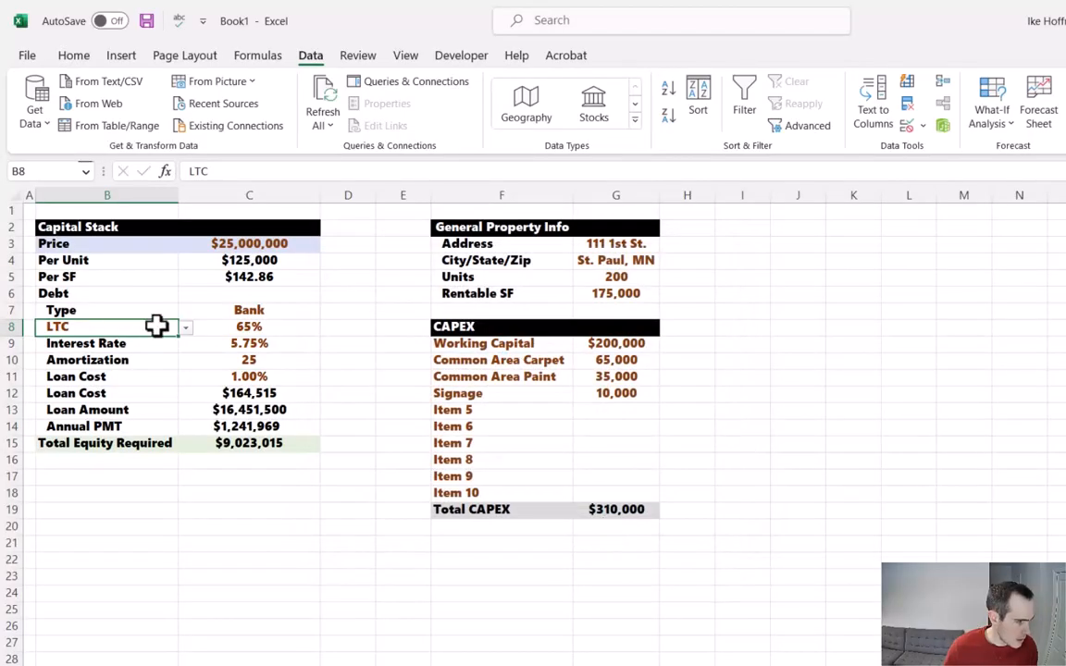
{"action": "type", "text": "LTV"}
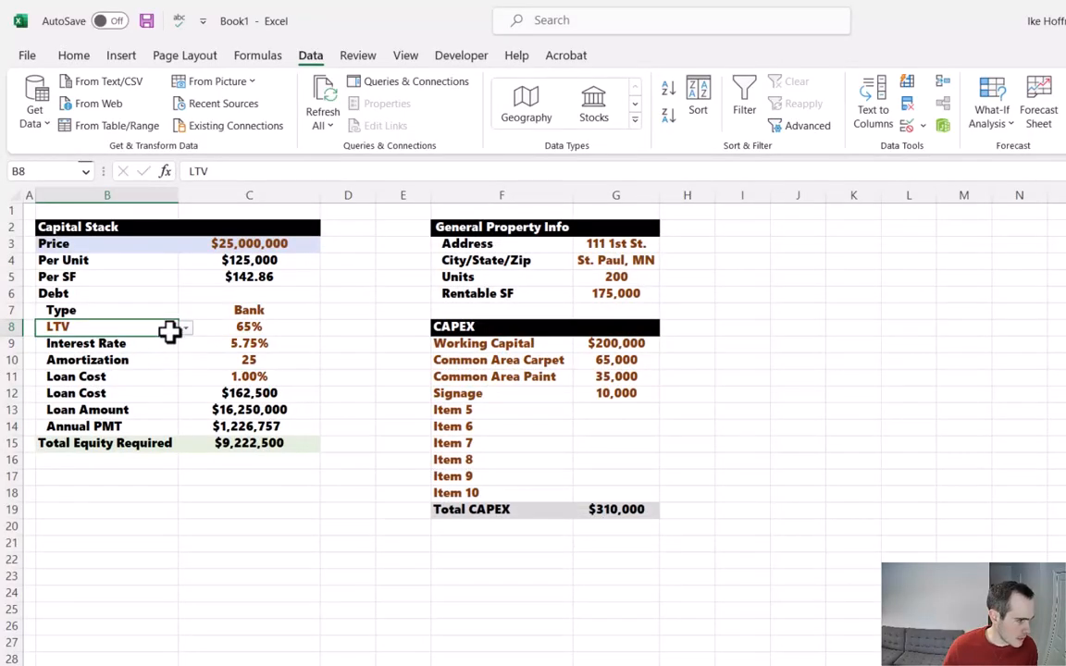
{"action": "type", "text": "LTC"}
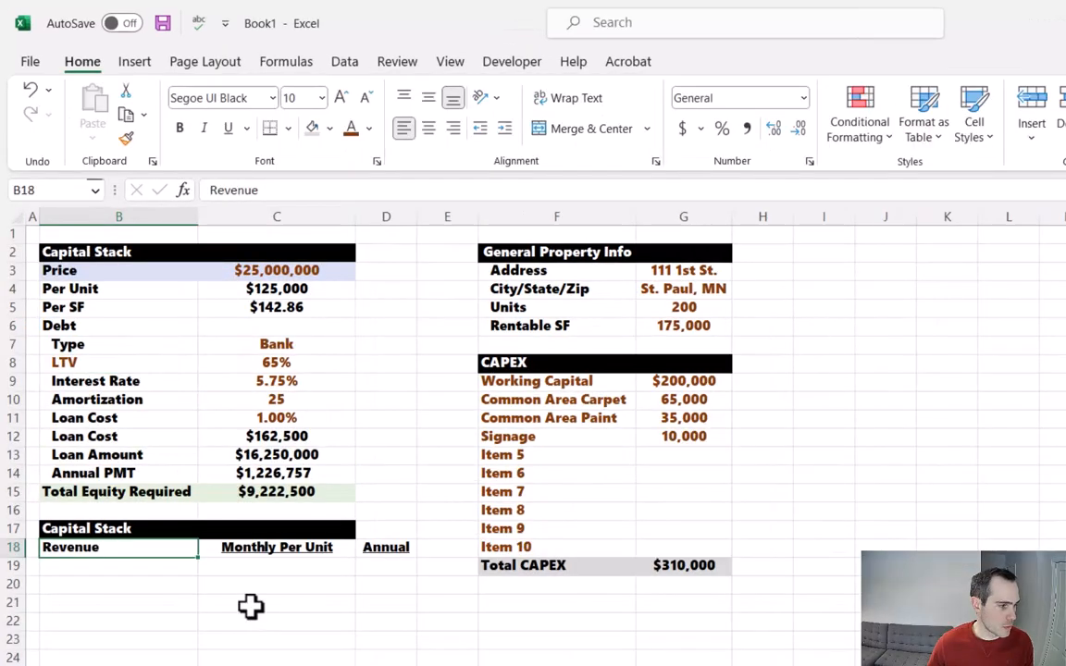
{"action": "mouse_move", "coordinate": [248, 559]}
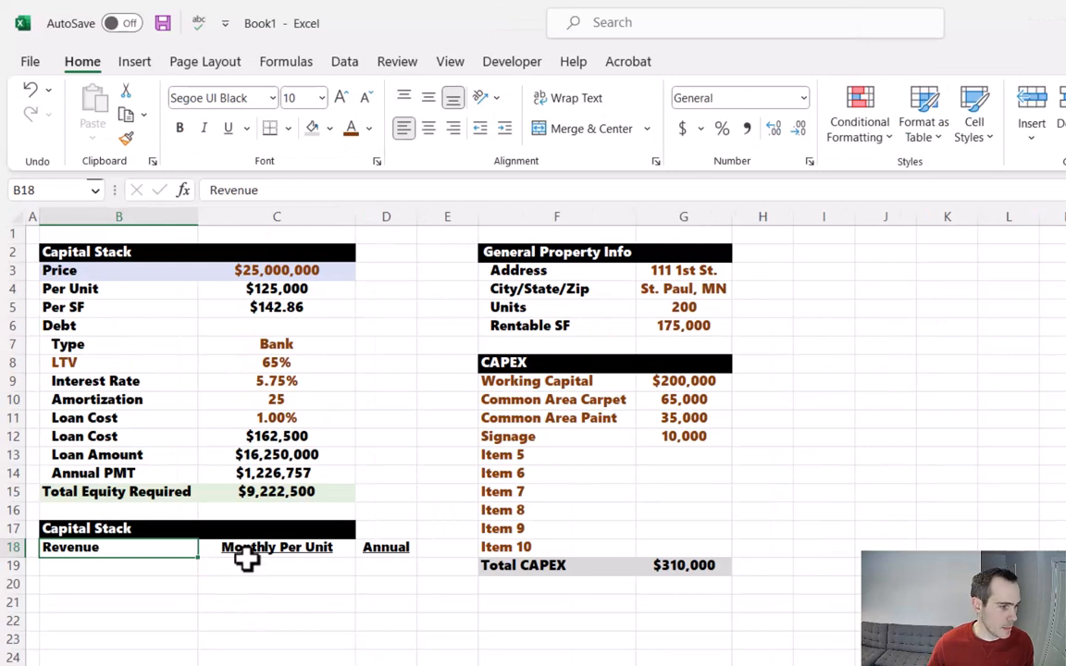
{"action": "mouse_move", "coordinate": [444, 271]}
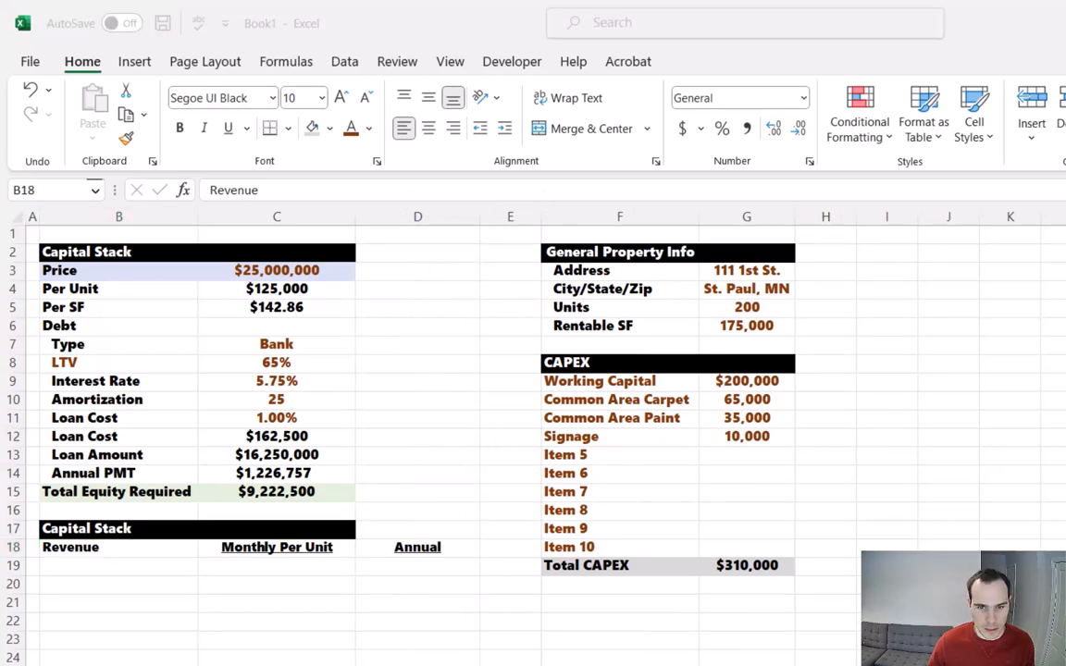
Label revenue rows Average Rent (Monthly), Rent Premium, Parking and Other and select the rent value cell
{"action": "type", "text": "Average Rent (Monthly"}
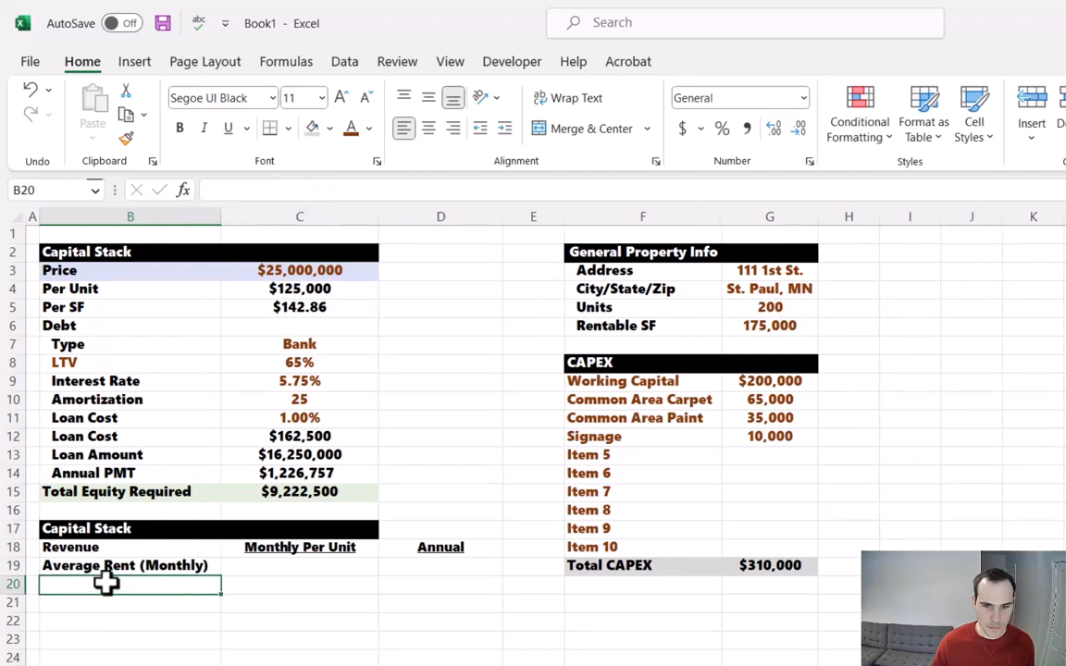
{"action": "type", "text": "Rent Premium"}
{"action": "left_click", "coordinate": [129, 601]}
{"action": "type", "text": "Parking"}
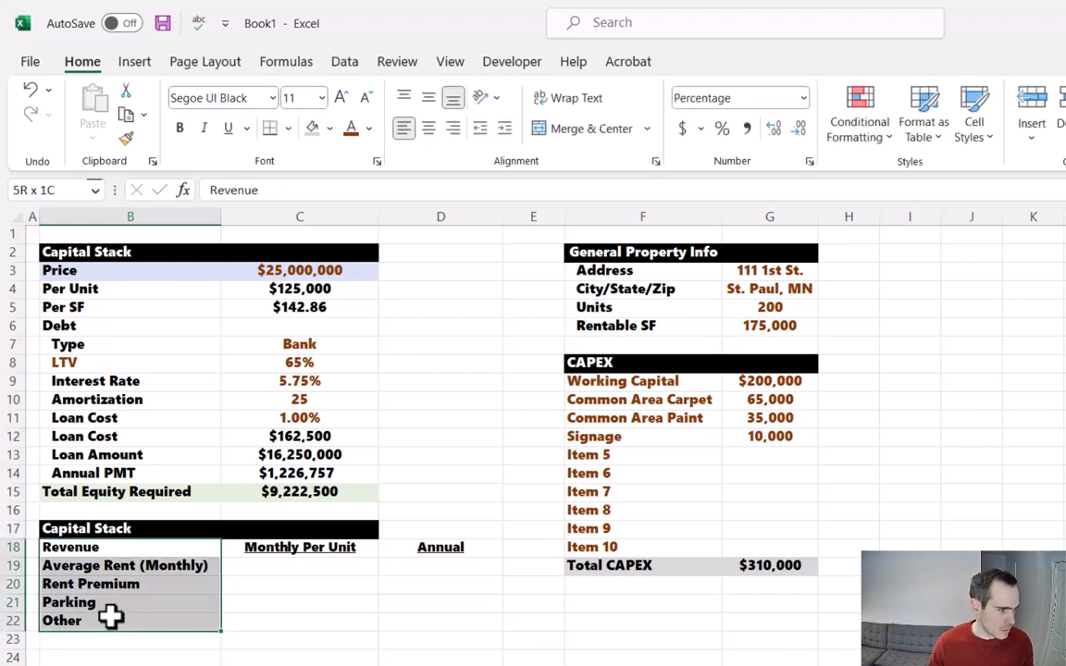
{"action": "left_click", "coordinate": [70, 548]}
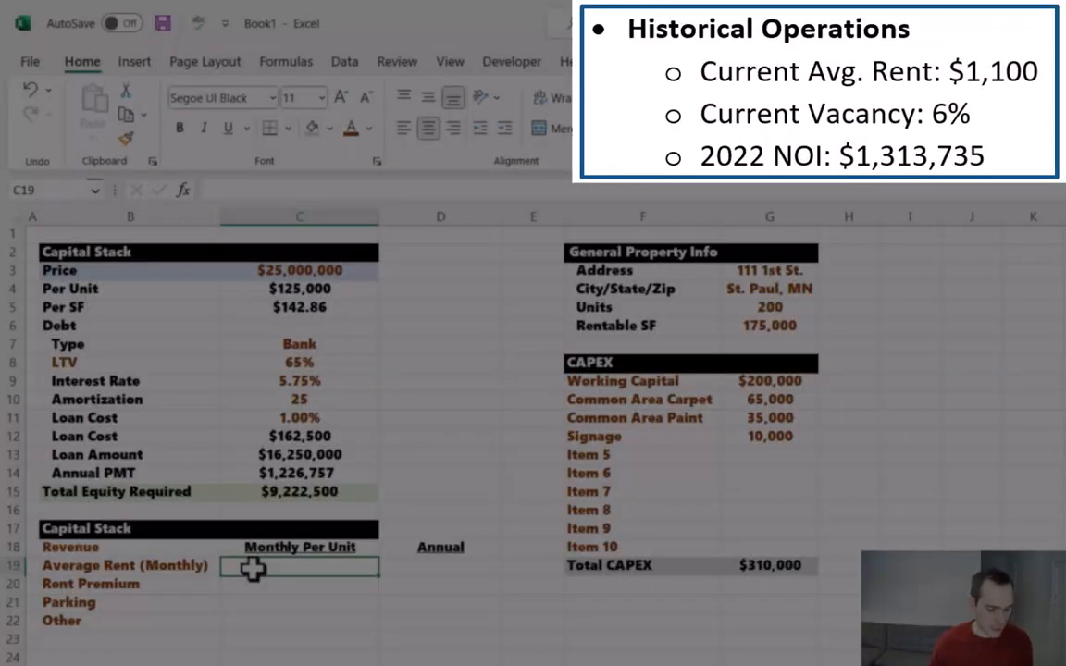
Enter monthly revenue of 1,100 rent, 125 premium and parking as =200*40/20 giving 40
{"action": "type", "text": "1100"}
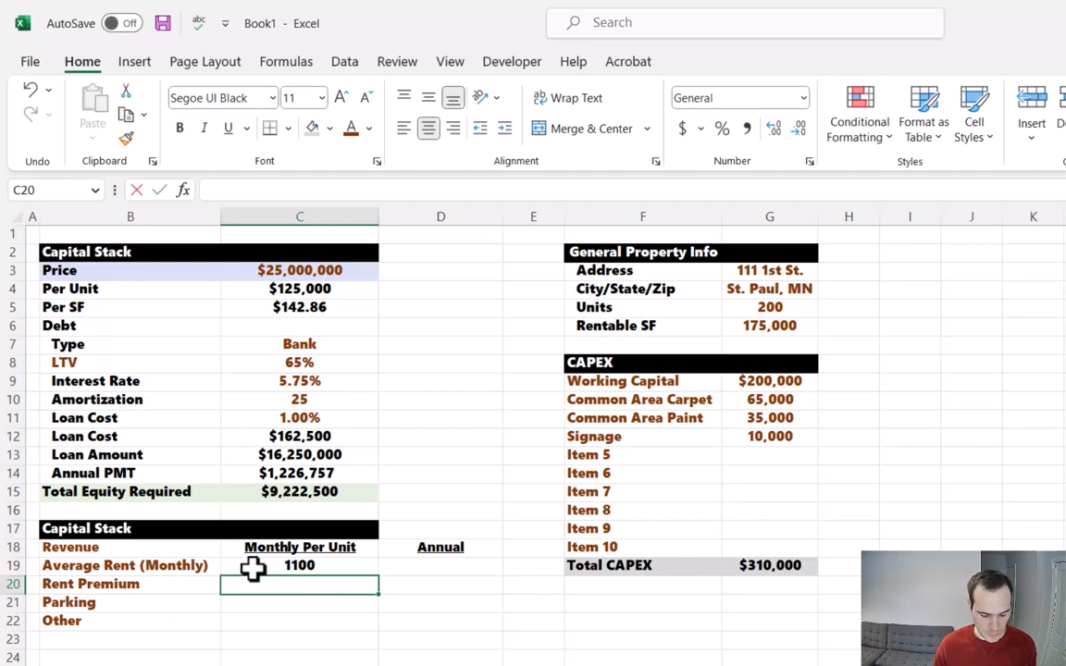
{"action": "type", "text": "125"}
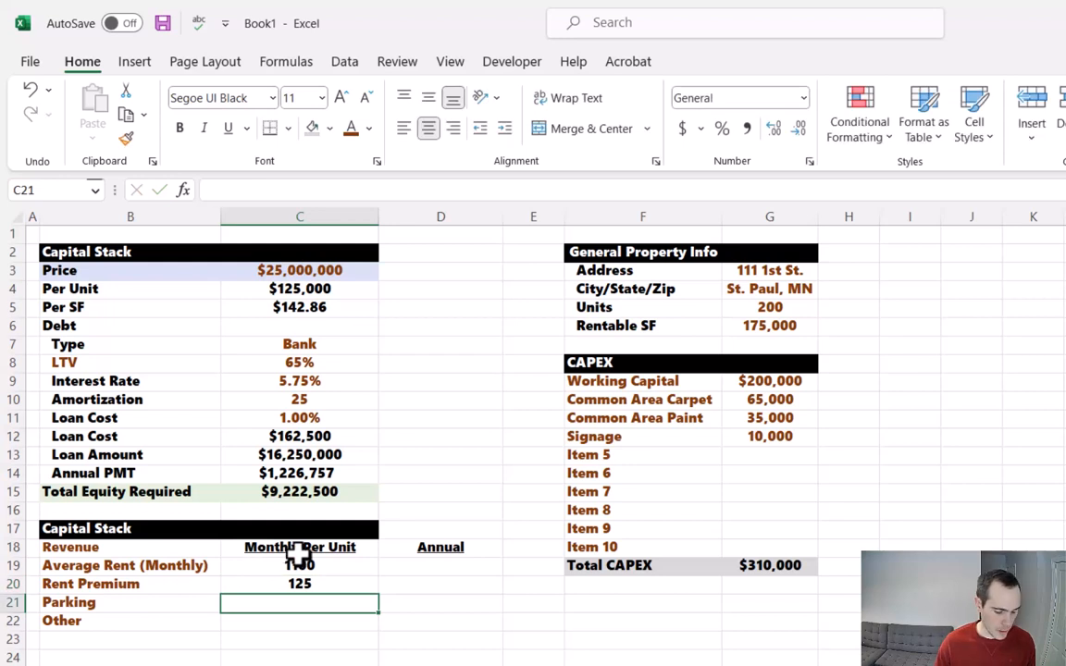
{"action": "type", "text": "="}
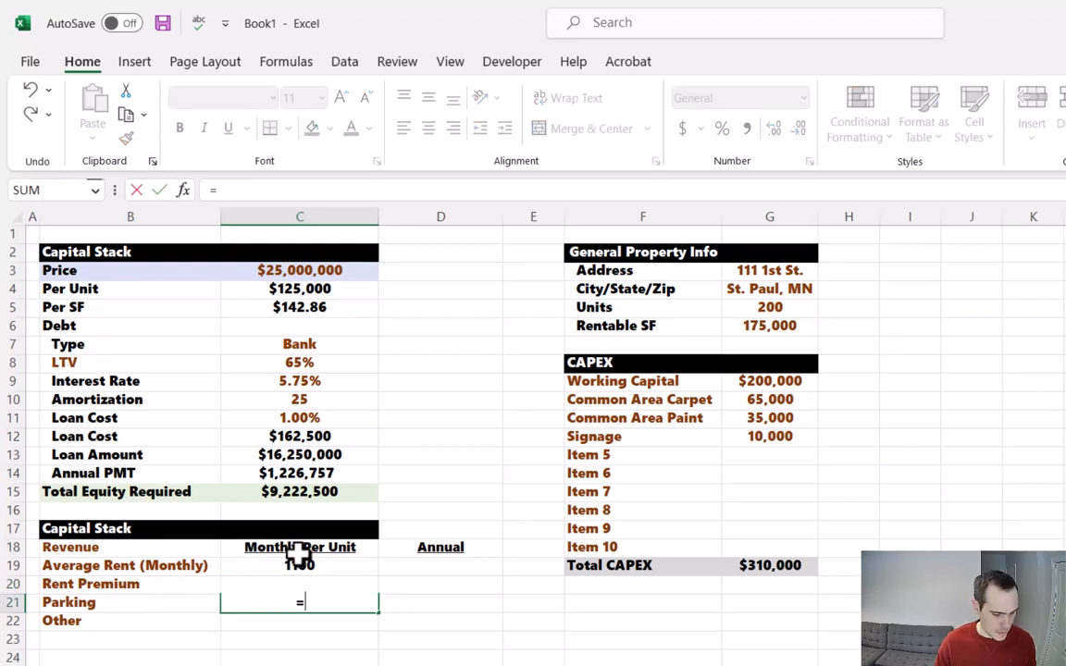
{"action": "type", "text": "200*"}
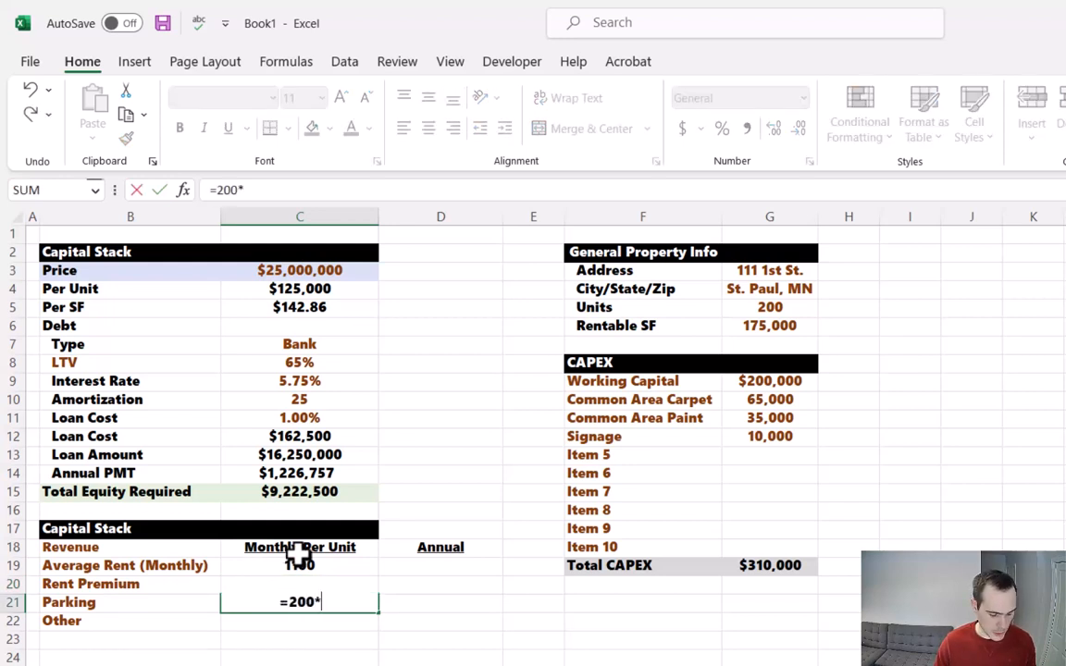
{"action": "type", "text": "40"}
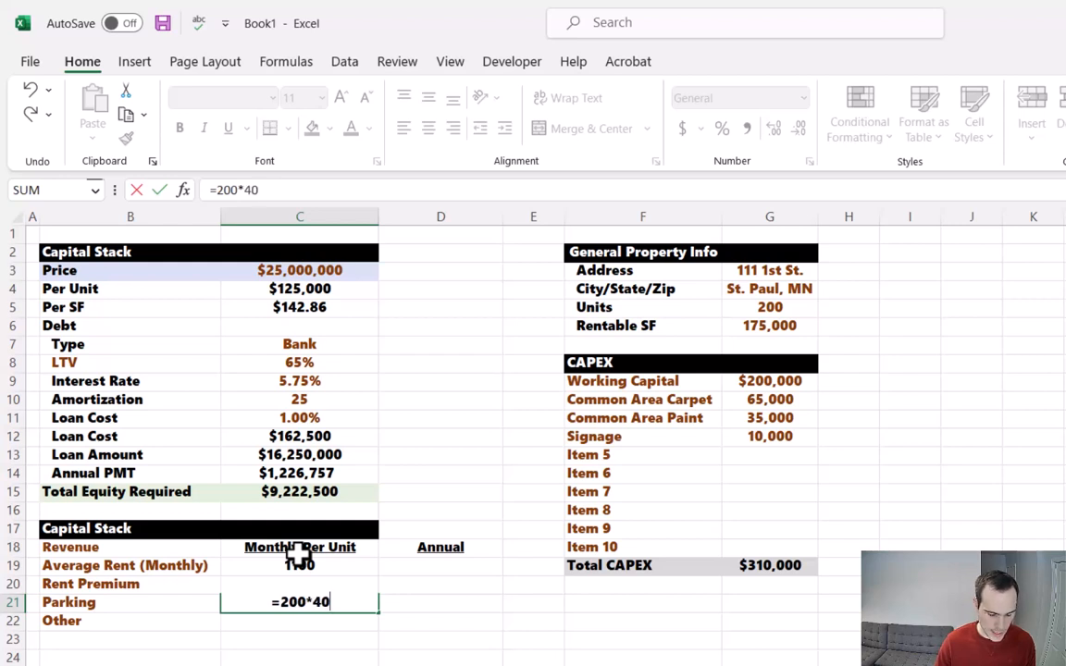
{"action": "type", "text": "/"}
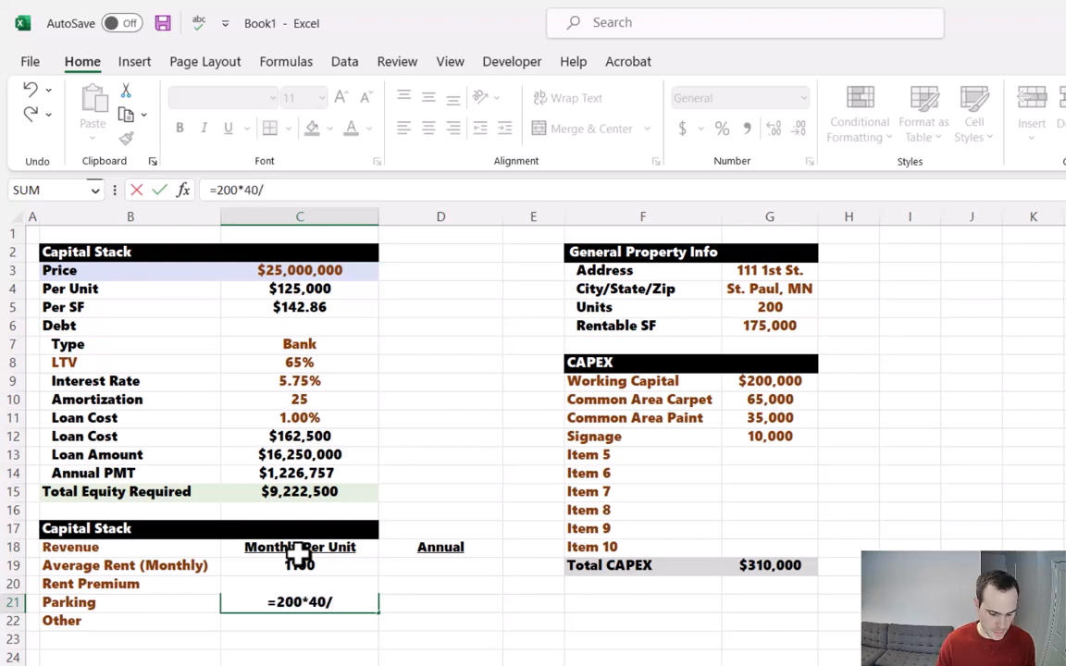
{"action": "type", "text": "20"}
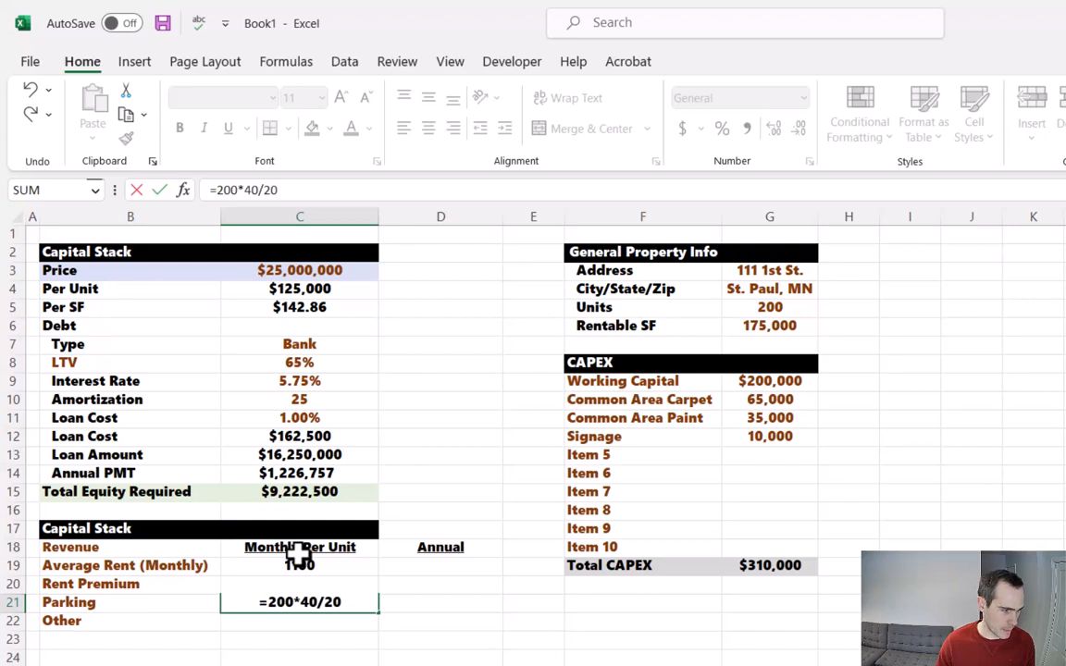
{"action": "key", "text": "Return"}
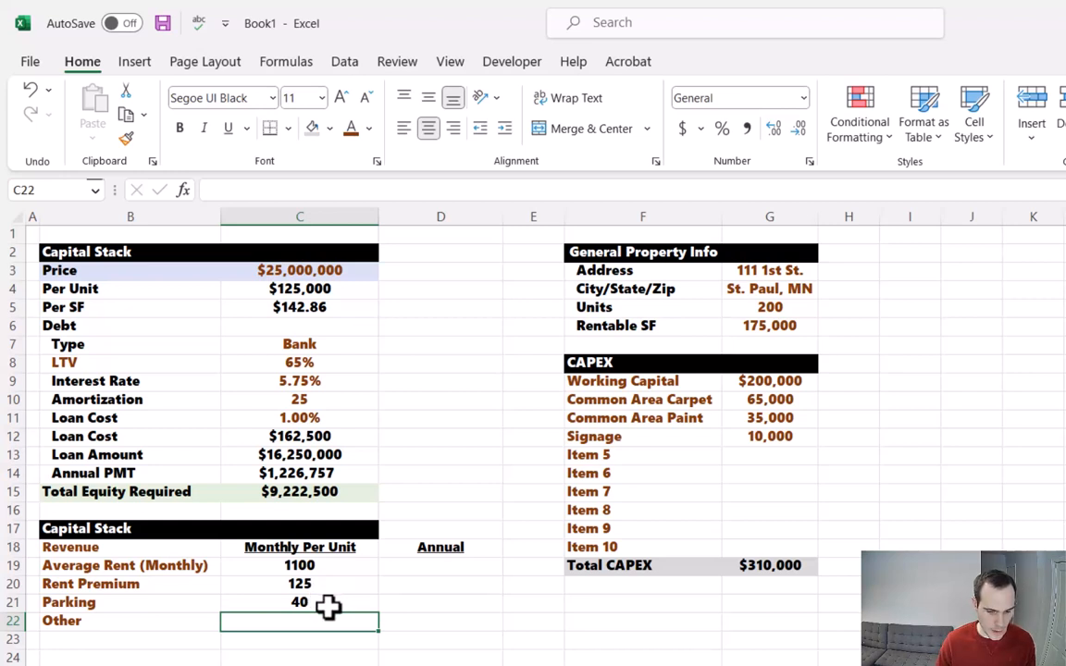
Enter 50 other revenue and copy the CapEx currency formatting onto the revenue amounts
{"action": "type", "text": "50"}
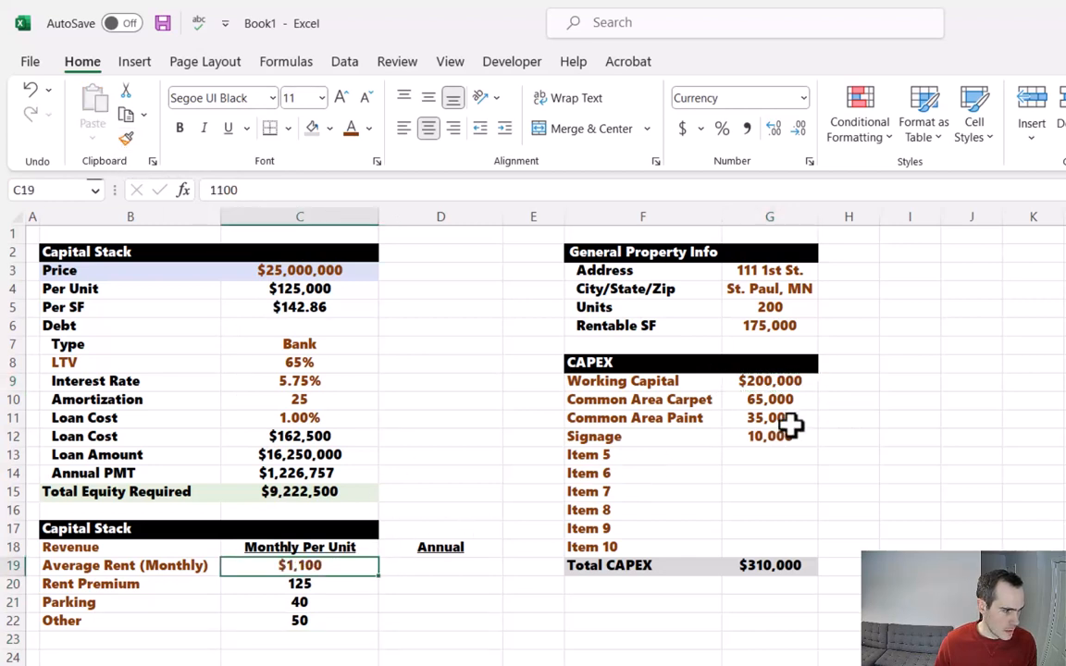
{"action": "left_click", "coordinate": [770, 400]}
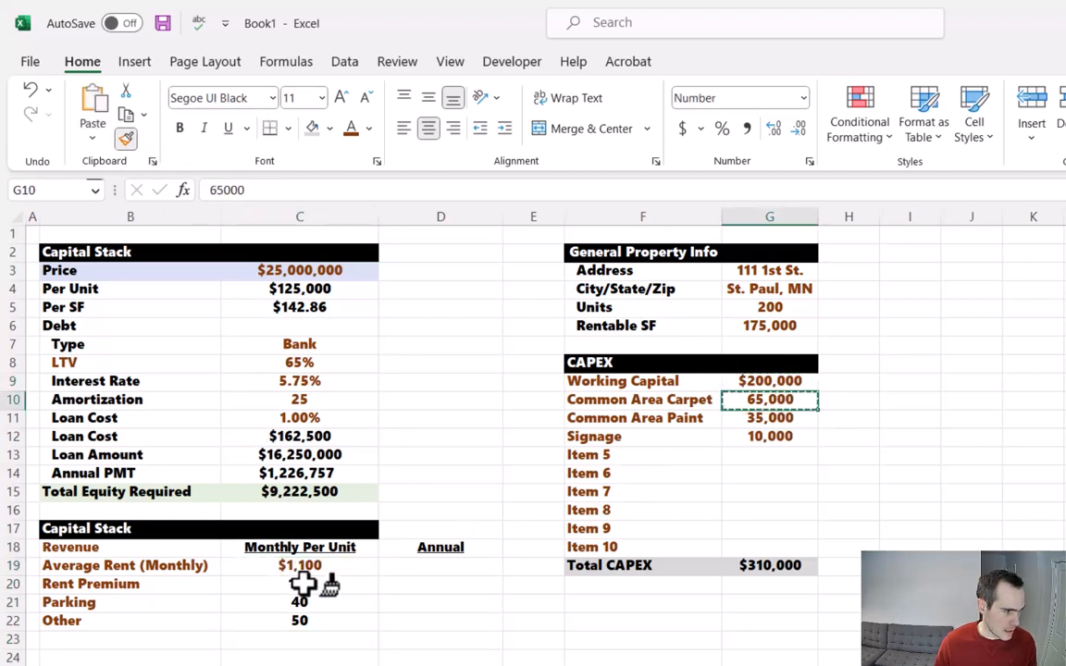
{"action": "left_click", "coordinate": [130, 638]}
{"action": "type", "text": "6"}
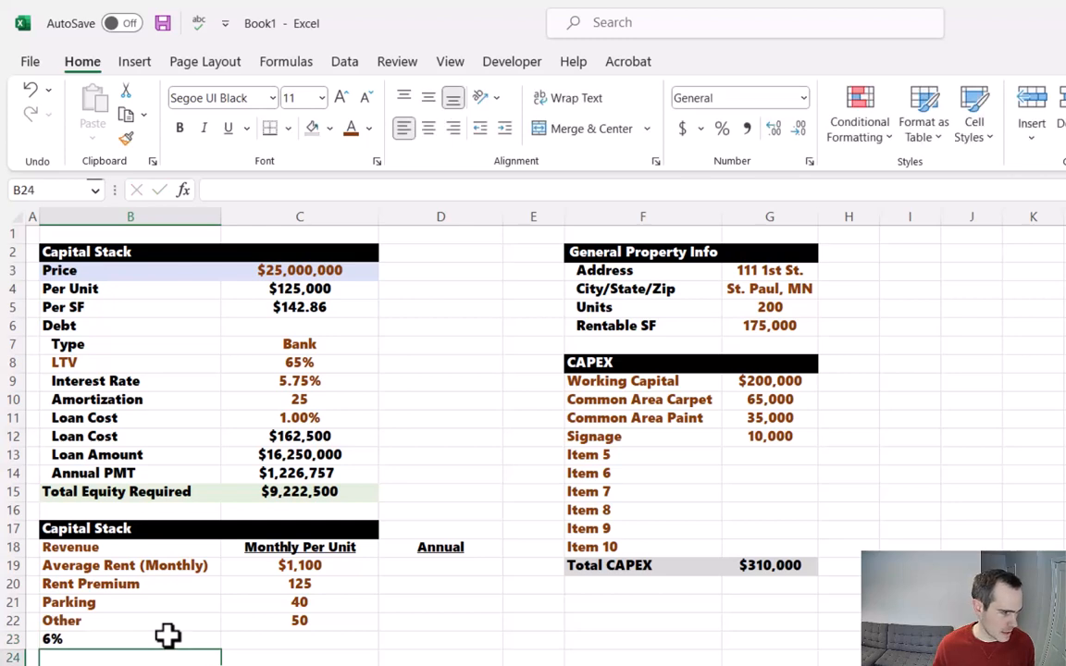
Give the vacancy rate a custom number format 0.00% "Vacancy" so it reads 5.50% Vacancy
{"action": "left_click", "coordinate": [130, 639]}
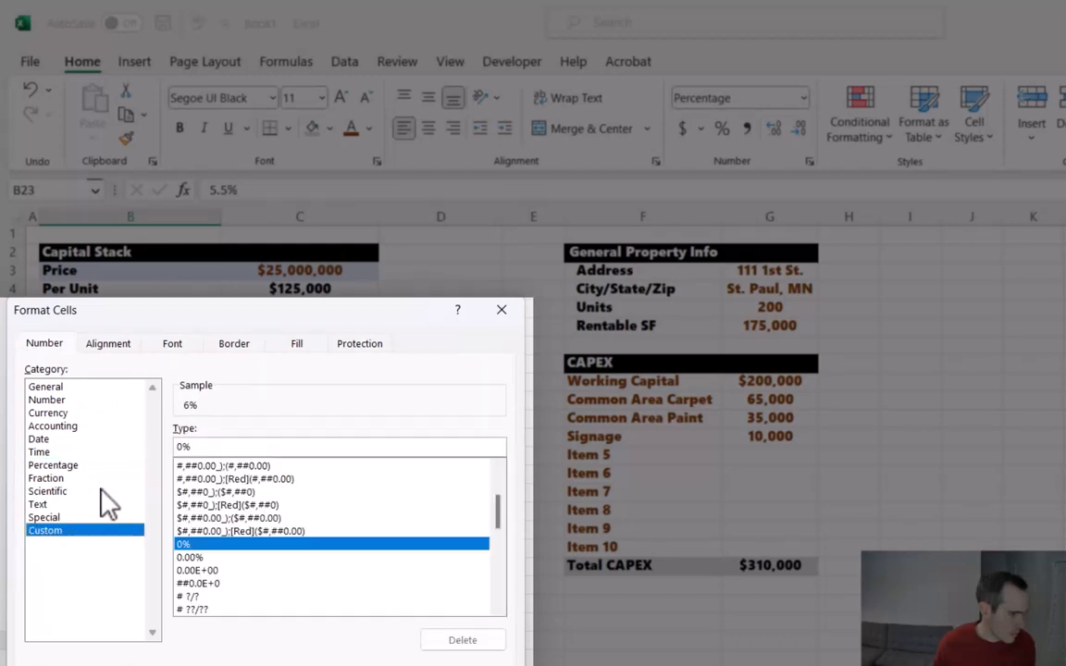
{"action": "left_click", "coordinate": [188, 446]}
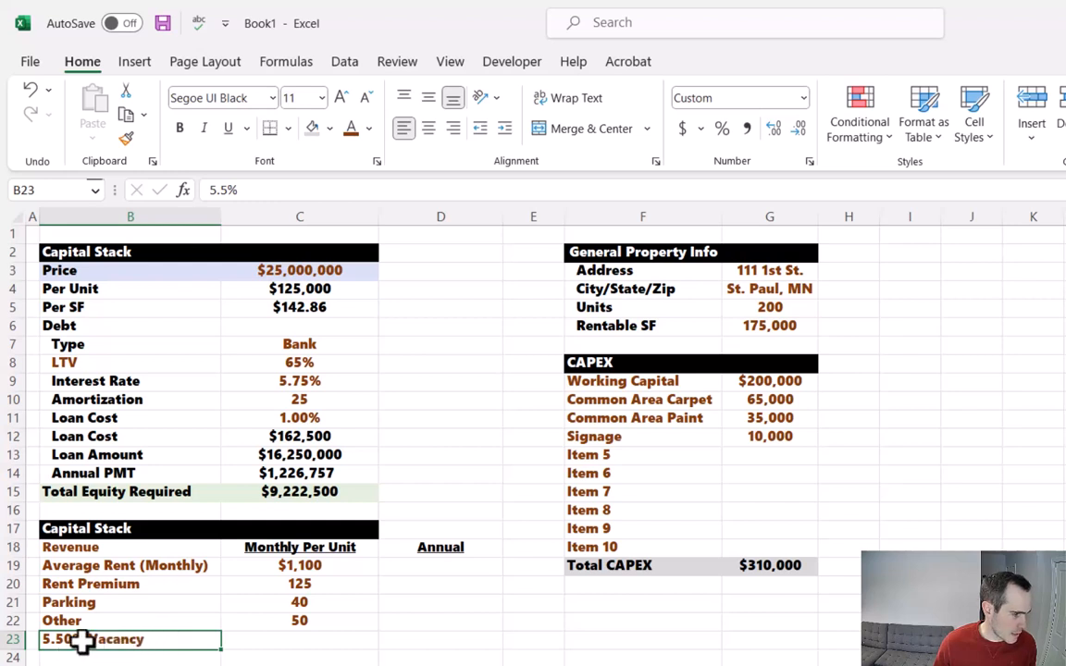
{"action": "mouse_move", "coordinate": [231, 157]}
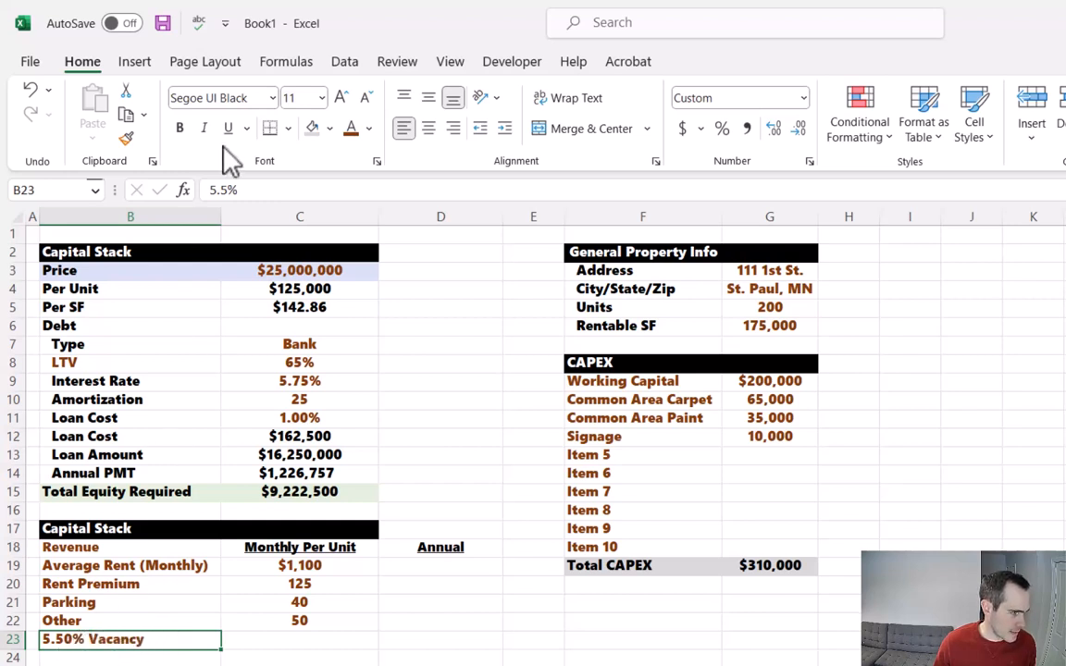
{"action": "mouse_move", "coordinate": [243, 189]}
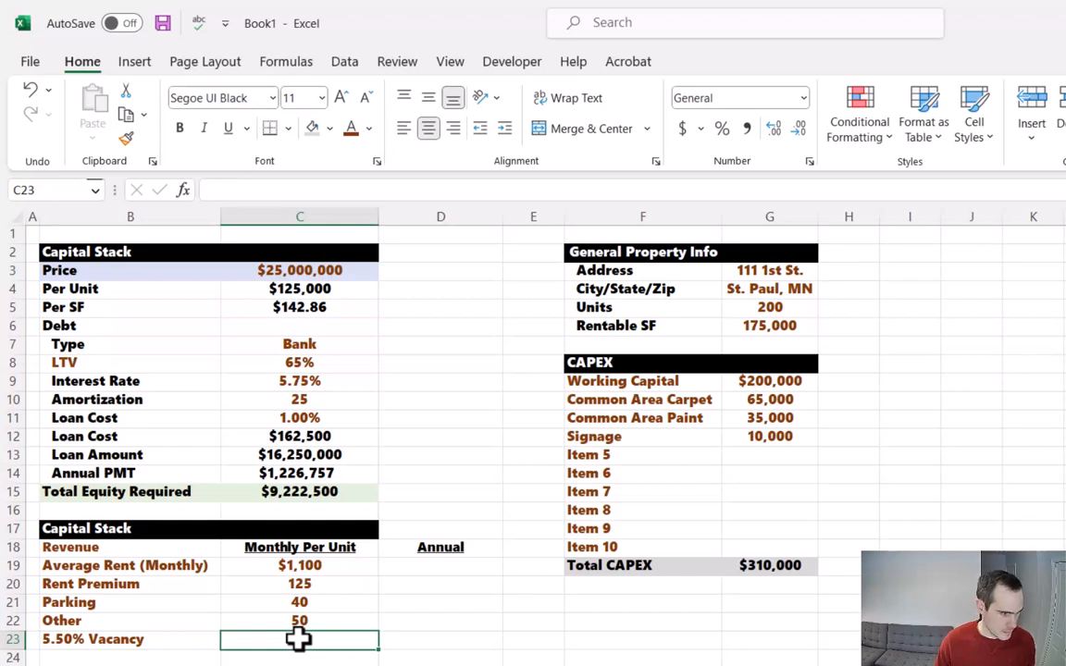
Enter the vacancy loss as SUM of the four per-unit revenue amounts times the negative 5.50% rate, giving -72.325
{"action": "type", "text": "=sum("}
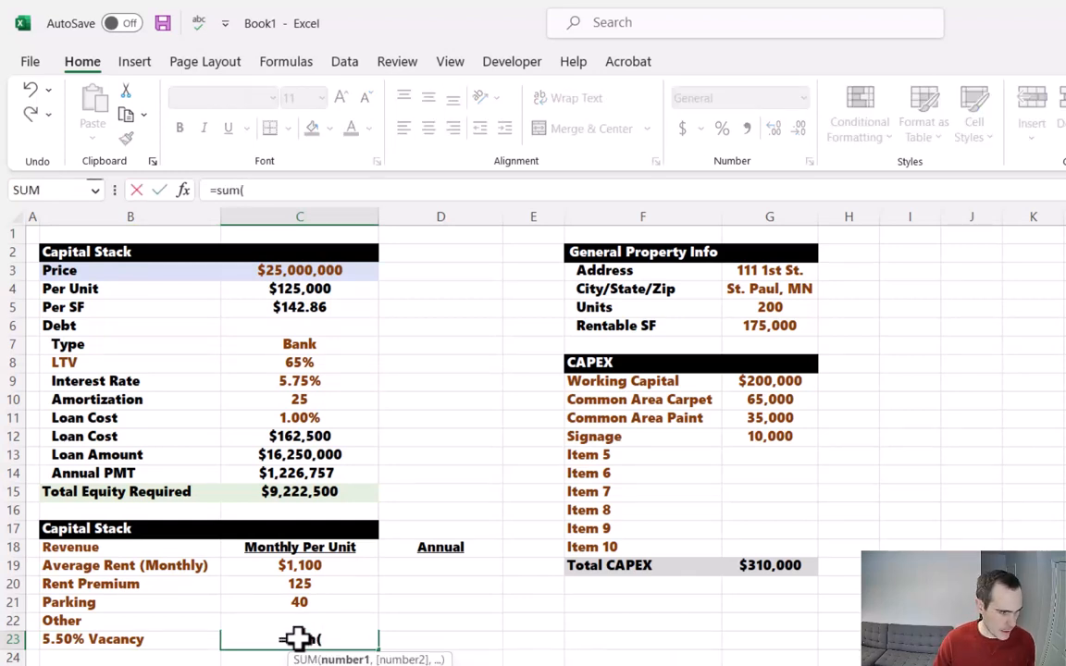
{"action": "left_click_drag", "start_coordinate": [299, 566], "coordinate": [300, 602]}
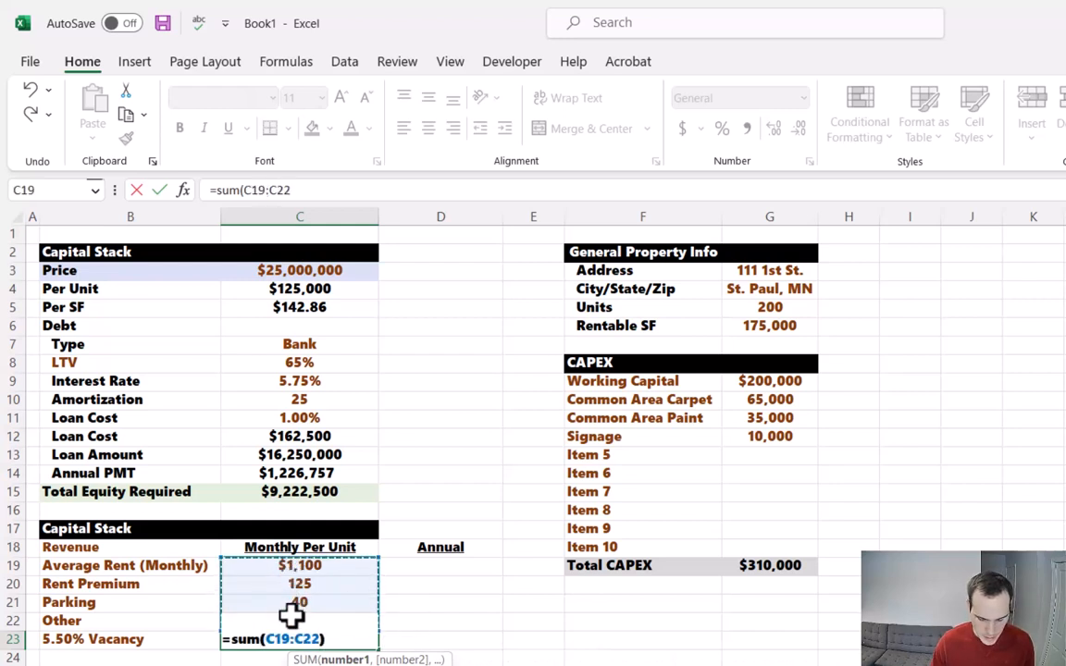
{"action": "type", "text": "*-B24"}
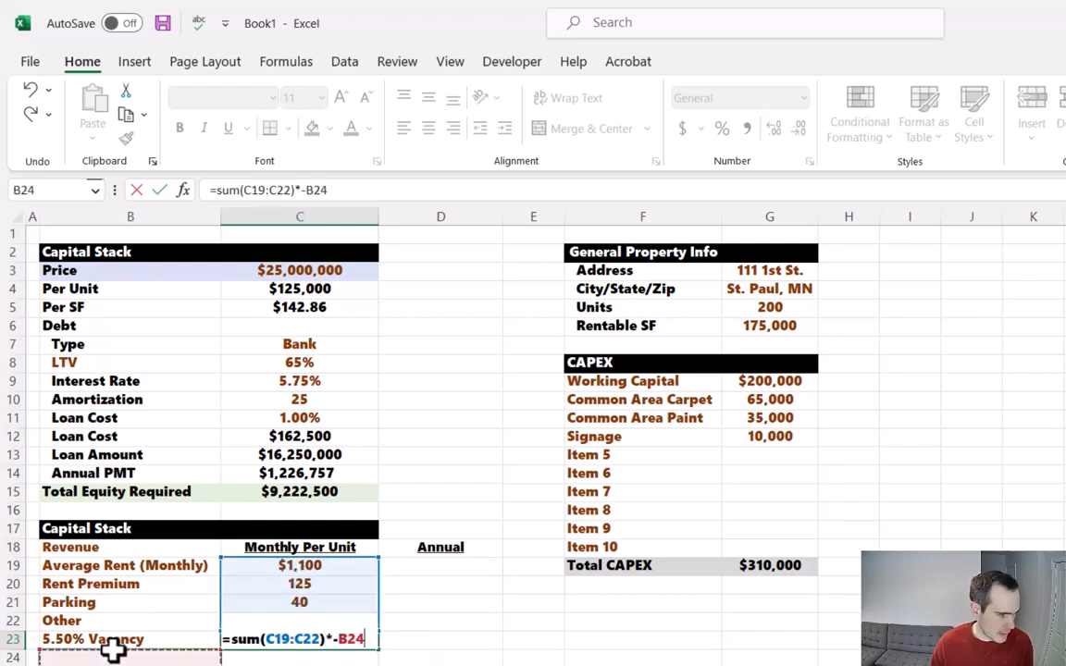
{"action": "key", "text": "Return"}
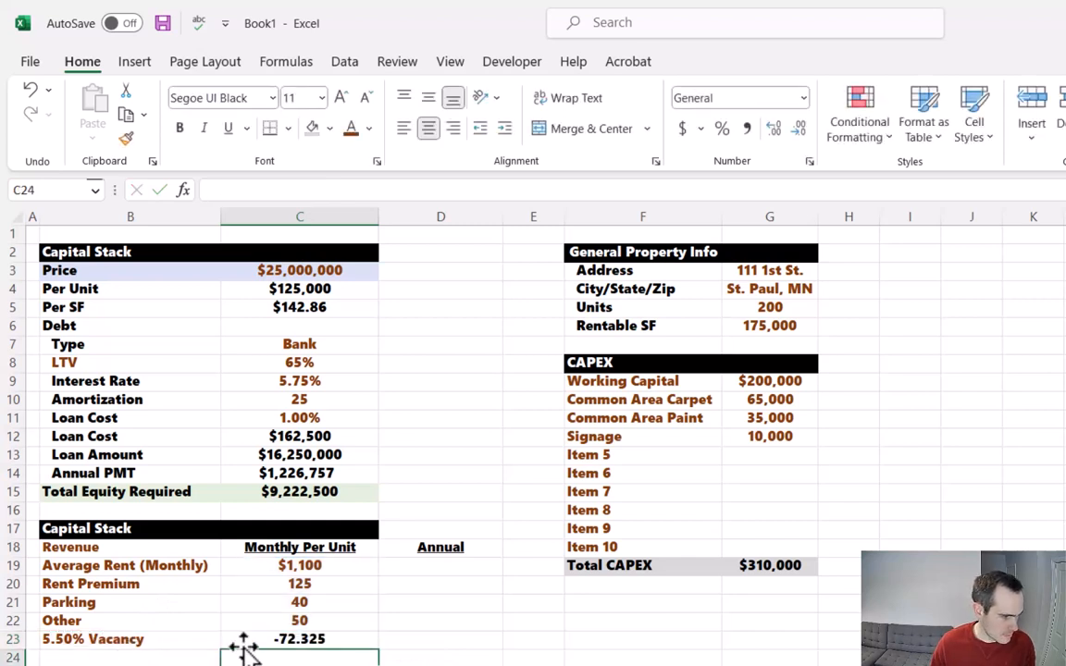
{"action": "left_click", "coordinate": [372, 128]}
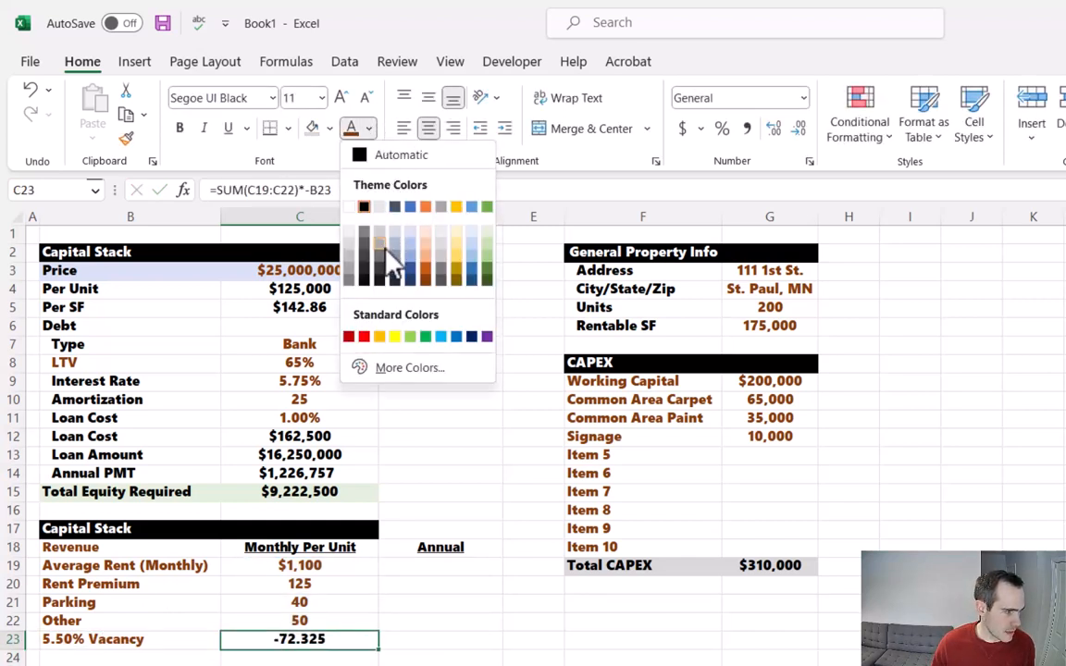
{"action": "mouse_move", "coordinate": [350, 337]}
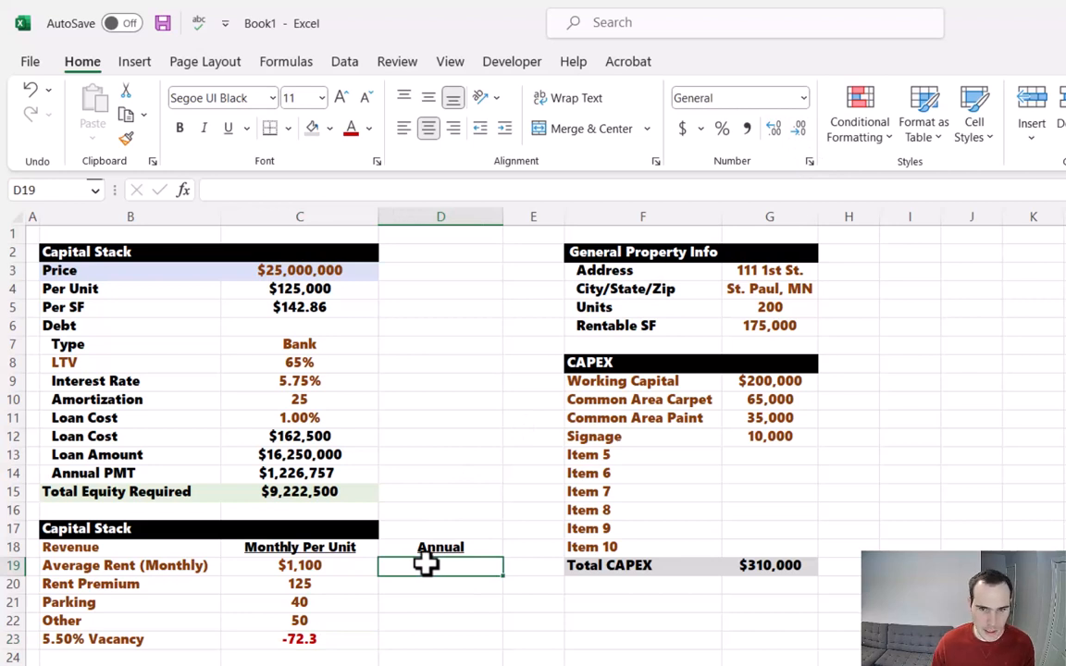
{"action": "mouse_move", "coordinate": [914, 545]}
{"action": "type", "text": "=C19"}
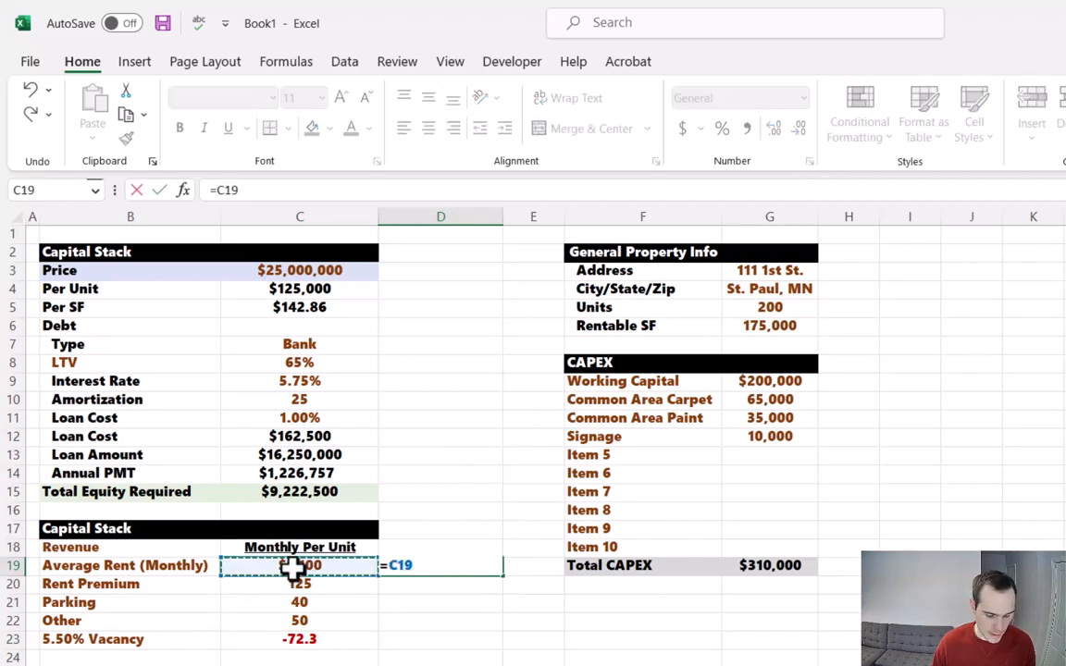
Annualise monthly revenue as per-unit amount × 200 units × 12 months, filled down through vacancy
{"action": "type", "text": "*200"}
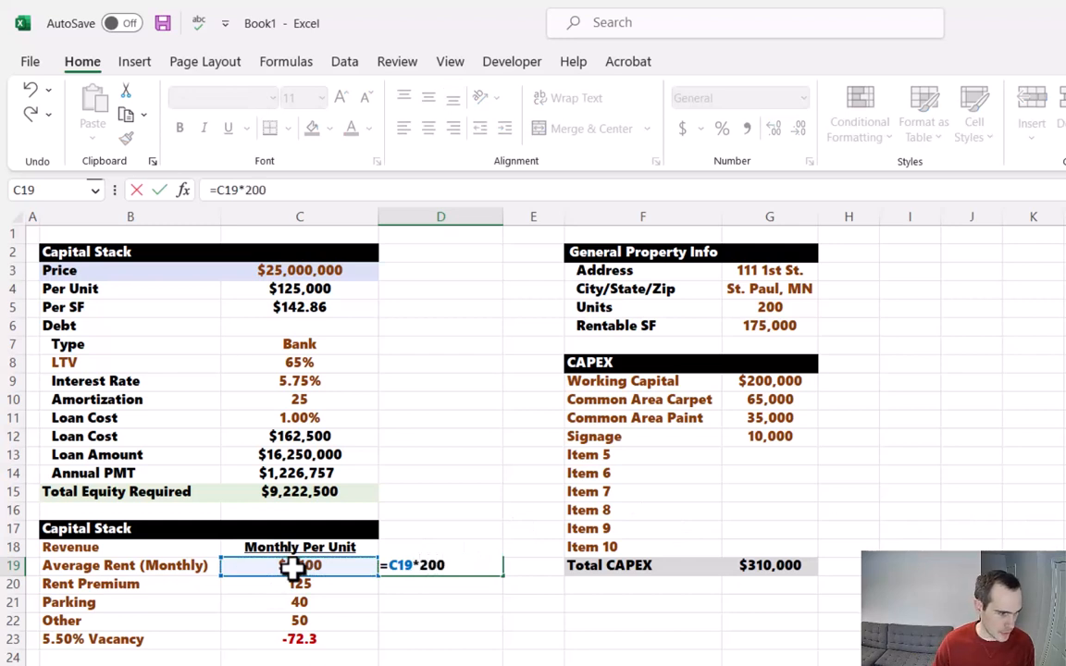
{"action": "key", "text": "Return"}
{"action": "type", "text": "Annual"}
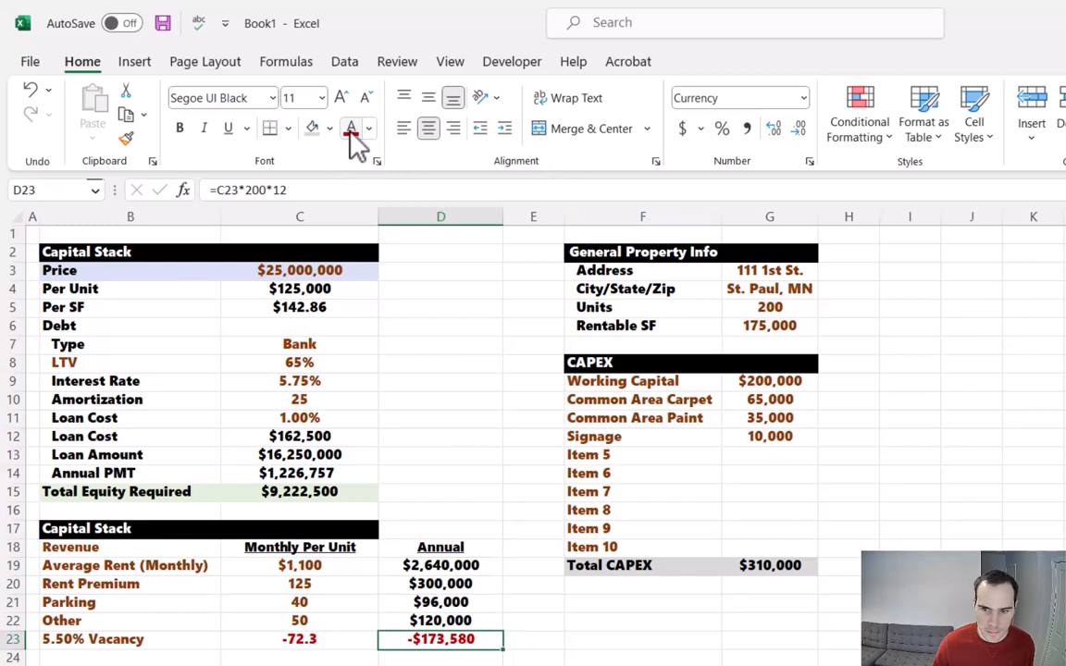
Style the new Total Revenue row using the Total CAPEX row's formatting
{"action": "left_click", "coordinate": [609, 566]}
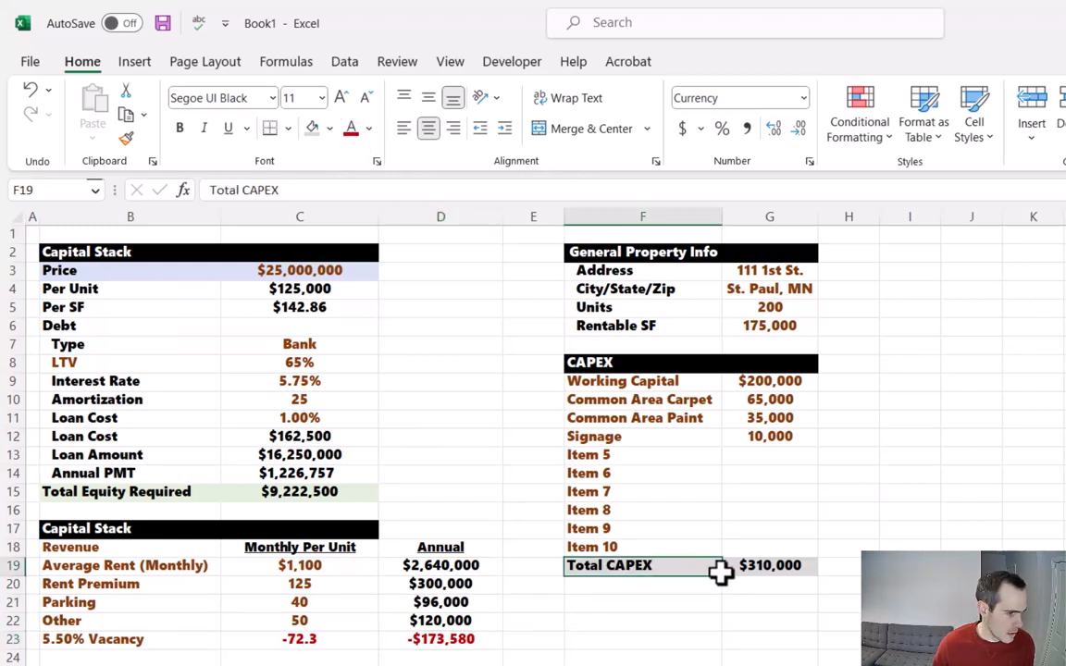
{"action": "left_click", "coordinate": [770, 566]}
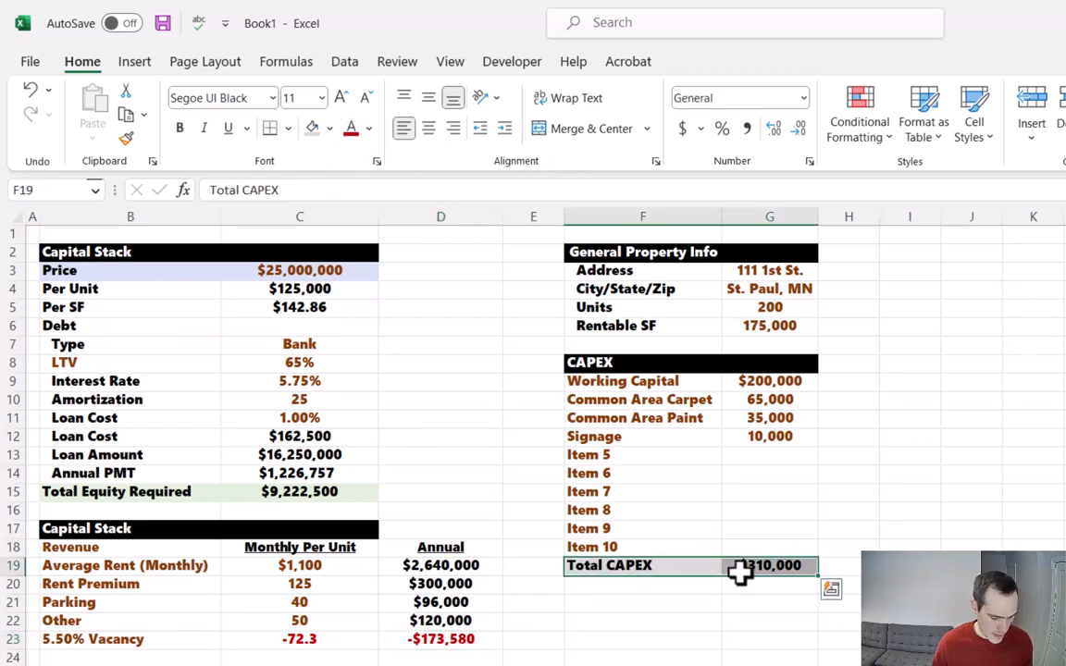
{"action": "left_click", "coordinate": [130, 657]}
{"action": "type", "text": "Total Revenue"}
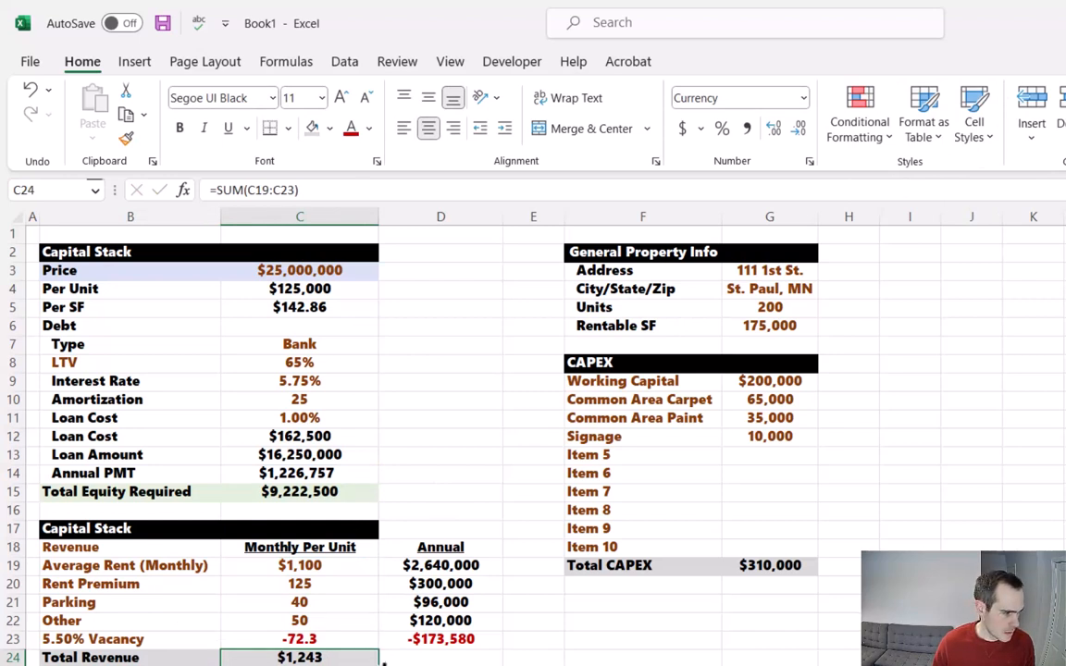
Total the revenue: $14,912 annual per unit from the five monthly lines ×12 and $2,982,420 annually
{"action": "left_click", "coordinate": [440, 657]}
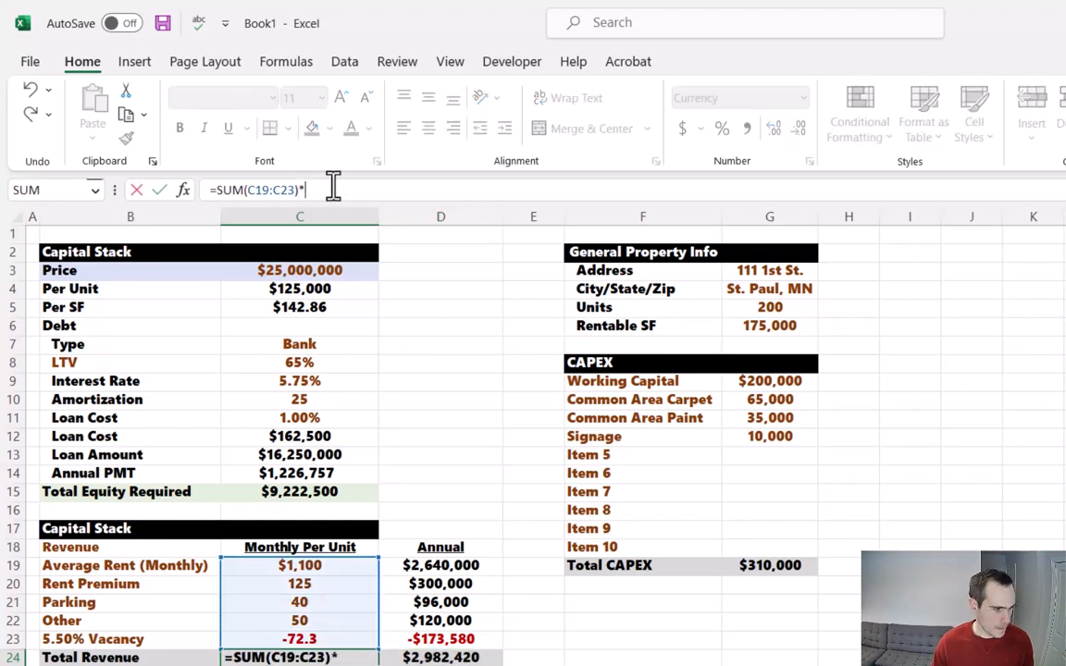
{"action": "key", "text": "Return"}
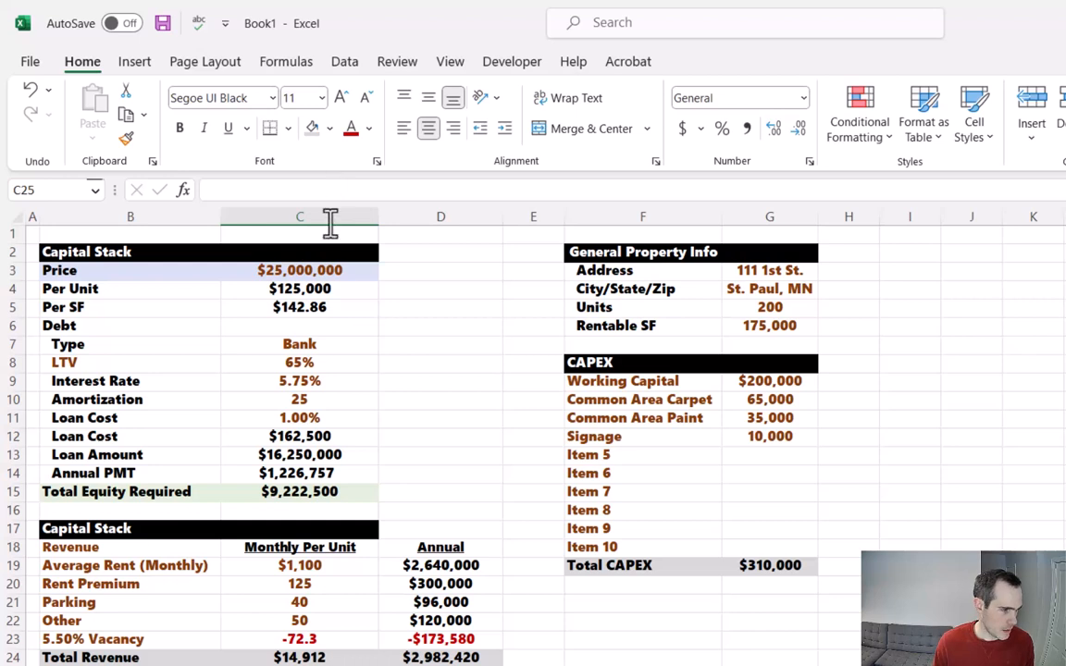
{"action": "left_click_drag", "start_coordinate": [300, 566], "coordinate": [300, 603]}
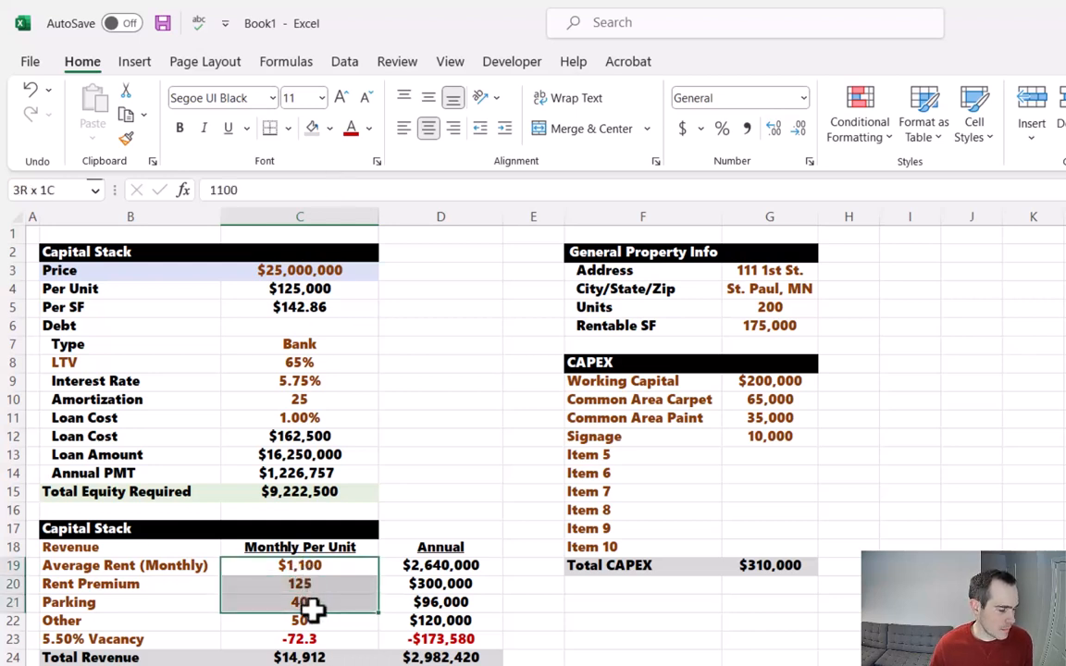
{"action": "left_click_drag", "start_coordinate": [300, 583], "coordinate": [299, 639]}
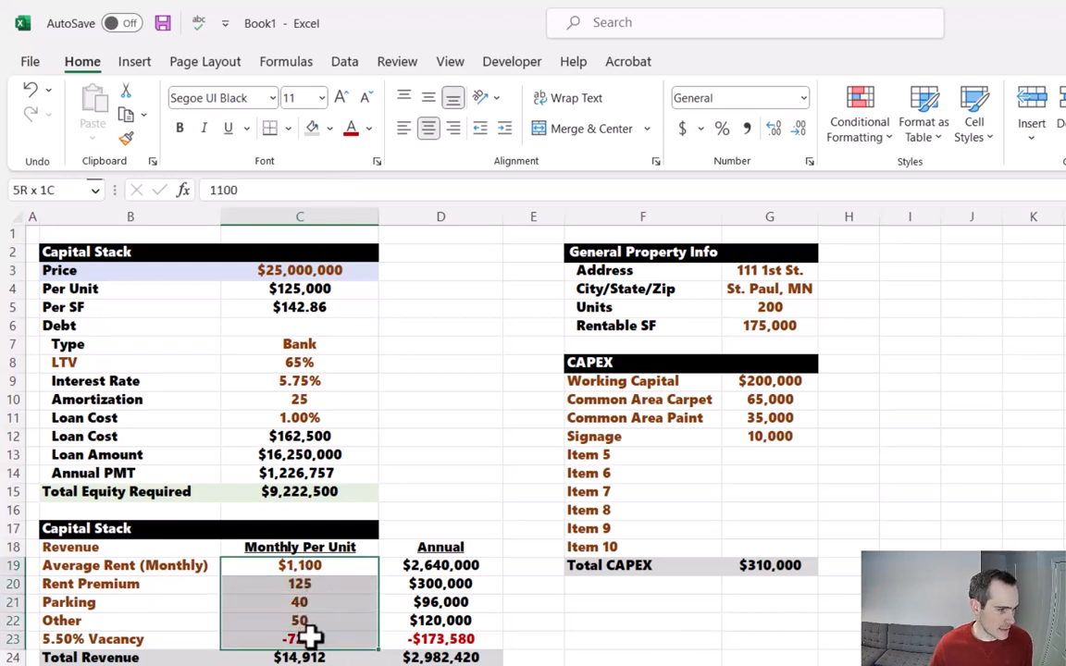
{"action": "left_click", "coordinate": [300, 657]}
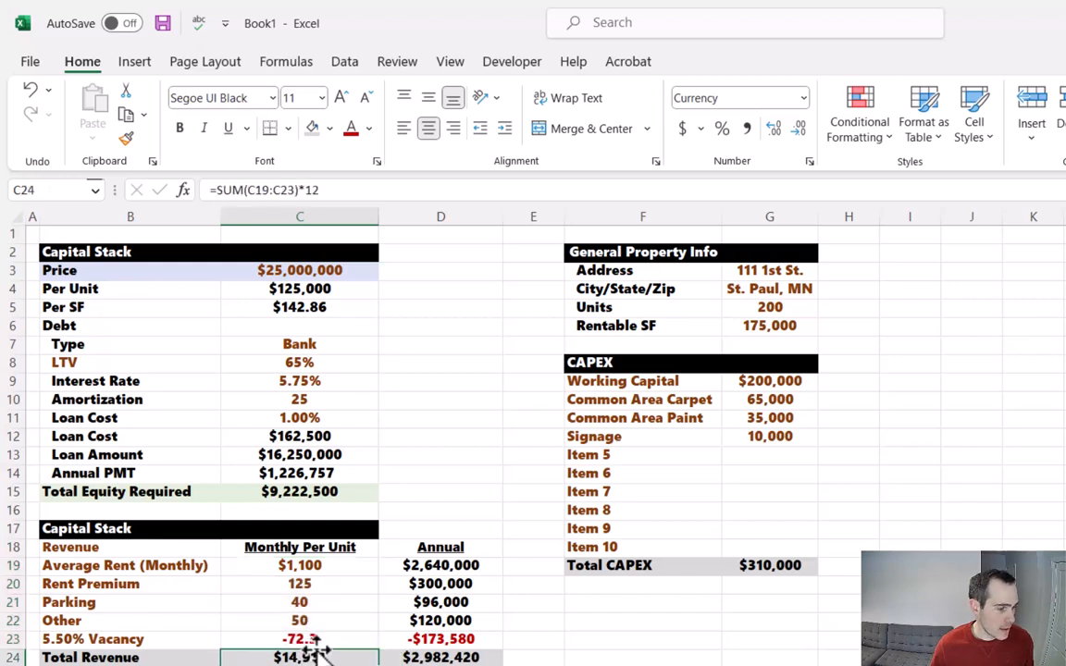
{"action": "mouse_move", "coordinate": [329, 603]}
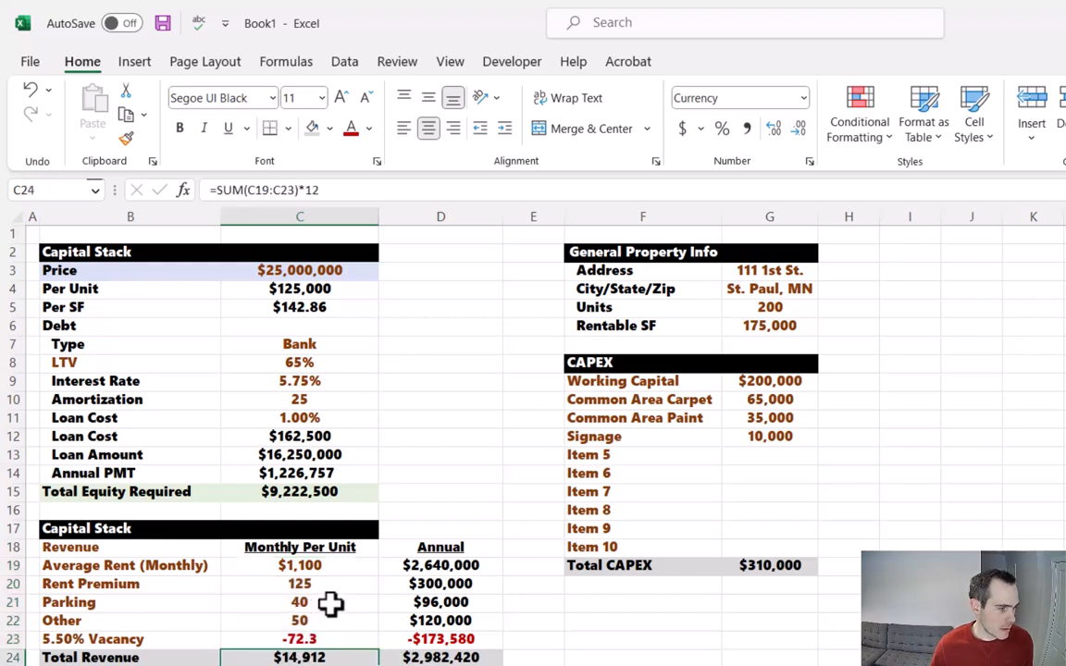
{"action": "mouse_move", "coordinate": [335, 639]}
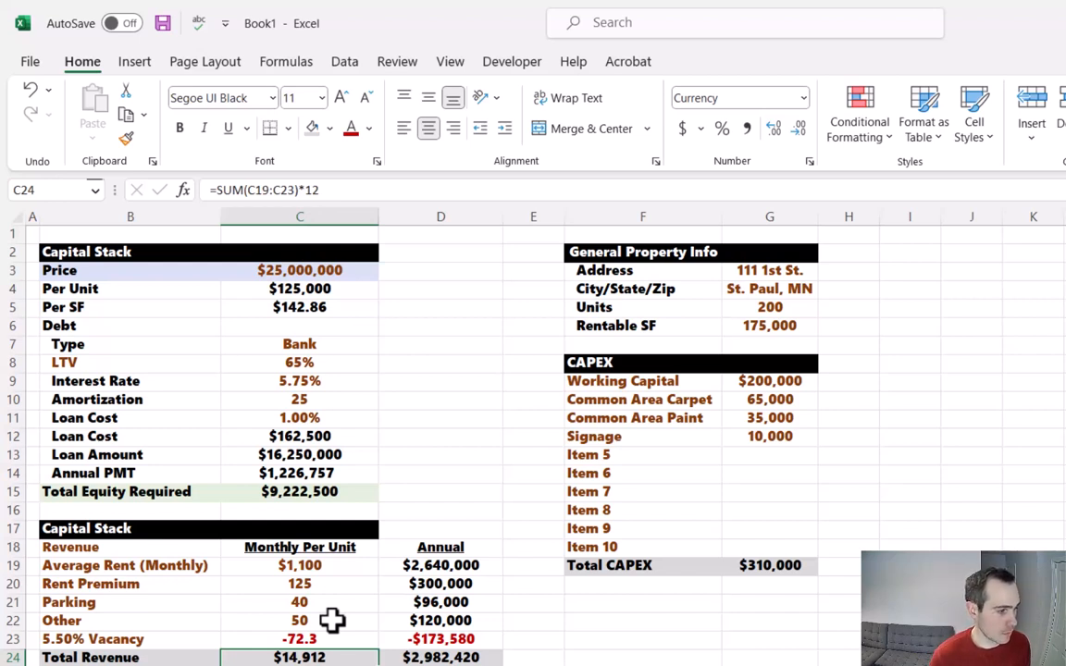
{"action": "mouse_move", "coordinate": [622, 585]}
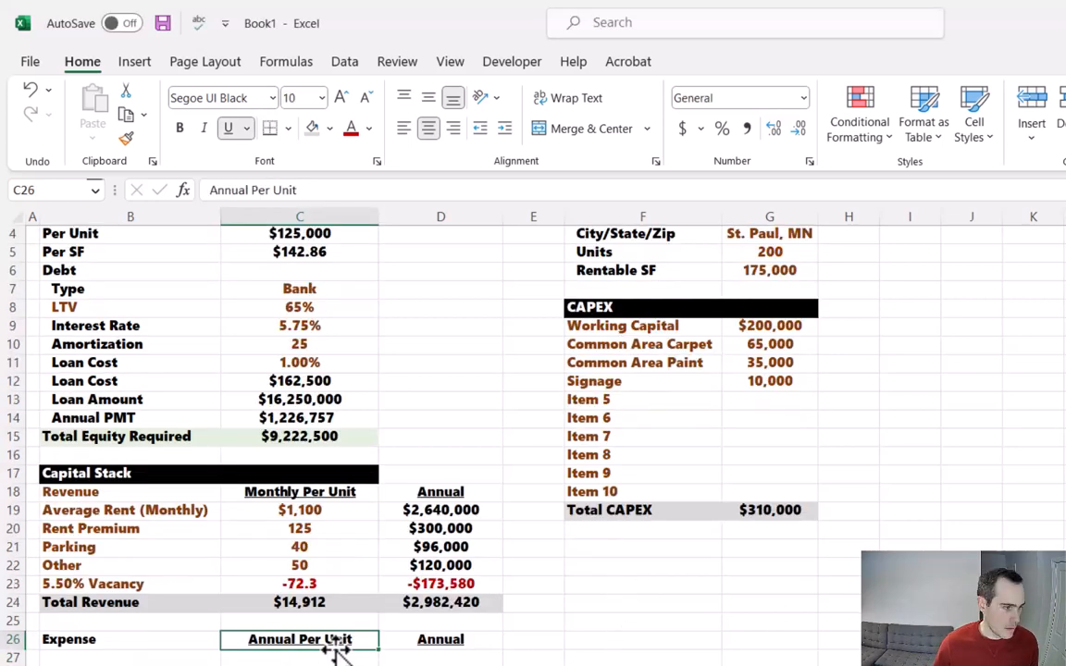
{"action": "mouse_move", "coordinate": [342, 652]}
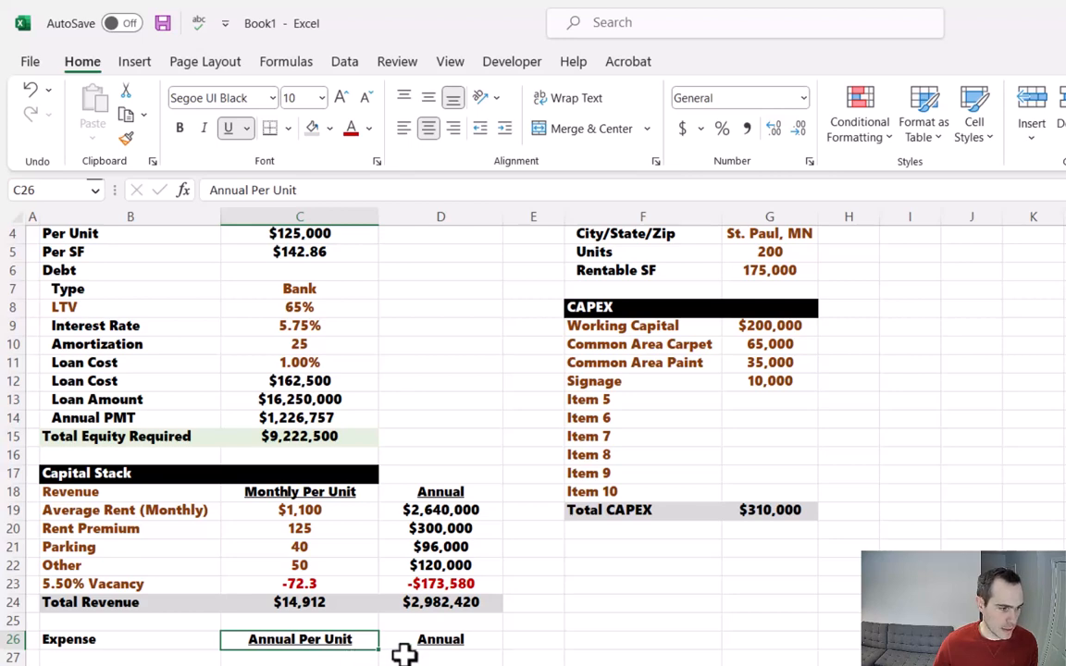
Paste the expense line items from Admin. to Reserves under the Expense header and style the label like Revenue
{"action": "left_click", "coordinate": [441, 638]}
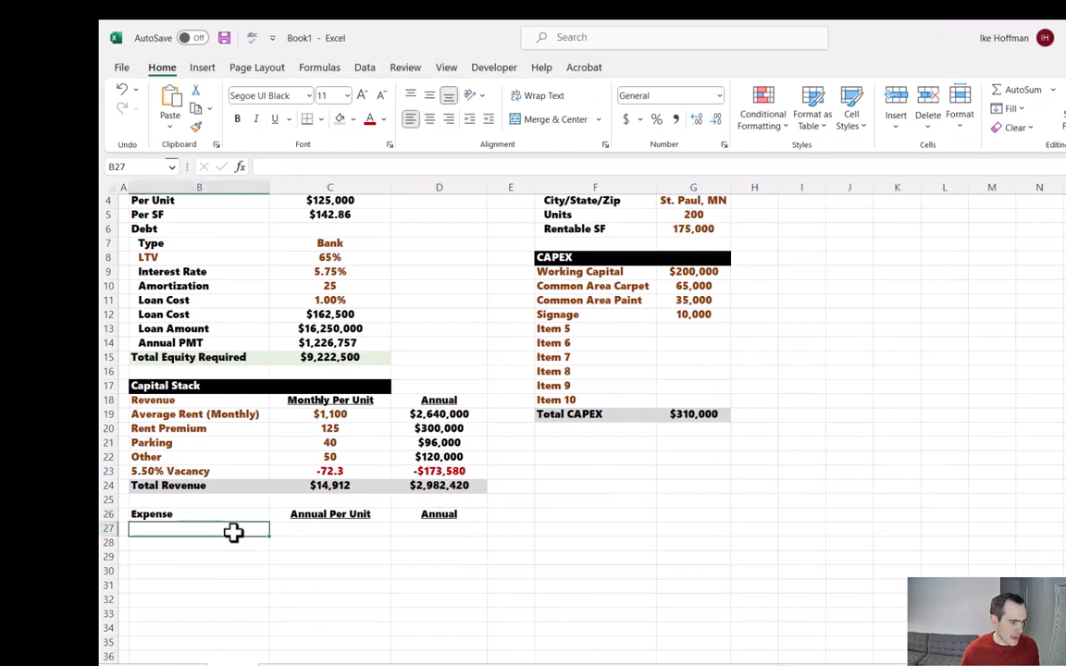
{"action": "key", "text": "ctrl+v"}
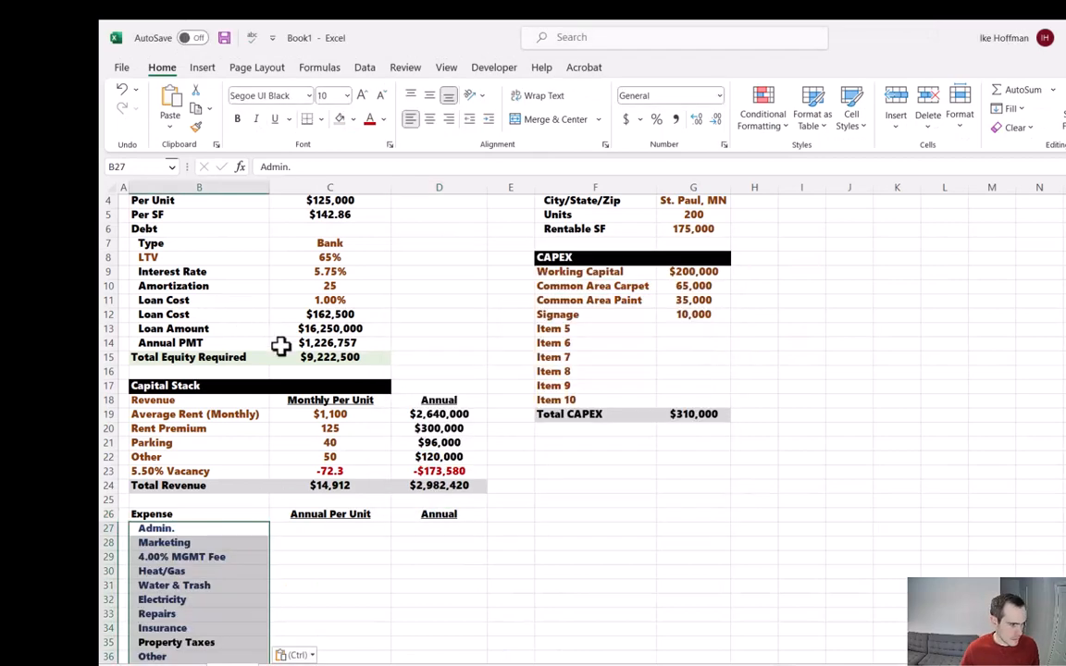
{"action": "left_click", "coordinate": [151, 400]}
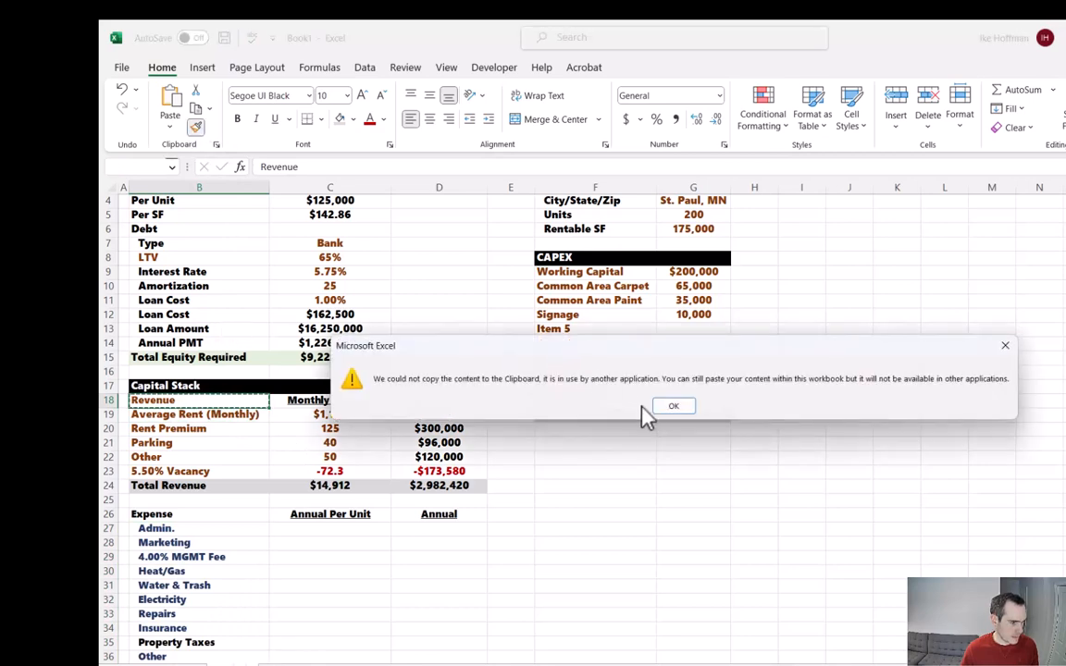
{"action": "left_click", "coordinate": [674, 405]}
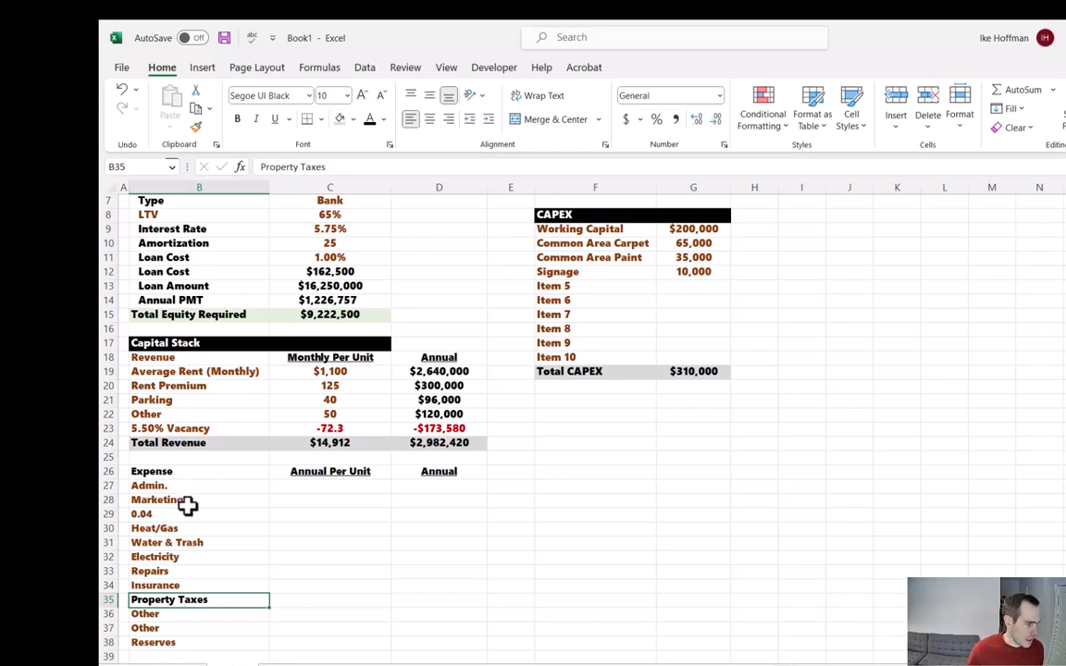
{"action": "mouse_move", "coordinate": [196, 426]}
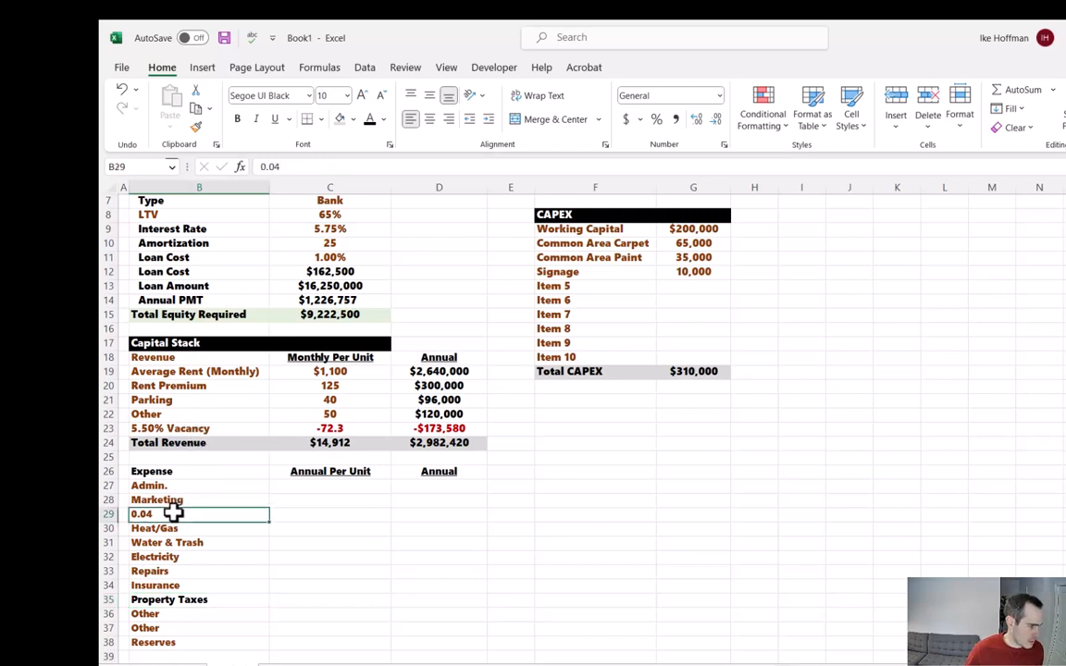
Give the 0.04 fee cell the custom format 0.00% "MGMT FEE" so it reads 4.00% MGMT FEE
{"action": "right_click", "coordinate": [140, 514]}
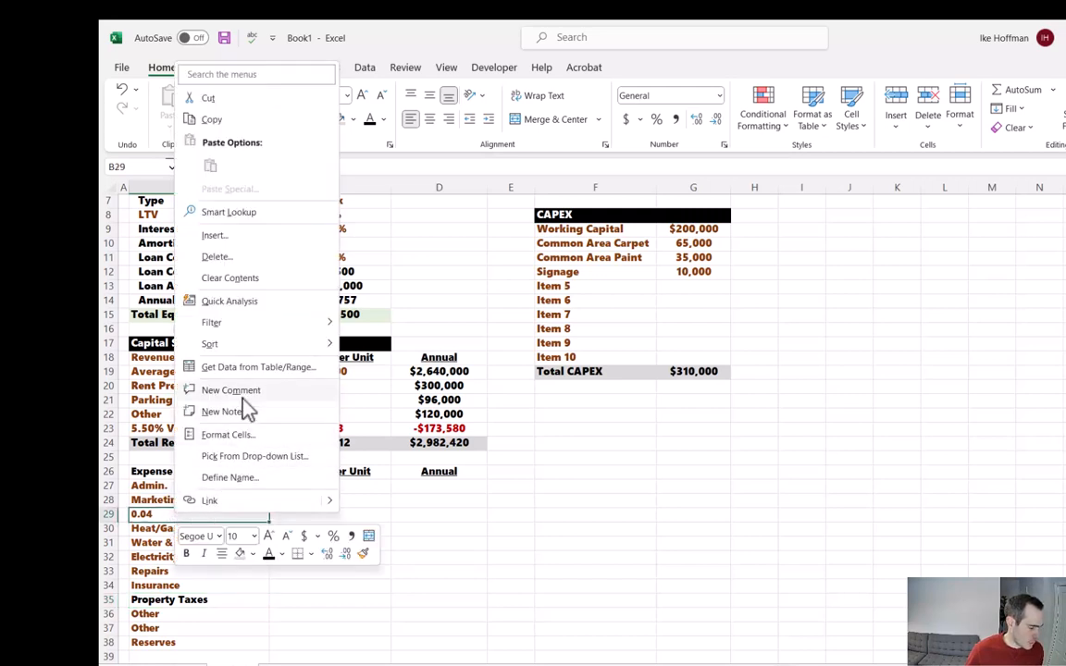
{"action": "mouse_move", "coordinate": [248, 435]}
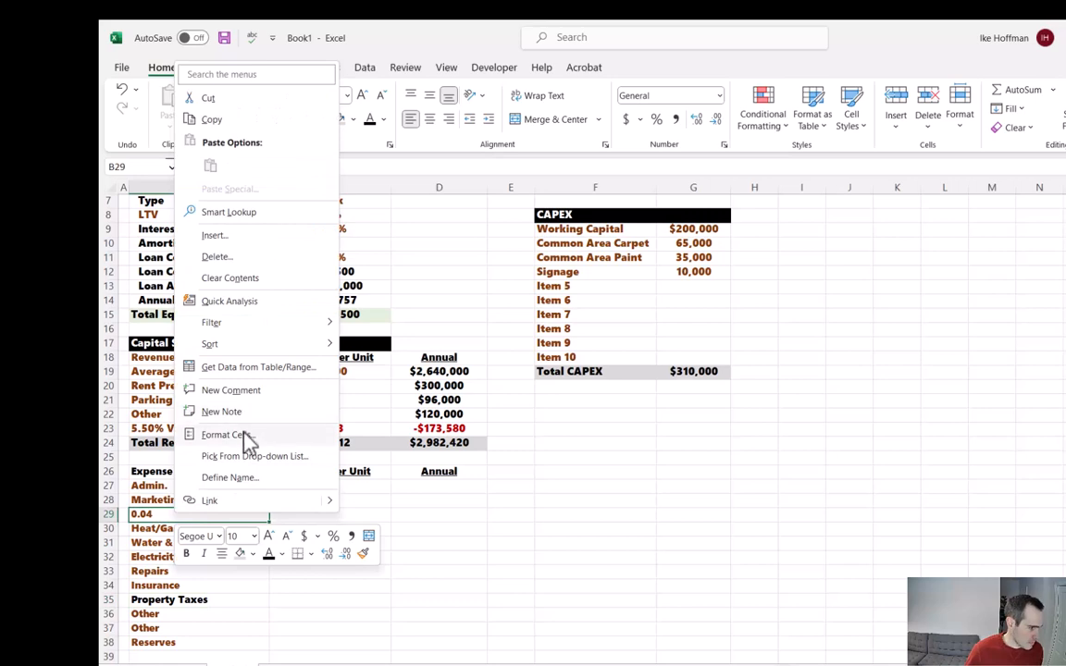
{"action": "left_click", "coordinate": [226, 435]}
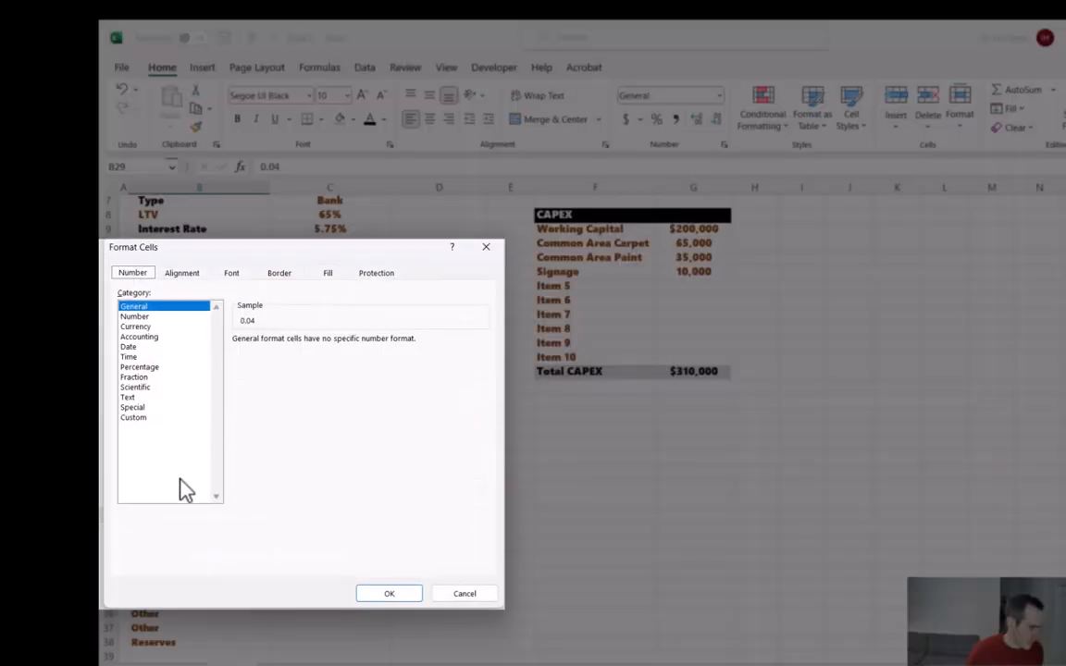
{"action": "left_click", "coordinate": [133, 418]}
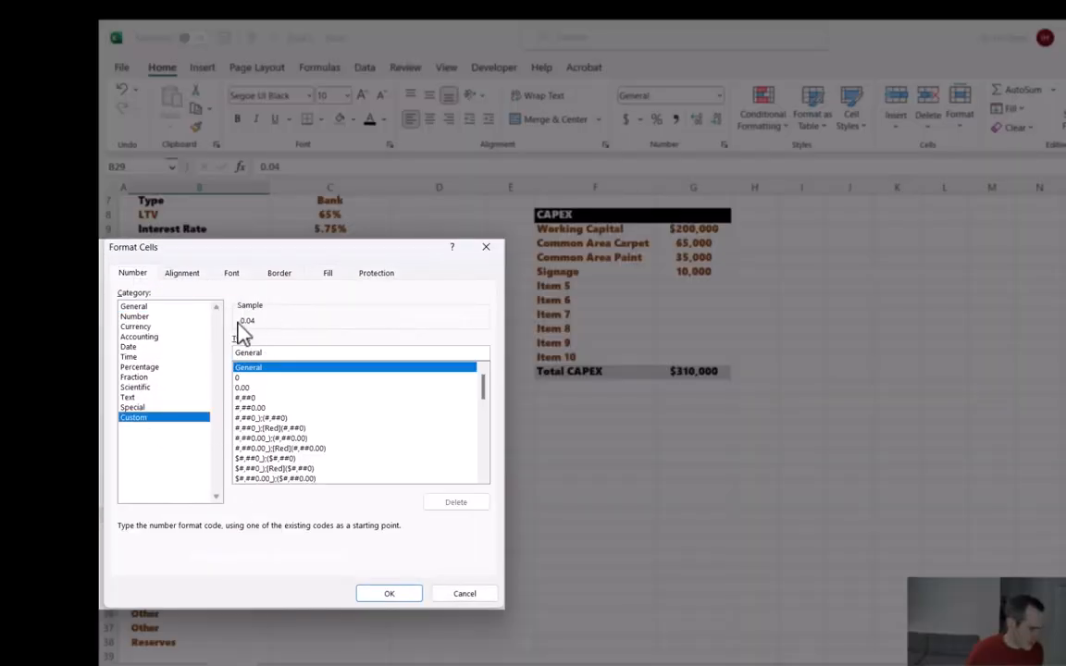
{"action": "type", "text": "00000"}
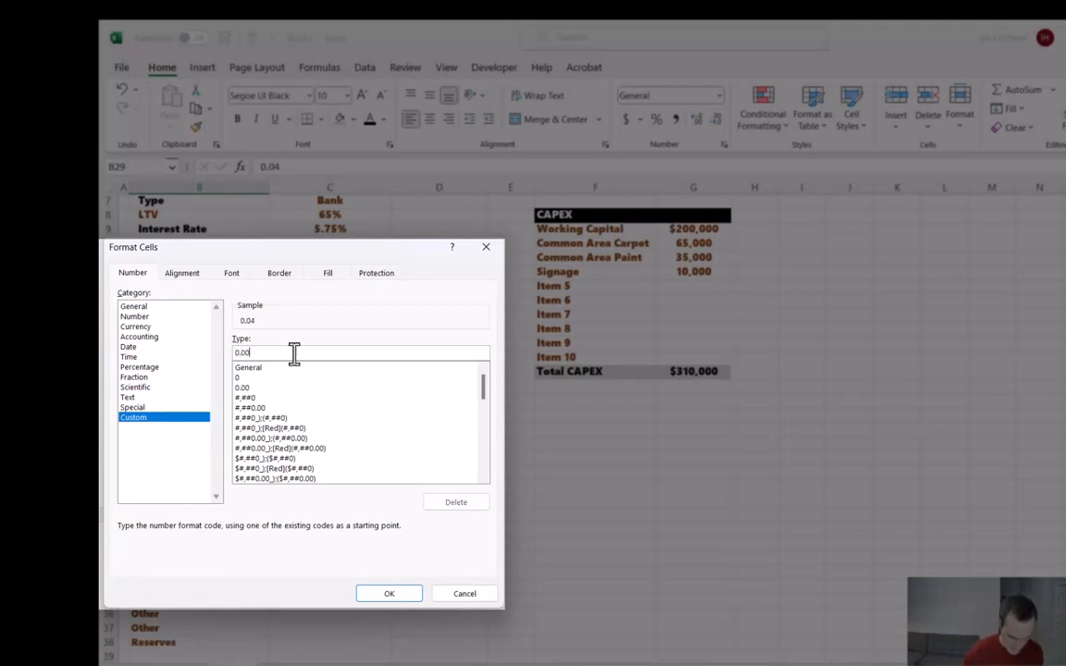
{"action": "type", "text": "% \"MGMG"}
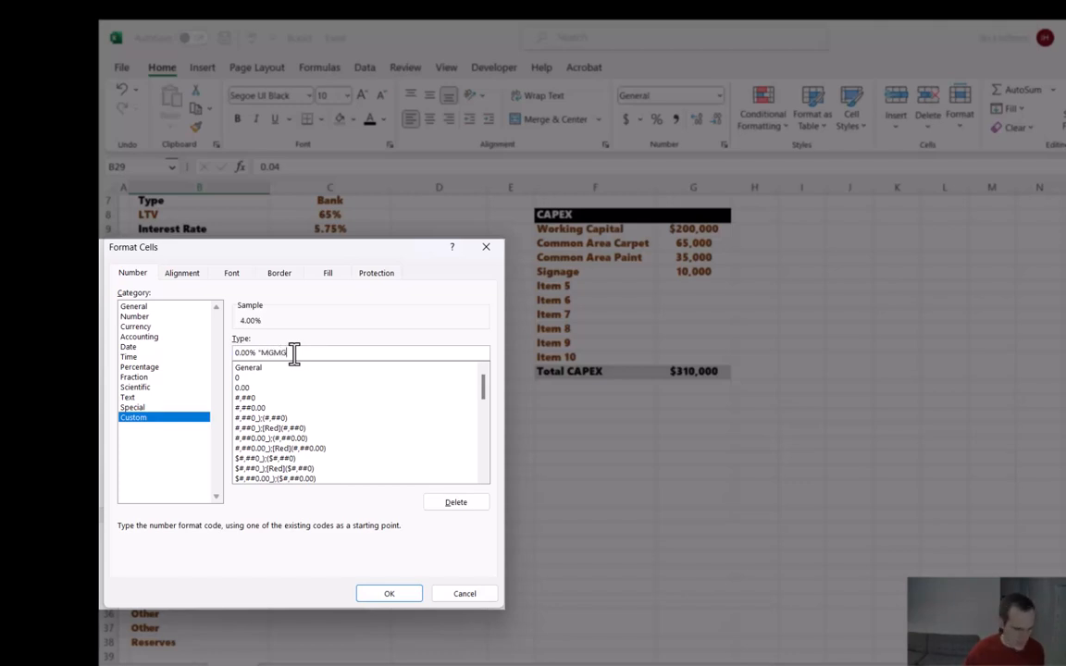
{"action": "left_click", "coordinate": [389, 592]}
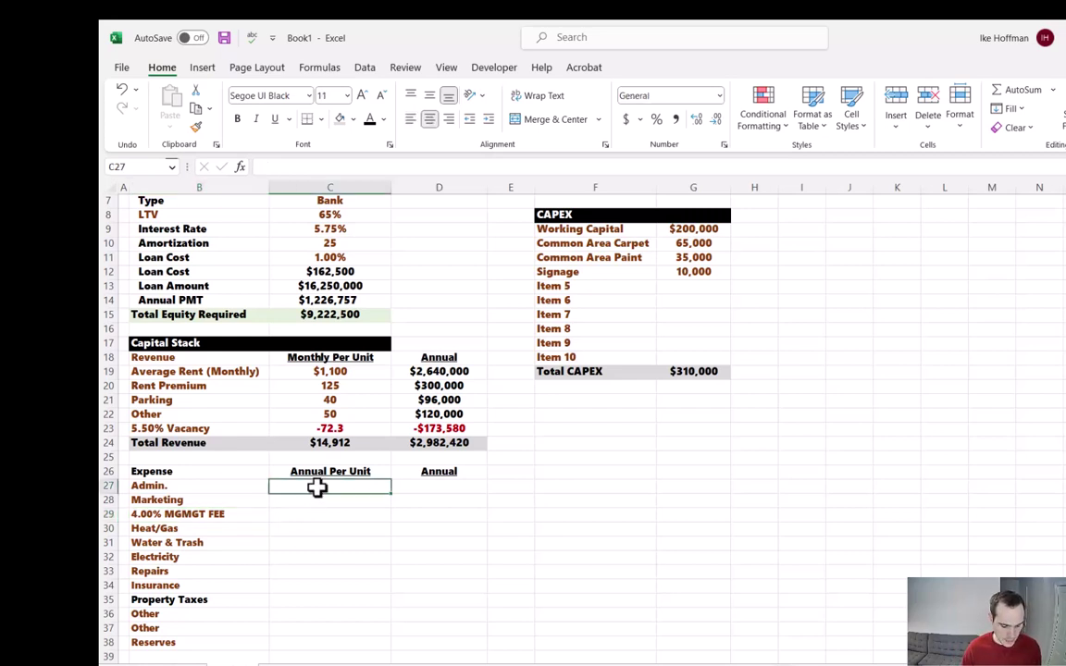
Enter $175 Admin. per unit and annualise expenses as per-unit cost × absolute total units, filled down the column
{"action": "type", "text": "175"}
{"action": "left_click", "coordinate": [440, 485]}
{"action": "type", "text": "=C27*G5"}
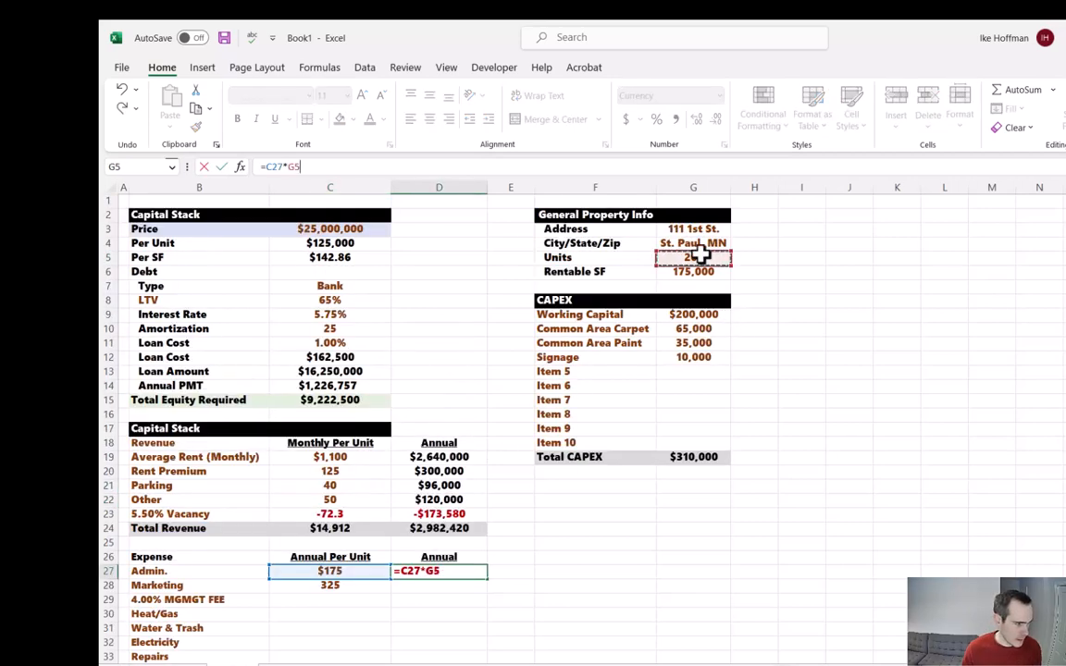
{"action": "key", "text": "Return"}
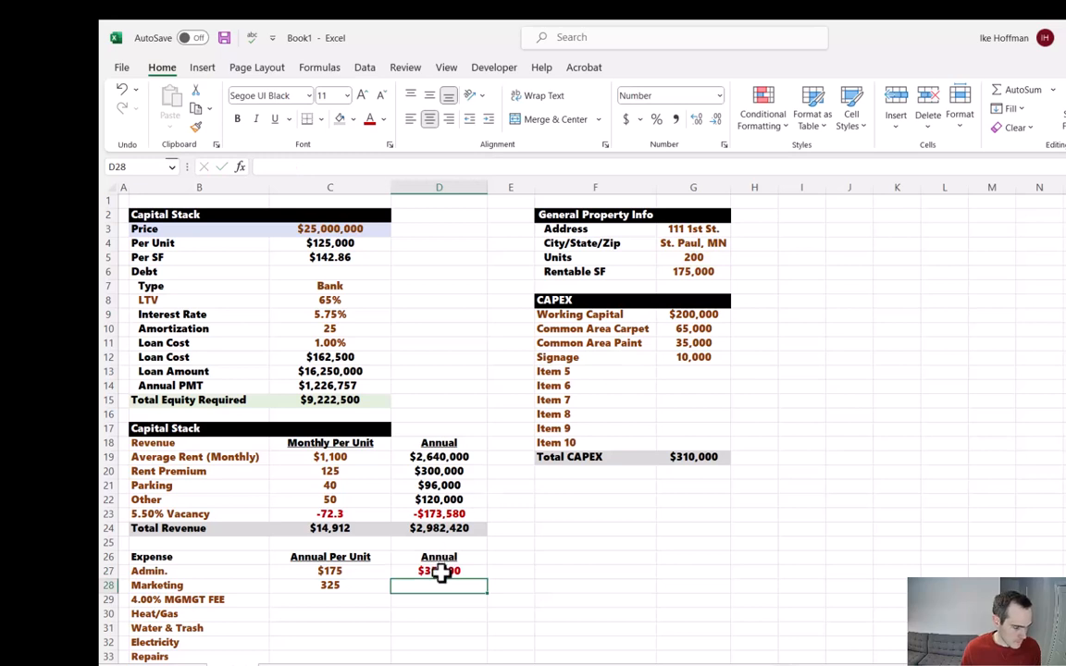
{"action": "type", "text": "=C28"}
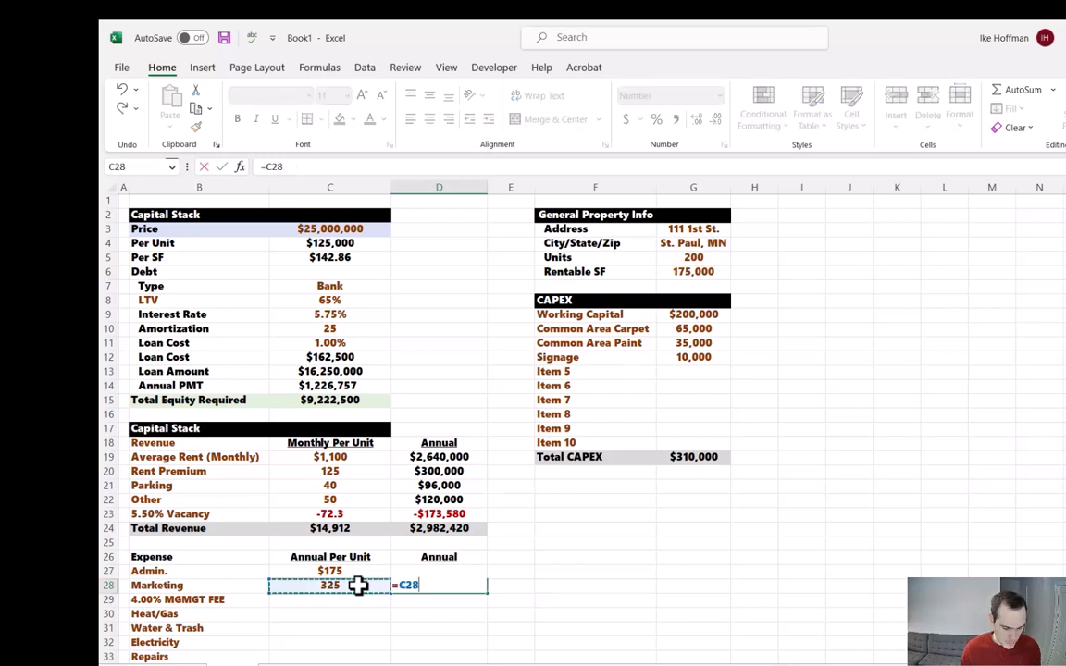
{"action": "left_click", "coordinate": [692, 256]}
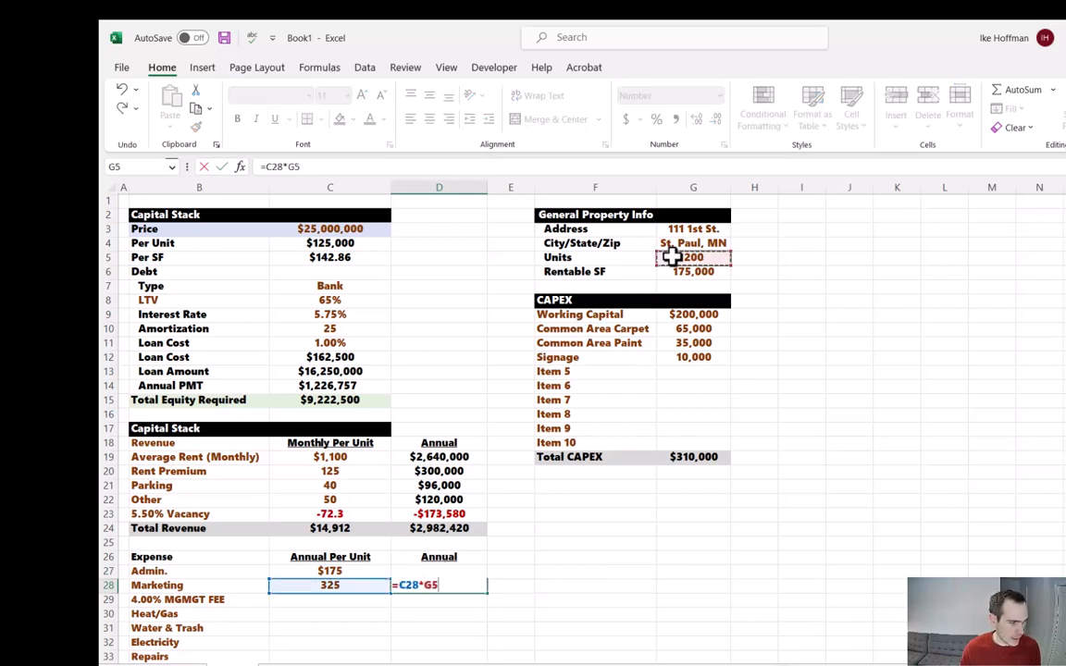
{"action": "key", "text": "Return"}
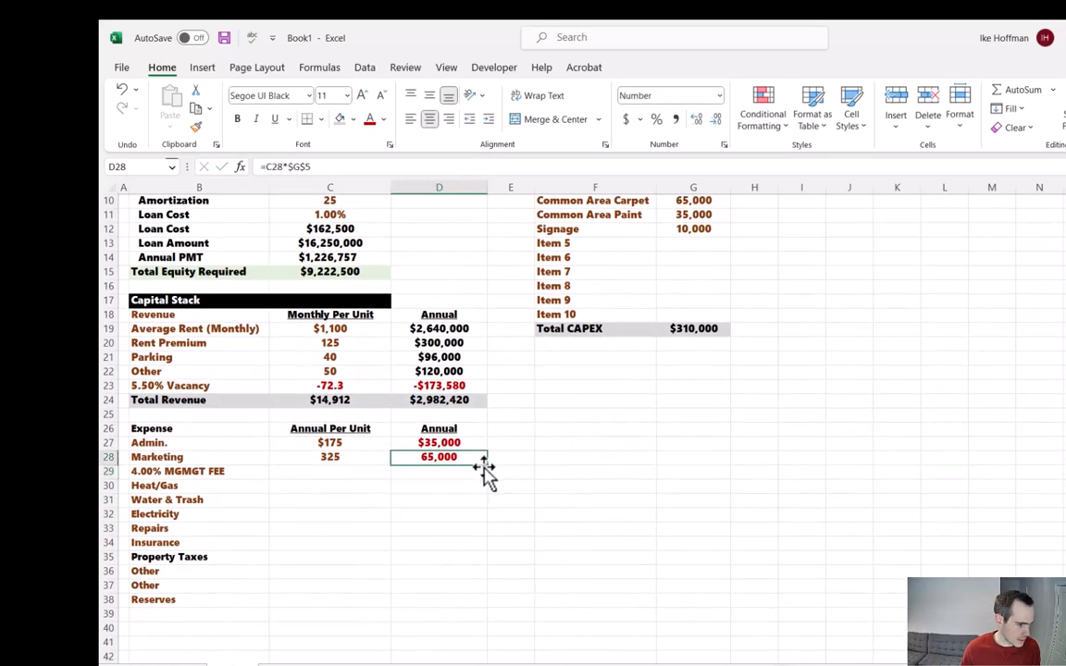
{"action": "left_click_drag", "start_coordinate": [481, 464], "coordinate": [439, 600]}
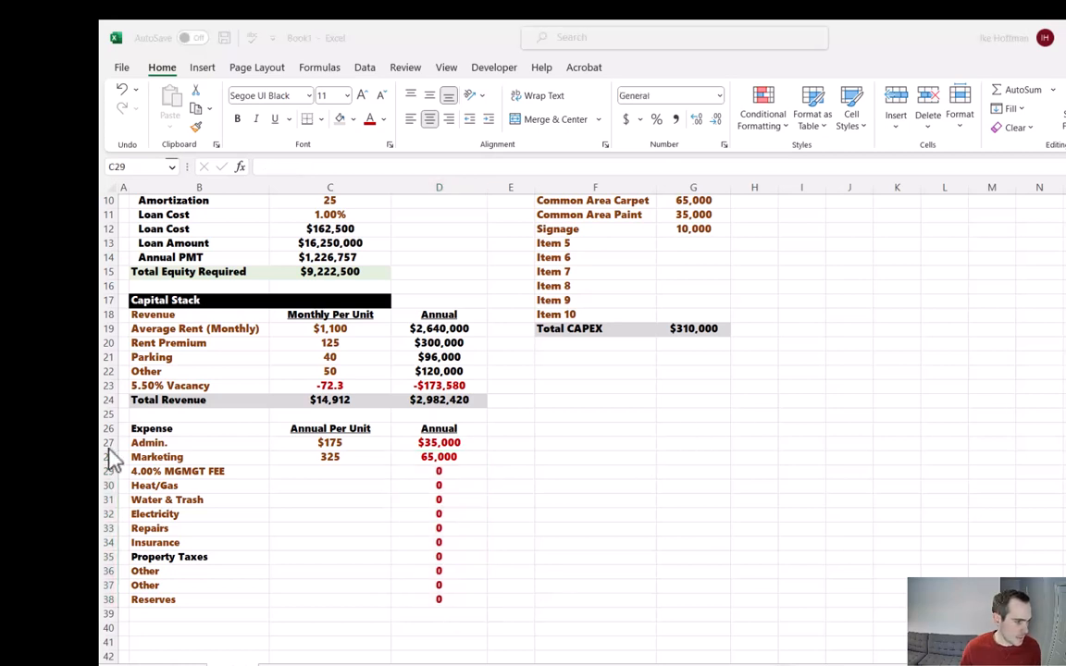
Compute the management fee per unit as 4% of total revenue per unit, shown as $596 with no decimals
{"action": "left_click", "coordinate": [329, 472]}
{"action": "type", "text": "=B29"}
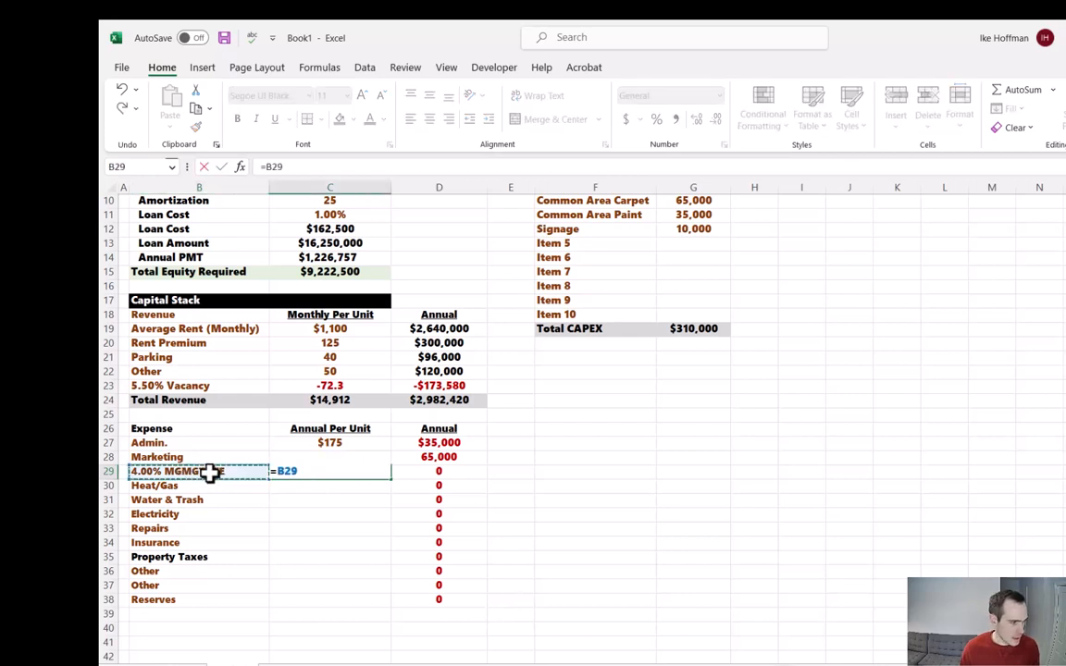
{"action": "type", "text": "*"}
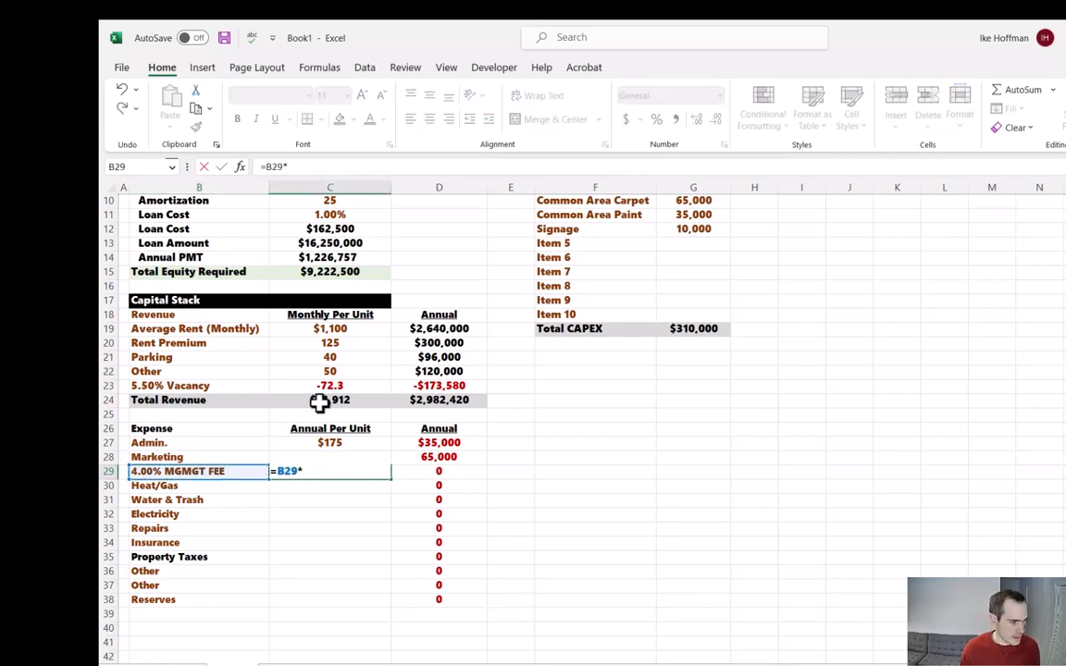
{"action": "left_click", "coordinate": [330, 399]}
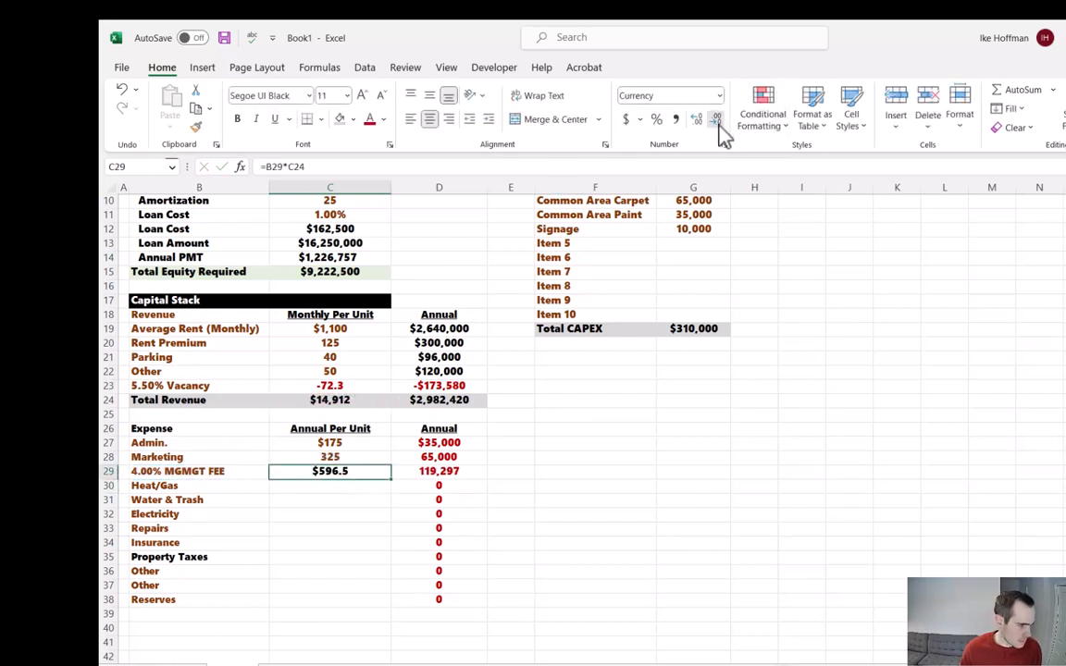
{"action": "left_click", "coordinate": [716, 118]}
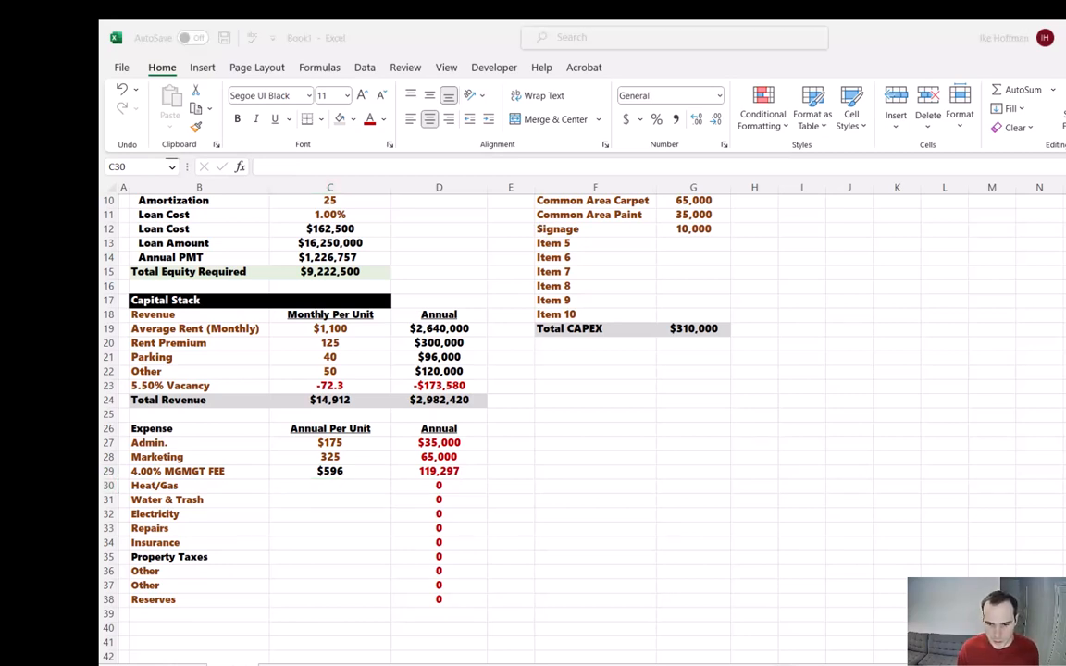
{"action": "mouse_move", "coordinate": [997, 507]}
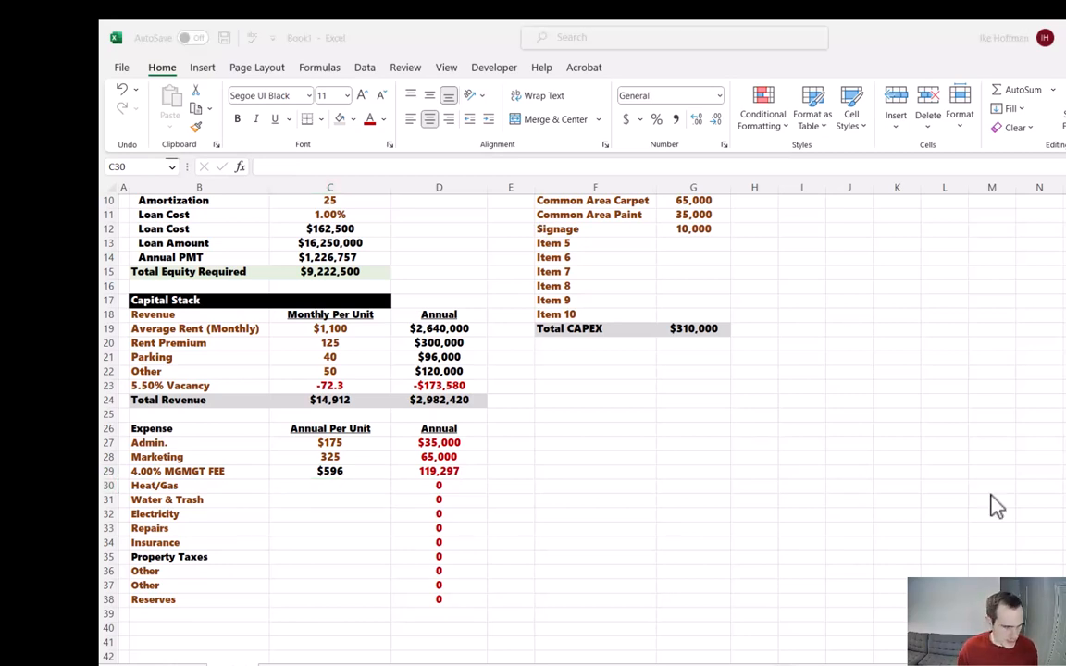
Paste Special onto the expense cells and enter per-unit costs from Heat/Gas through Reserves toward the $3,856 total
{"action": "left_click", "coordinate": [330, 485]}
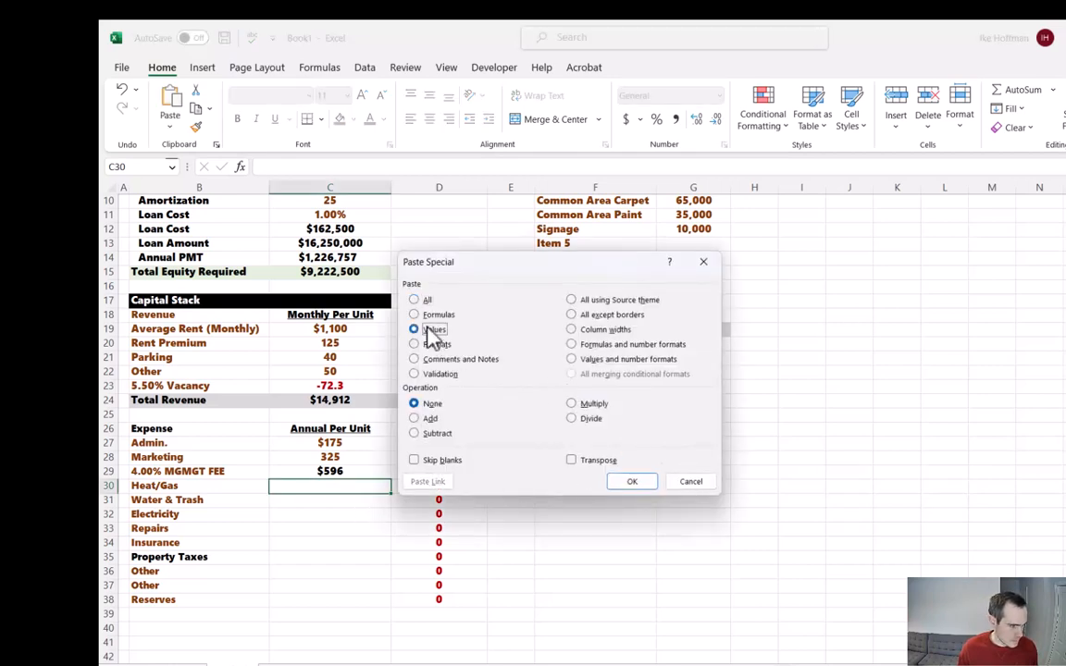
{"action": "left_click", "coordinate": [633, 481]}
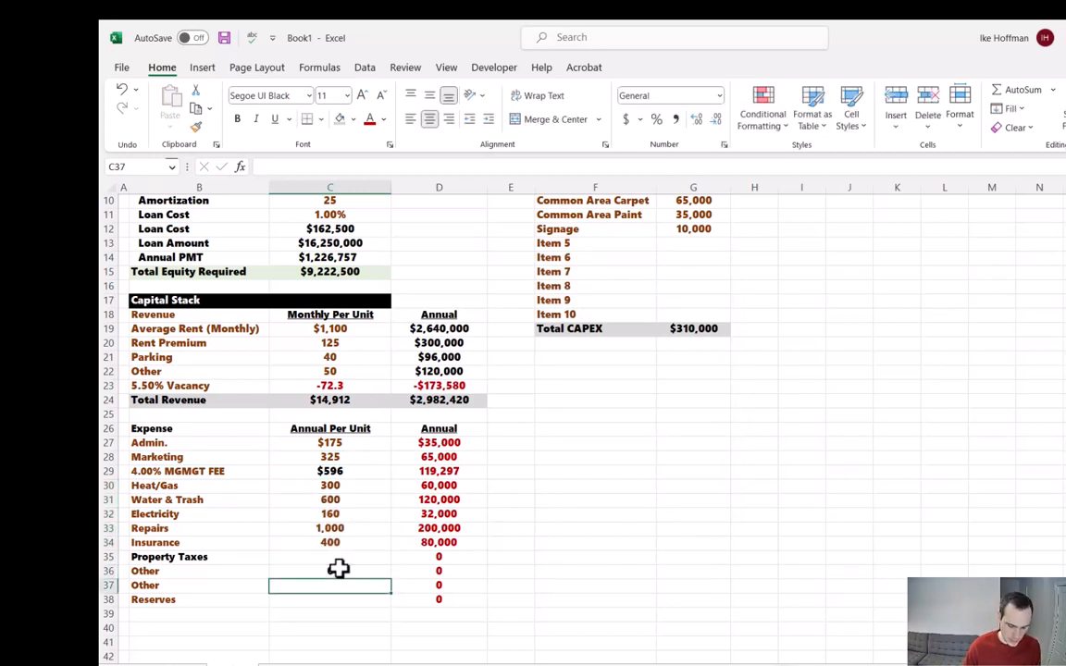
{"action": "left_click", "coordinate": [329, 570]}
{"action": "type", "text": "0"}
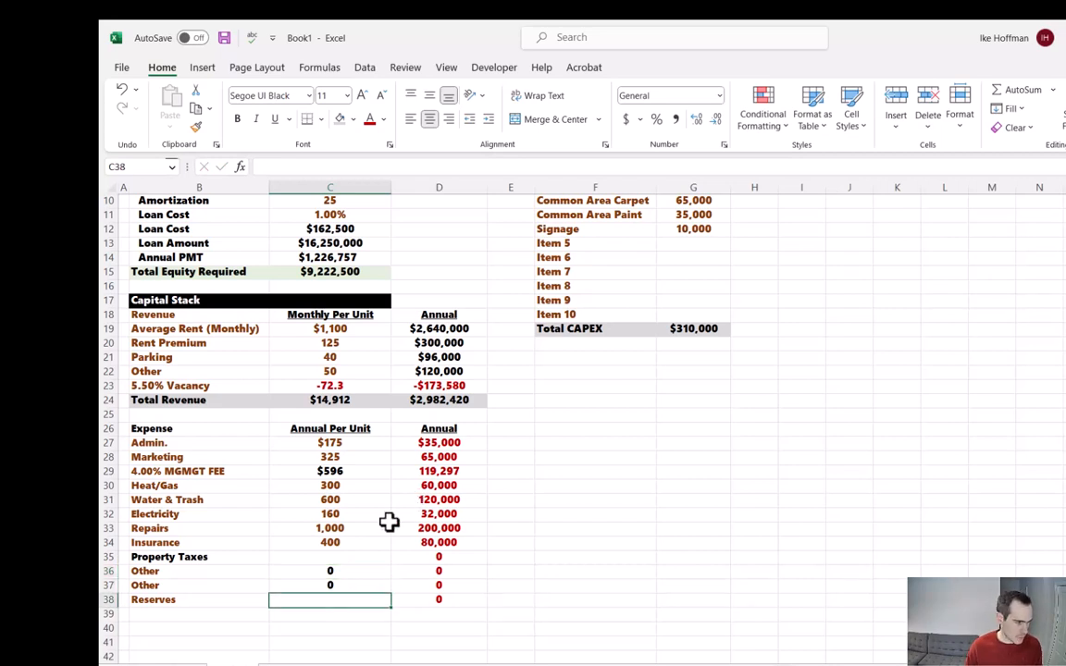
{"action": "type", "text": "300"}
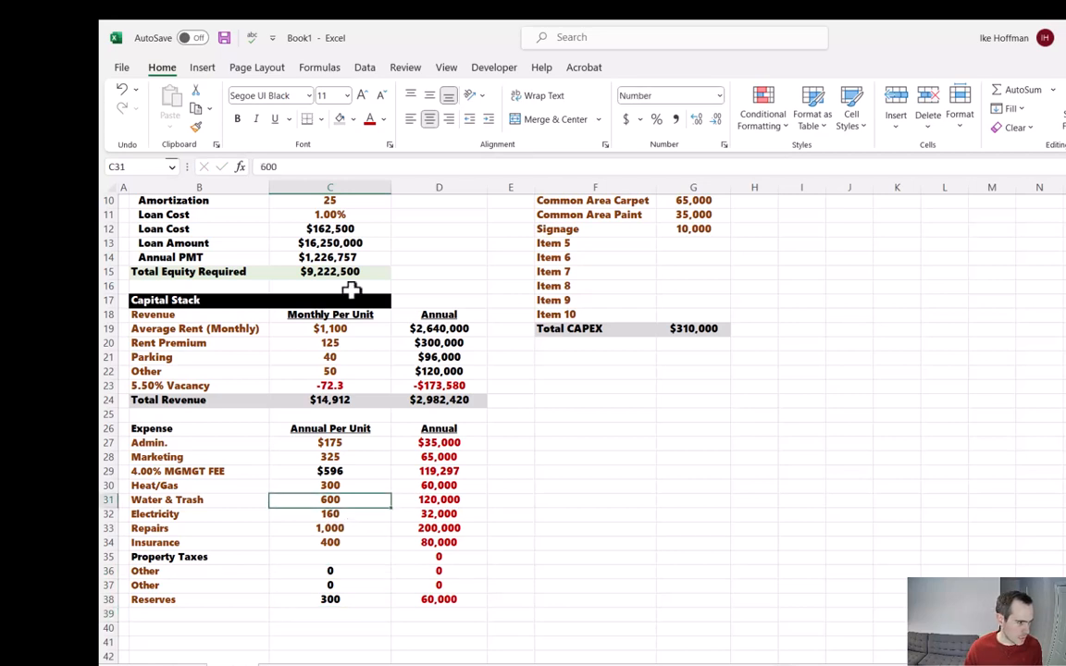
{"action": "left_click", "coordinate": [330, 555]}
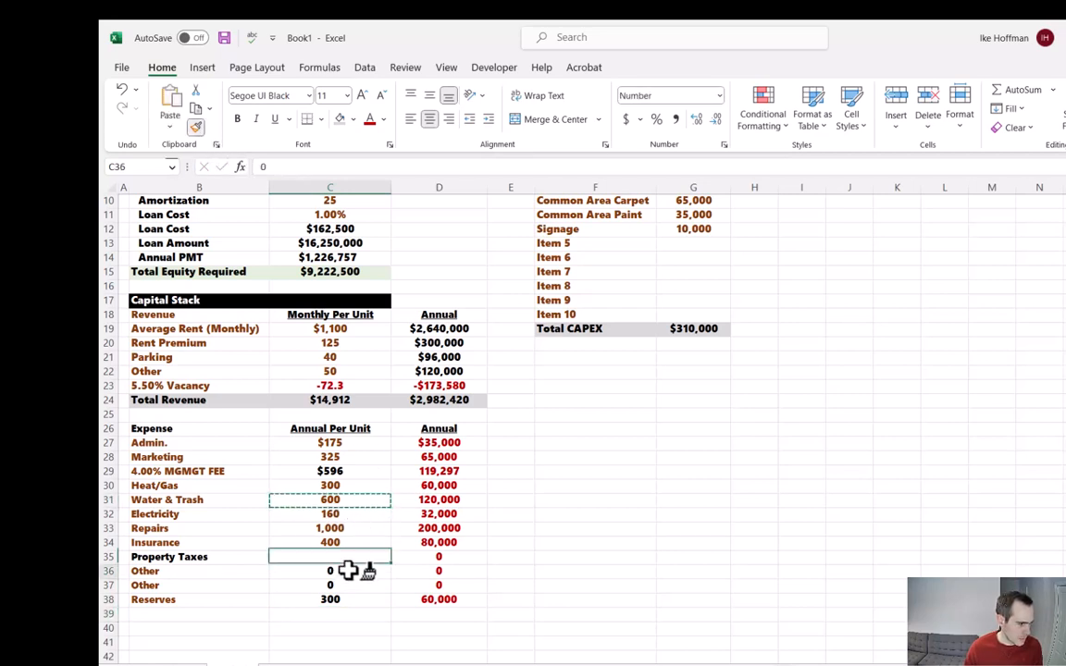
{"action": "left_click_drag", "start_coordinate": [330, 570], "coordinate": [329, 599]}
{"action": "type", "text": "Total Expenses"}
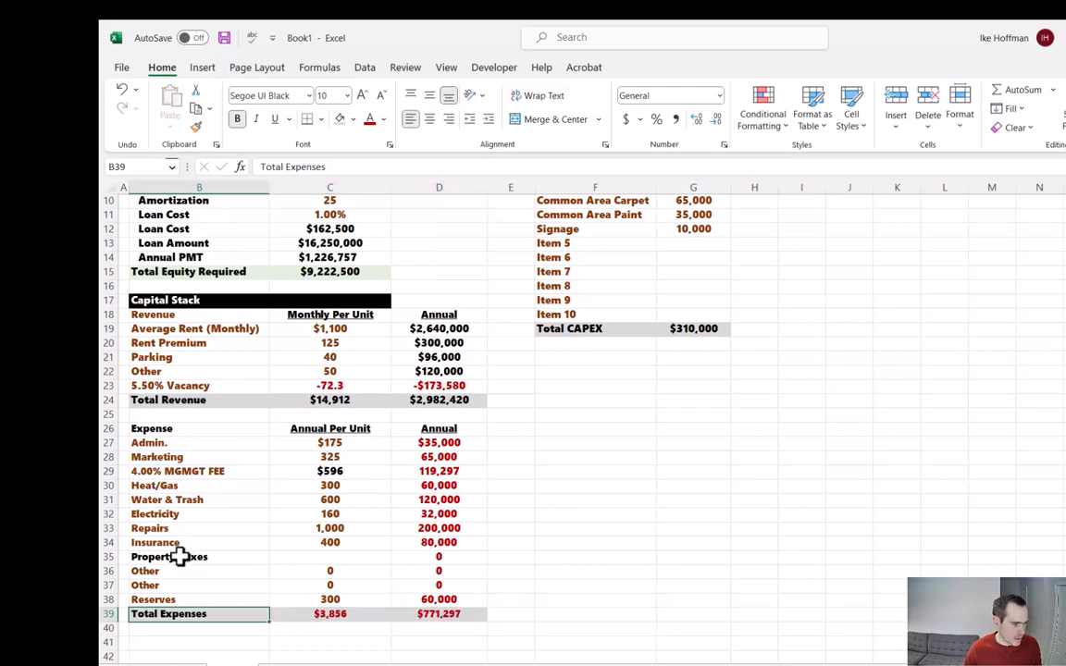
Add an Expense Ratio row dividing total annual expenses by total revenue, formatted as 26%
{"action": "left_click_drag", "start_coordinate": [200, 556], "coordinate": [439, 556]}
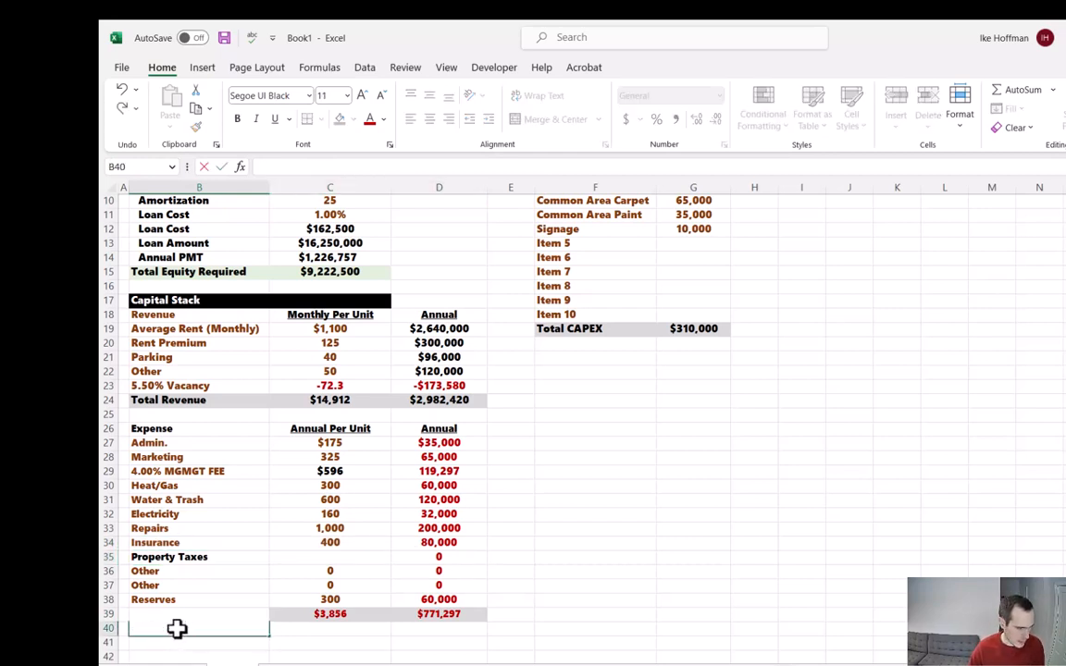
{"action": "type", "text": "Expense Ratio"}
{"action": "left_click", "coordinate": [438, 629]}
{"action": "type", "text": "=D39"}
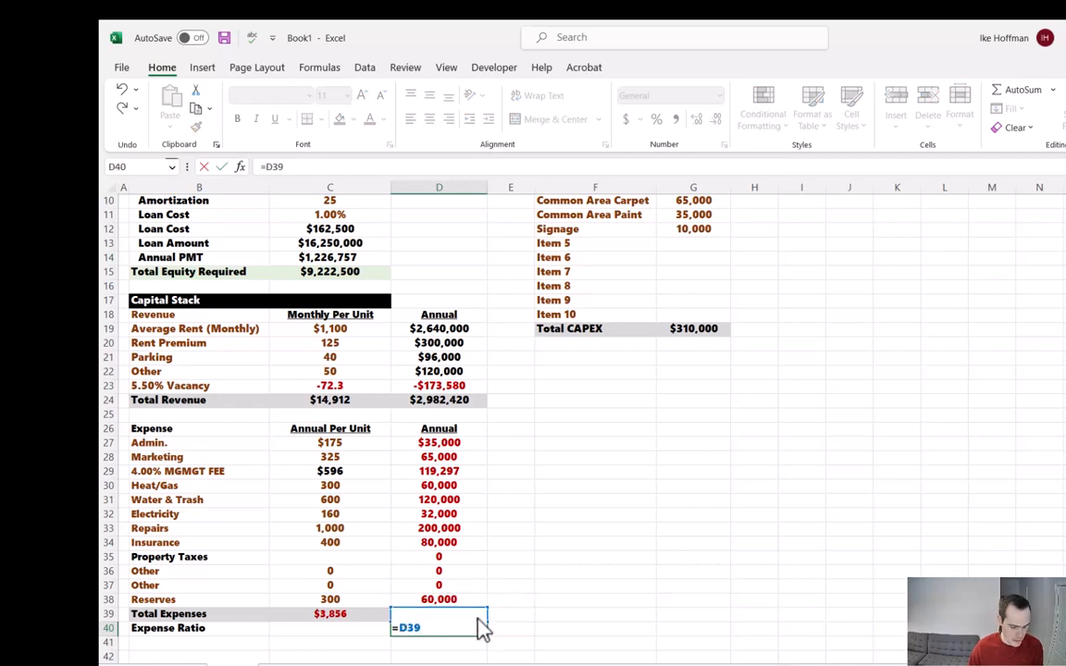
{"action": "left_click", "coordinate": [439, 399]}
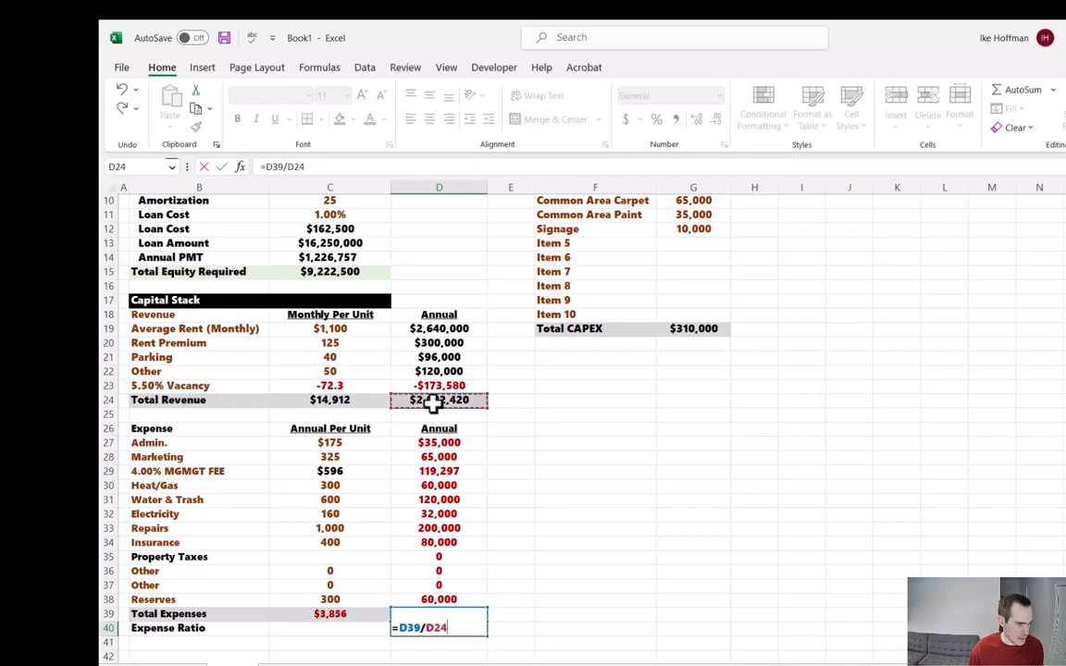
{"action": "key", "text": "Return"}
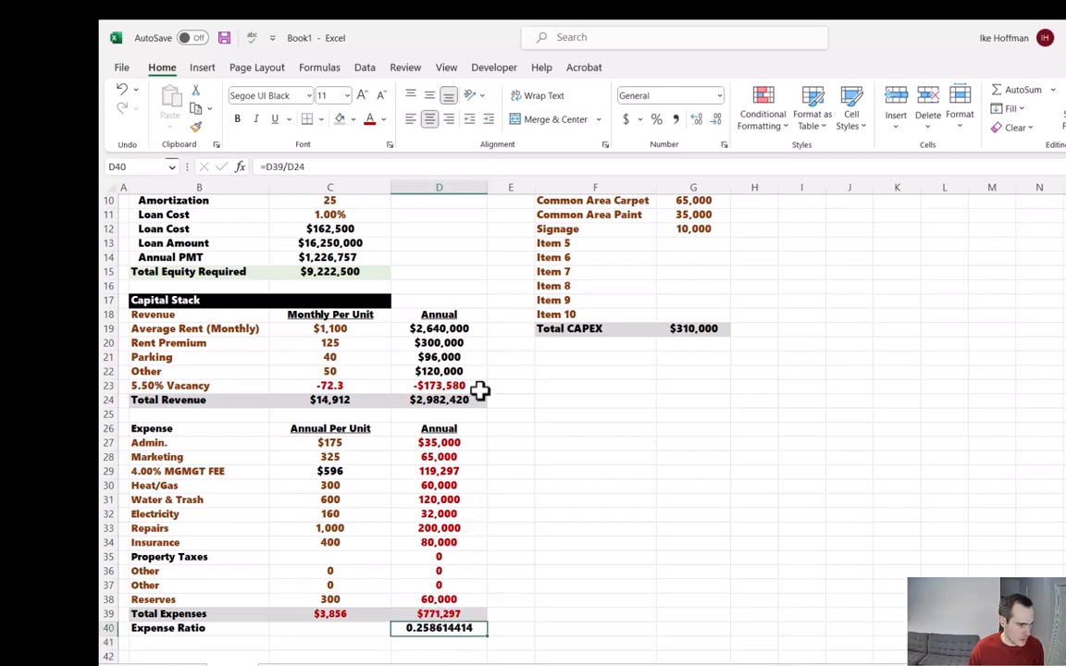
{"action": "left_click", "coordinate": [656, 118]}
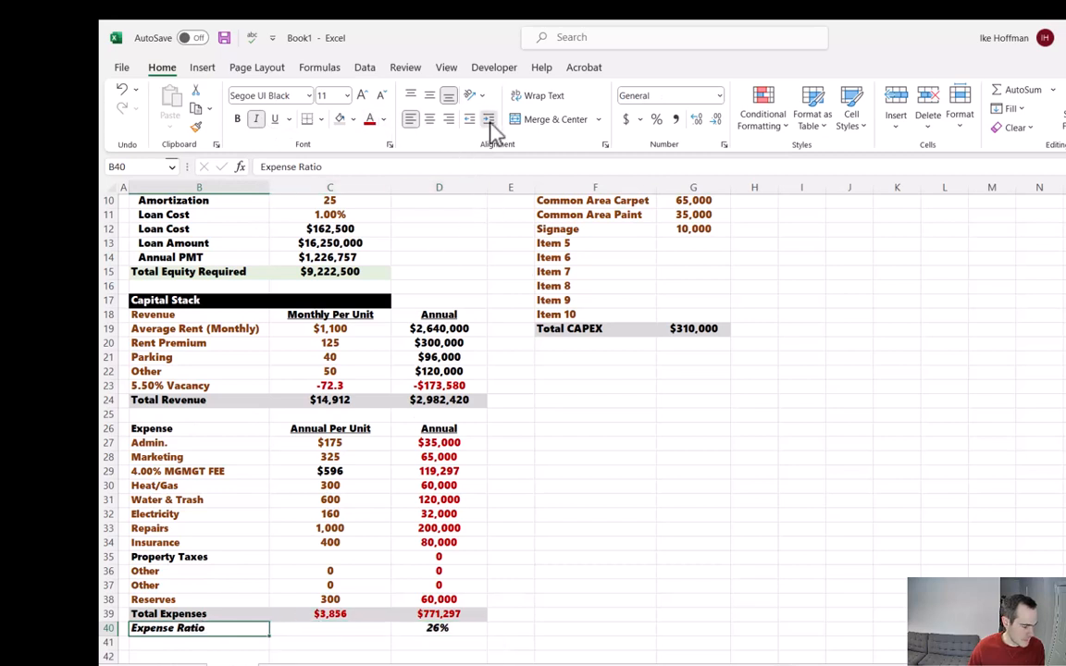
{"action": "scroll", "scroll_direction": "down", "scroll_amount": 3}
{"action": "type", "text": "=D24-"}
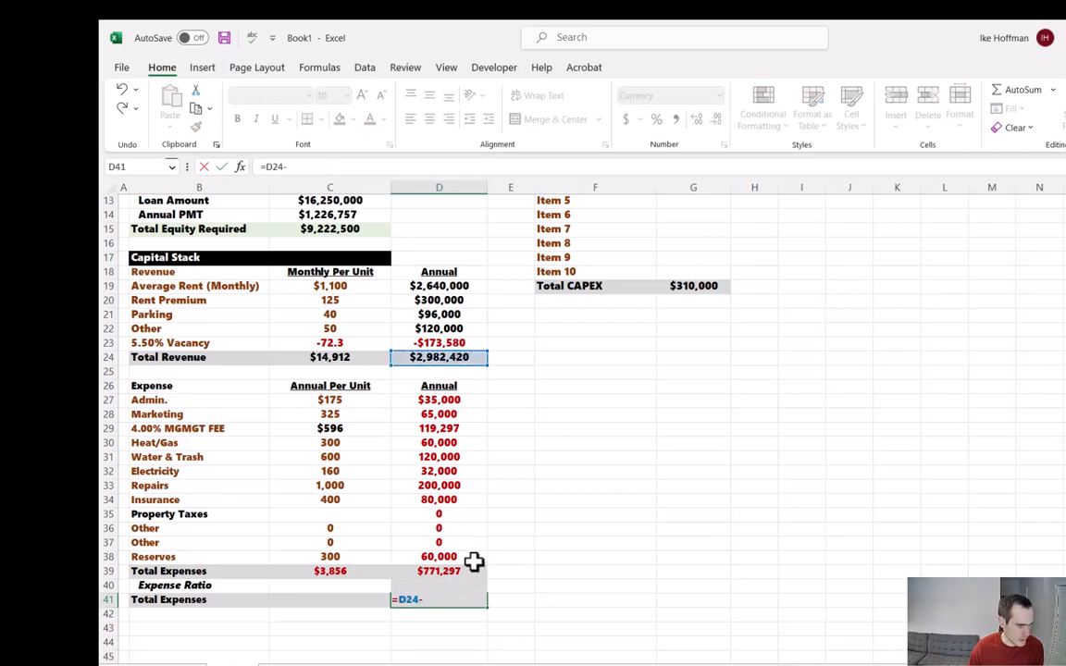
Confirm total revenue minus total expenses ($2,211,123) and copy that row for pasting below
{"action": "key", "text": "Return"}
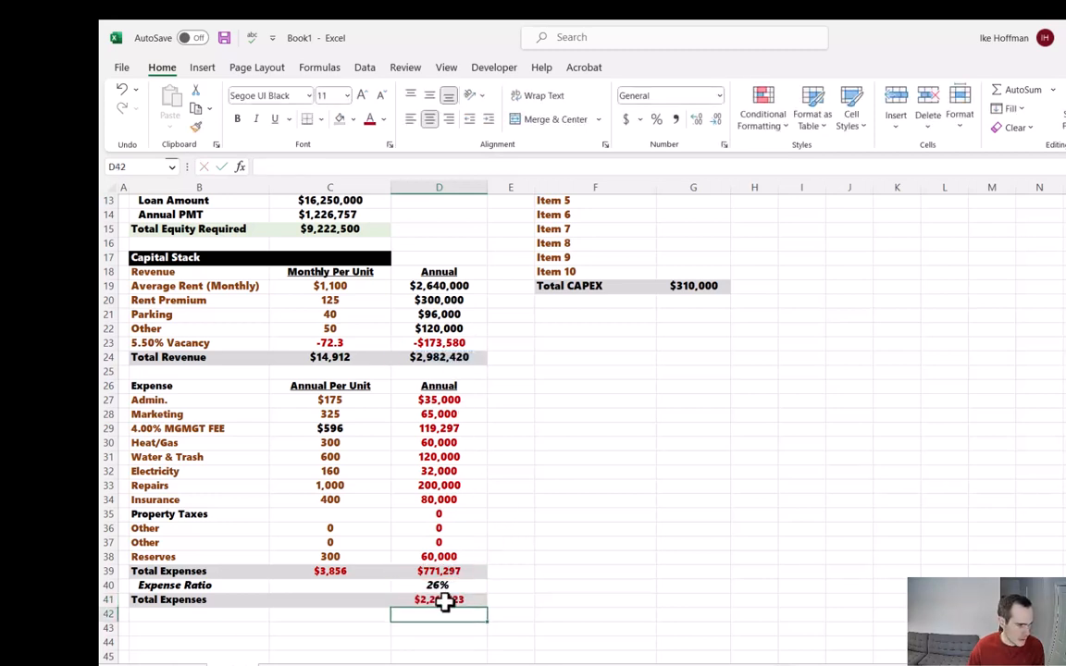
{"action": "left_click", "coordinate": [381, 119]}
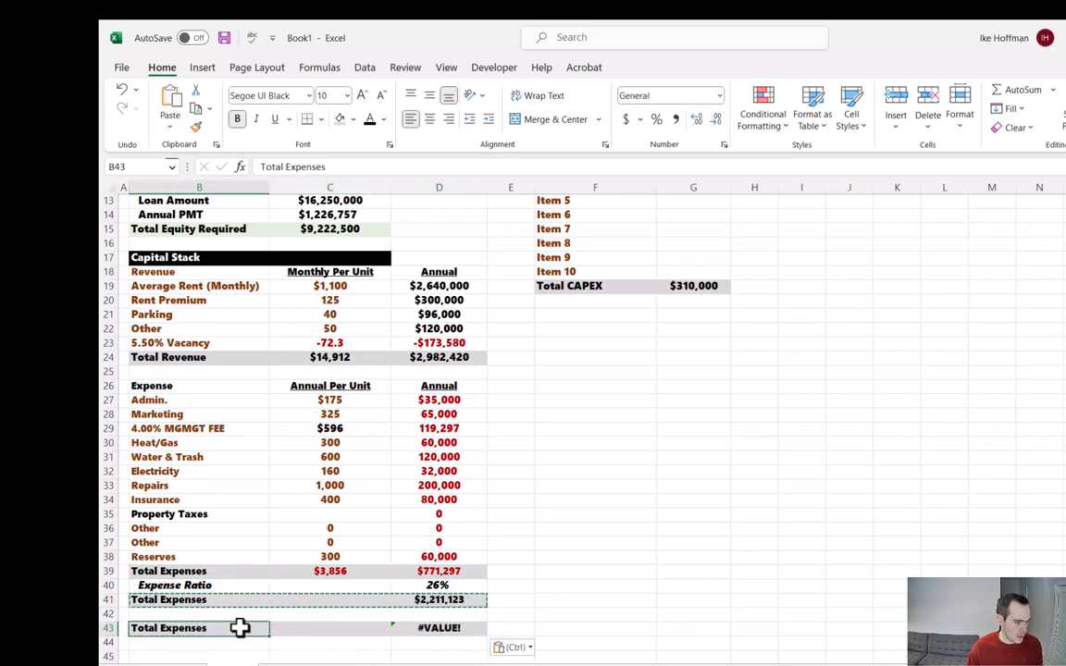
Label the Mortgage PMT row and link it to the annual mortgage payment figure
{"action": "type", "text": "Mortgage PMG"}
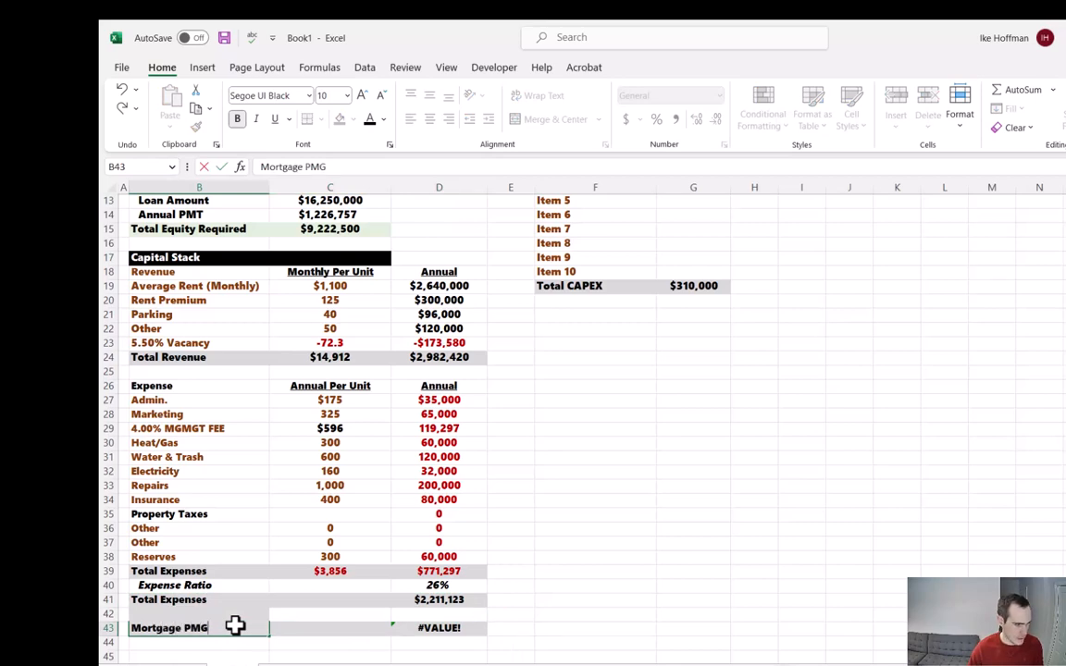
{"action": "left_click", "coordinate": [438, 627]}
{"action": "type", "text": "="}
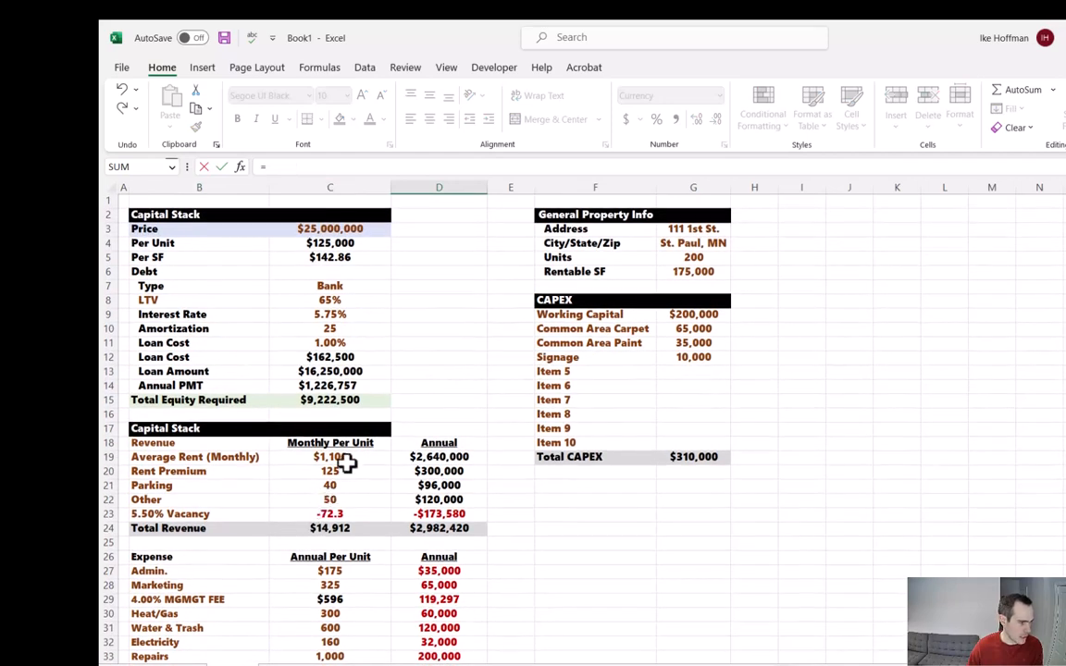
{"action": "left_click", "coordinate": [330, 385]}
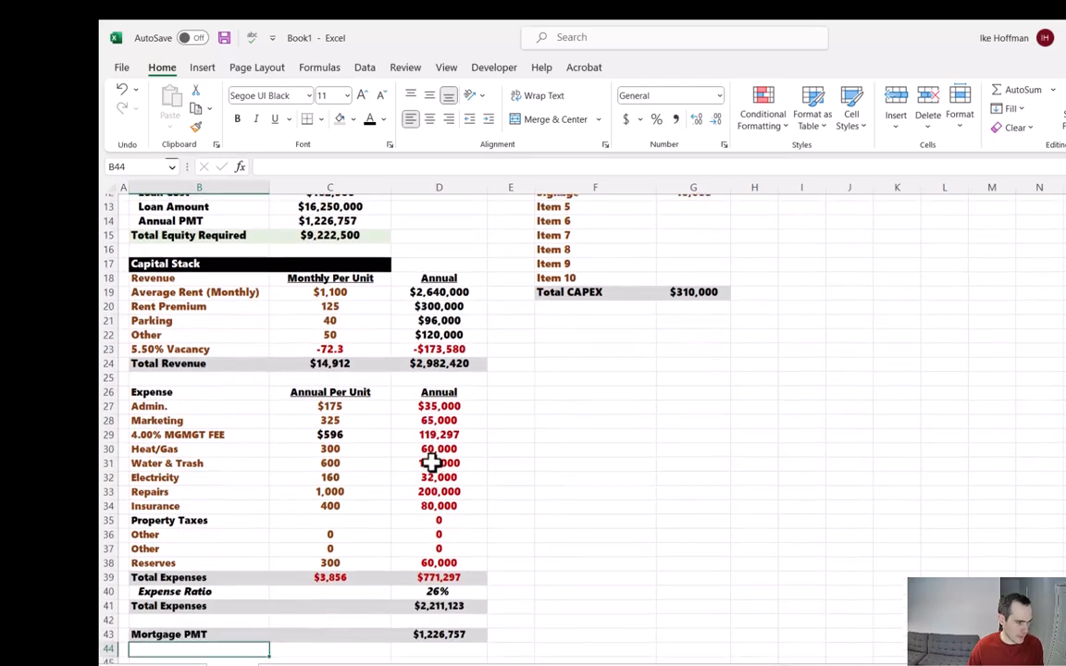
{"action": "scroll", "scroll_direction": "up", "scroll_amount": 3}
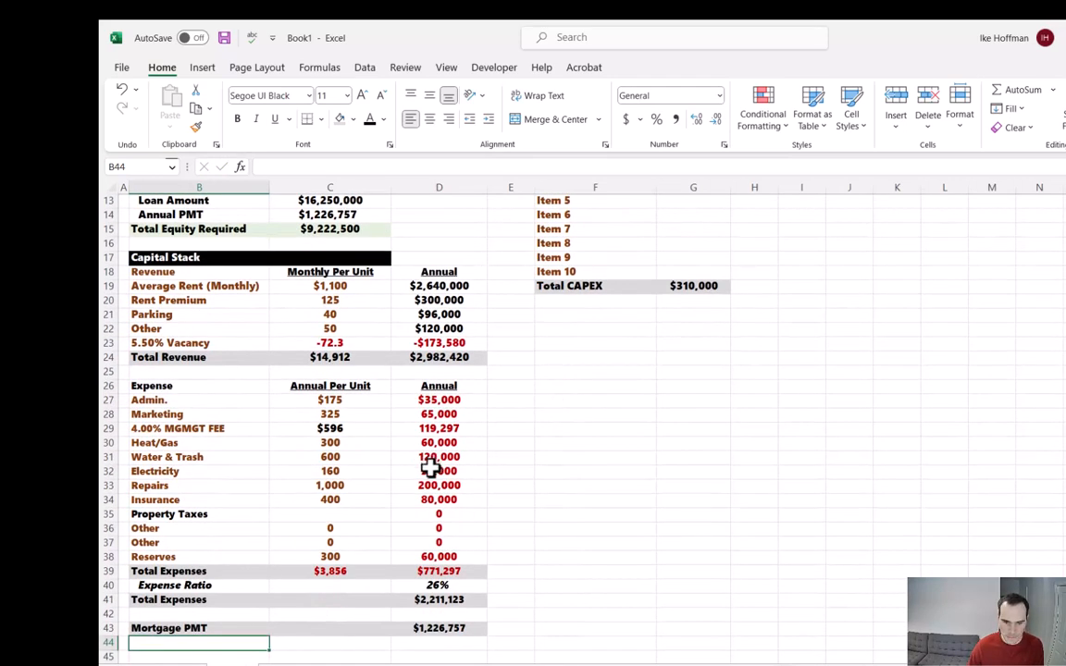
{"action": "scroll", "scroll_direction": "down", "scroll_amount": 3}
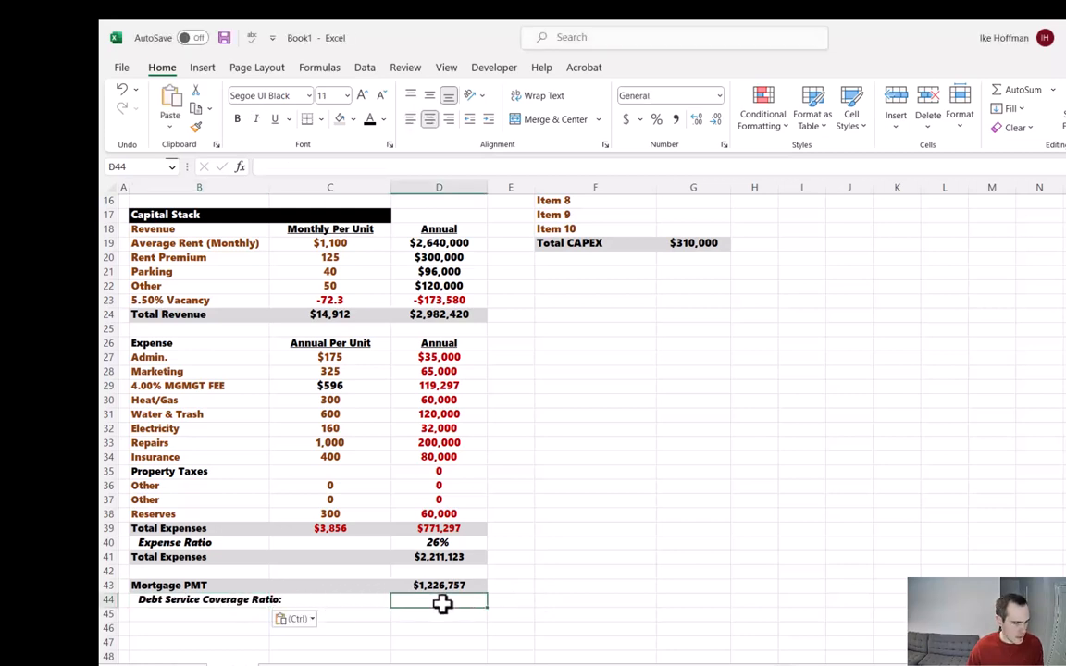
Compute Debt Service Coverage as NOI divided by D43 and trim it to one decimal (1.80)
{"action": "type", "text": "="}
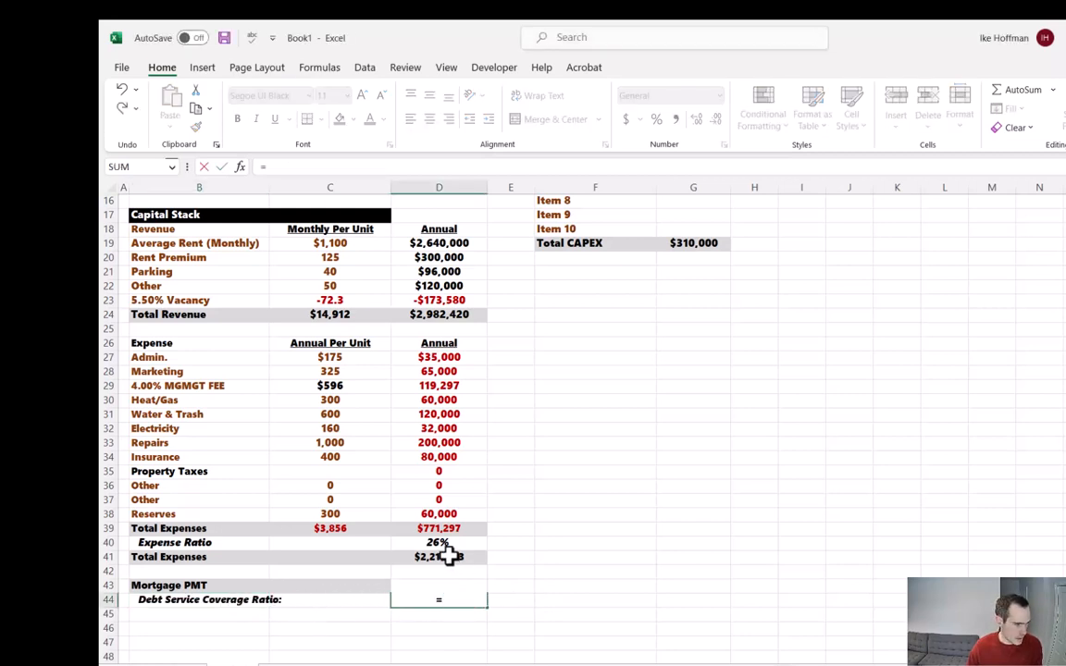
{"action": "left_click", "coordinate": [439, 555]}
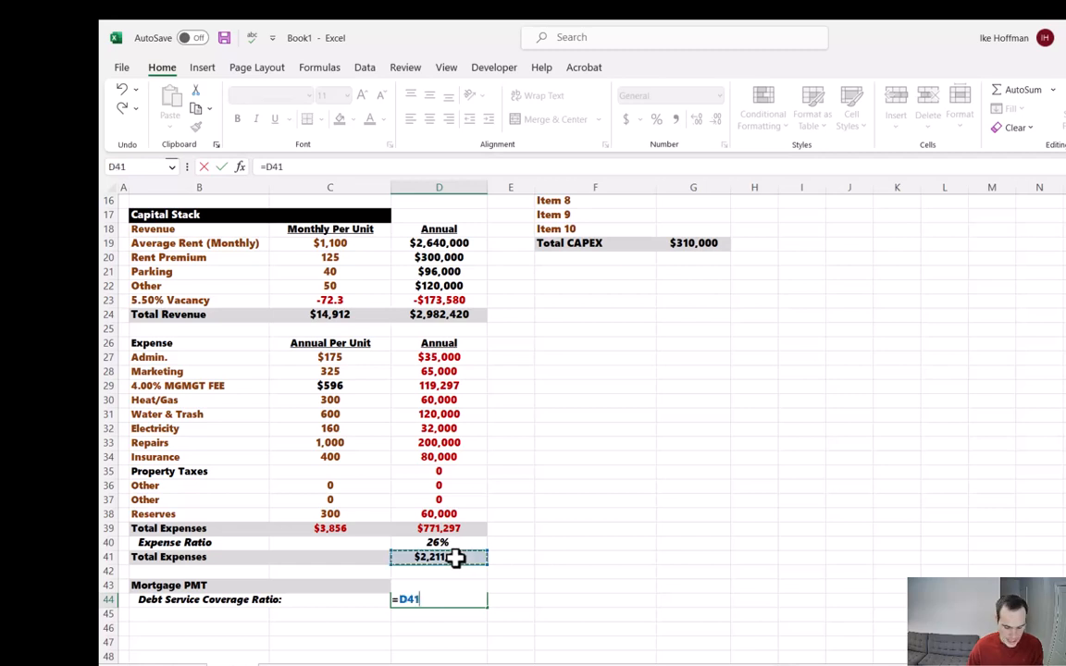
{"action": "type", "text": "/D43"}
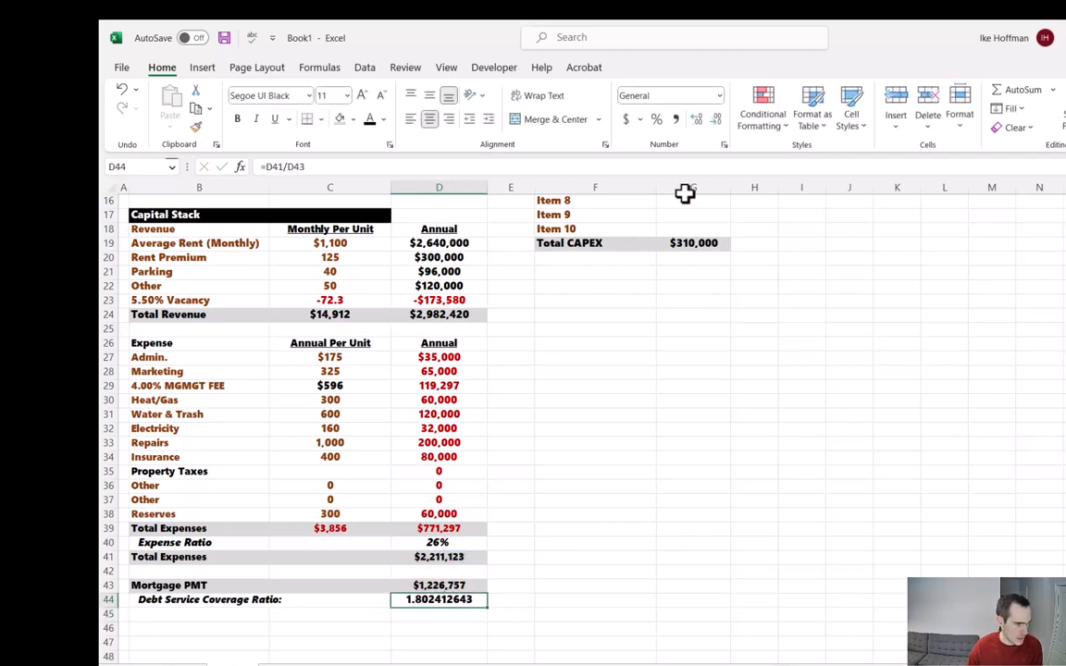
{"action": "left_click", "coordinate": [714, 118]}
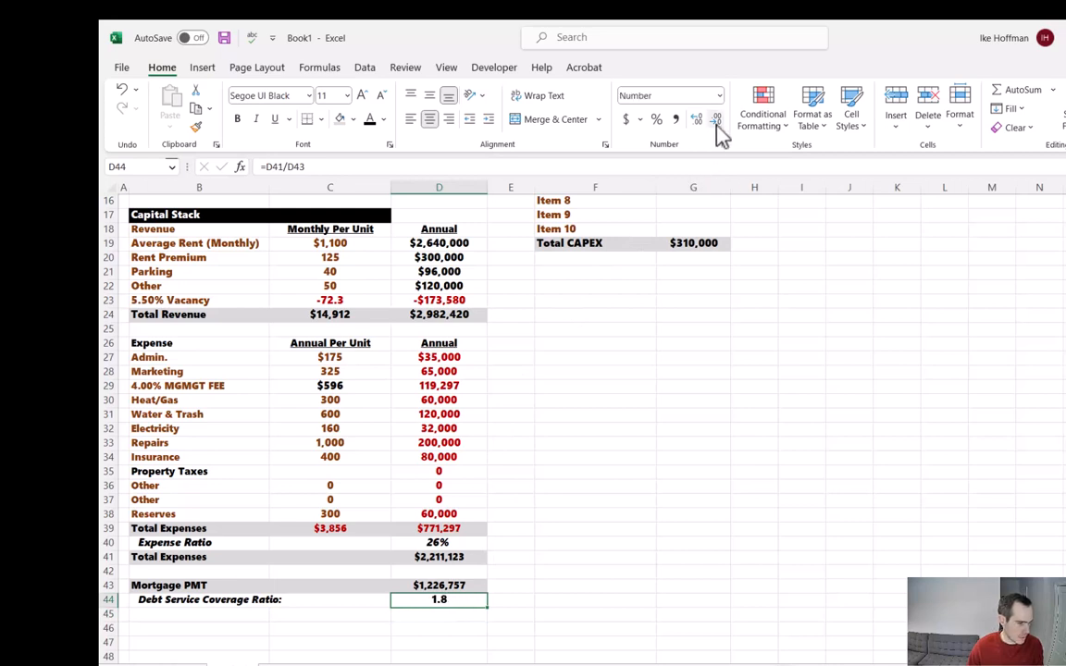
{"action": "left_click", "coordinate": [696, 118]}
{"action": "type", "text": "N"}
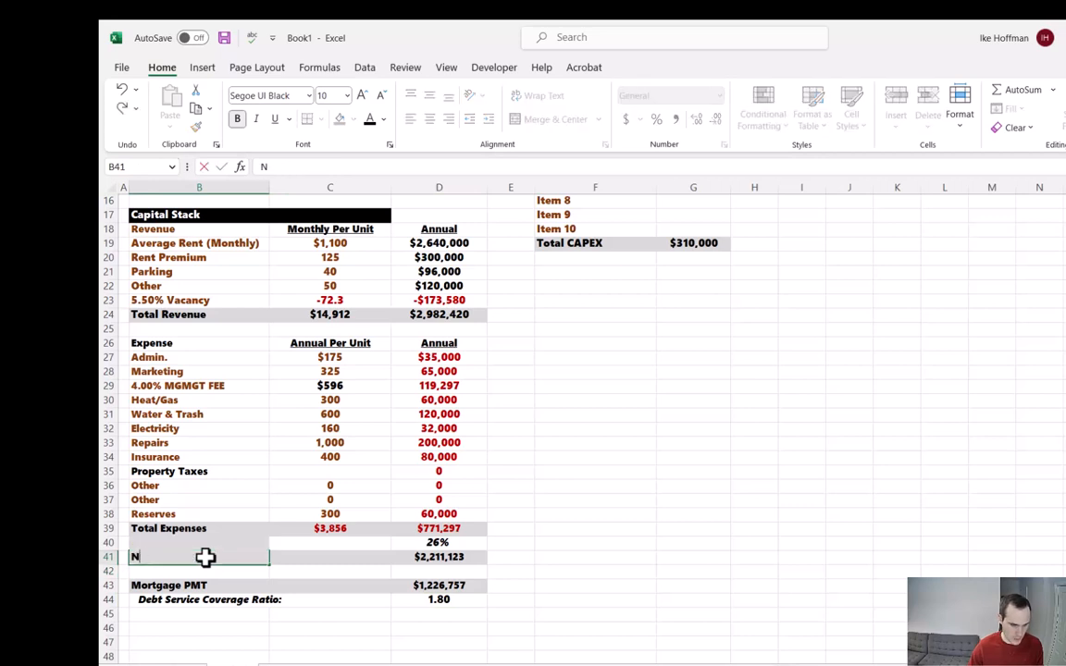
Label NOI and add a shaded Cash Flow row equal to NOI minus the mortgage payment
{"action": "type", "text": "OI"}
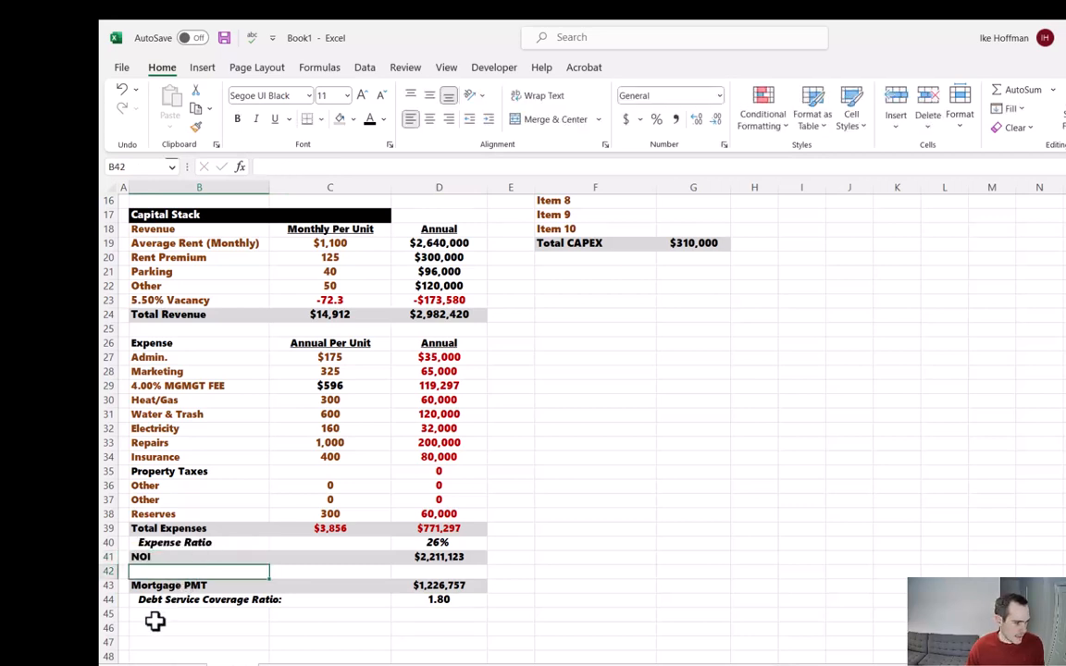
{"action": "type", "text": "Cash Flow"}
{"action": "left_click", "coordinate": [439, 627]}
{"action": "type", "text": "="}
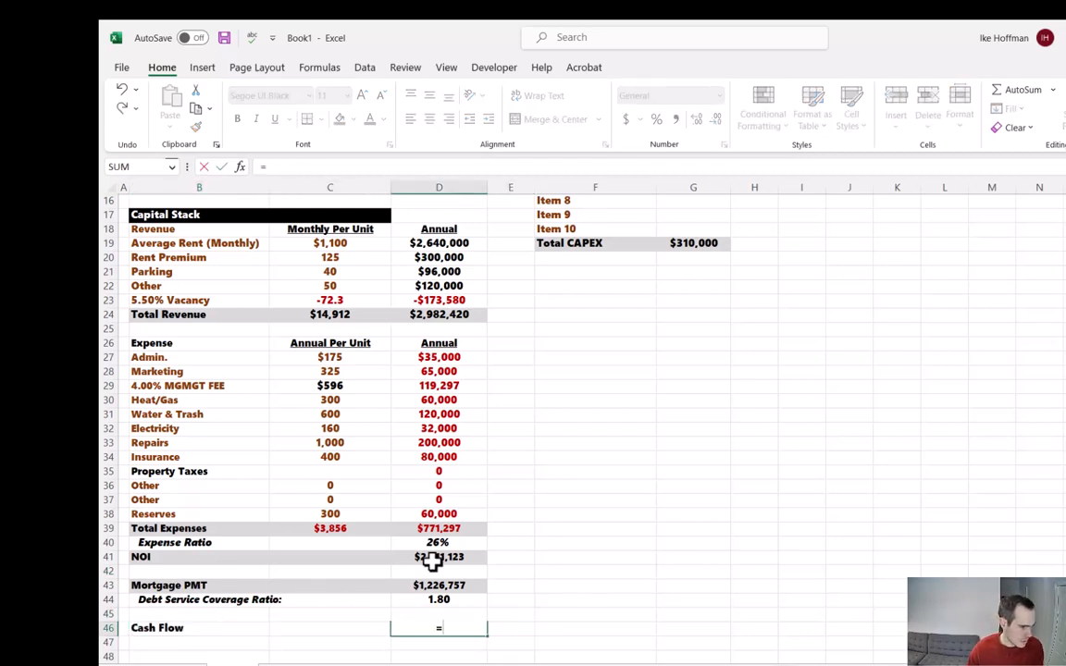
{"action": "left_click", "coordinate": [439, 556]}
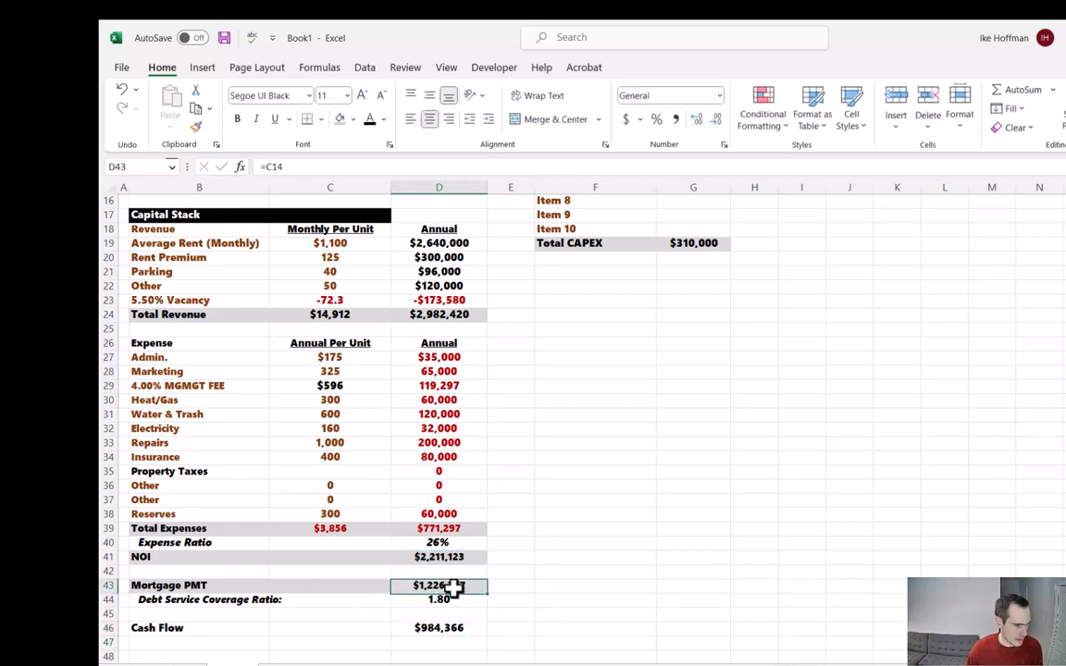
{"action": "left_click", "coordinate": [380, 119]}
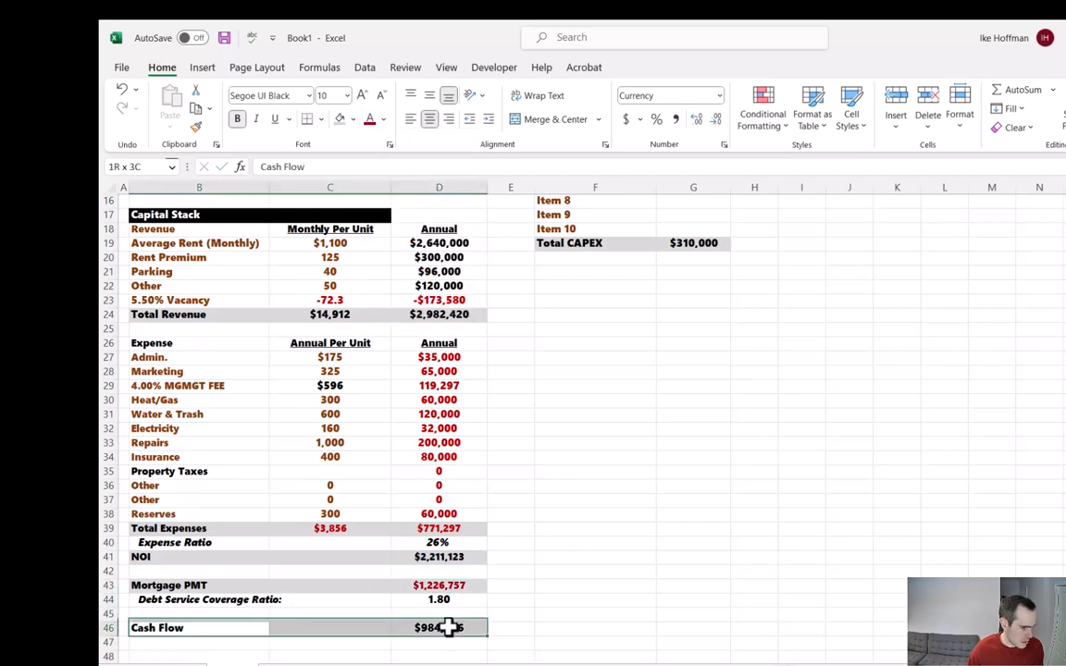
{"action": "left_click", "coordinate": [355, 118]}
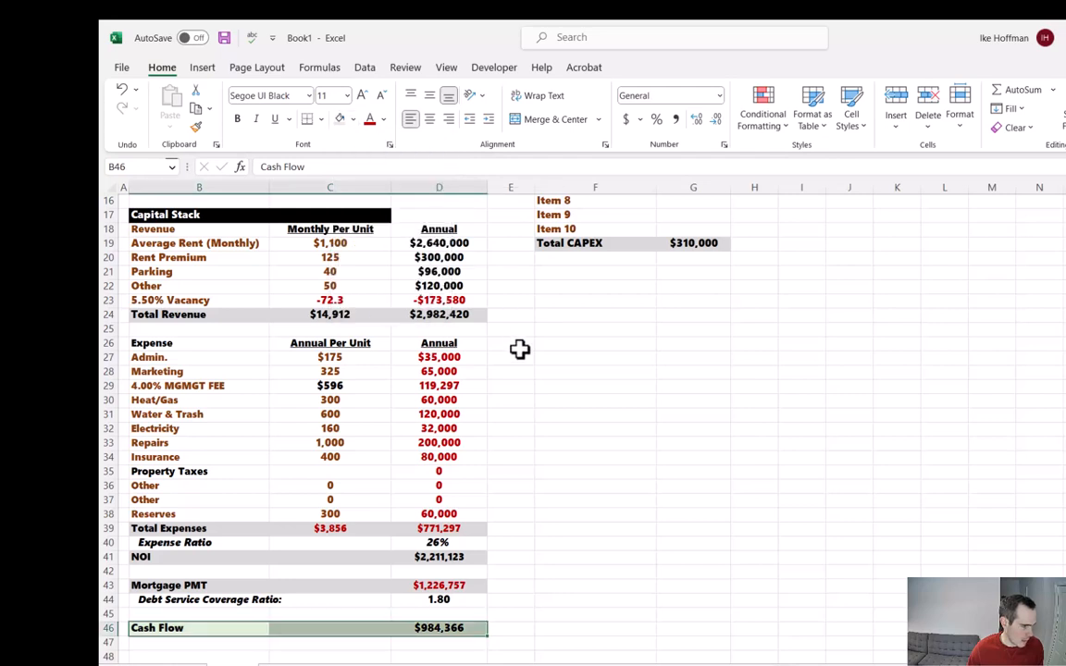
{"action": "mouse_move", "coordinate": [411, 391]}
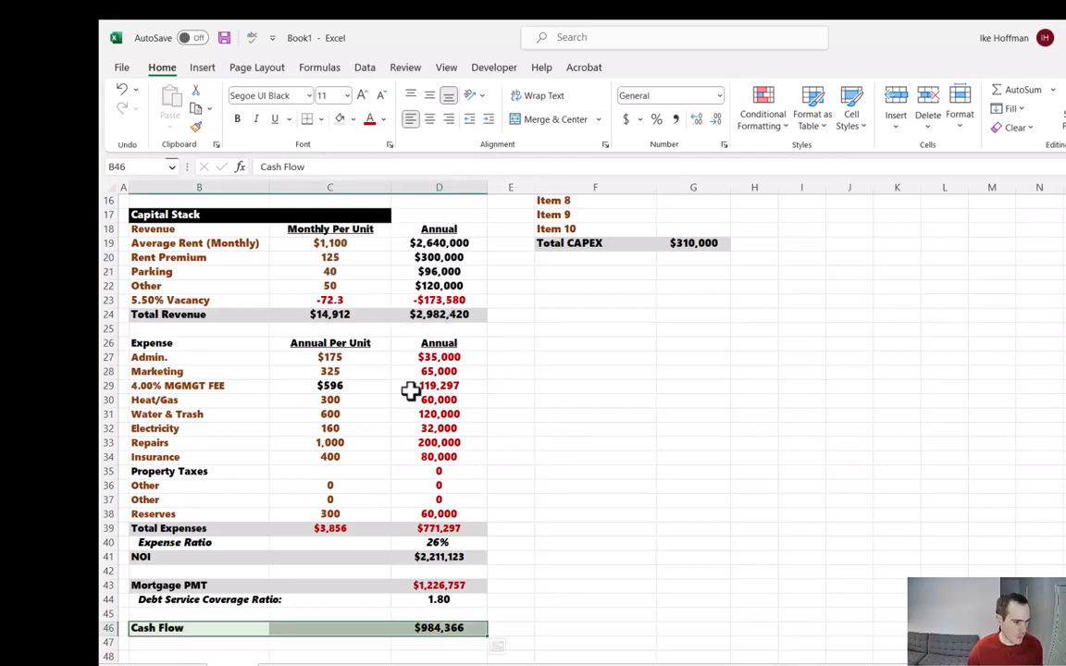
Rename the duplicated heading to Operations and round vacancy per unit to -72
{"action": "left_click", "coordinate": [165, 214]}
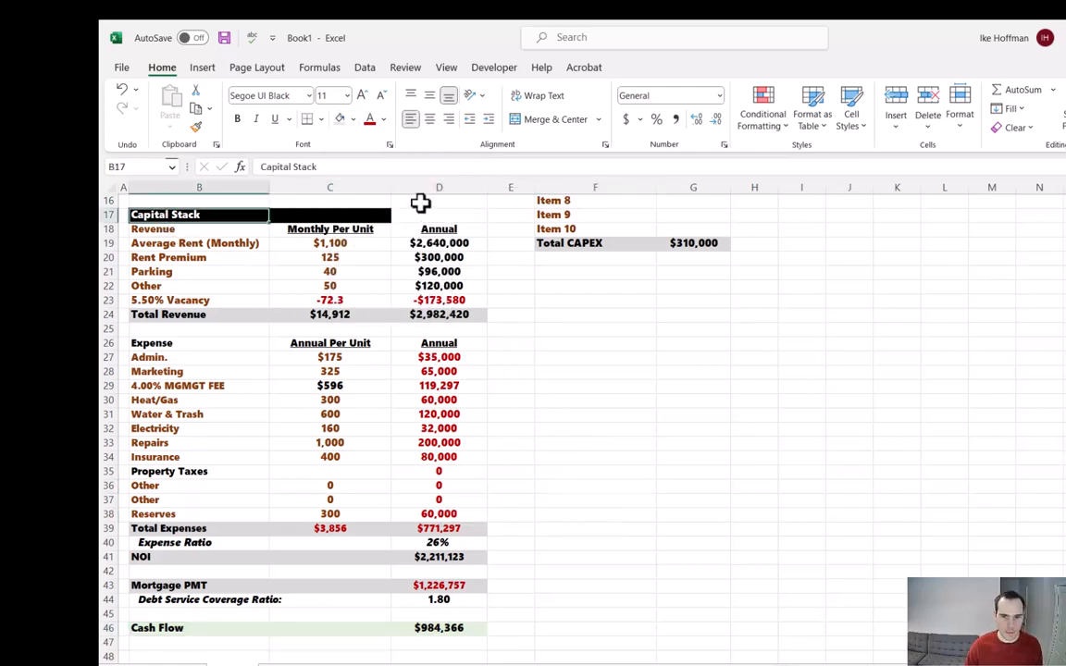
{"action": "type", "text": "Oper"}
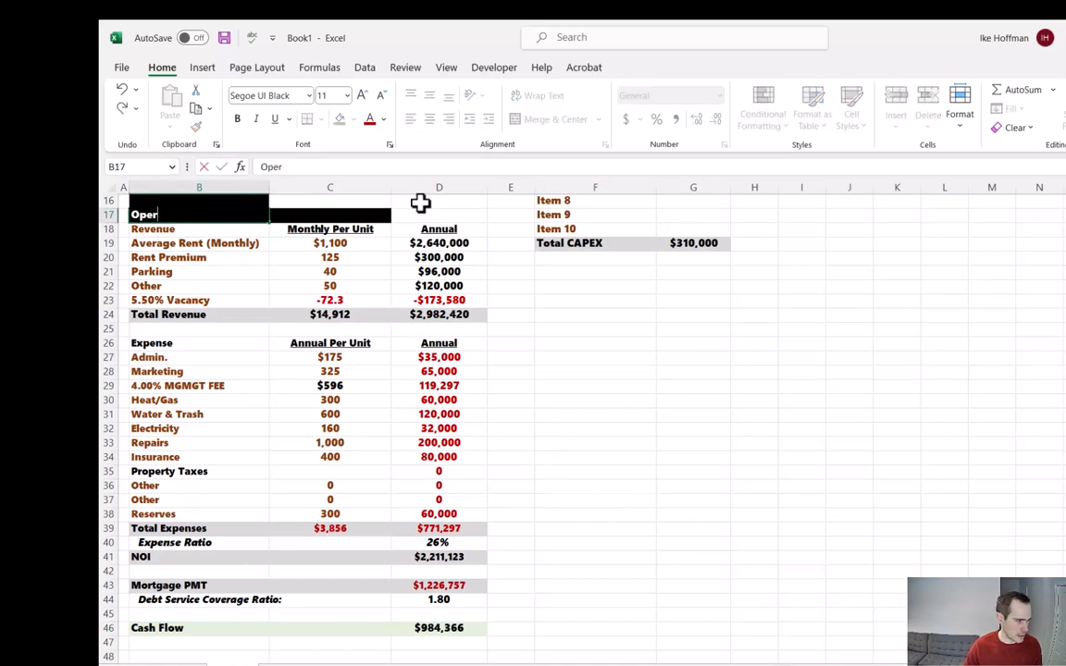
{"action": "left_click", "coordinate": [356, 118]}
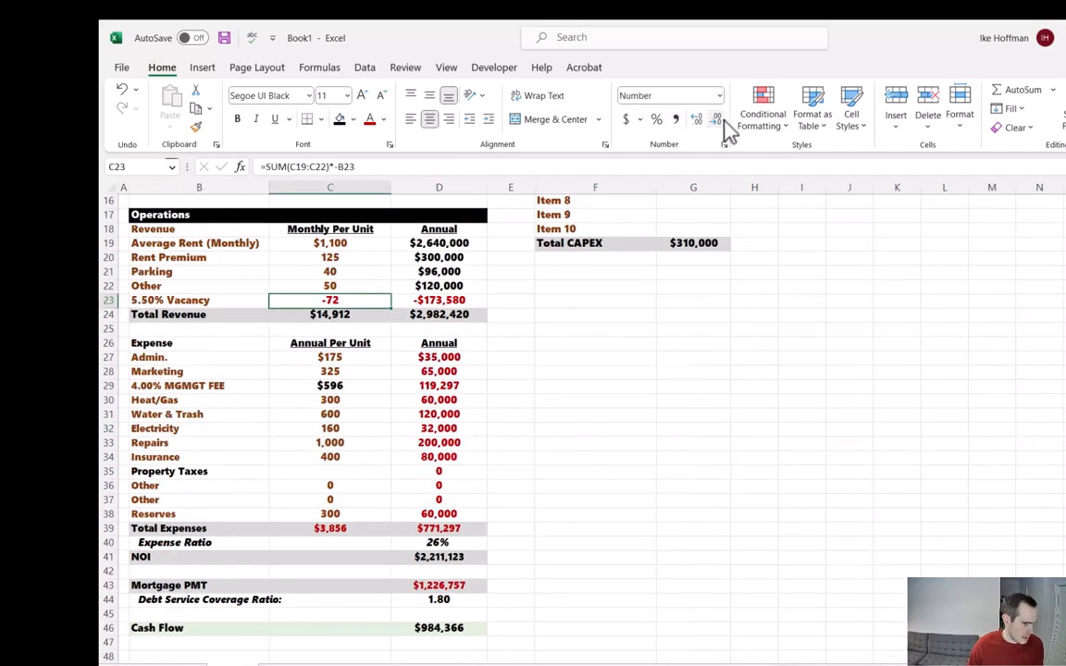
{"action": "scroll", "scroll_direction": "up", "scroll_amount": 3}
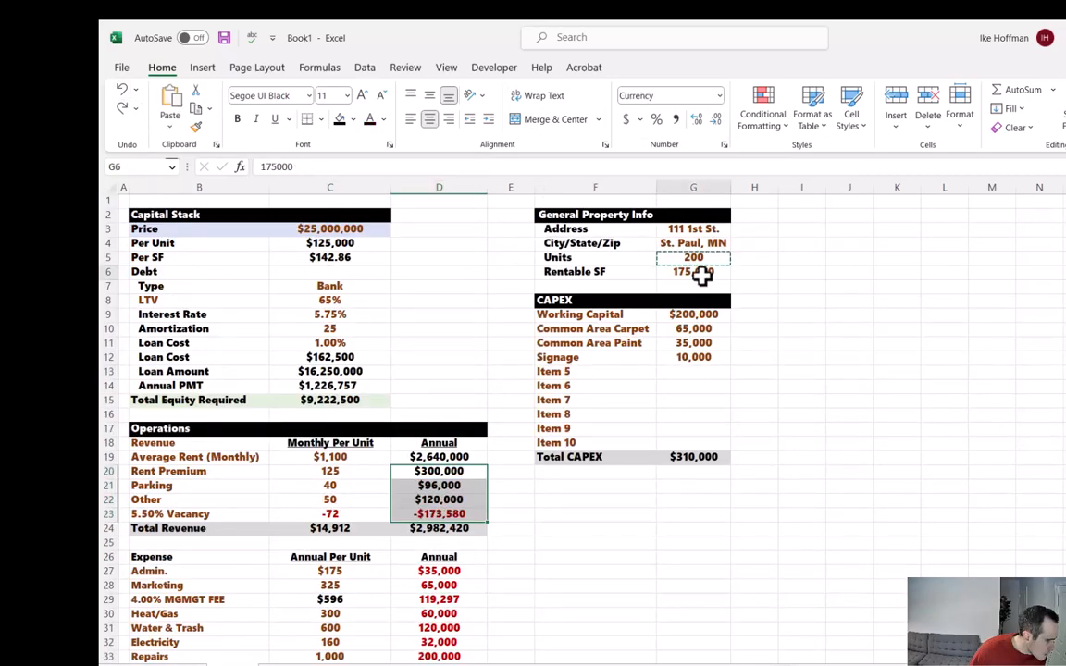
Show the Rent Premium, Parking and Other annual totals as numbers without dollar signs
{"action": "left_click", "coordinate": [439, 472]}
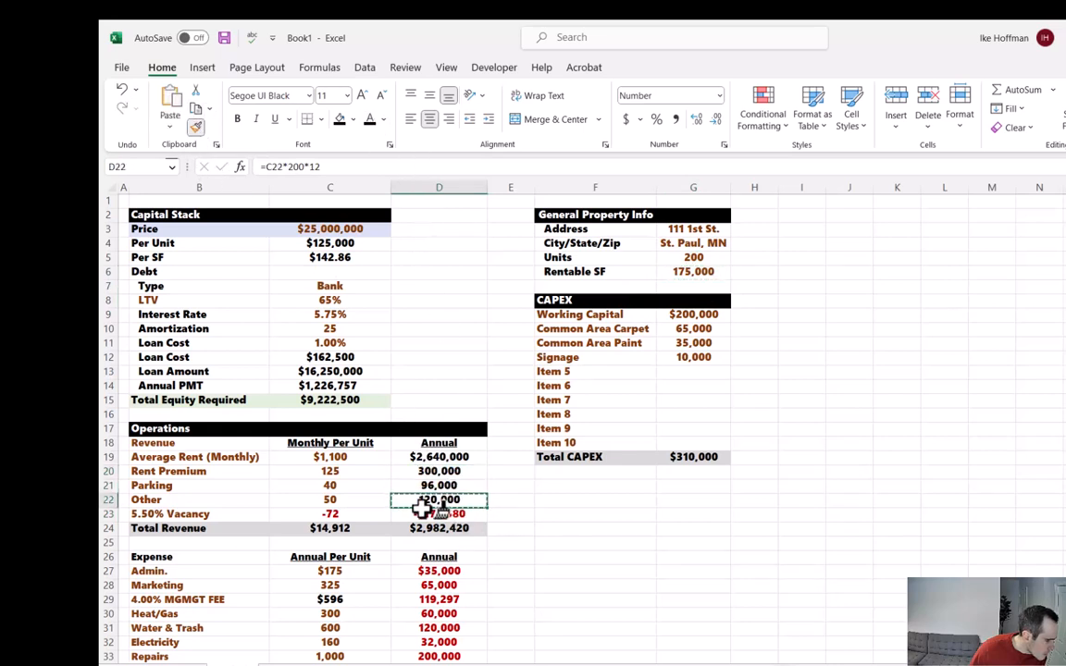
{"action": "left_click", "coordinate": [381, 119]}
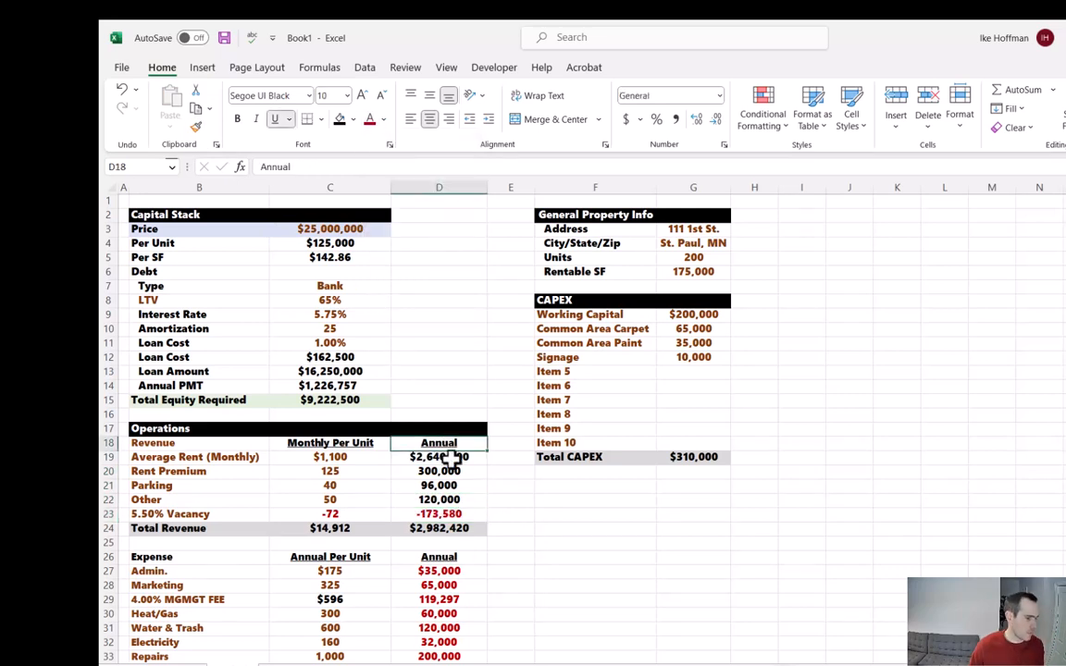
{"action": "left_click", "coordinate": [596, 542]}
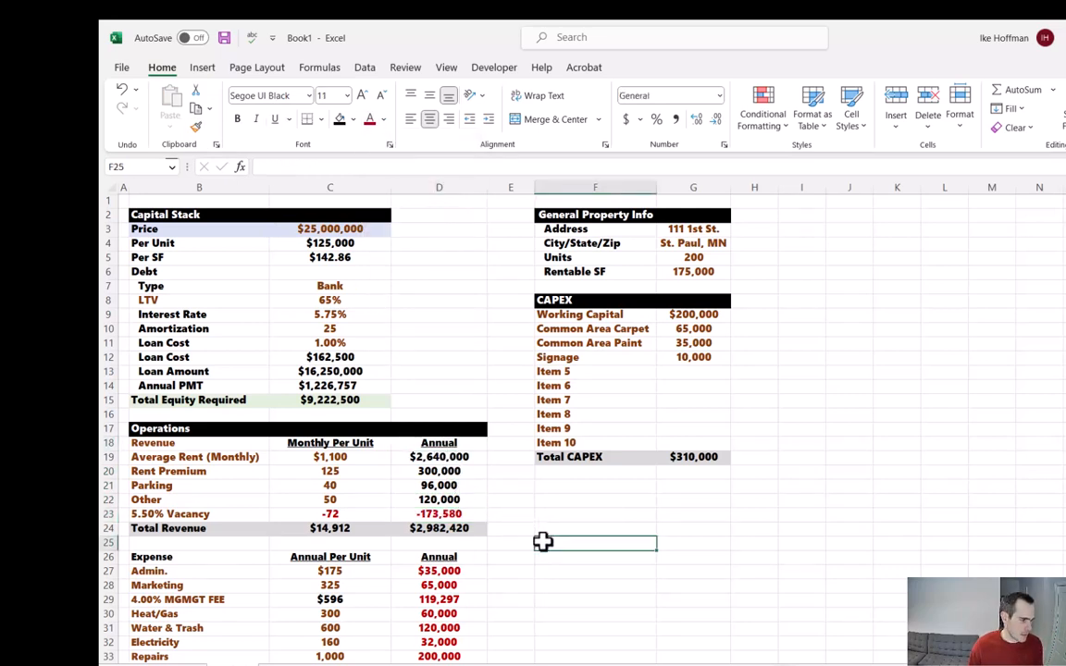
{"action": "scroll", "scroll_direction": "down", "scroll_amount": 3}
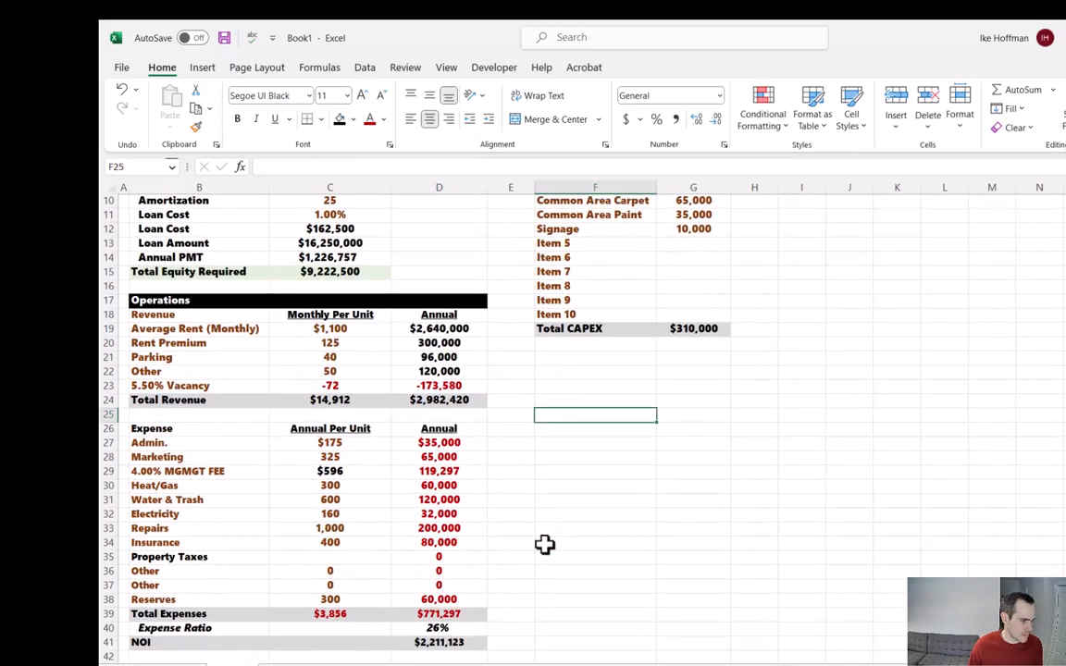
{"action": "scroll", "scroll_direction": "down", "scroll_amount": 3}
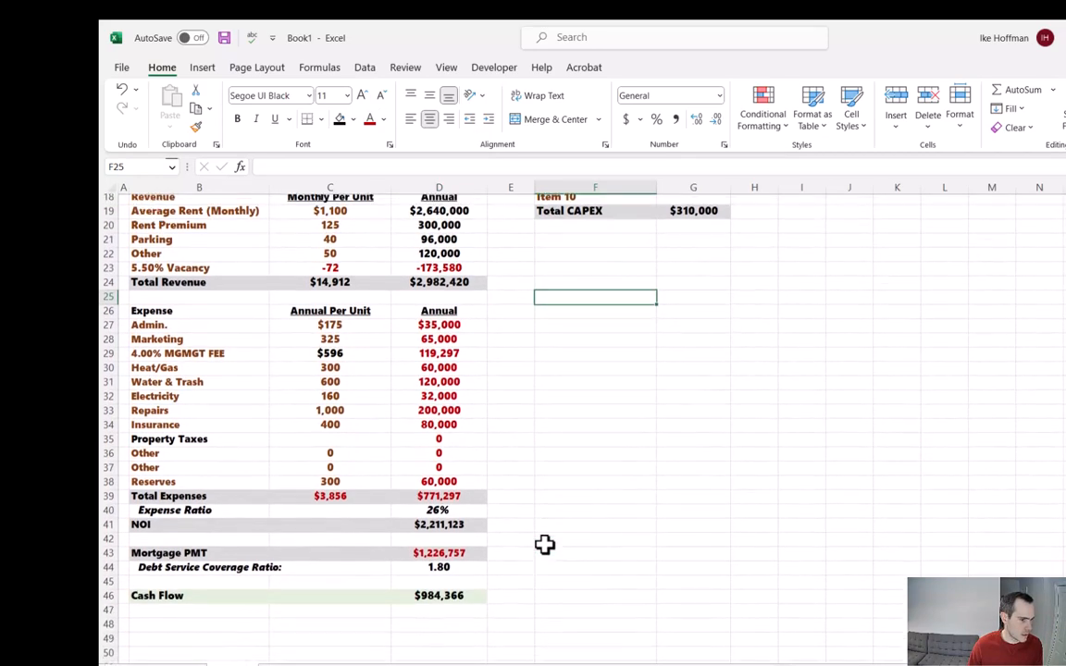
{"action": "scroll", "scroll_direction": "up", "scroll_amount": 3}
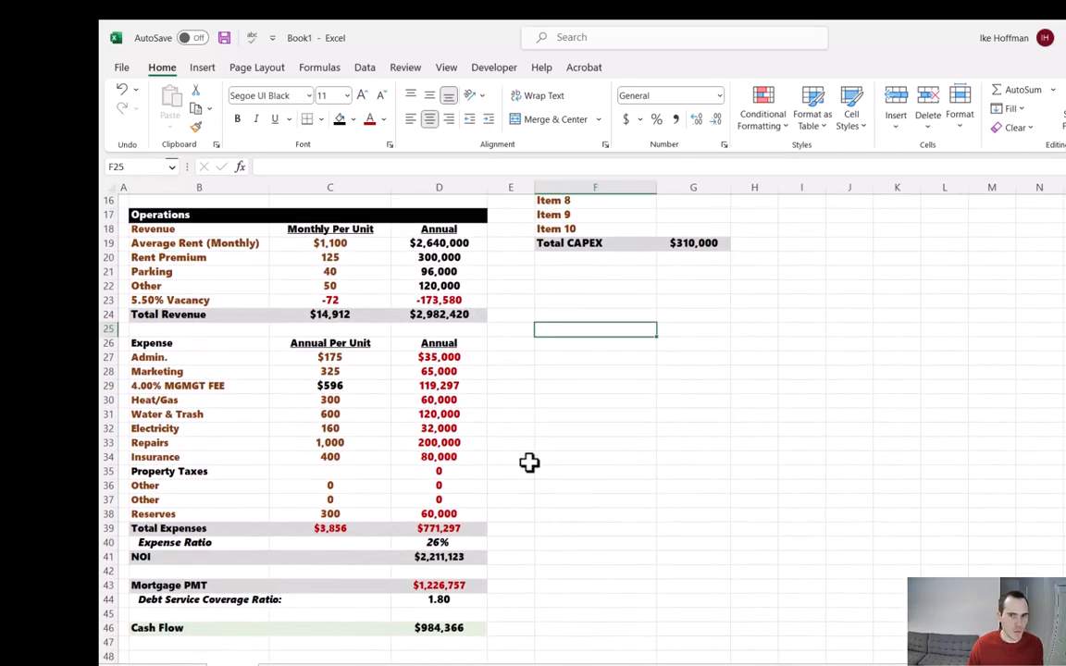
{"action": "mouse_move", "coordinate": [868, 316]}
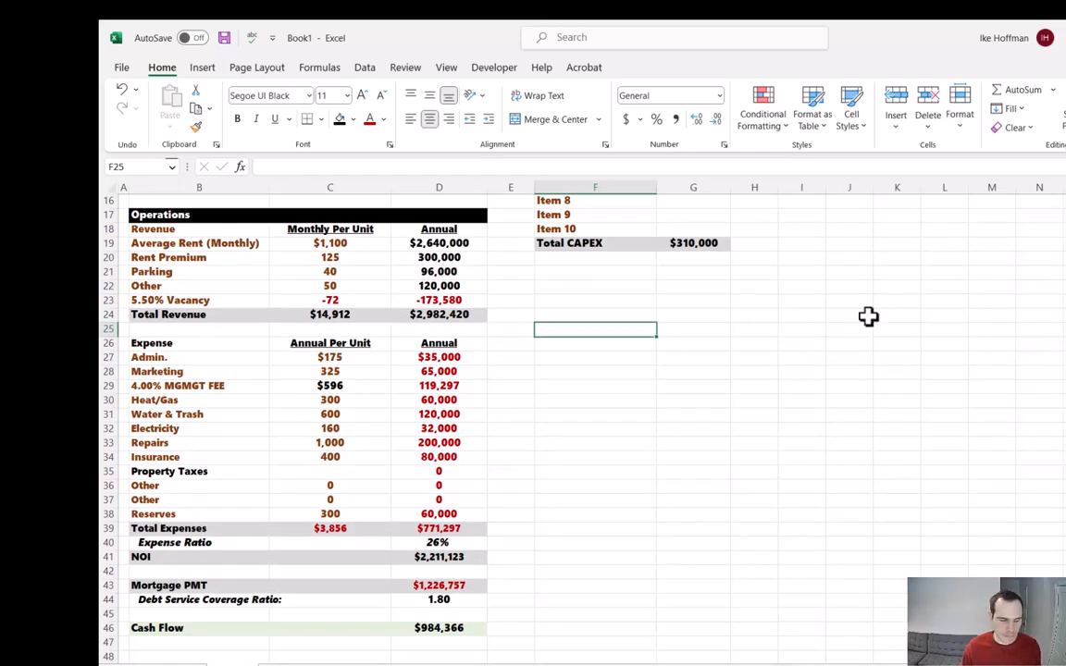
Copy the CAPEX header band below Total CAPEX and rename it Property Taxes
{"action": "scroll", "scroll_direction": "up", "scroll_amount": 3}
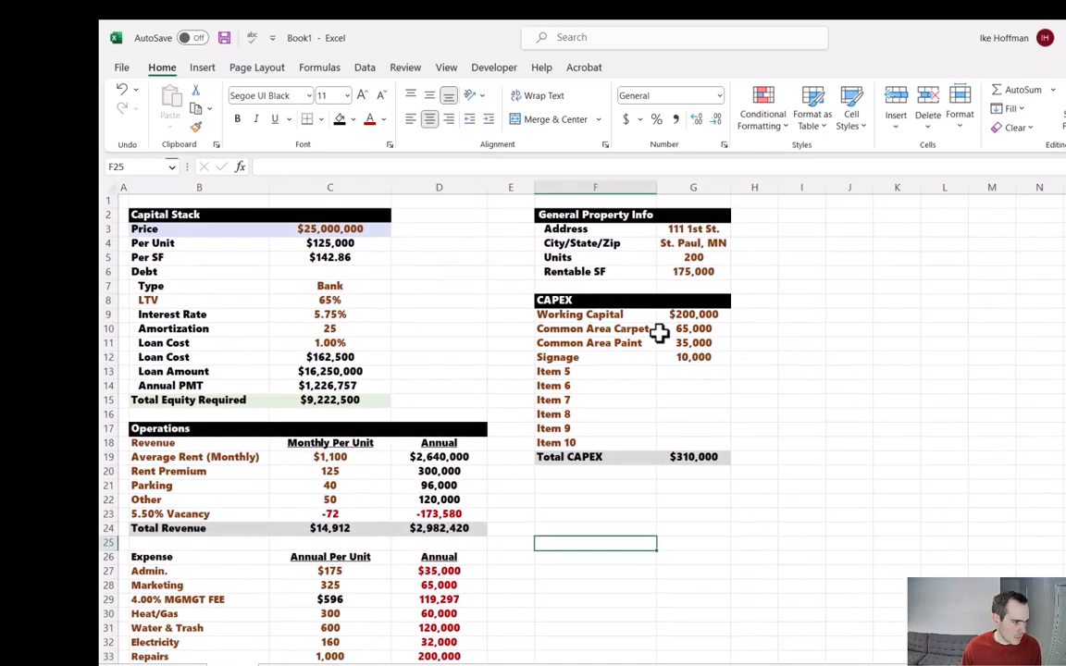
{"action": "left_click", "coordinate": [596, 299]}
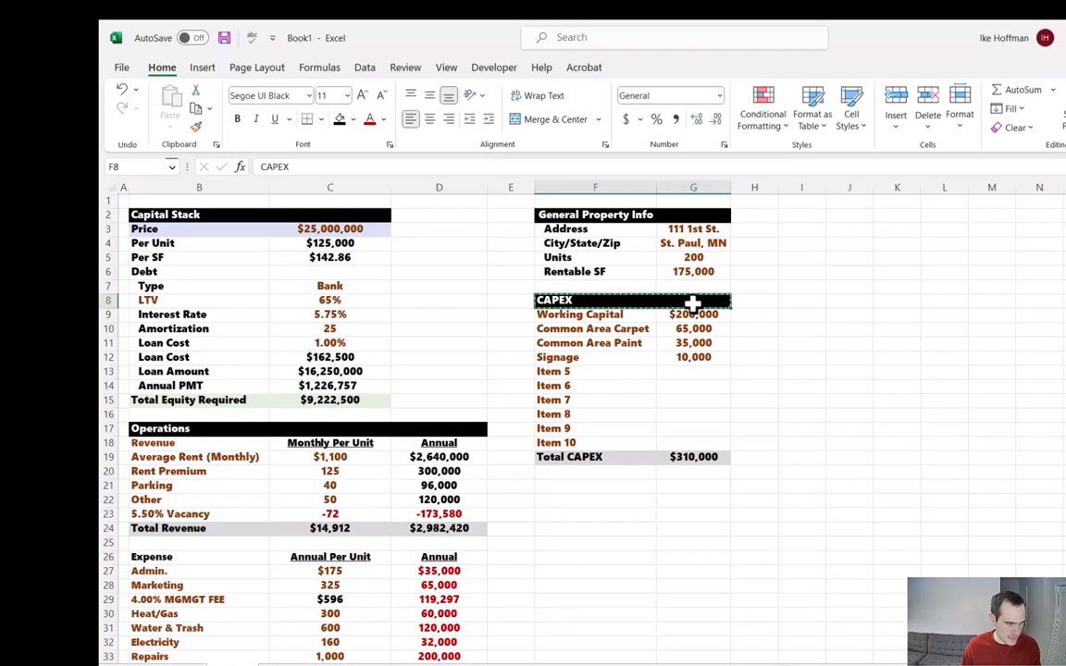
{"action": "mouse_move", "coordinate": [599, 444]}
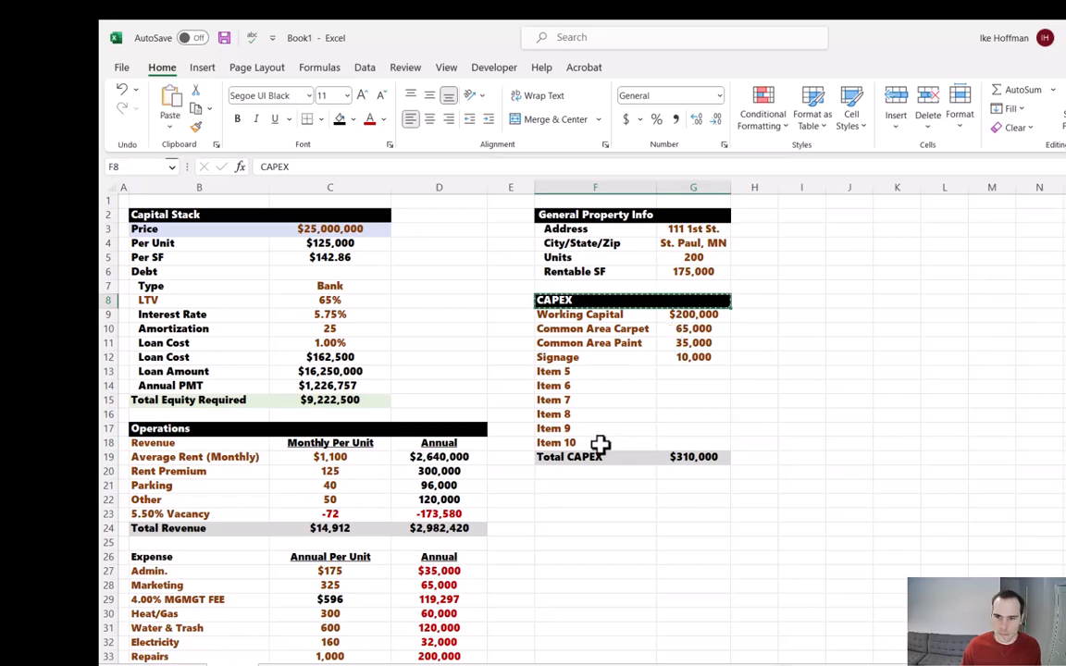
{"action": "left_click", "coordinate": [596, 485]}
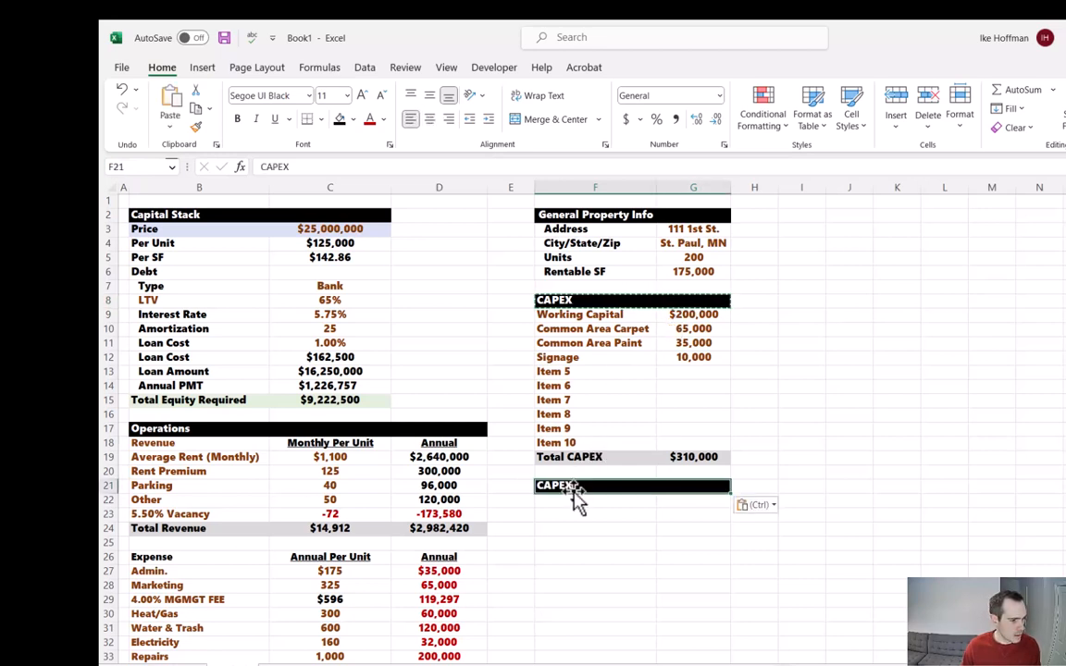
{"action": "type", "text": "Property Taxes"}
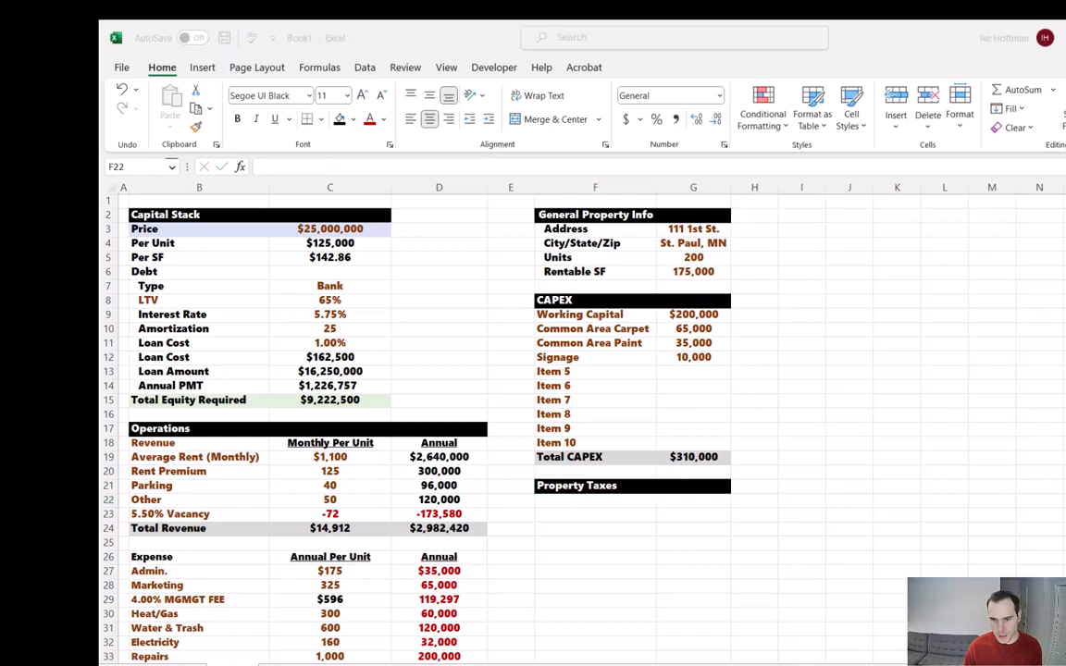
{"action": "mouse_move", "coordinate": [664, 505]}
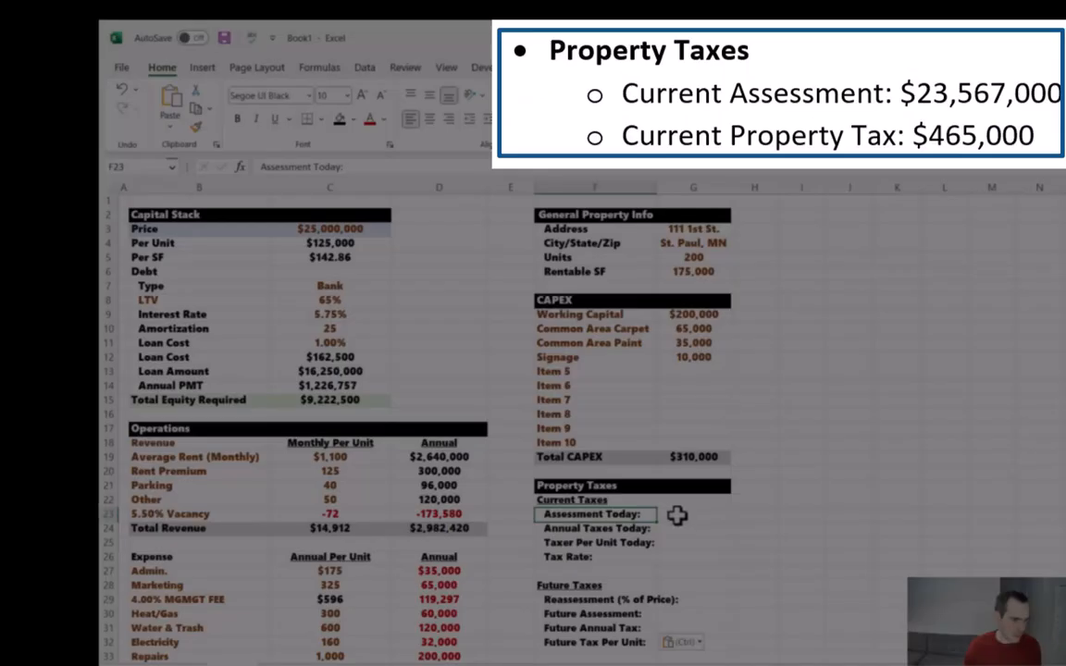
Enter today's assessment of $23,567,000 and annual taxes of $465,000
{"action": "left_click", "coordinate": [693, 515]}
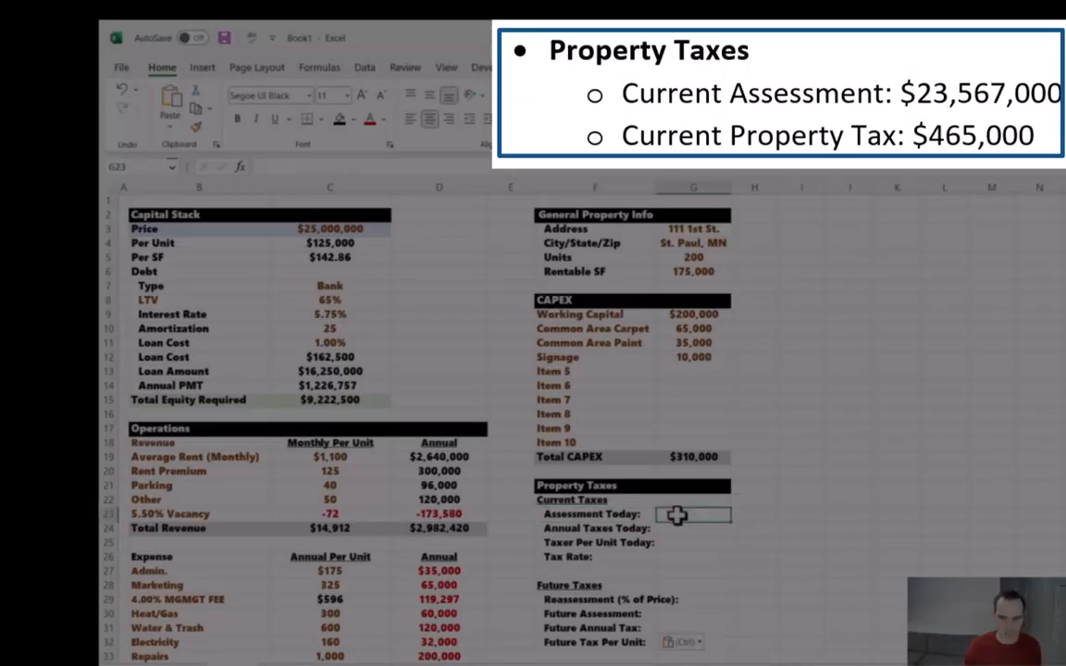
{"action": "mouse_move", "coordinate": [796, 470]}
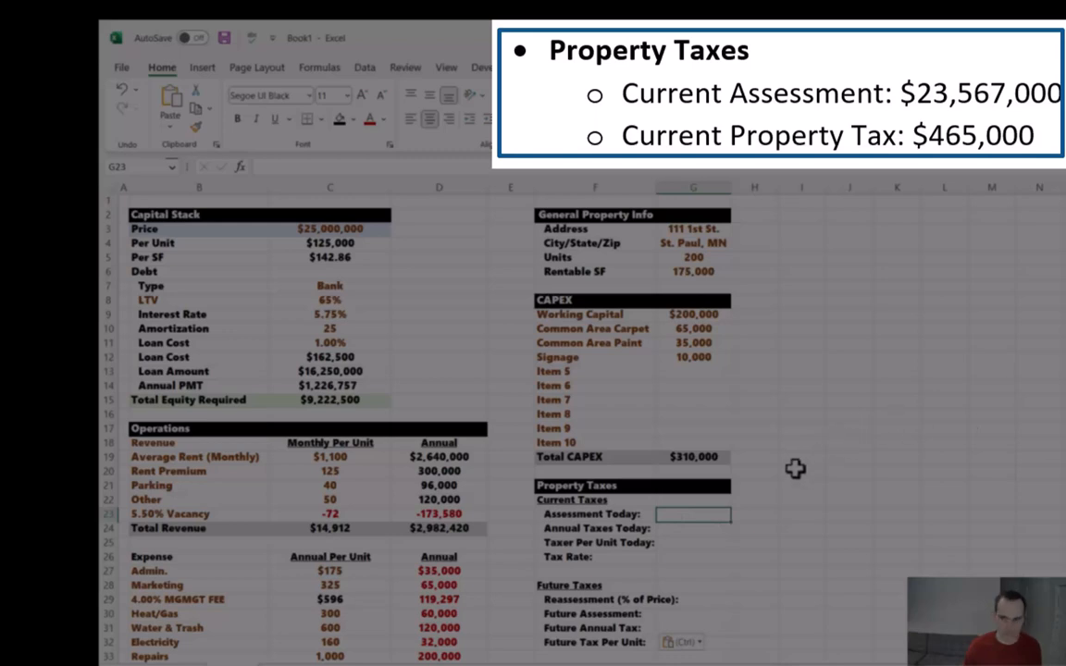
{"action": "mouse_move", "coordinate": [300, 177]}
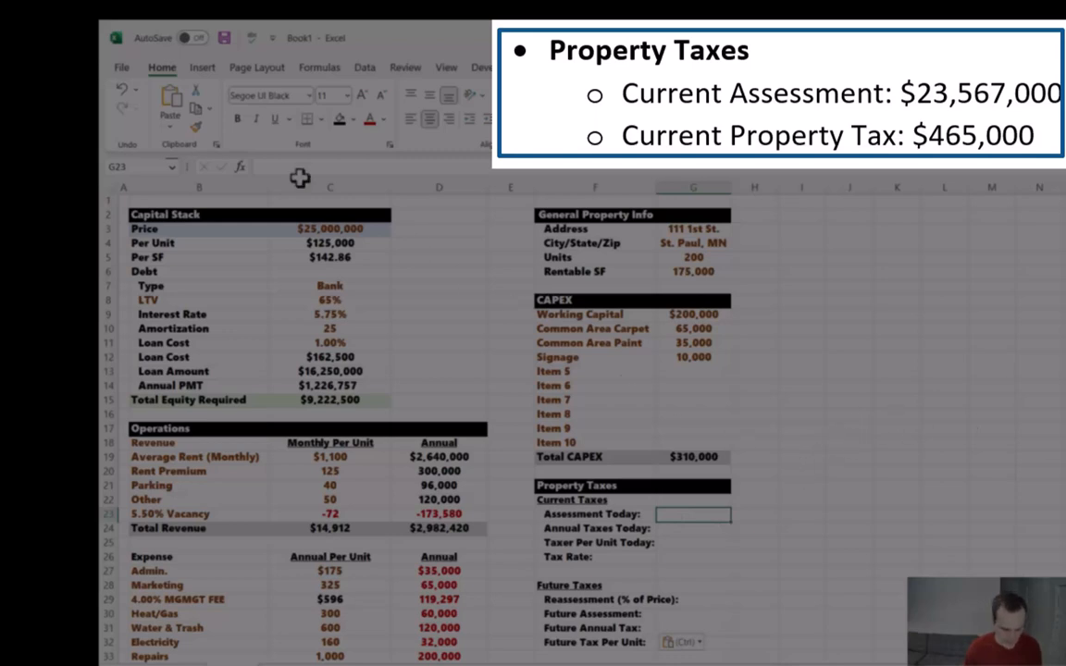
{"action": "type", "text": "23567000"}
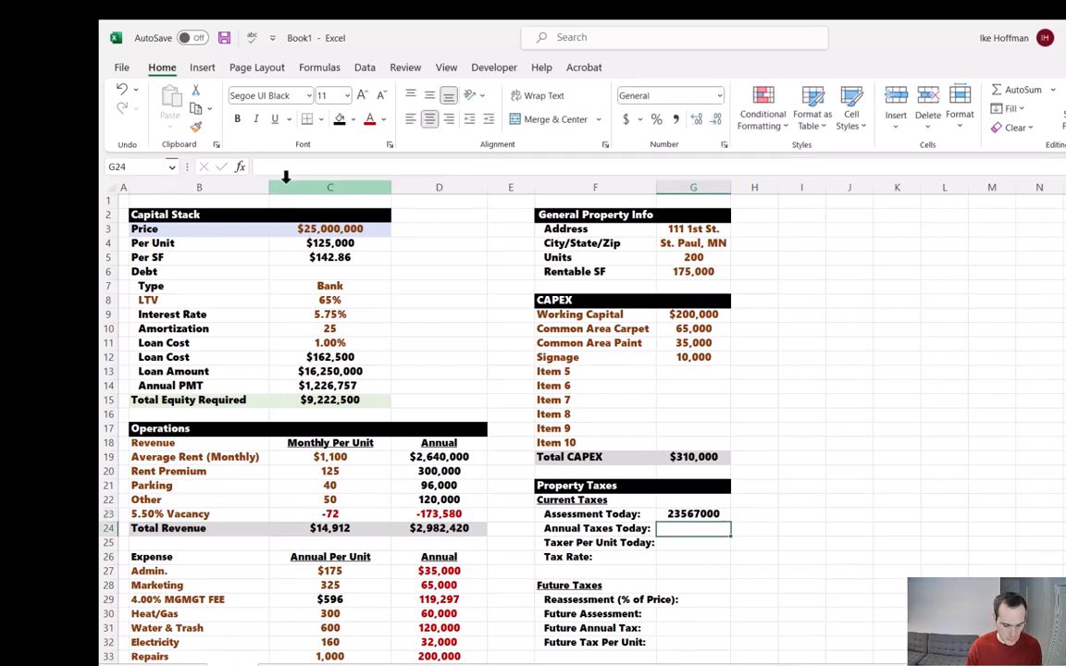
{"action": "type", "text": "4650"}
{"action": "left_click", "coordinate": [693, 543]}
{"action": "type", "text": "=G24"}
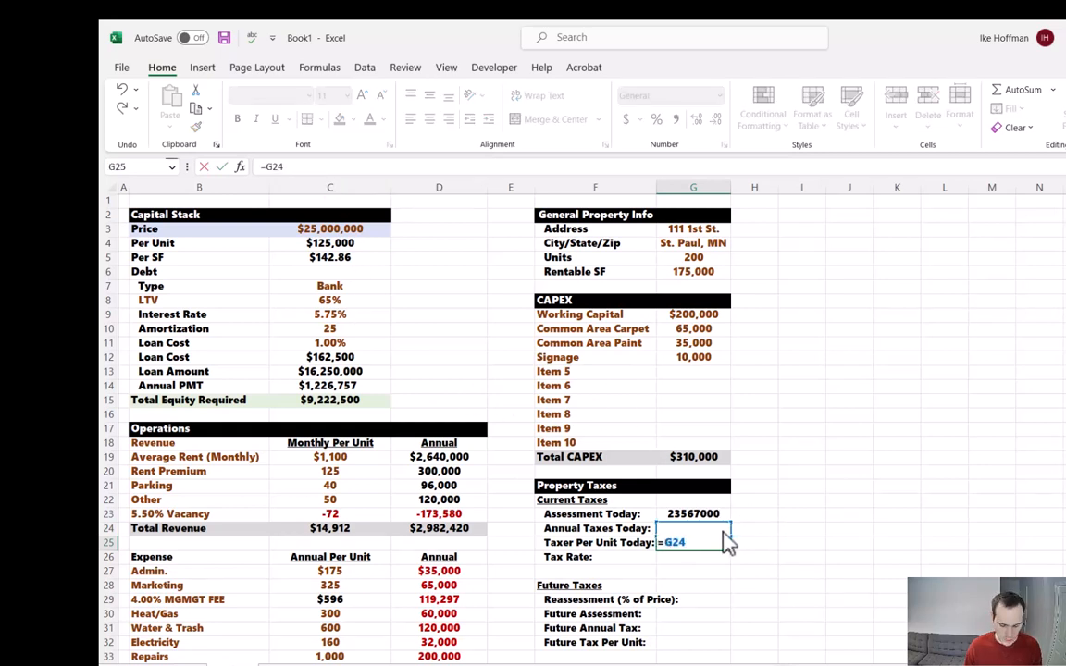
Add tax-per-unit and 1.97% tax rate formulas, giving tax per unit the loan-cost currency format
{"action": "left_click", "coordinate": [693, 257]}
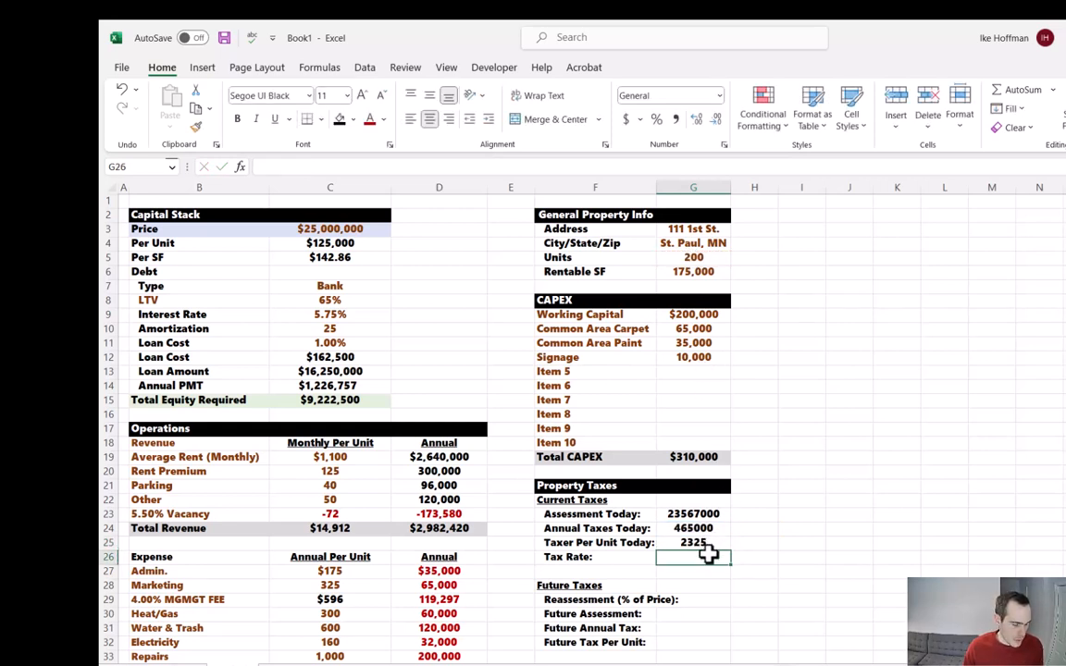
{"action": "type", "text": "="}
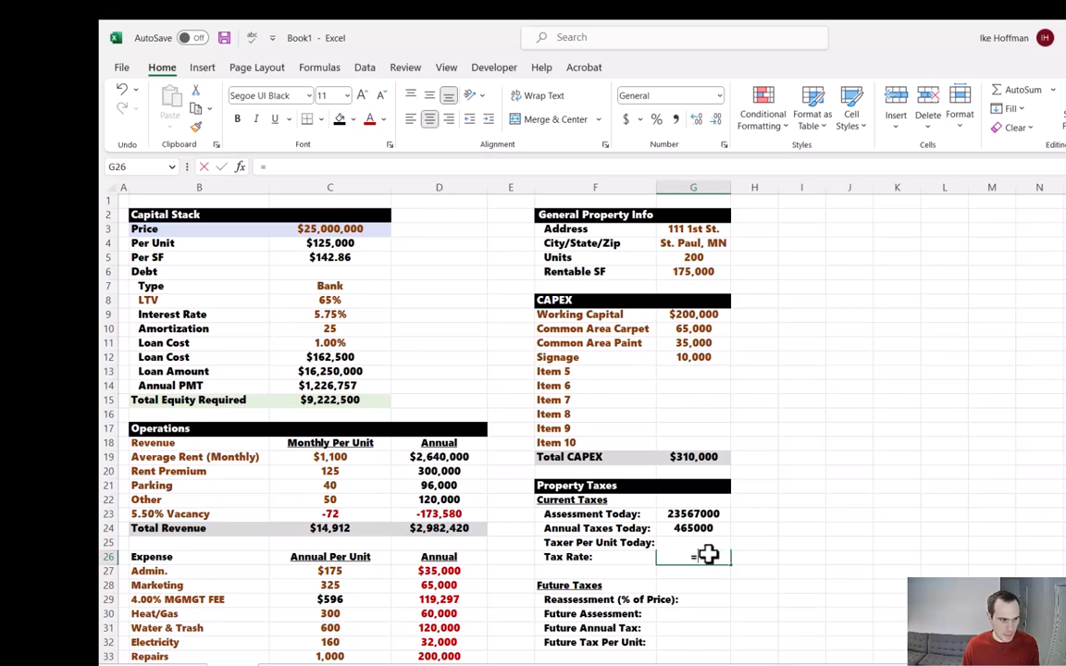
{"action": "left_click", "coordinate": [692, 528]}
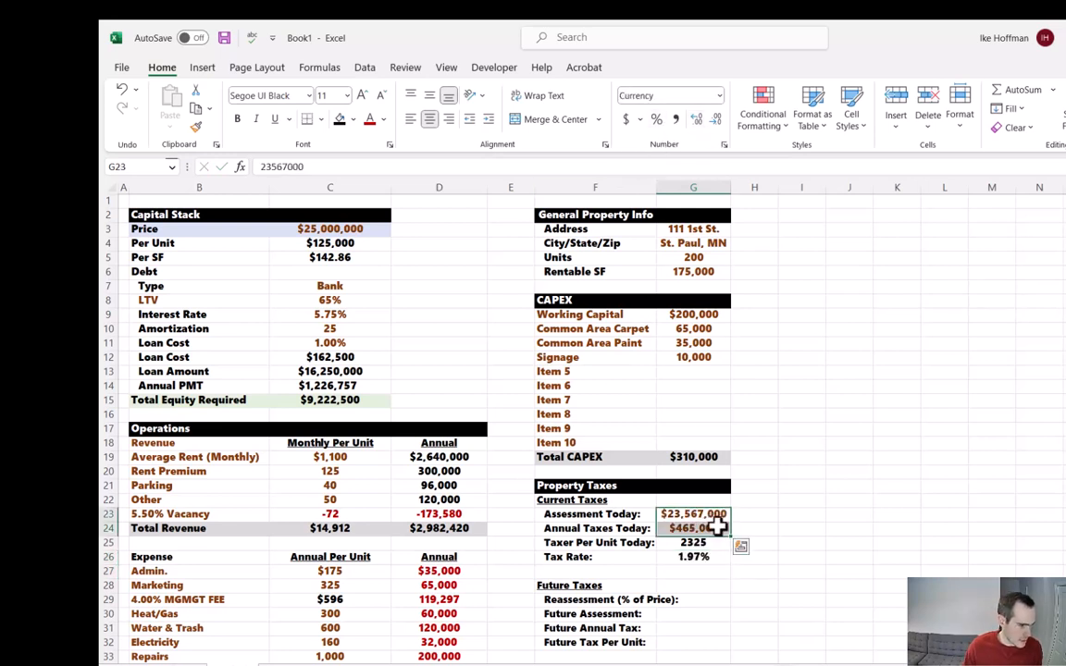
{"action": "mouse_move", "coordinate": [713, 542]}
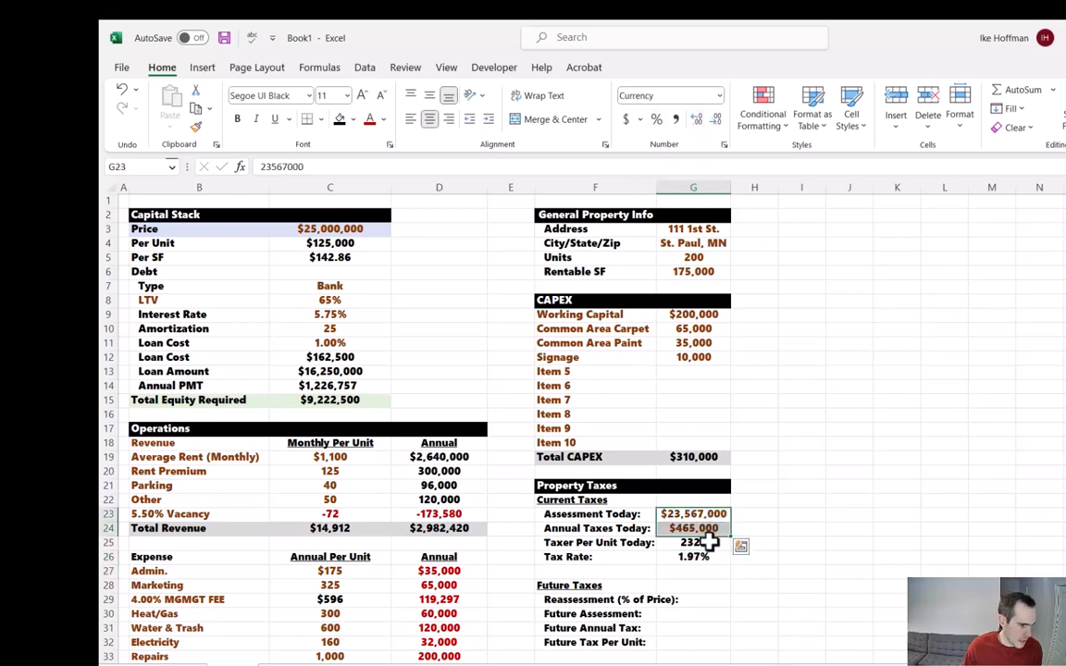
{"action": "left_click", "coordinate": [330, 355]}
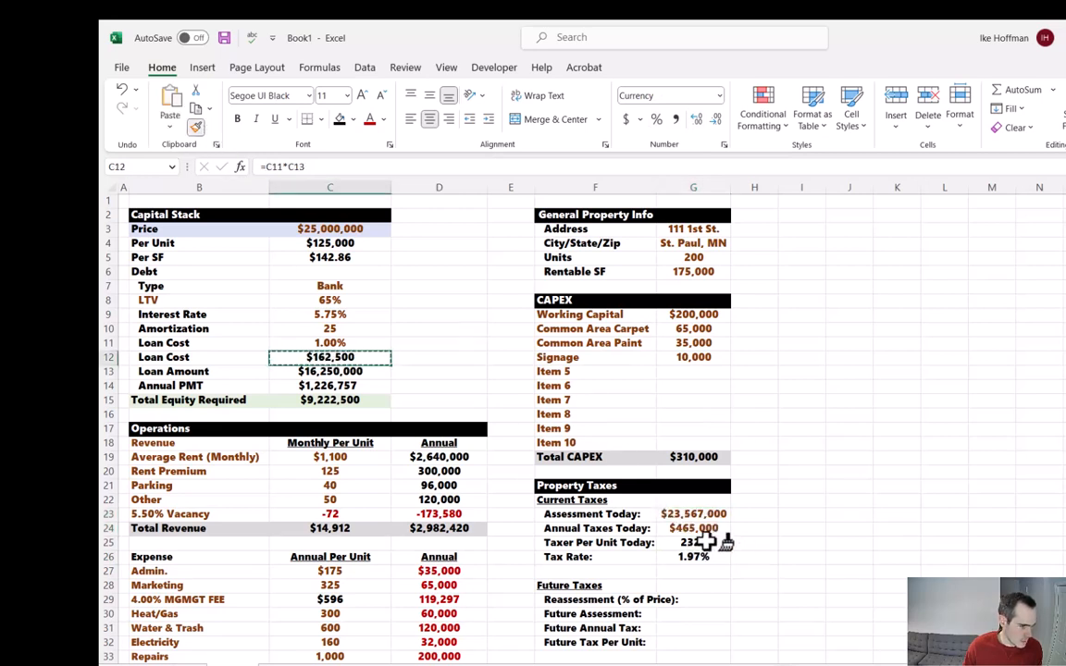
{"action": "left_click", "coordinate": [692, 543]}
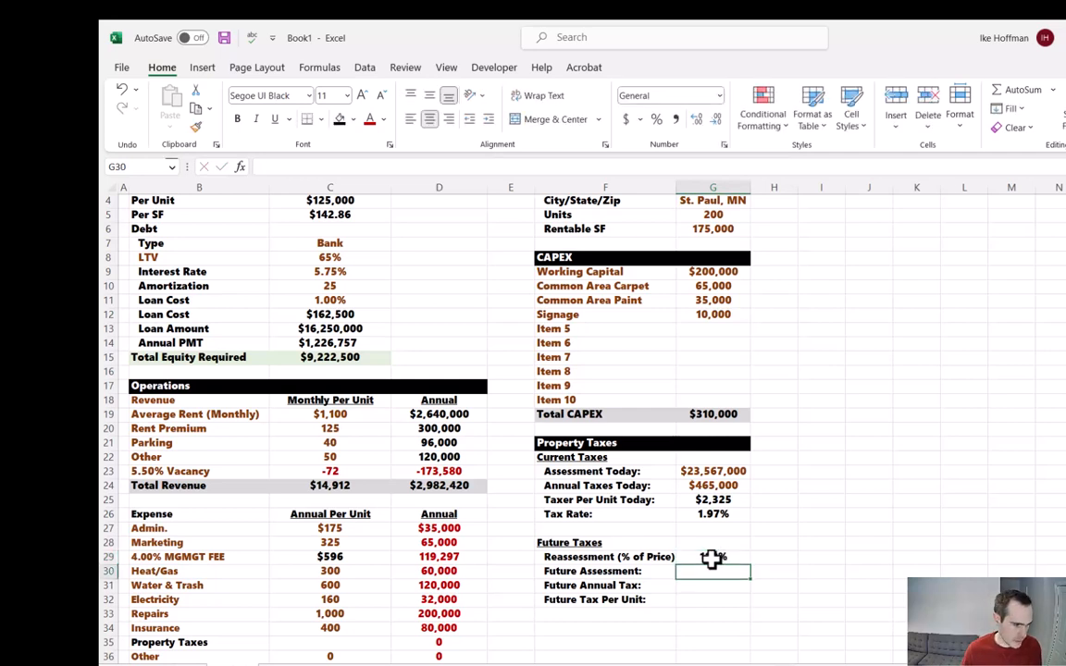
Enter a recoloured 100% reassessment, future annual tax as rate times assessment, and per-unit tax over units
{"action": "type", "text": "100%"}
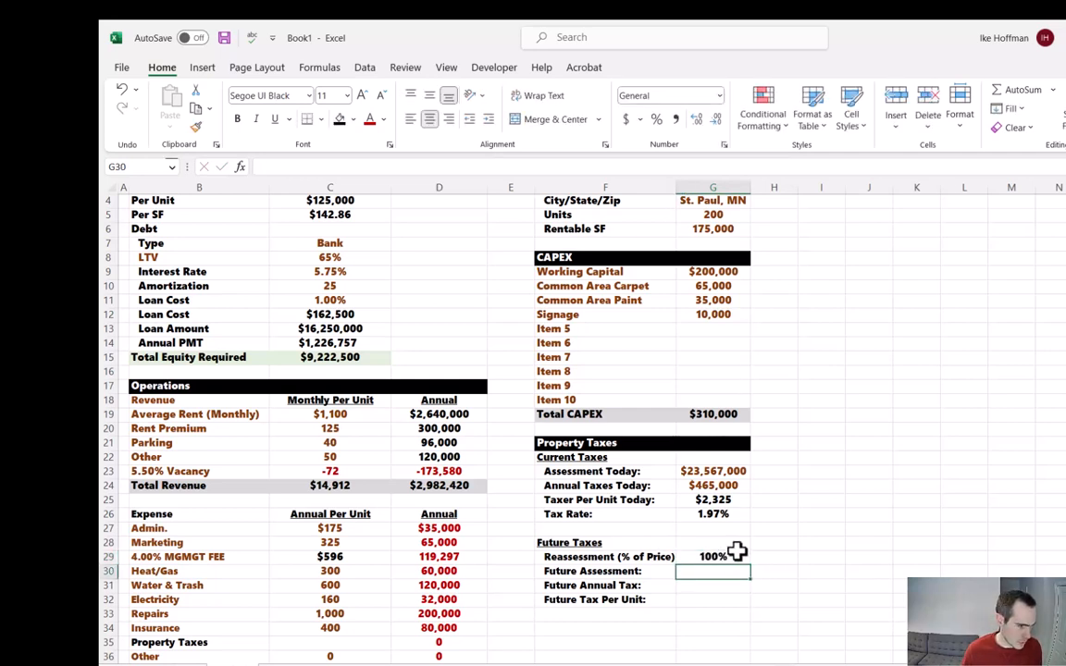
{"action": "left_click", "coordinate": [380, 119]}
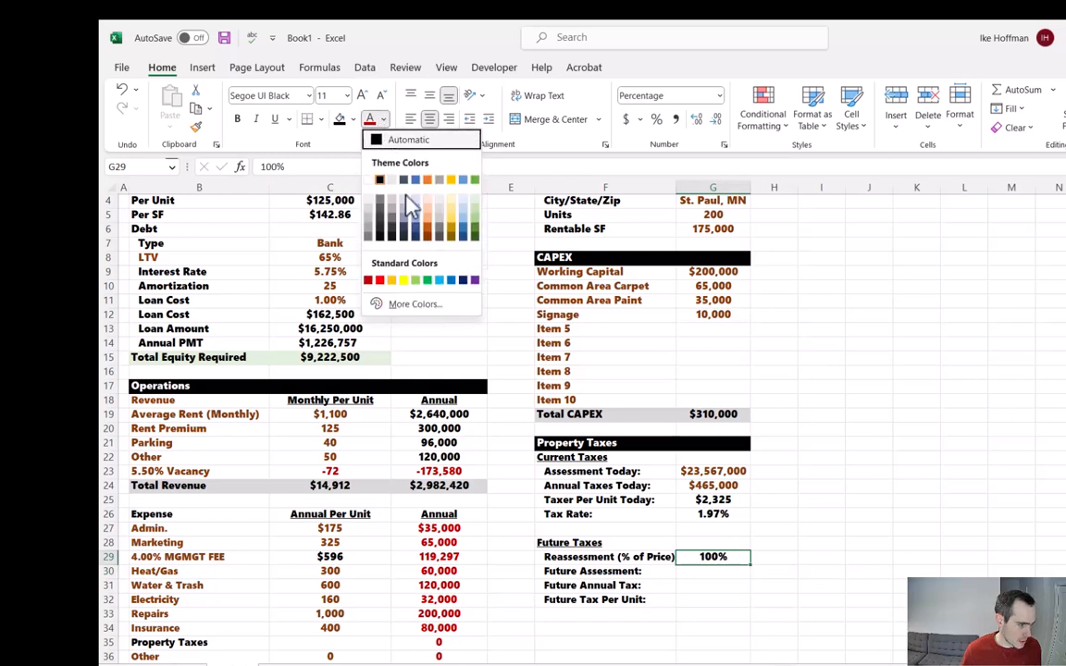
{"action": "mouse_move", "coordinate": [435, 250]}
{"action": "type", "text": "="}
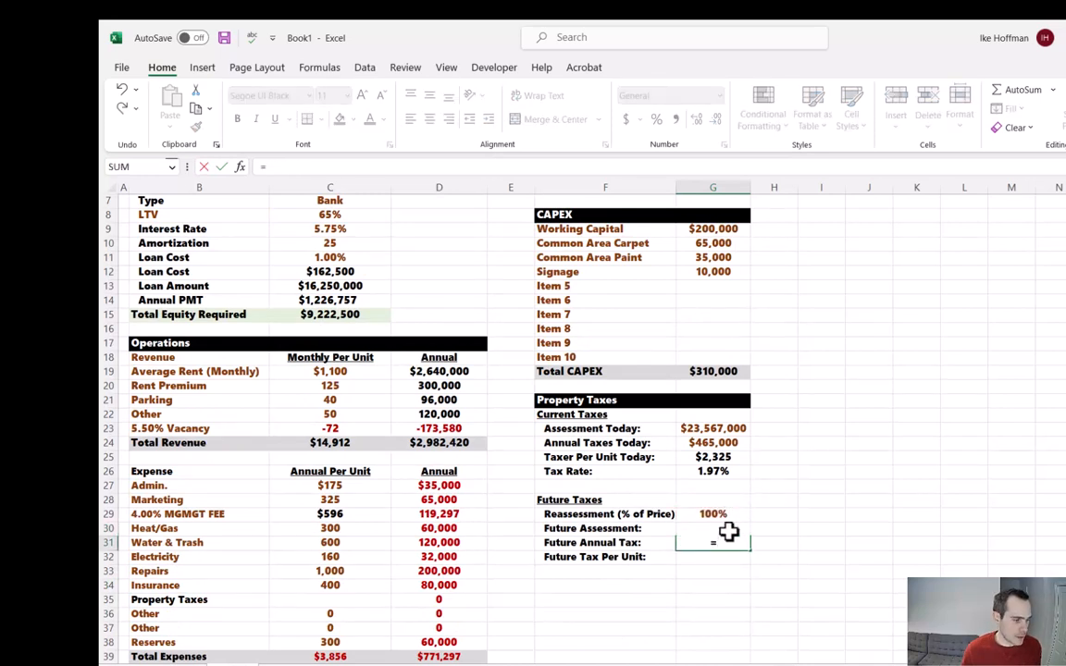
{"action": "left_click", "coordinate": [712, 472]}
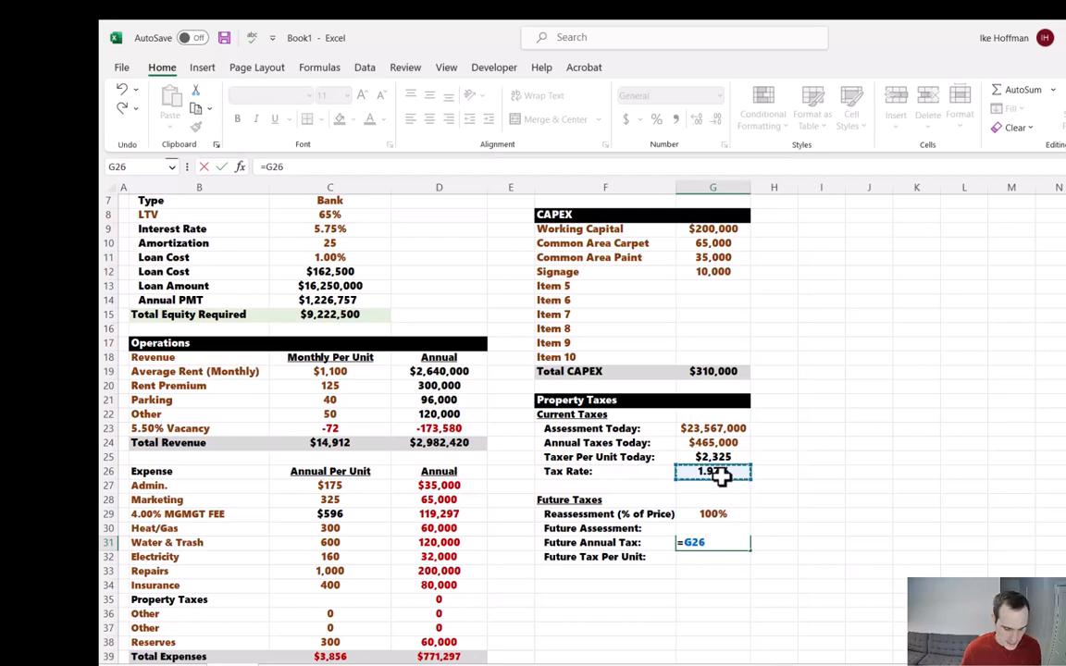
{"action": "left_click", "coordinate": [773, 515]}
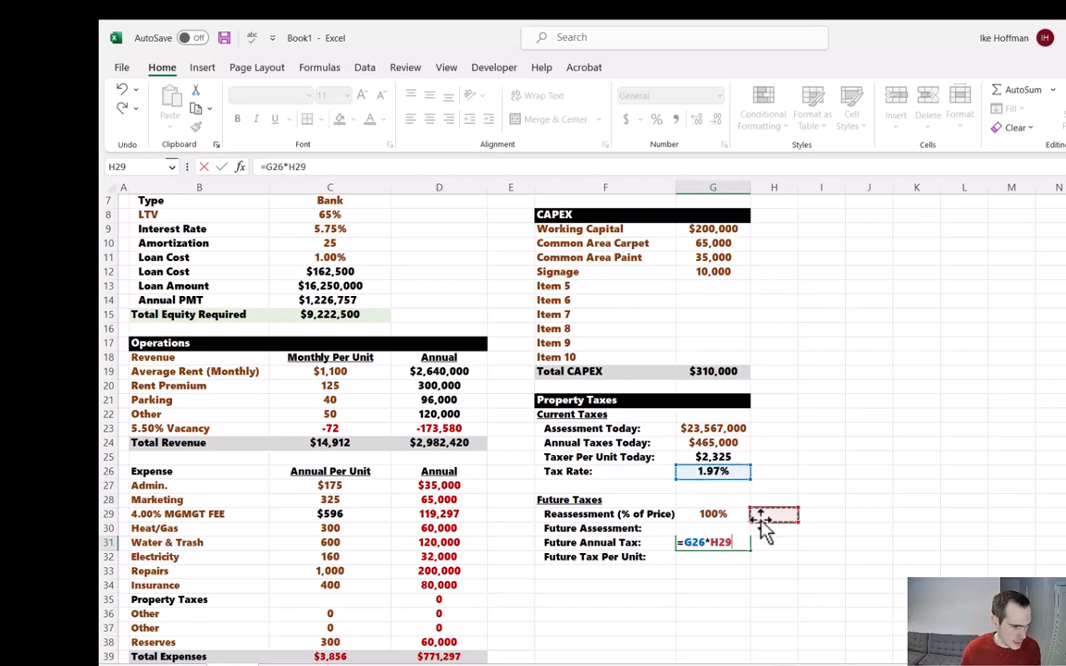
{"action": "key", "text": "Return"}
{"action": "type", "text": "=G31/"}
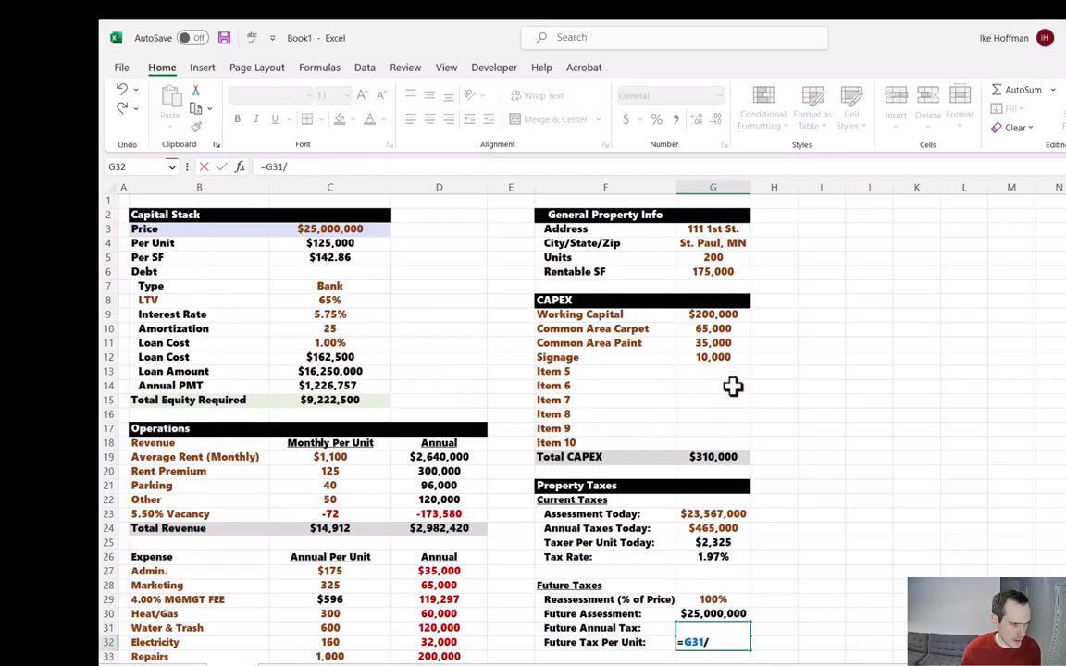
{"action": "left_click", "coordinate": [713, 255]}
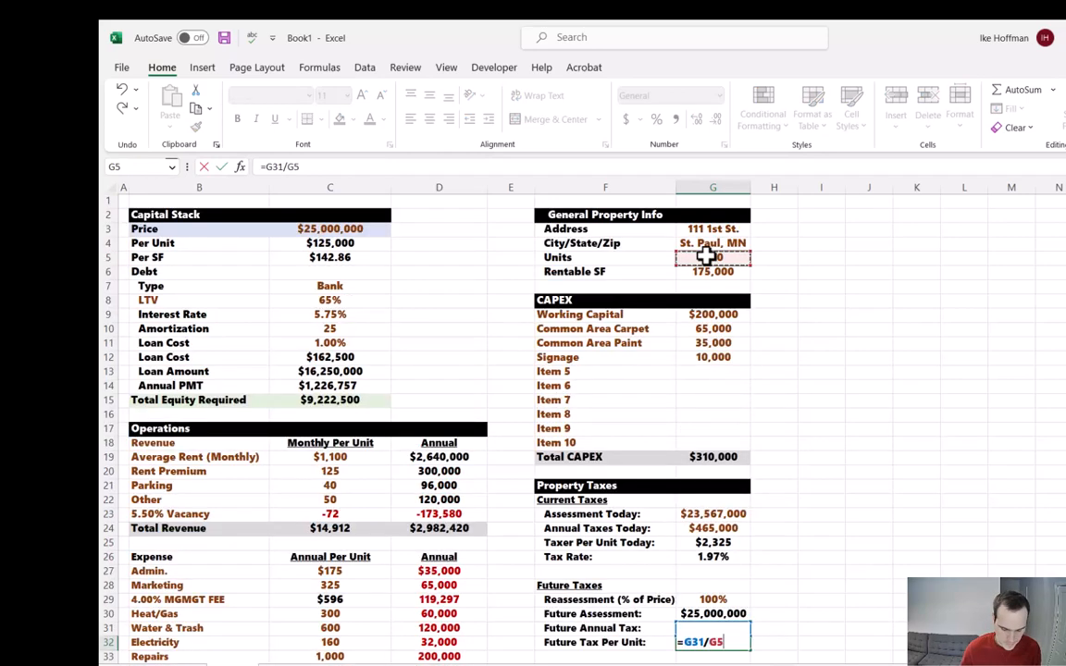
Round future tax per unit to $2,466 and link the Property Taxes expense line to it
{"action": "key", "text": "Return"}
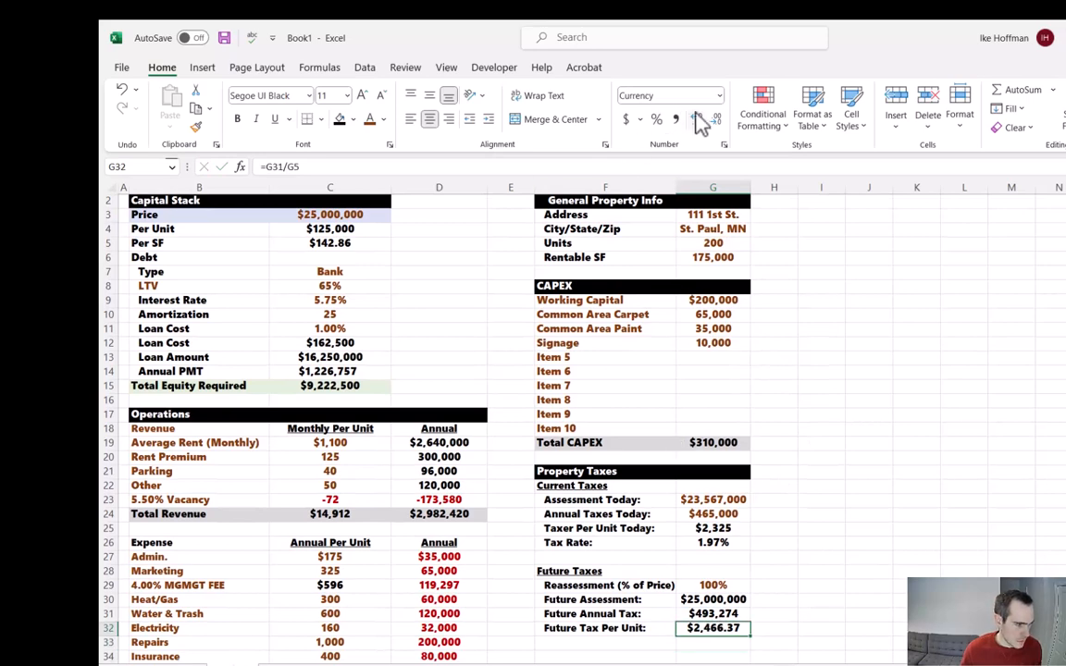
{"action": "left_click", "coordinate": [696, 118]}
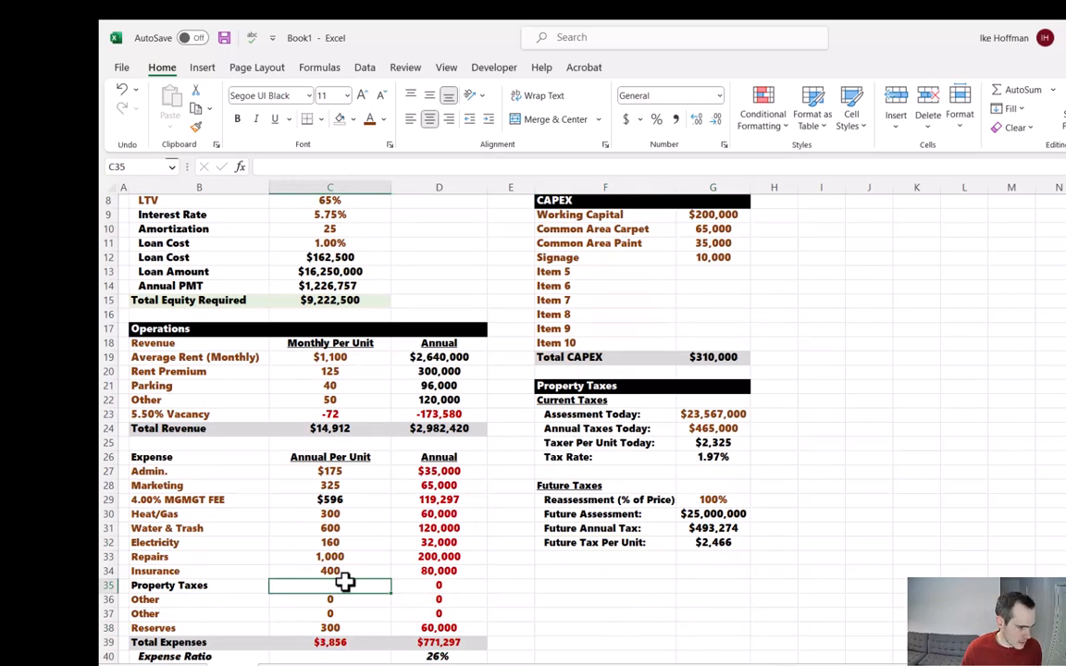
{"action": "type", "text": "="}
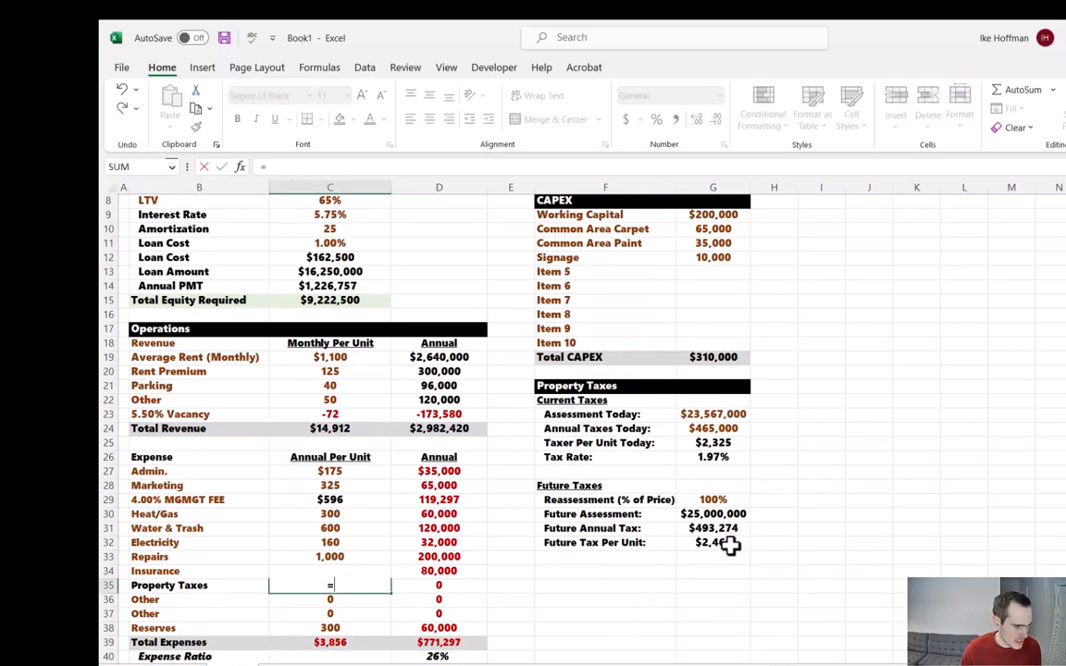
{"action": "left_click", "coordinate": [713, 543]}
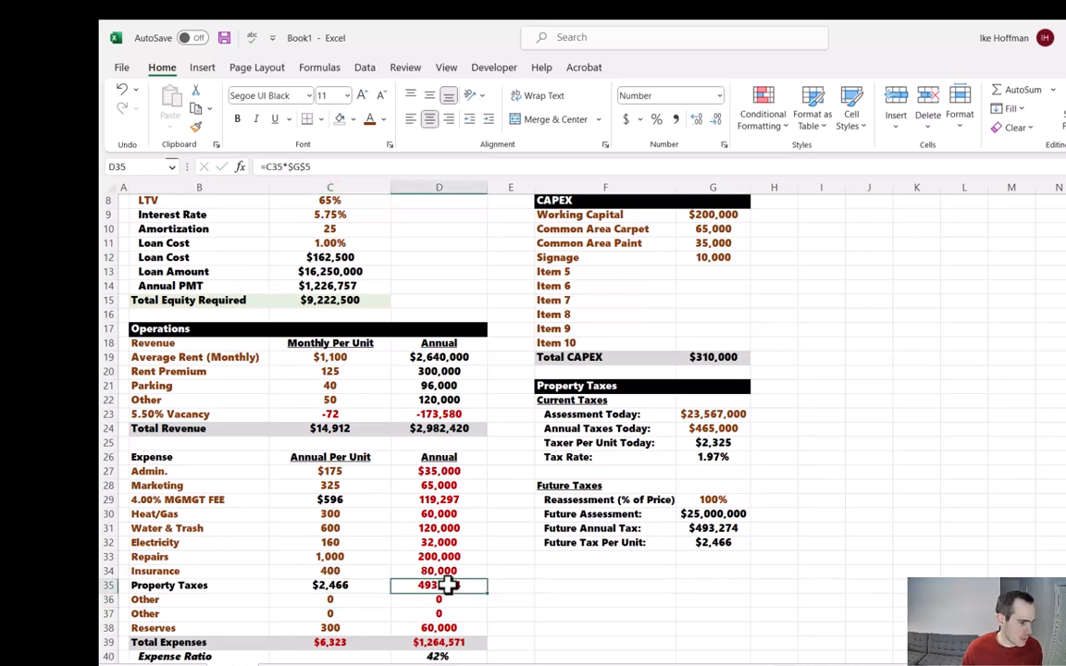
{"action": "scroll", "scroll_direction": "down", "scroll_amount": 3}
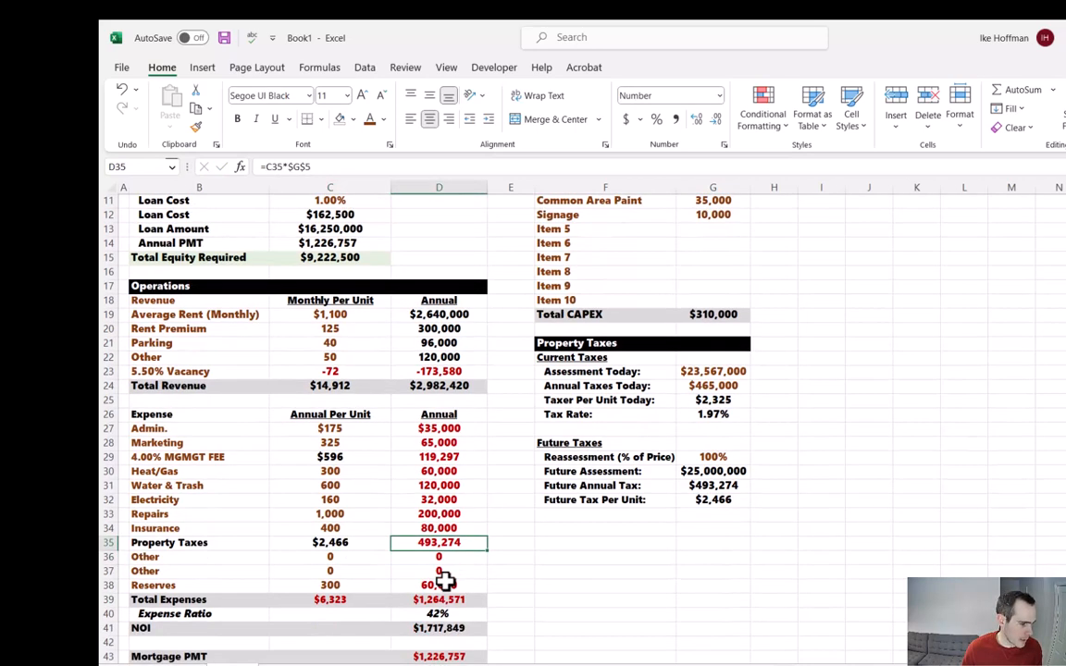
{"action": "scroll", "scroll_direction": "down", "scroll_amount": 3}
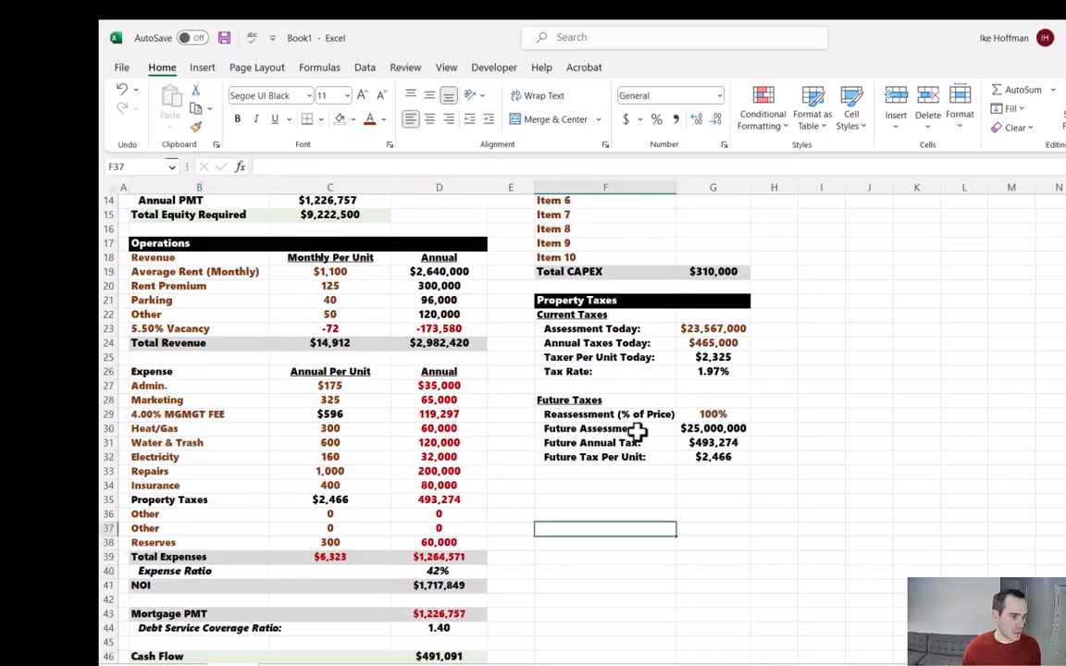
Add a Return Metrics section header in the header band style
{"action": "left_click", "coordinate": [605, 485]}
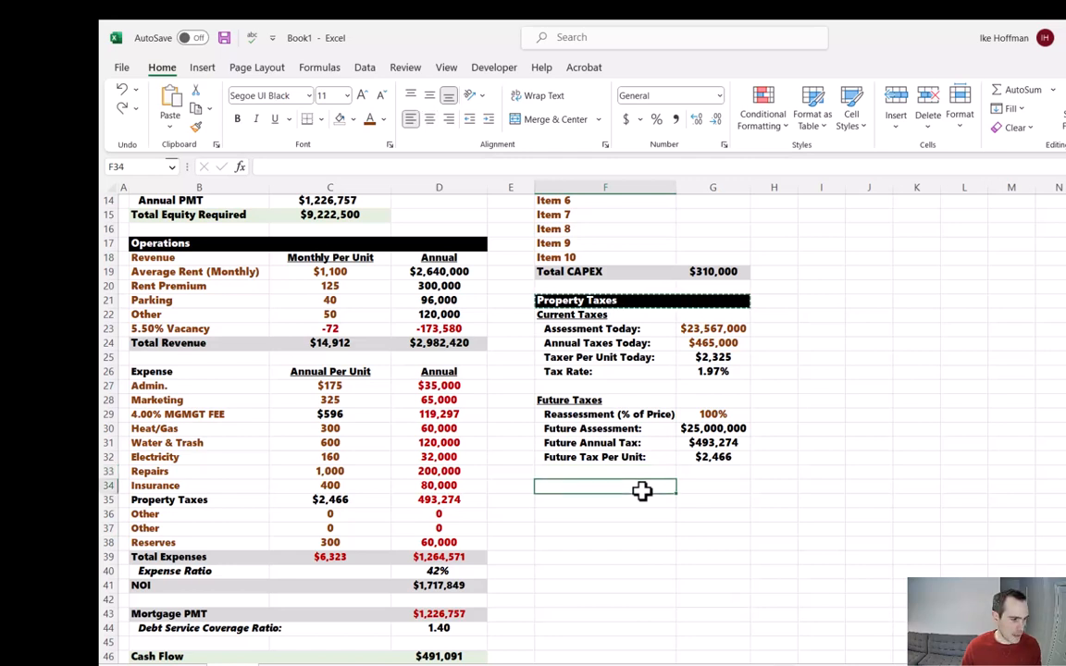
{"action": "type", "text": "TR"}
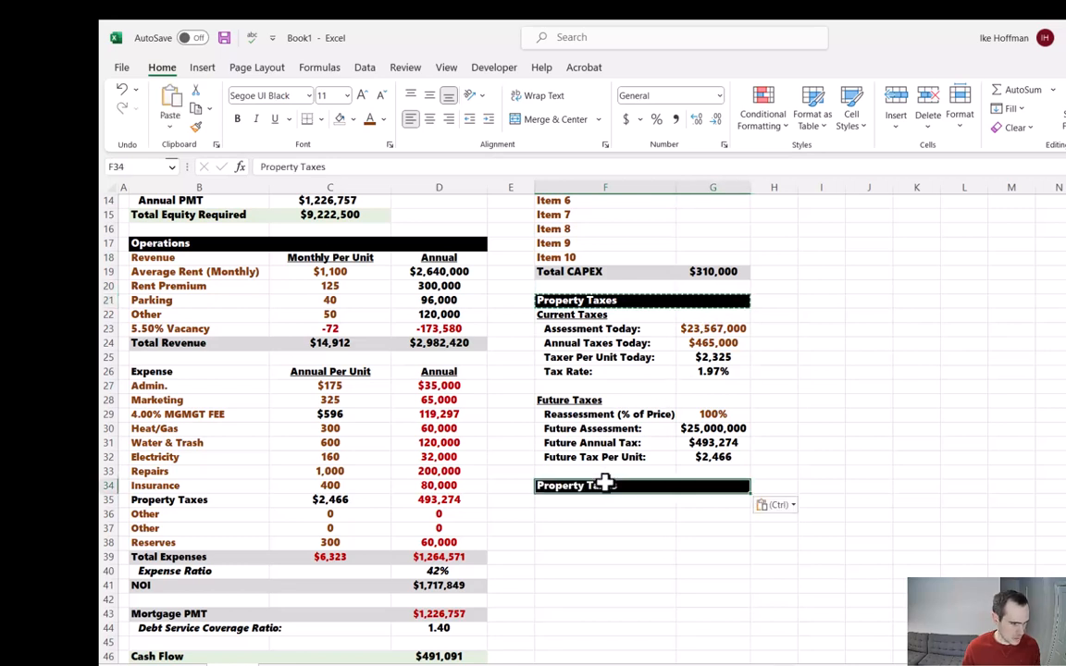
{"action": "type", "text": "Re"}
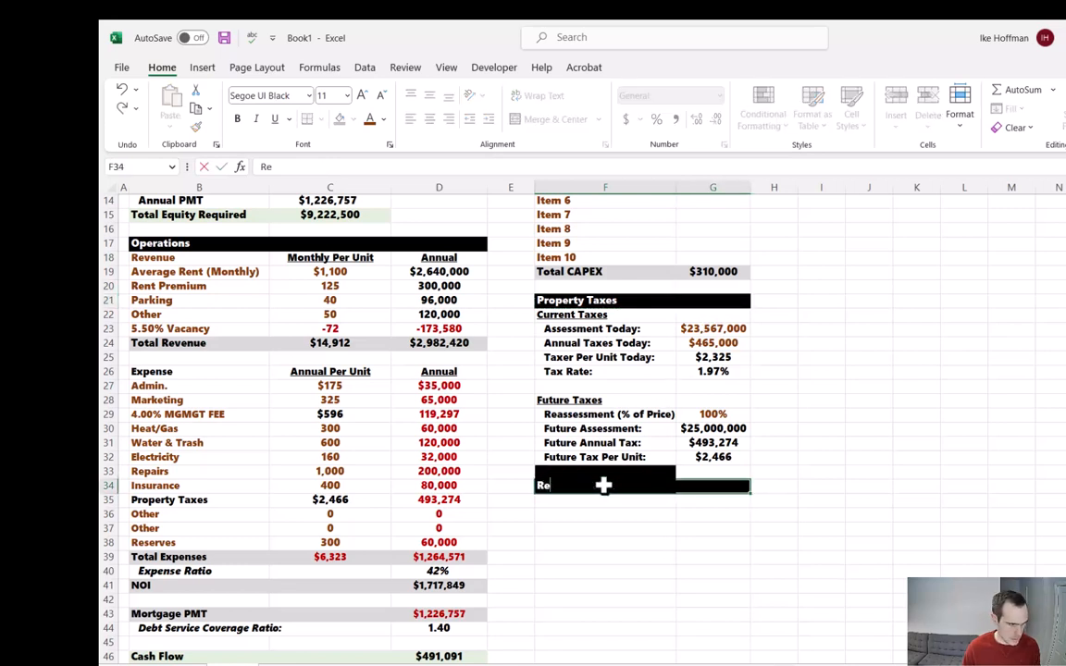
{"action": "type", "text": "turn Metrics"}
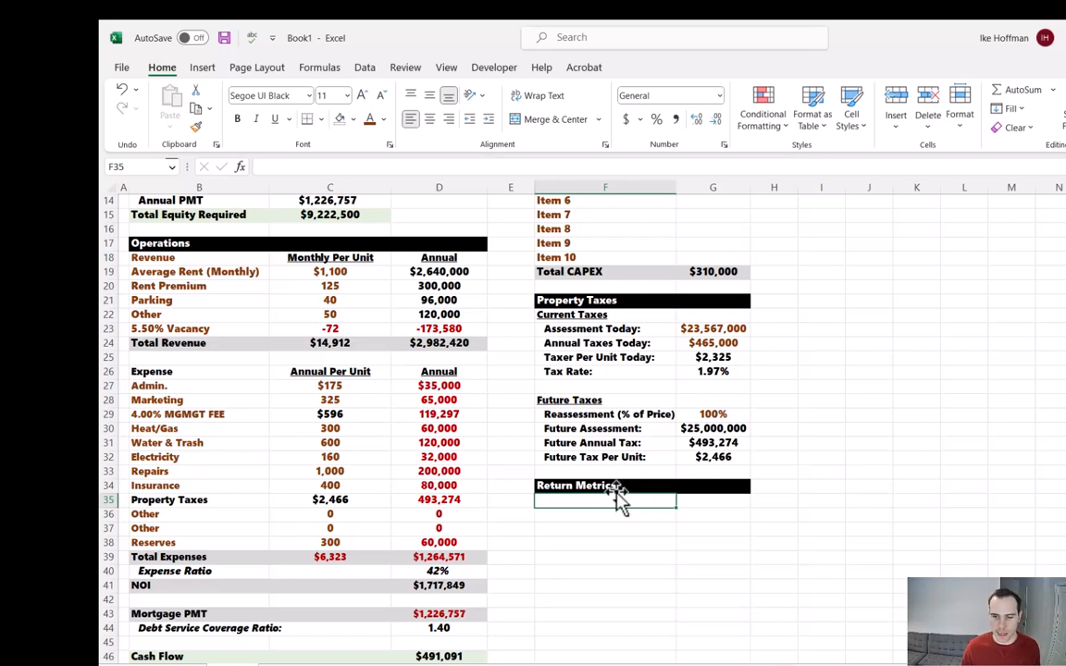
{"action": "mouse_move", "coordinate": [614, 499]}
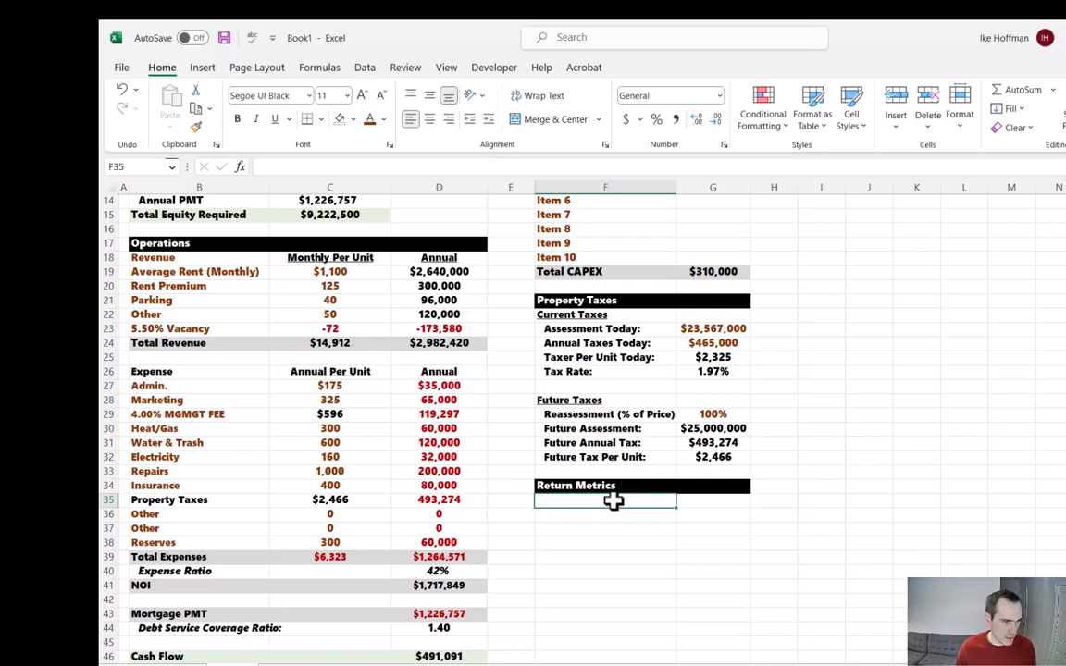
List Price, Capex and Loan Cost and AutoSum them into a $25,472,500 Total Cost Basis
{"action": "type", "text": "Price"}
{"action": "left_click", "coordinate": [605, 515]}
{"action": "type", "text": "Capex"}
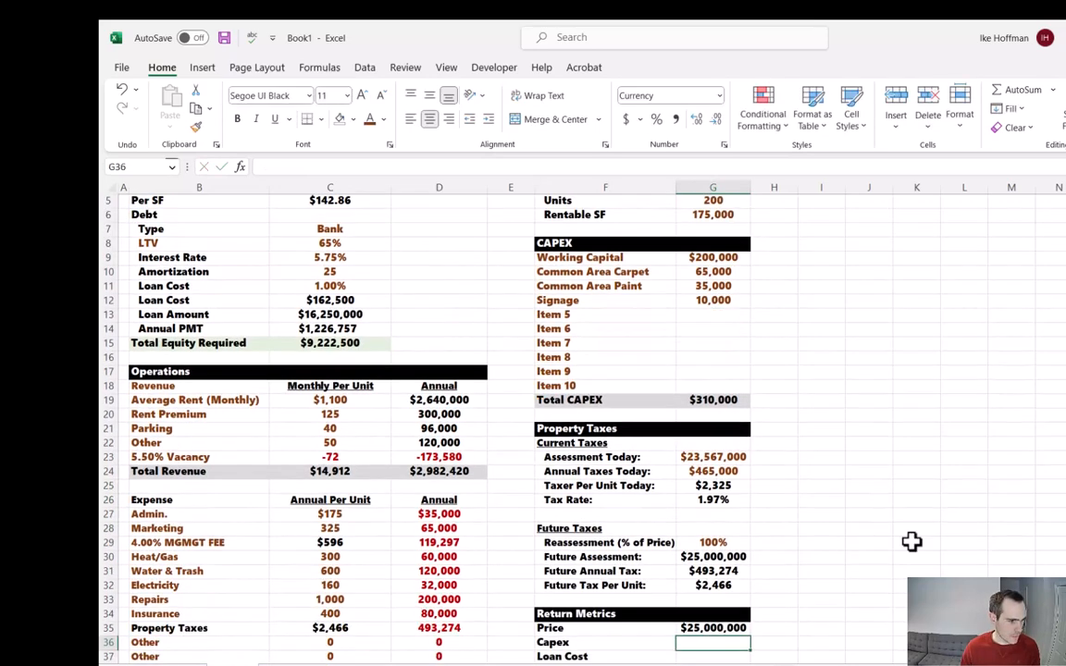
{"action": "left_click", "coordinate": [713, 400]}
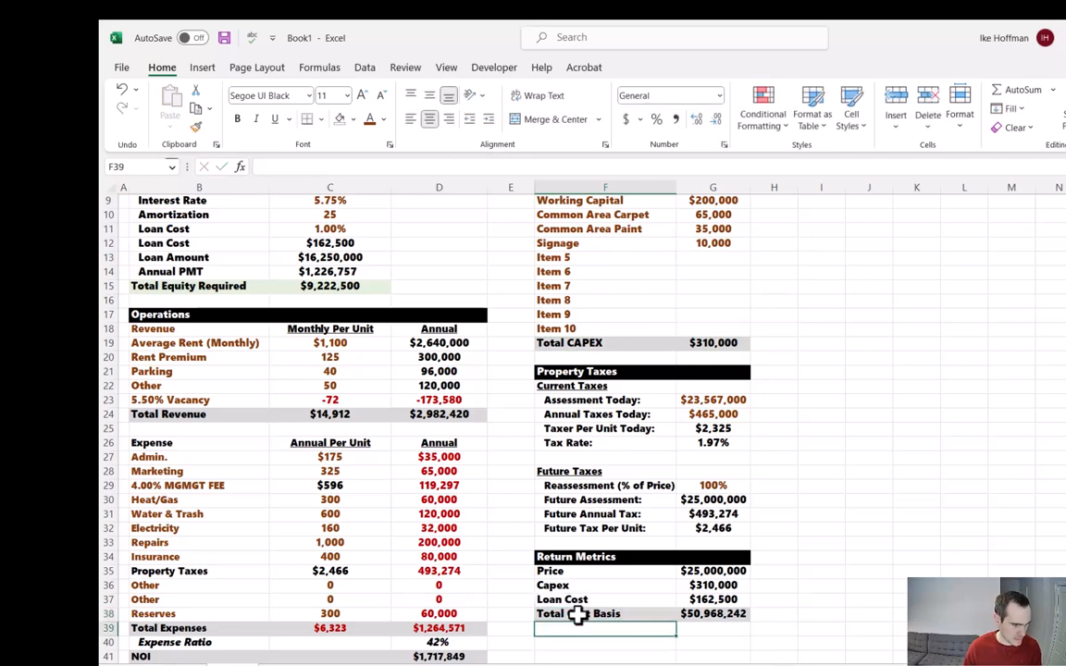
{"action": "left_click", "coordinate": [1022, 89]}
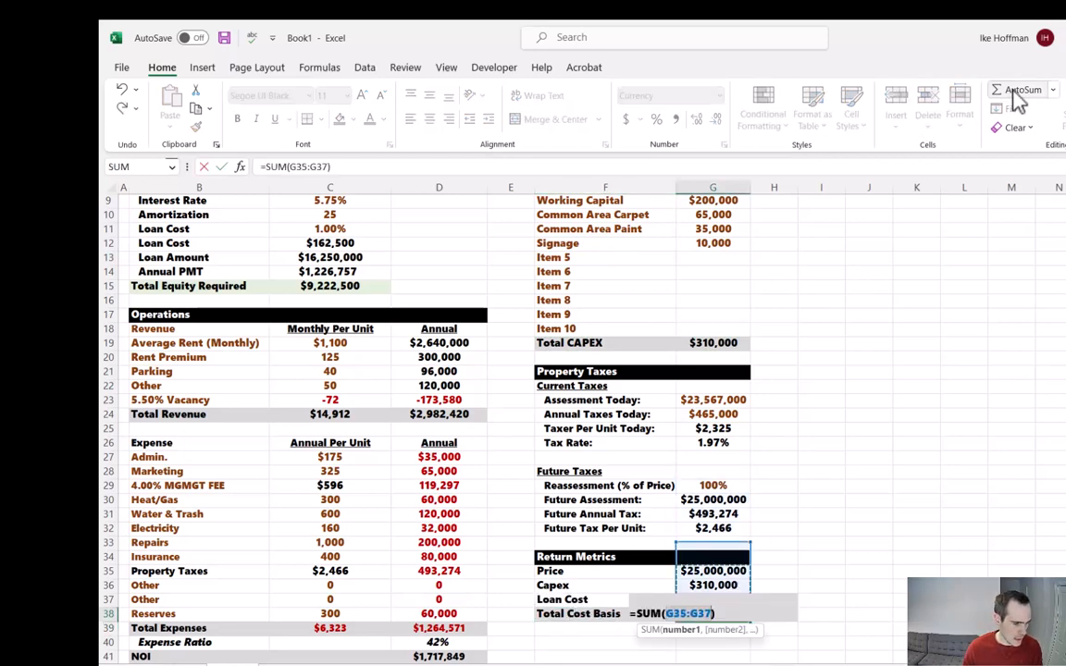
{"action": "key", "text": "Return"}
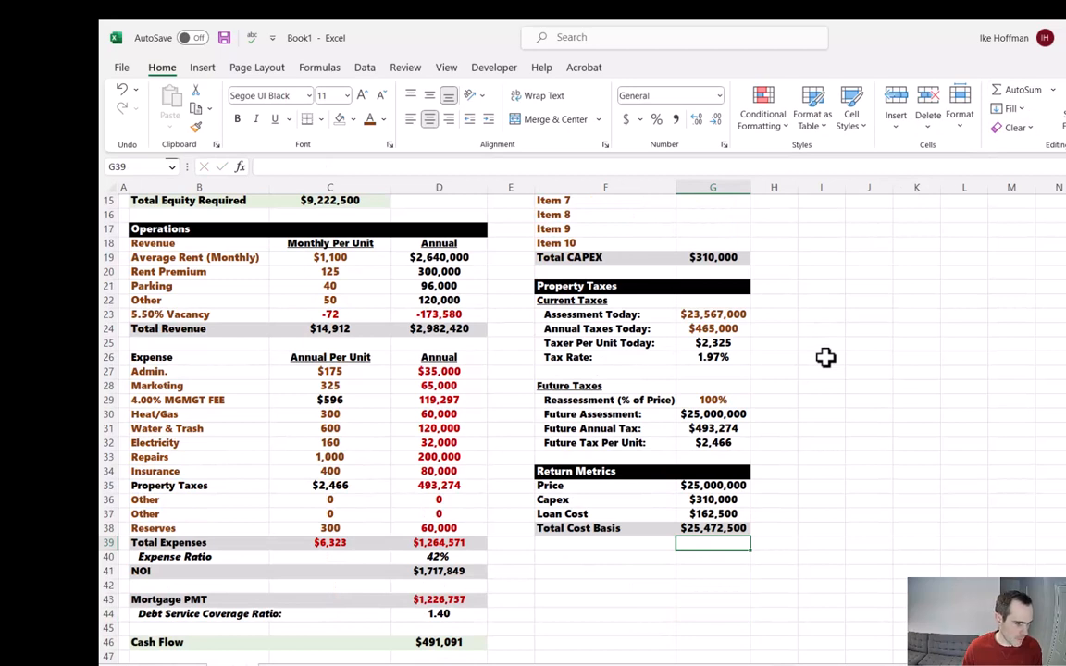
{"action": "mouse_move", "coordinate": [810, 374]}
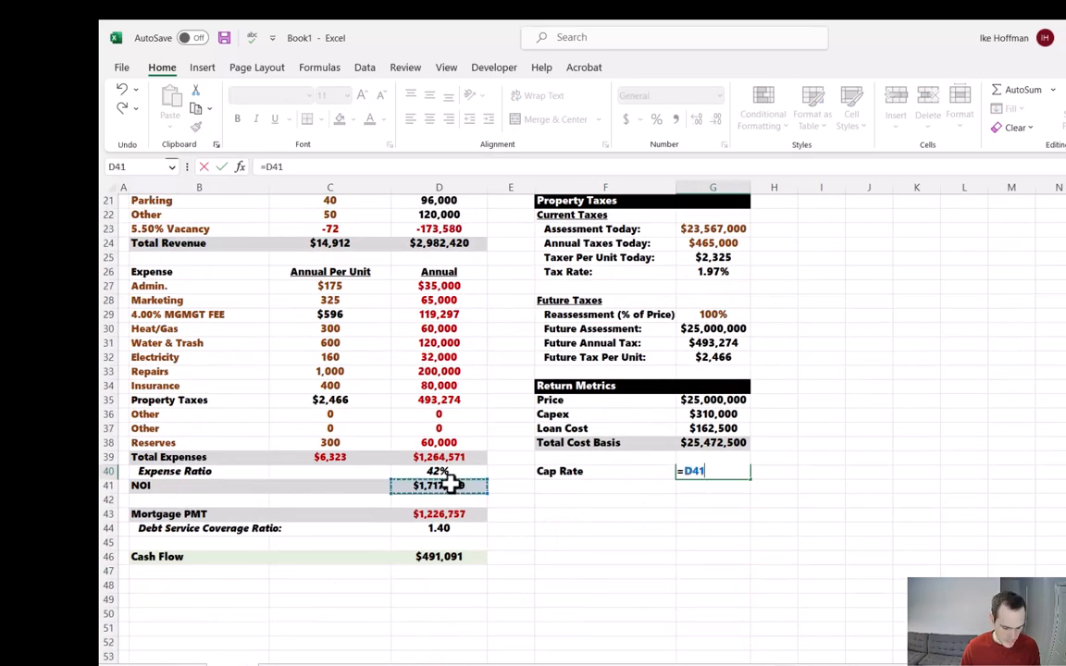
Compute Cash-on-Cash from annual cash flow and format it as a percentage (5.32%)
{"action": "scroll", "scroll_direction": "up", "scroll_amount": 3}
{"action": "type", "text": "/C3"}
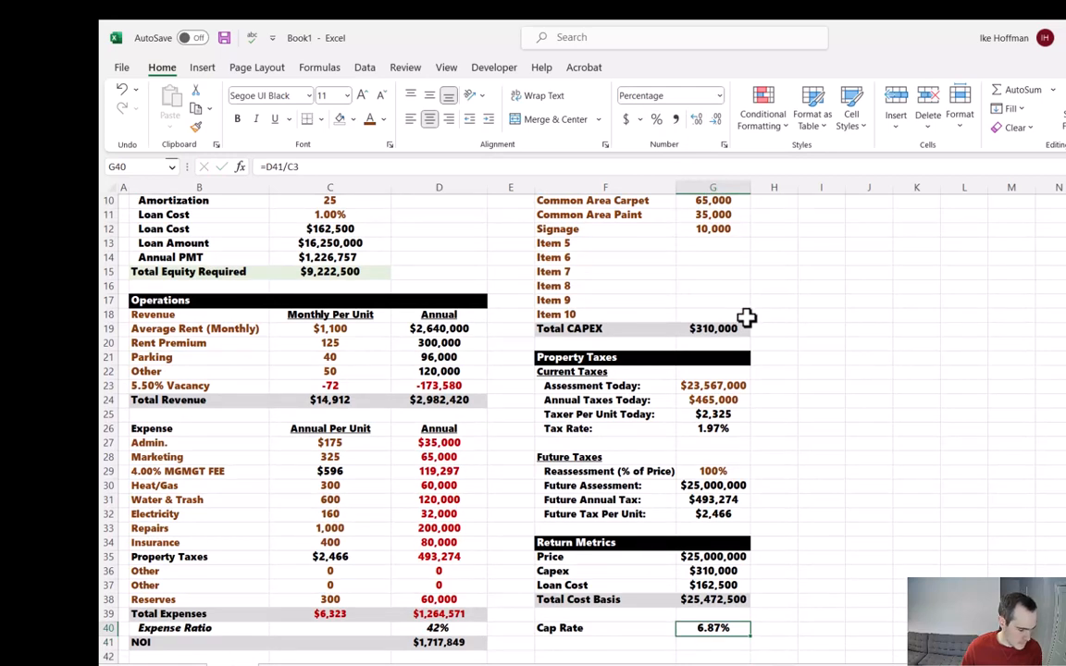
{"action": "mouse_move", "coordinate": [729, 375]}
{"action": "type", "text": "="}
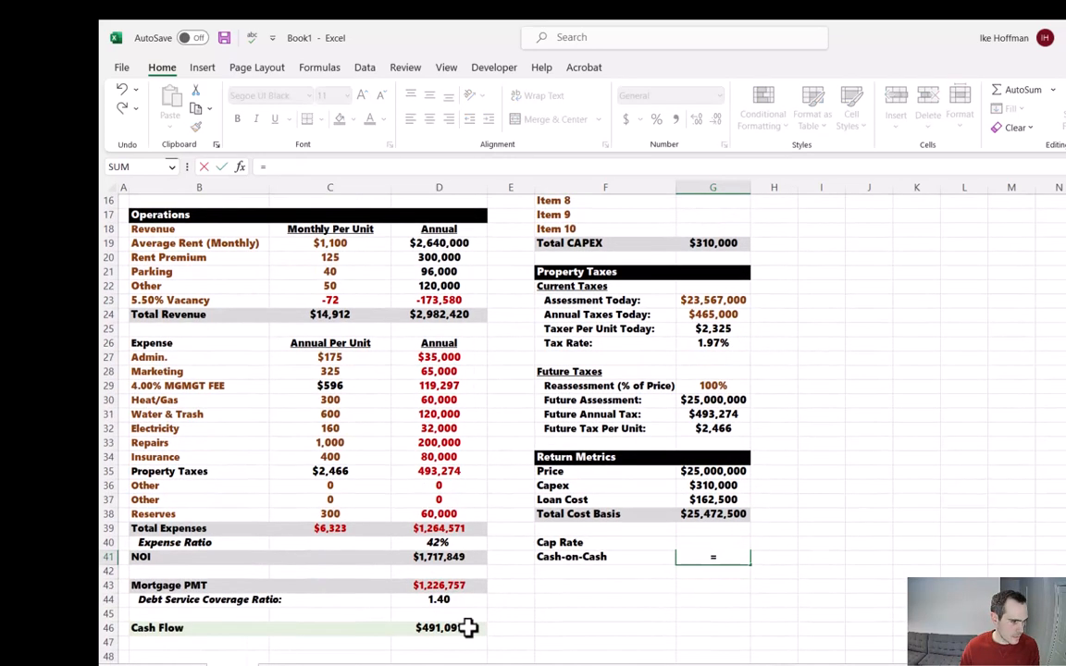
{"action": "left_click", "coordinate": [439, 627]}
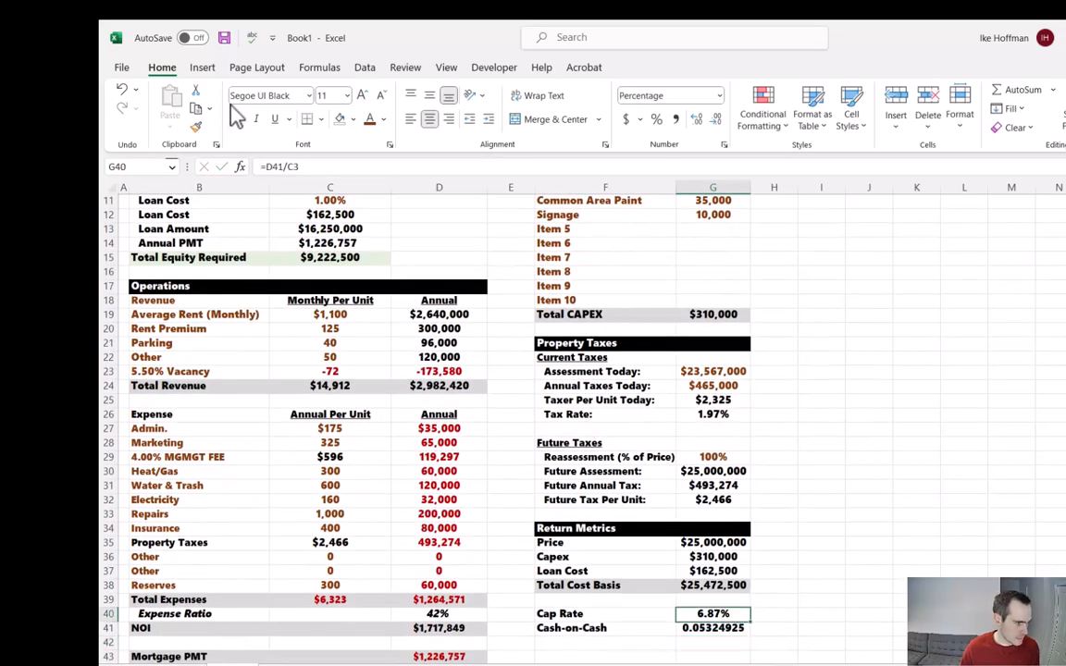
{"action": "left_click", "coordinate": [713, 628]}
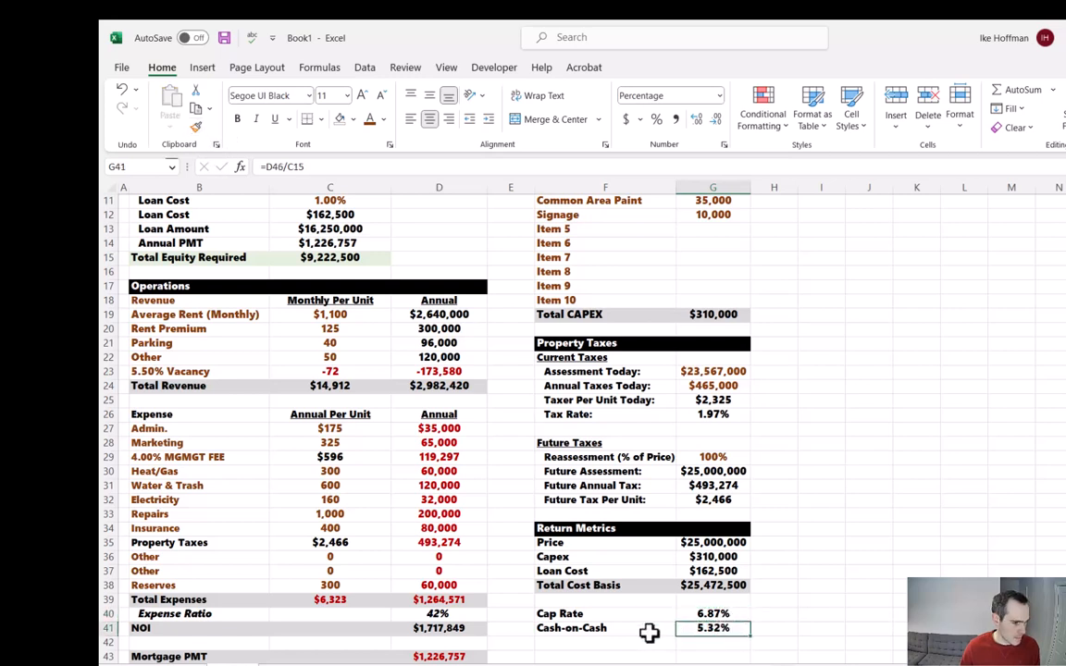
Add a Yield-on-Cost row of 6.74% and shade the return ratio rows light green
{"action": "left_click", "coordinate": [605, 642]}
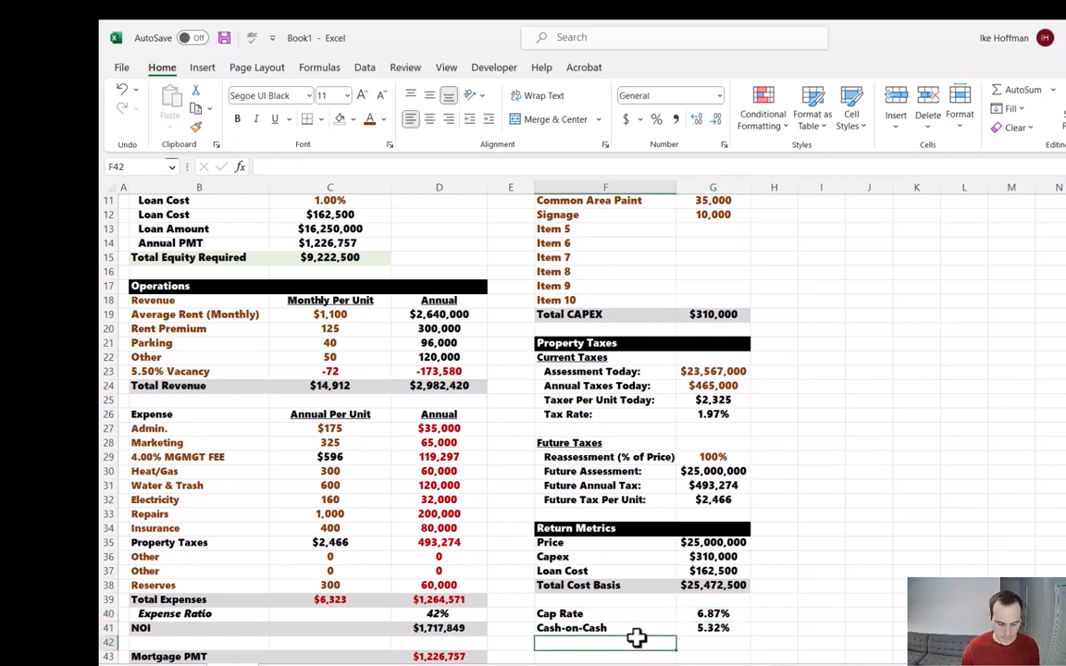
{"action": "type", "text": "Yield on"}
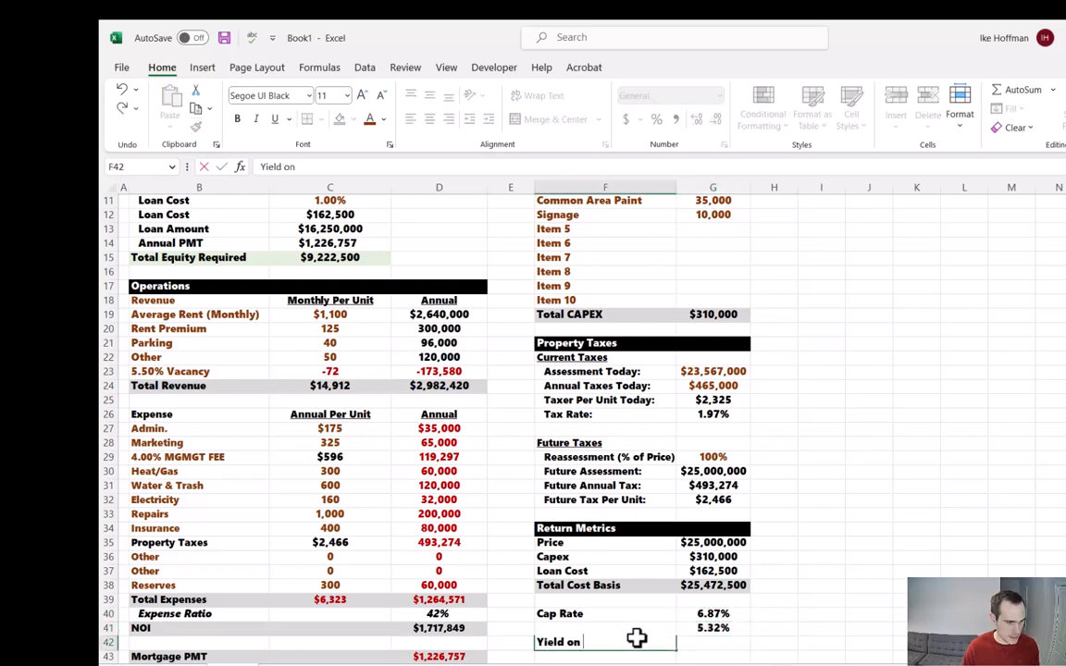
{"action": "type", "text": "-"}
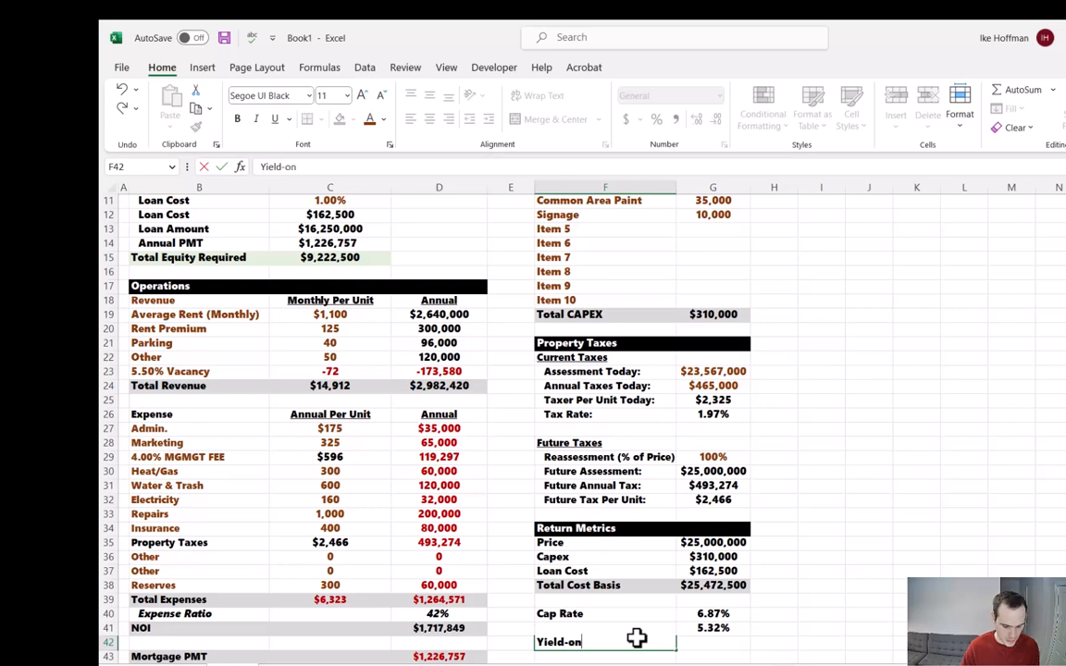
{"action": "left_click", "coordinate": [712, 641]}
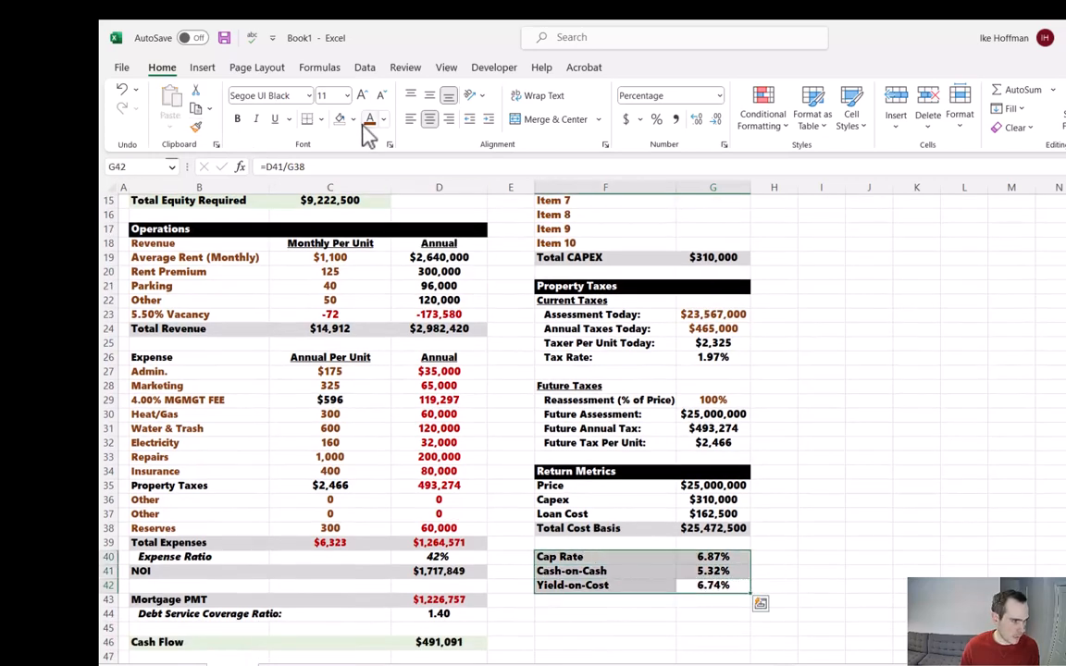
{"action": "mouse_move", "coordinate": [668, 403]}
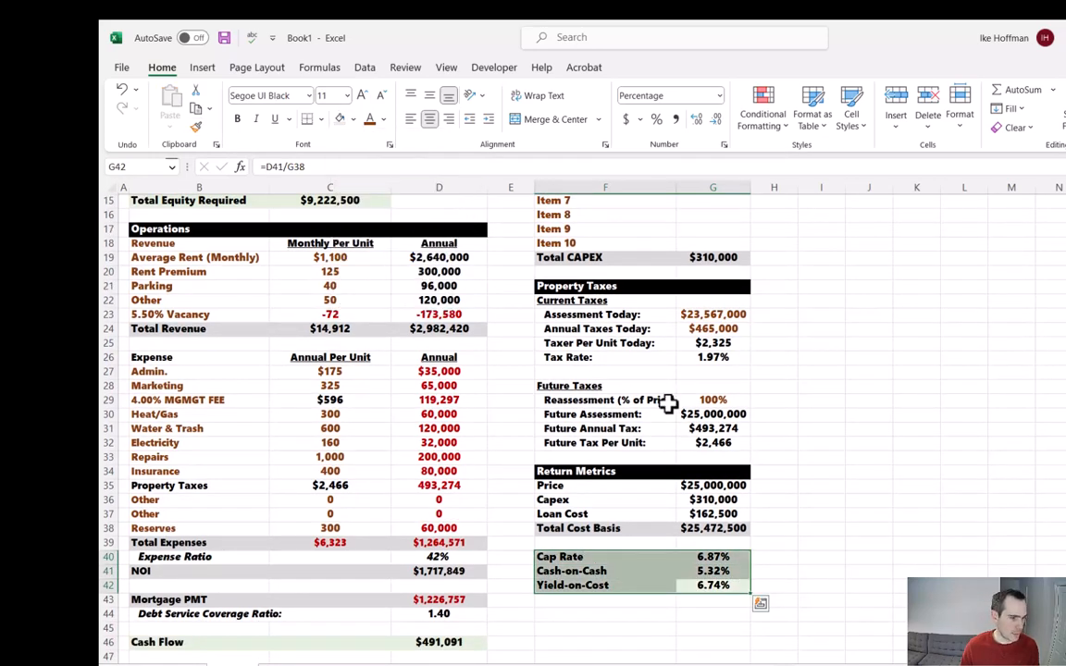
{"action": "left_click", "coordinate": [868, 529]}
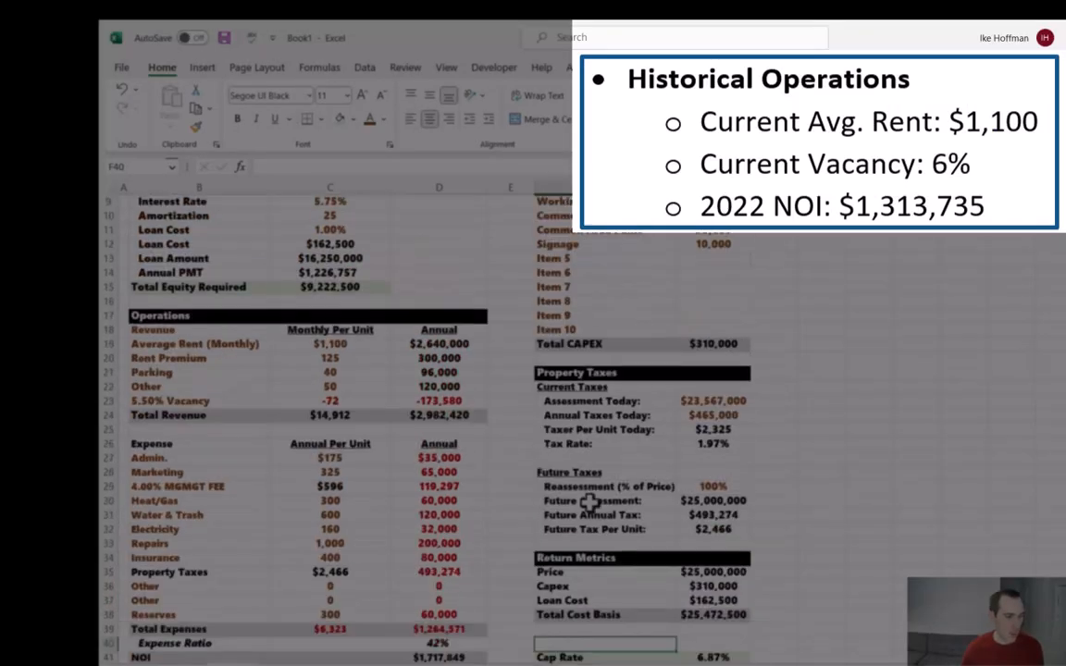
Select the Cap Rate through Yield-on-Cost rows to insert a 2022 Cap Rate above them
{"action": "scroll", "scroll_direction": "down", "scroll_amount": 3}
{"action": "type", "text": "2022 Cap Rate"}
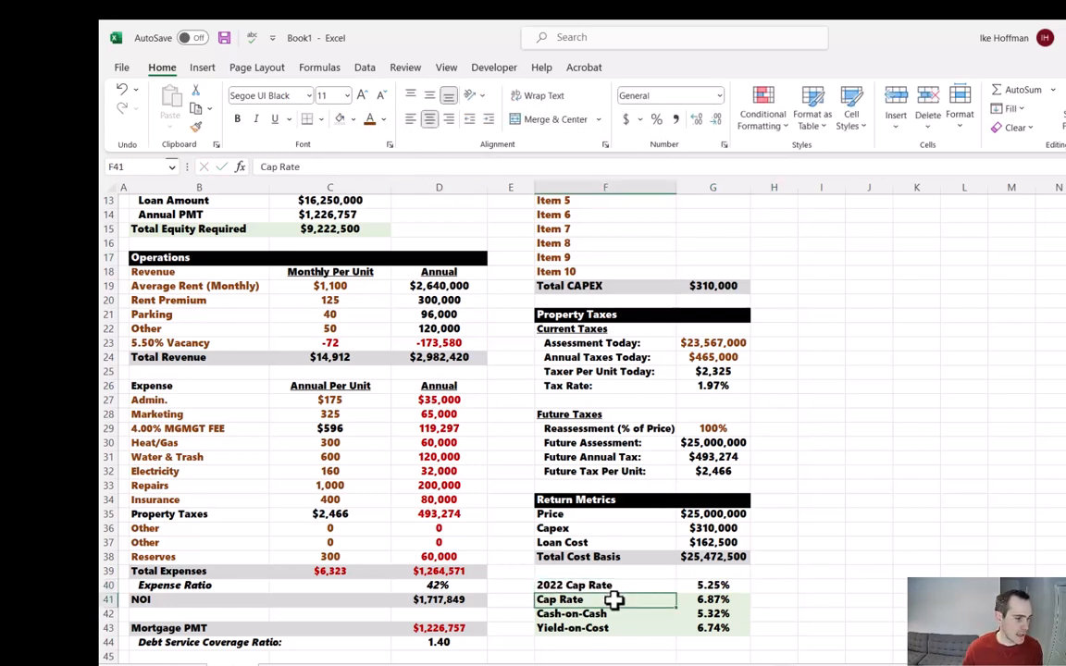
{"action": "left_click_drag", "start_coordinate": [605, 599], "coordinate": [713, 628]}
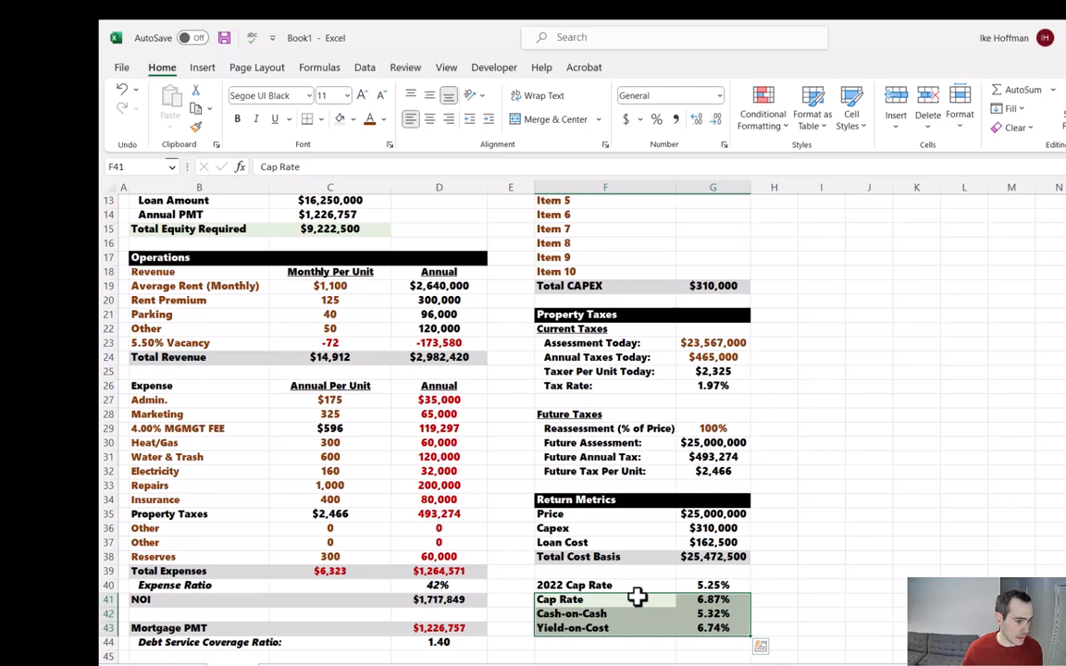
{"action": "left_click", "coordinate": [606, 642]}
{"action": "type", "text": "=D41/G40"}
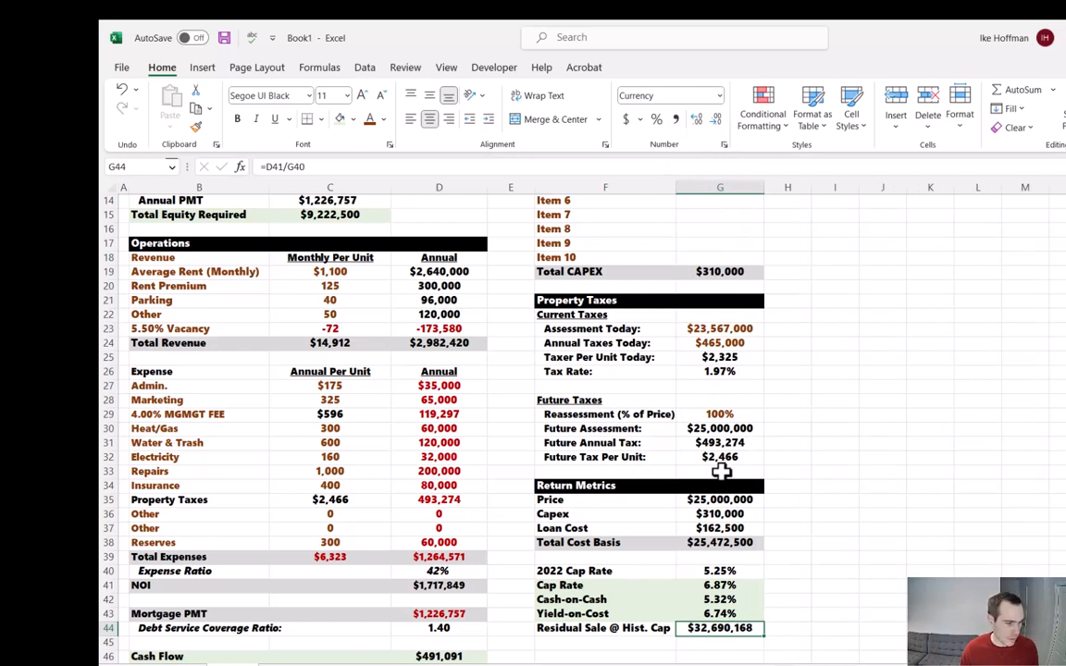
{"action": "mouse_move", "coordinate": [640, 648]}
{"action": "type", "text": "Profit Potential:"}
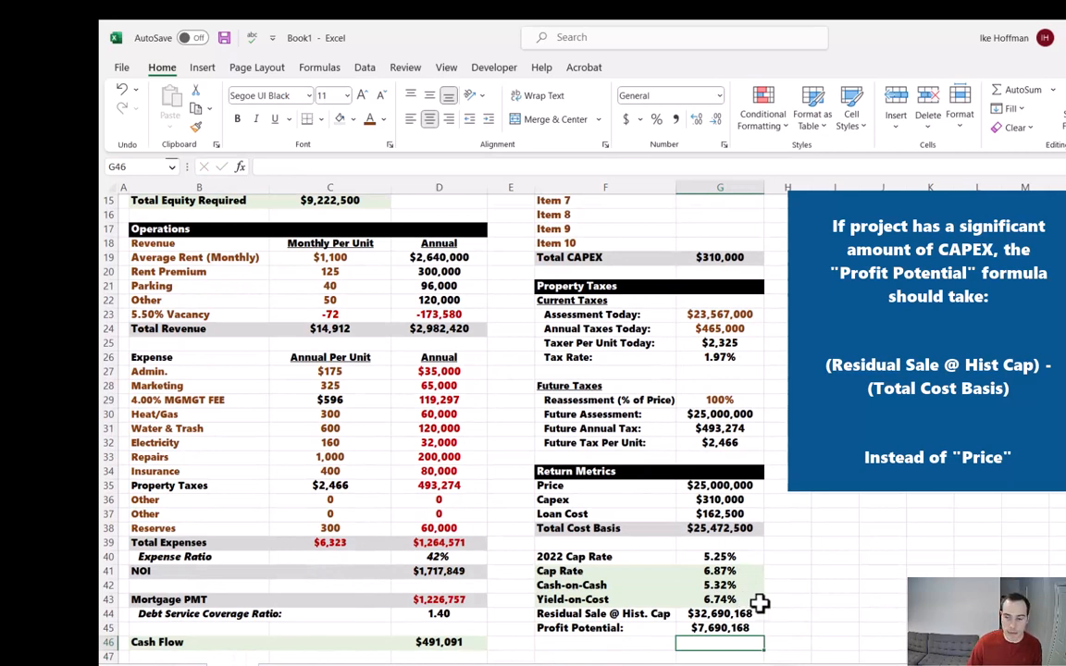
Give the Debt Service Coverage Ratio a yellow highlight rule for values less than 1.2
{"action": "left_click", "coordinate": [605, 628]}
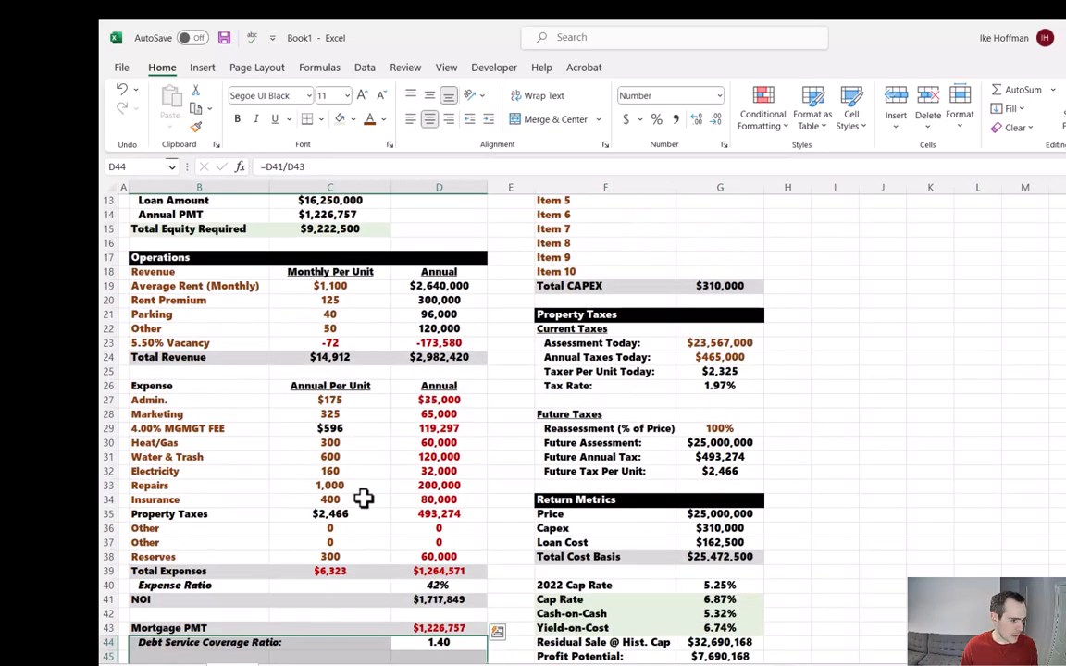
{"action": "scroll", "scroll_direction": "down", "scroll_amount": 3}
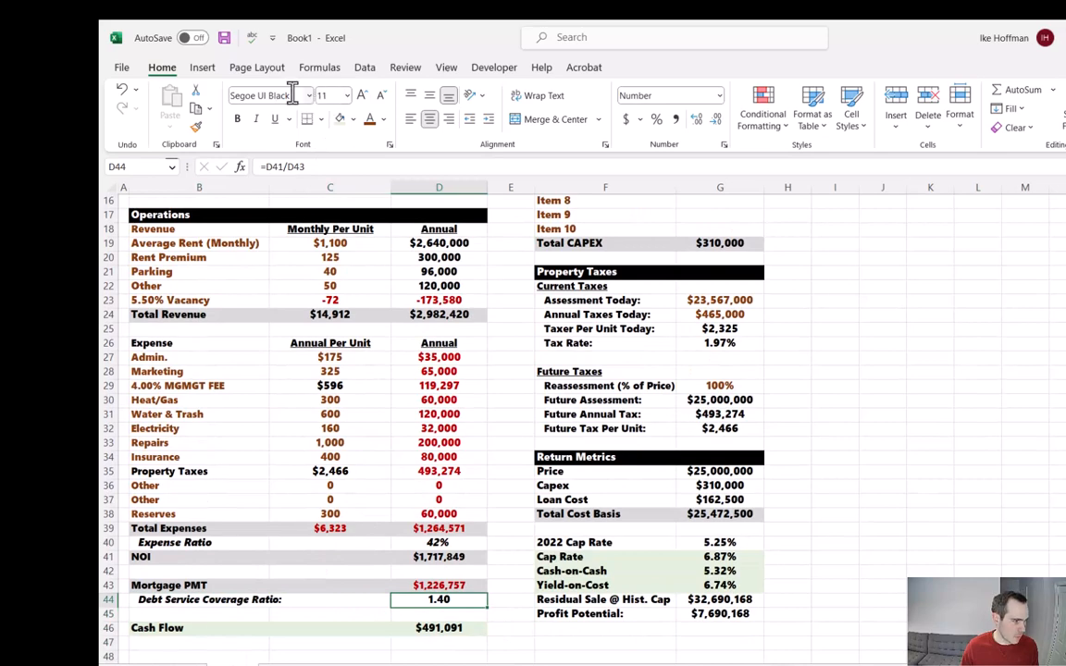
{"action": "left_click", "coordinate": [763, 106]}
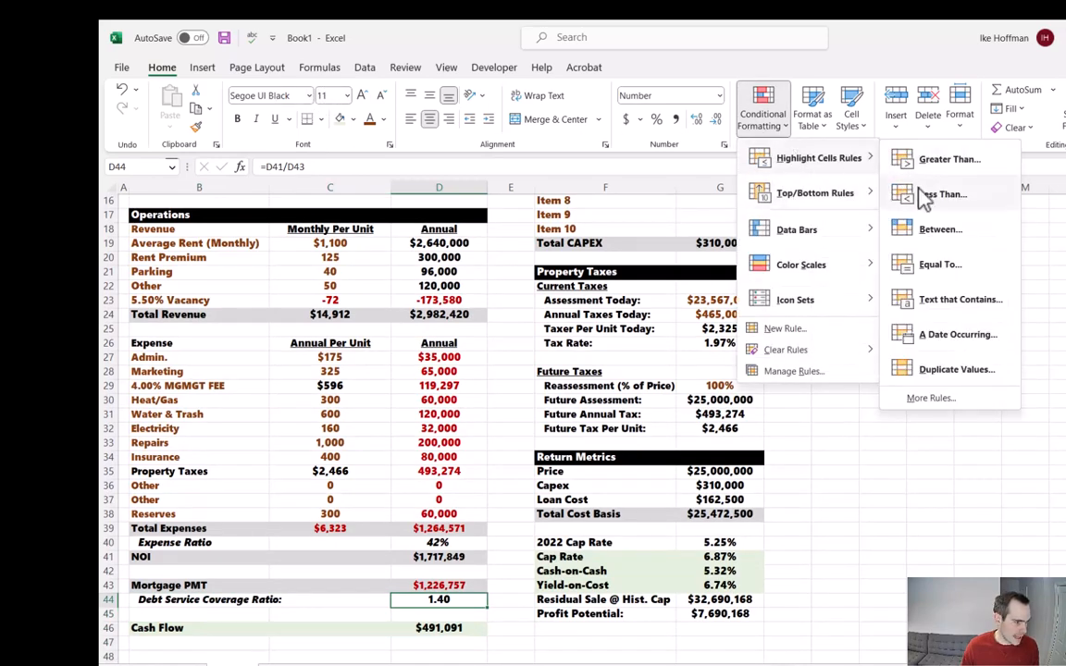
{"action": "left_click", "coordinate": [942, 194]}
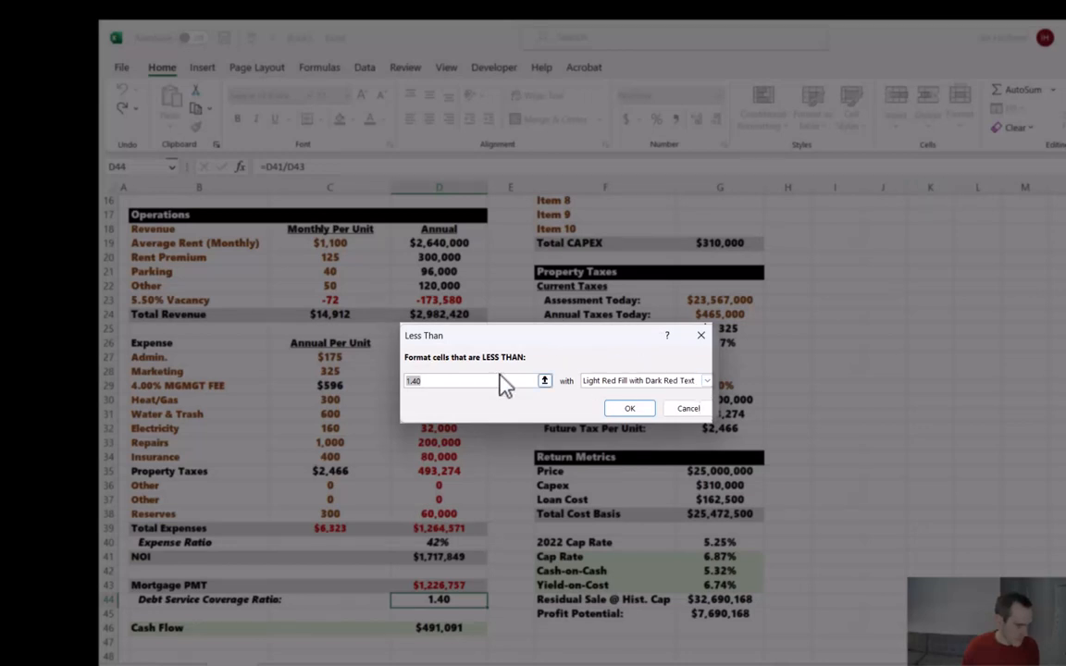
{"action": "type", "text": "1.2"}
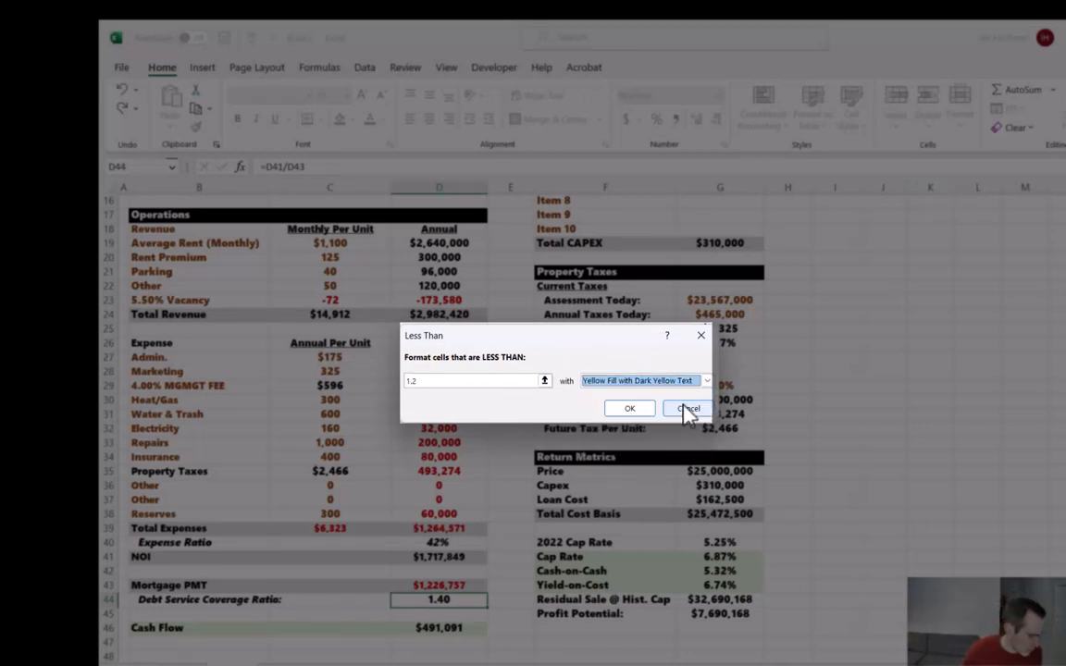
{"action": "left_click", "coordinate": [687, 410]}
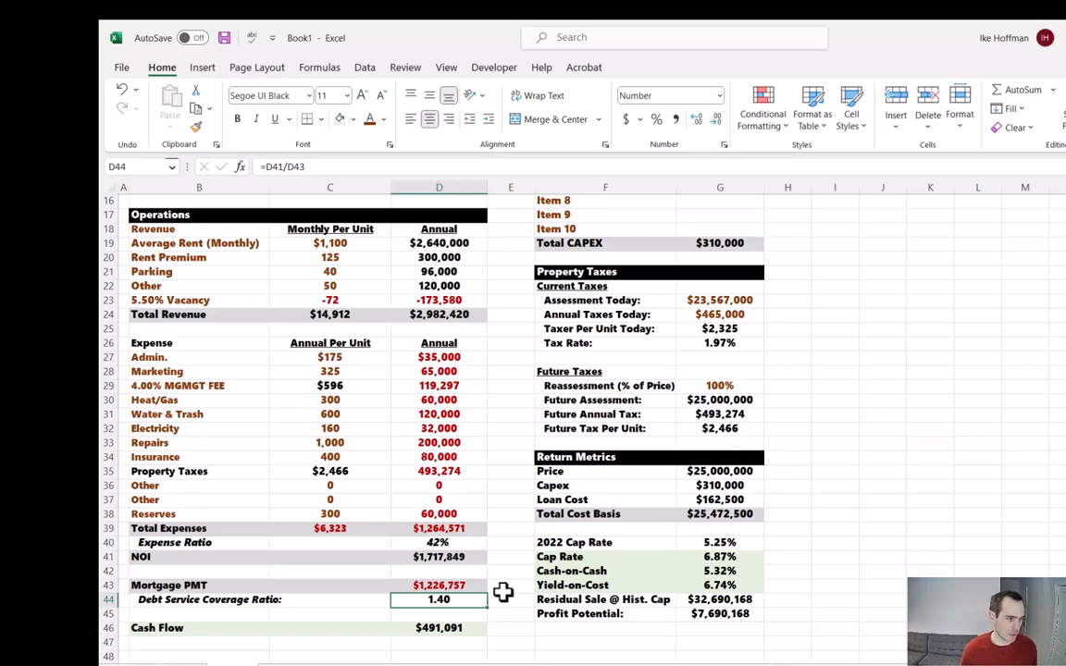
{"action": "scroll", "scroll_direction": "up", "scroll_amount": 3}
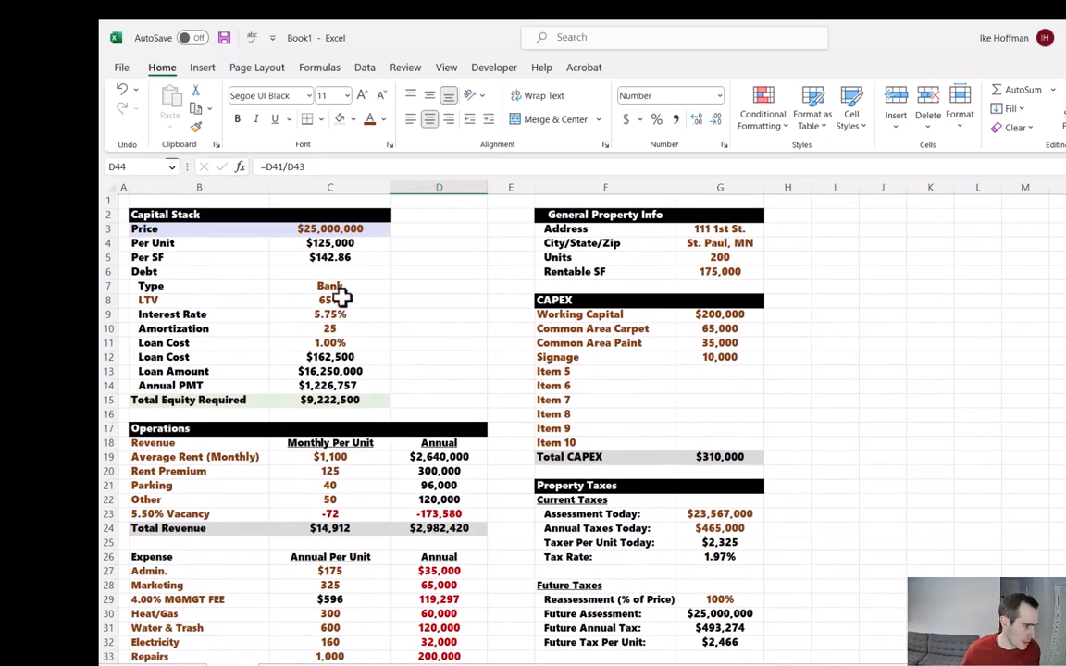
{"action": "left_click", "coordinate": [329, 300]}
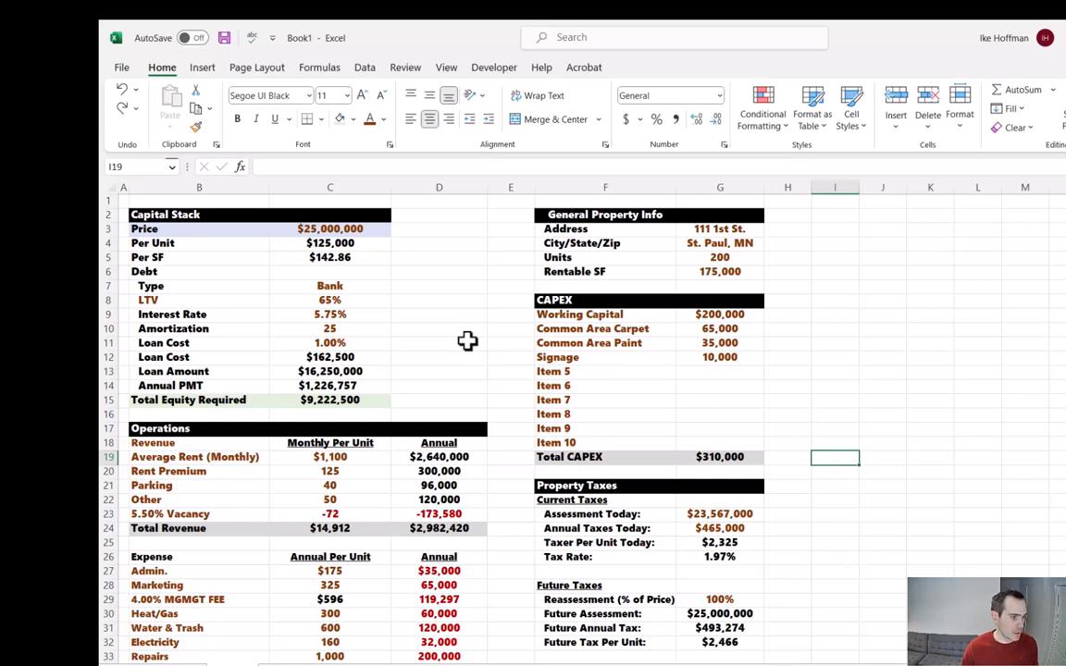
{"action": "scroll", "scroll_direction": "down", "scroll_amount": 3}
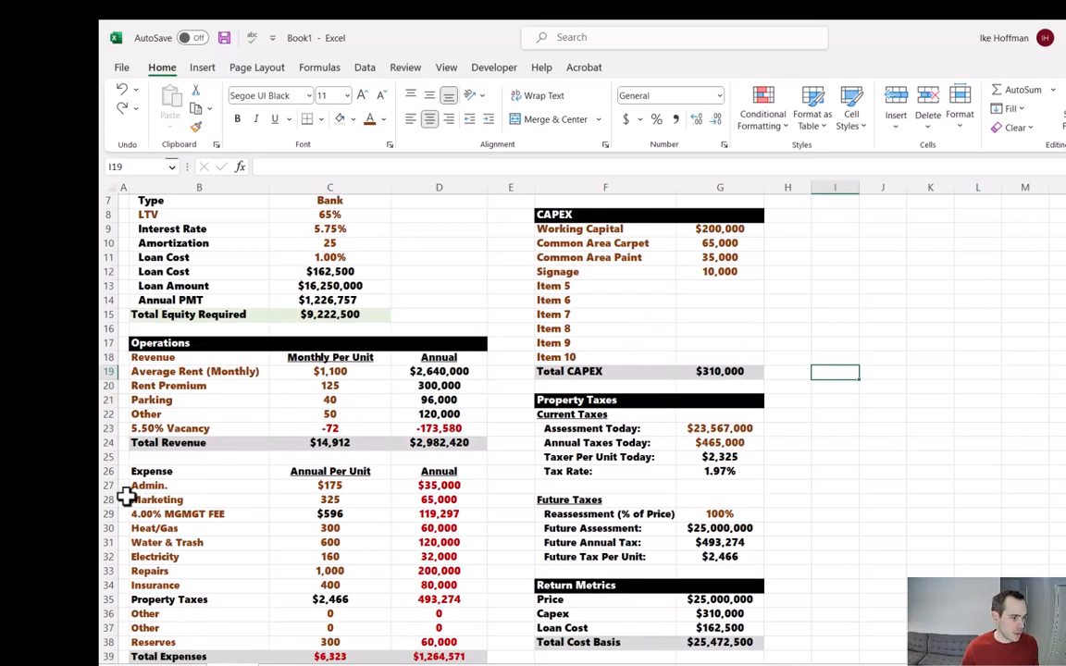
{"action": "mouse_move", "coordinate": [707, 270]}
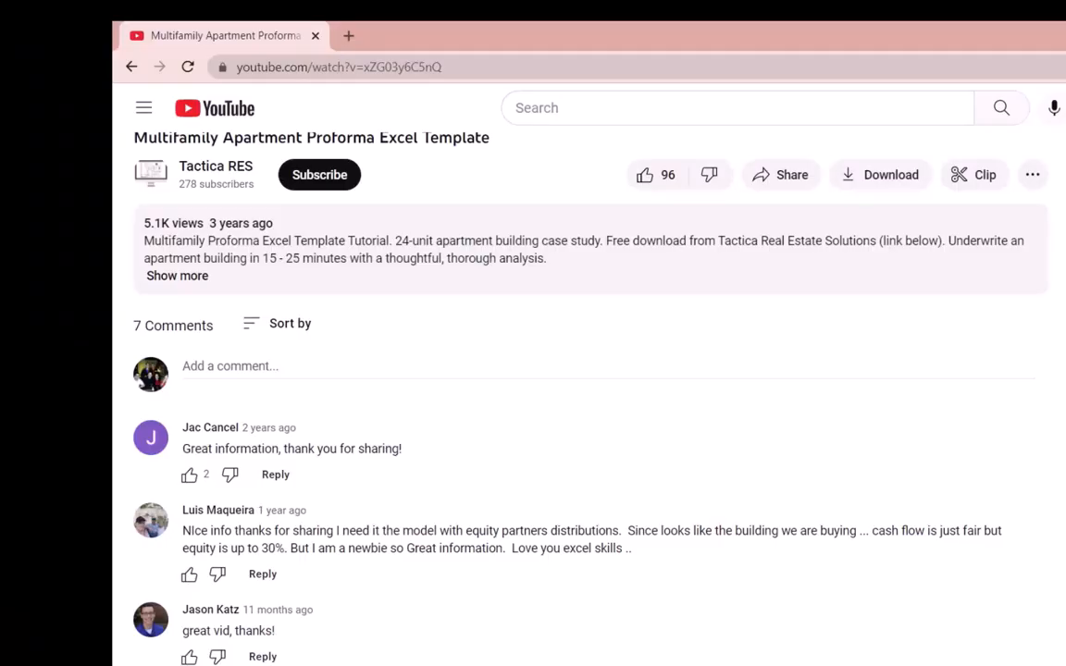
Like the Multifamily Apartment Proforma video and subscribe to the Tactica RES channel
{"action": "left_click", "coordinate": [644, 174]}
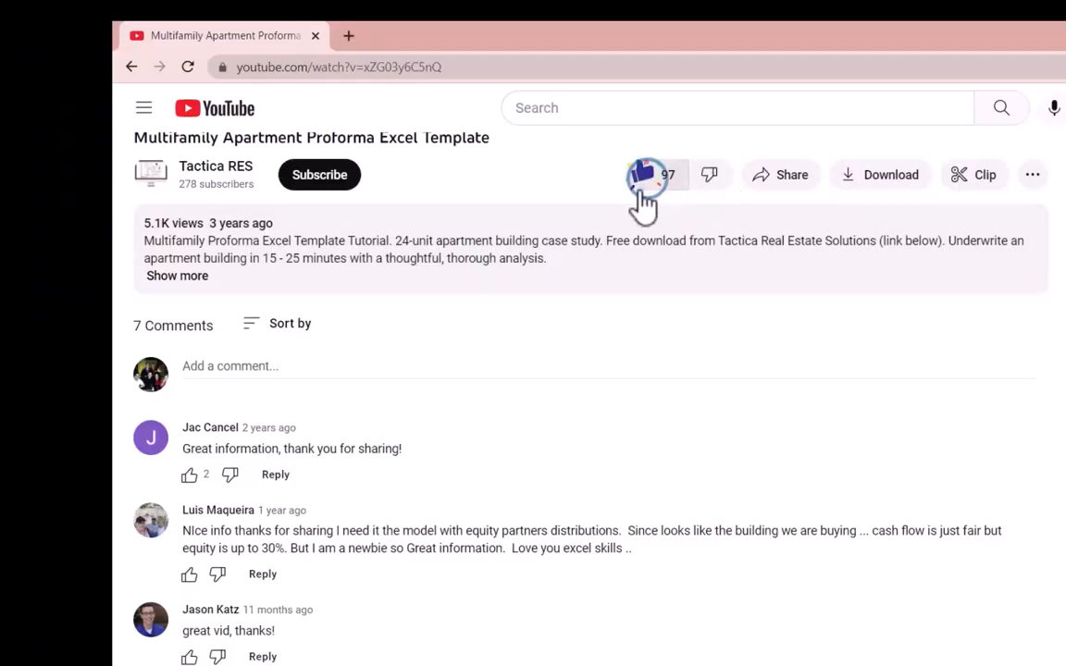
{"action": "left_click", "coordinate": [318, 174]}
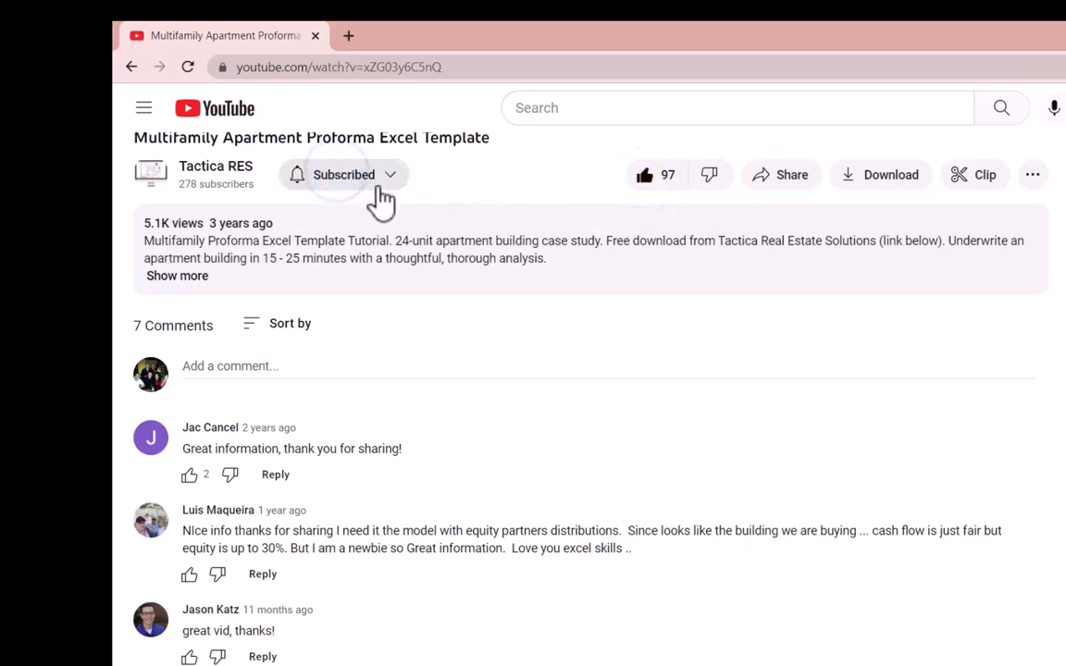